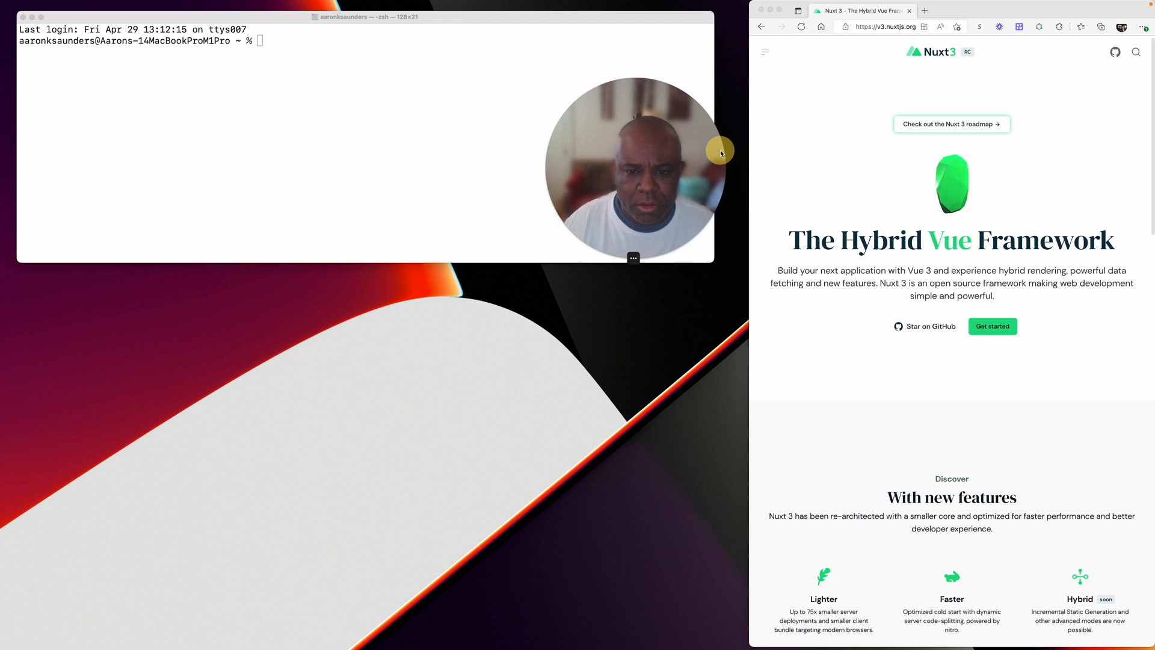
{"action": "mouse_move", "coordinate": [644, 232]}
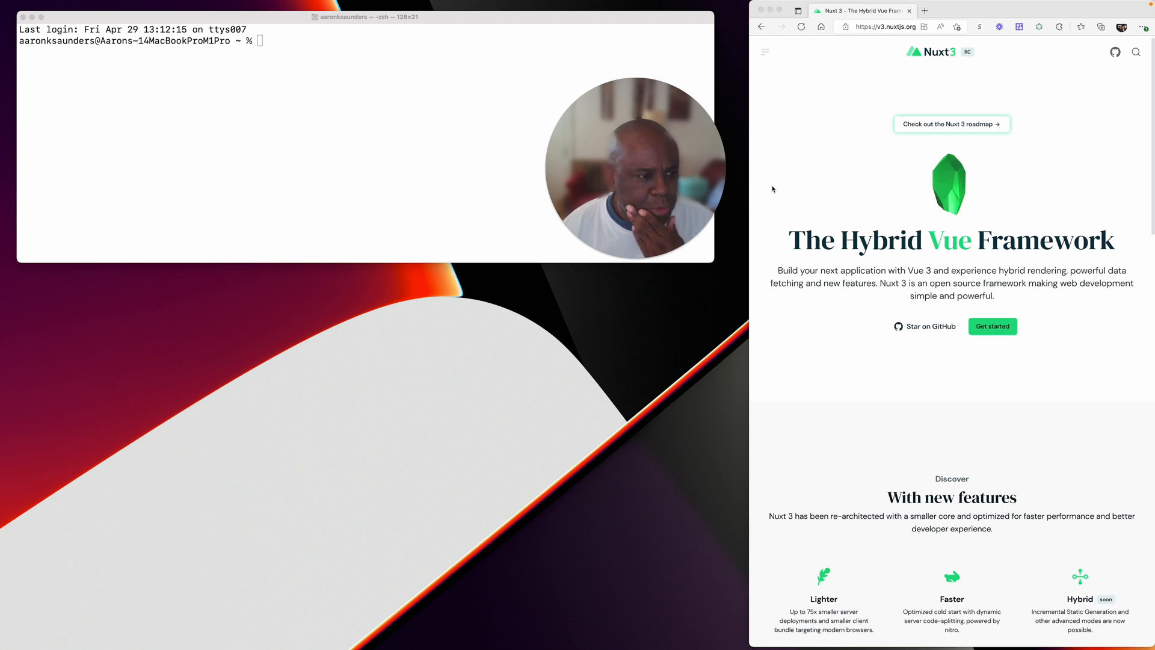
{"action": "mouse_move", "coordinate": [587, 96]}
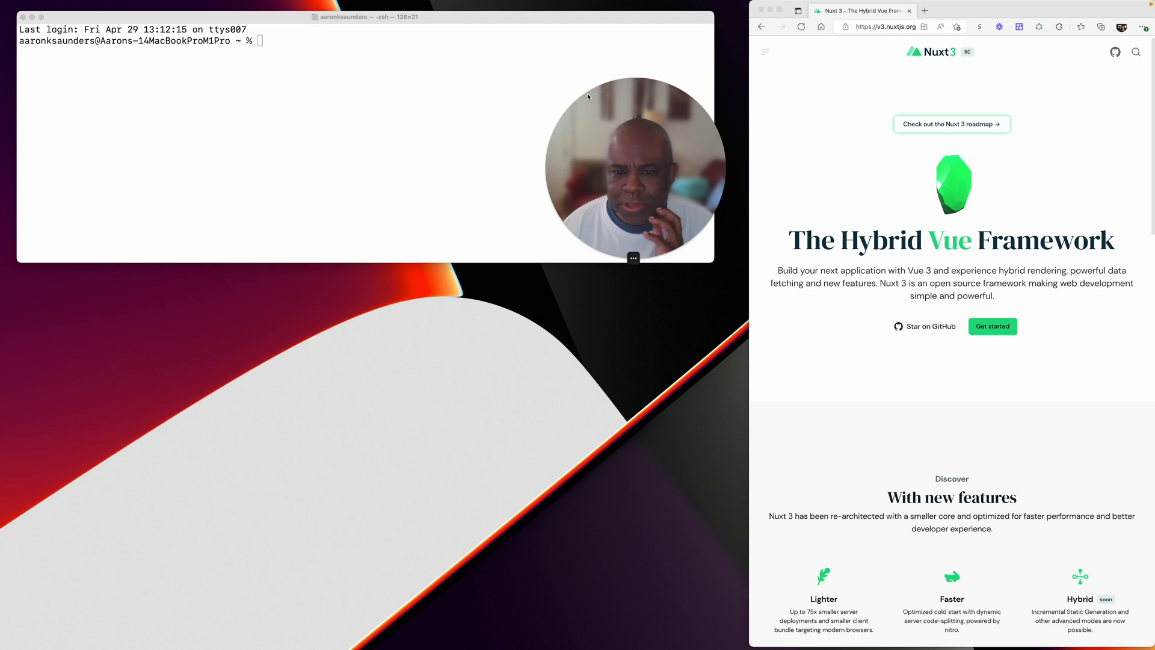
{"action": "mouse_move", "coordinate": [606, 103]}
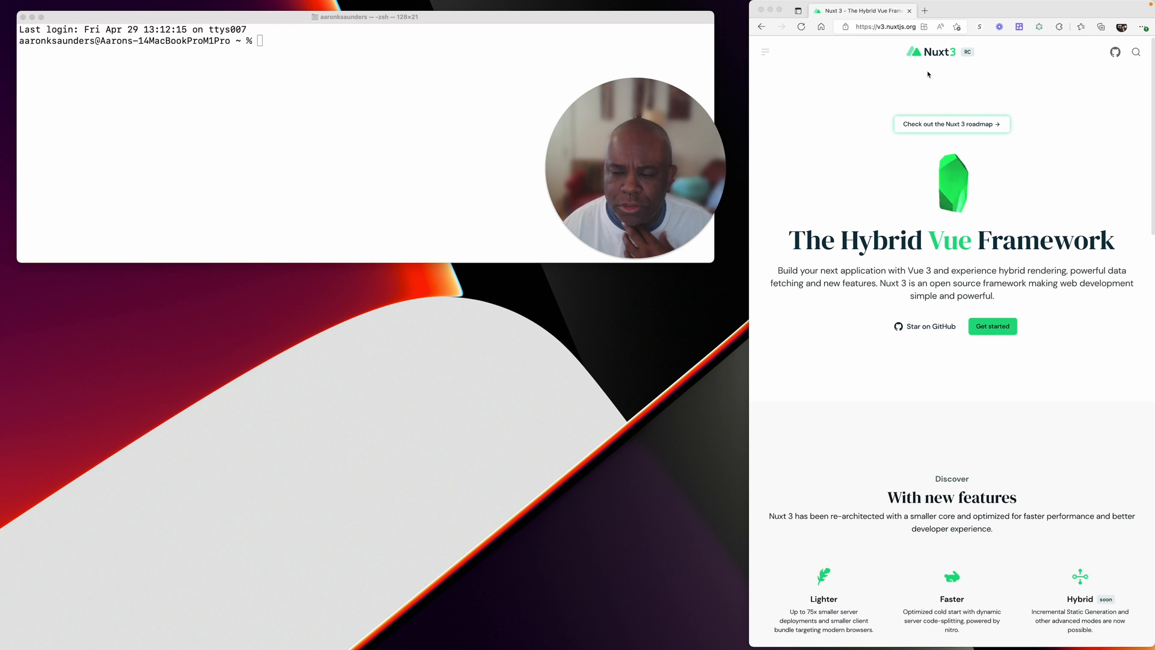
{"action": "mouse_move", "coordinate": [860, 134]}
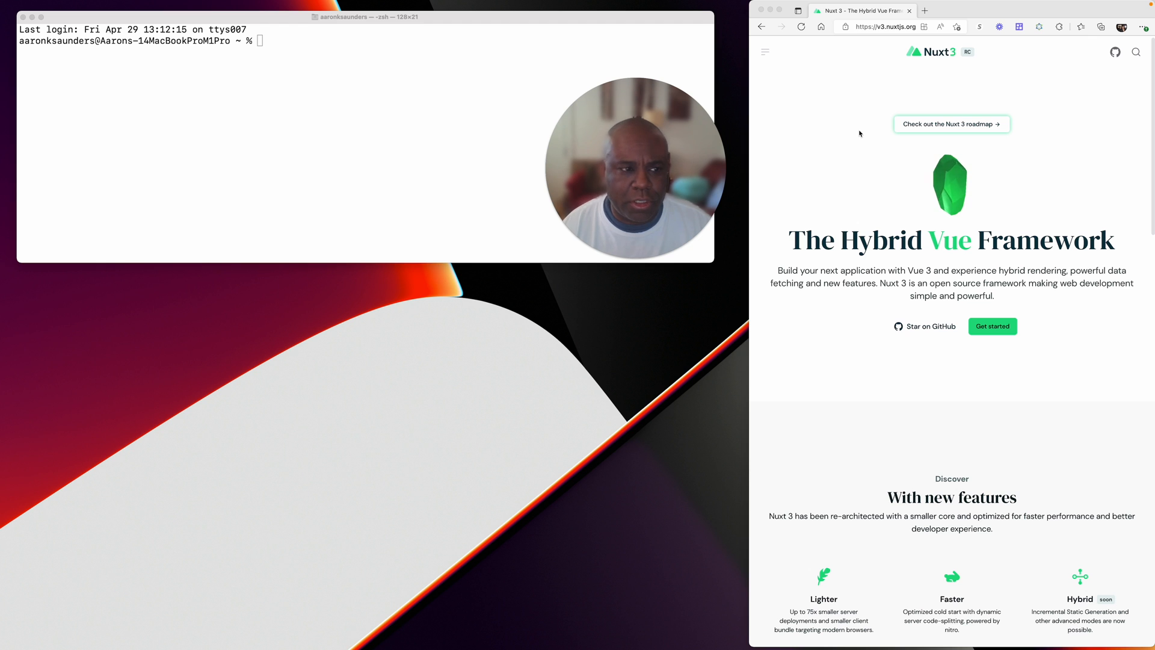
{"action": "mouse_move", "coordinate": [938, 404]}
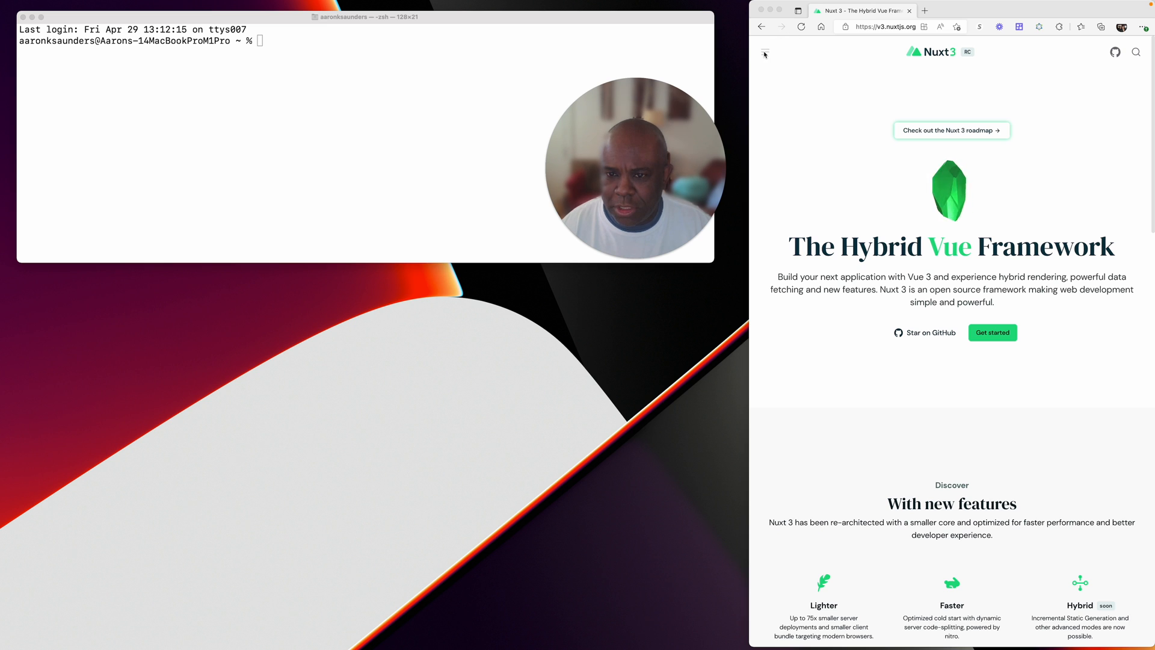
Step: View the Nuxt 3 quick start guide in Edge with enlarged text
{"action": "left_click", "coordinate": [991, 332]}
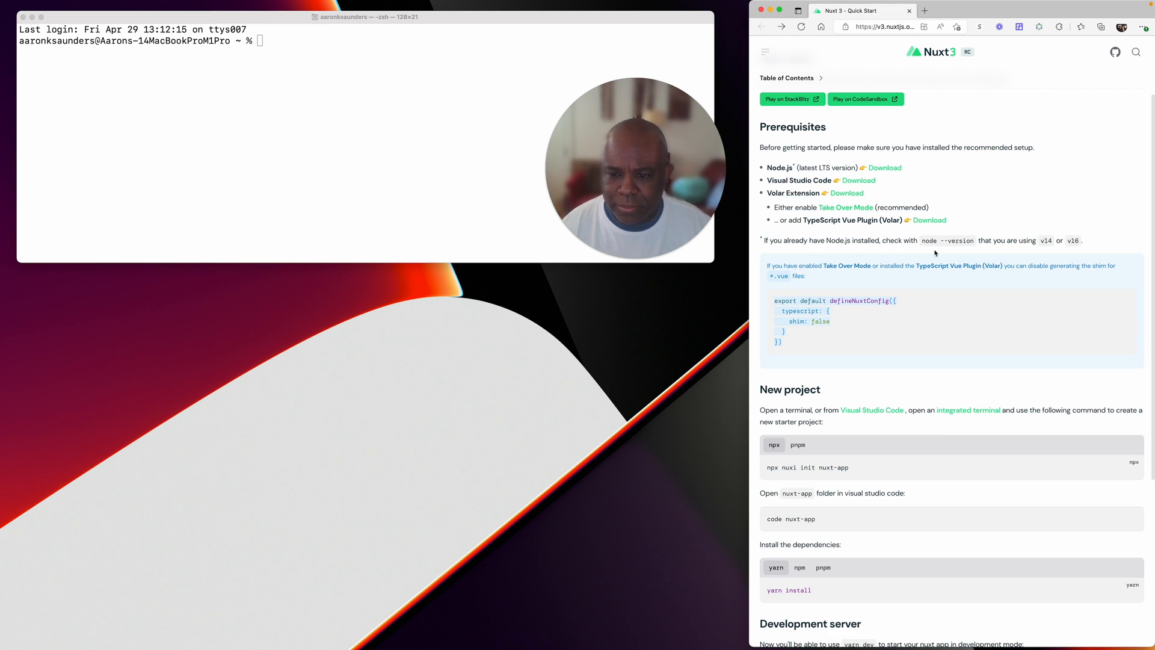
{"action": "left_click", "coordinate": [960, 27]}
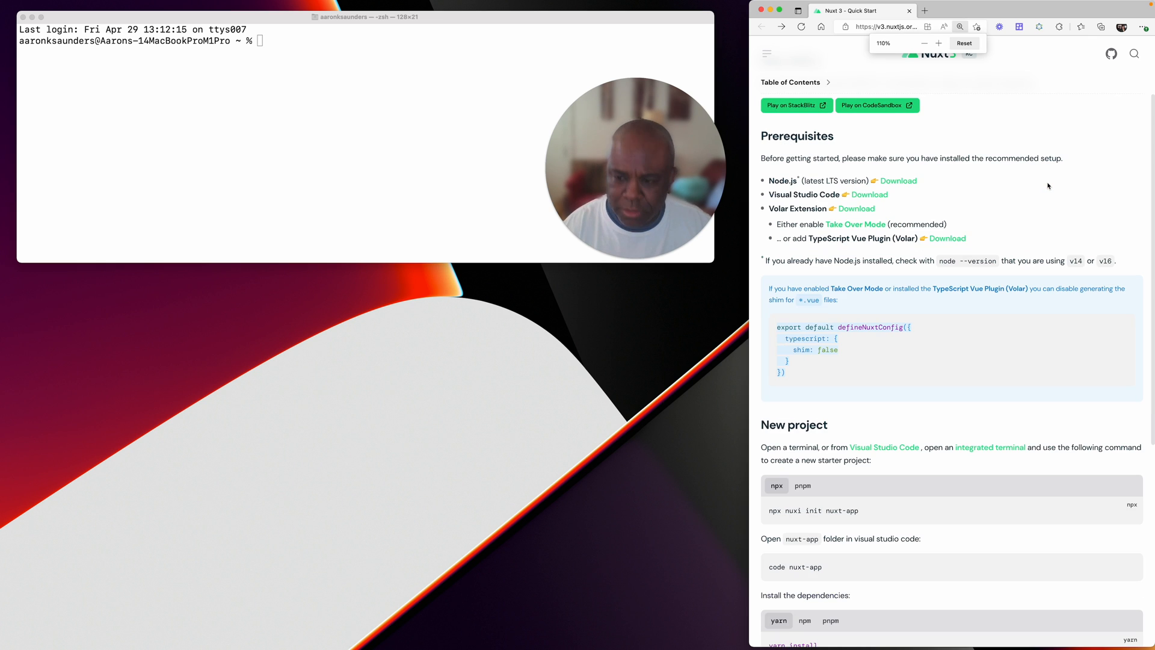
{"action": "scroll", "scroll_direction": "down", "scroll_amount": 3}
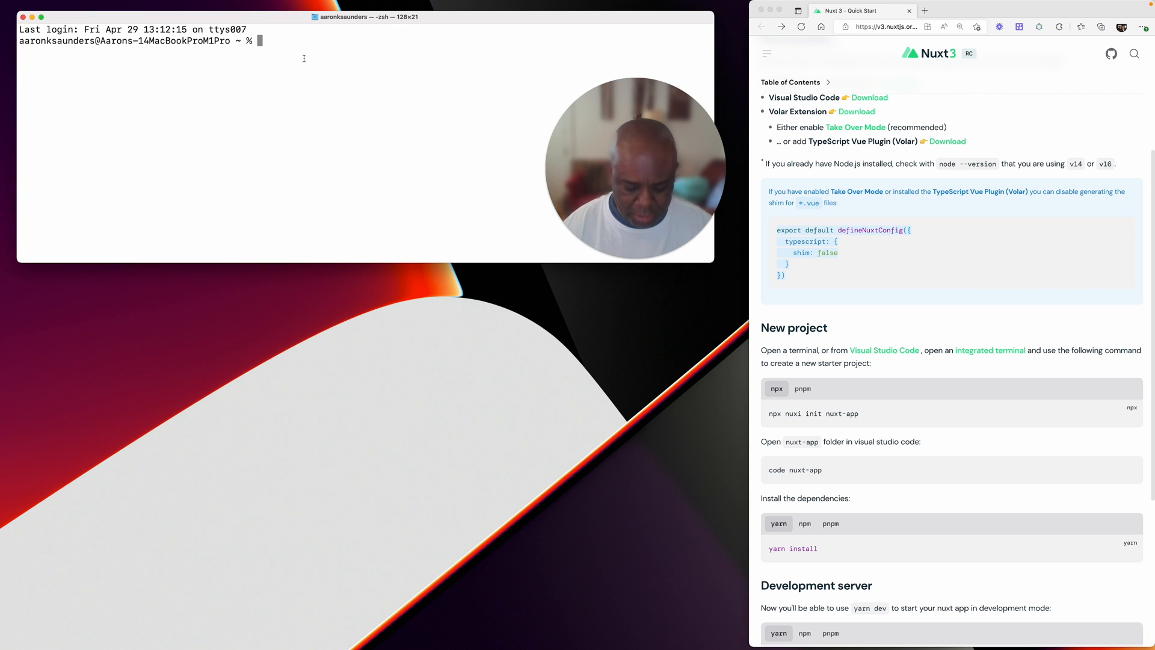
Step: In Terminal, create the video folder with mkdir and cd into it
{"action": "type", "text": "mk dir"}
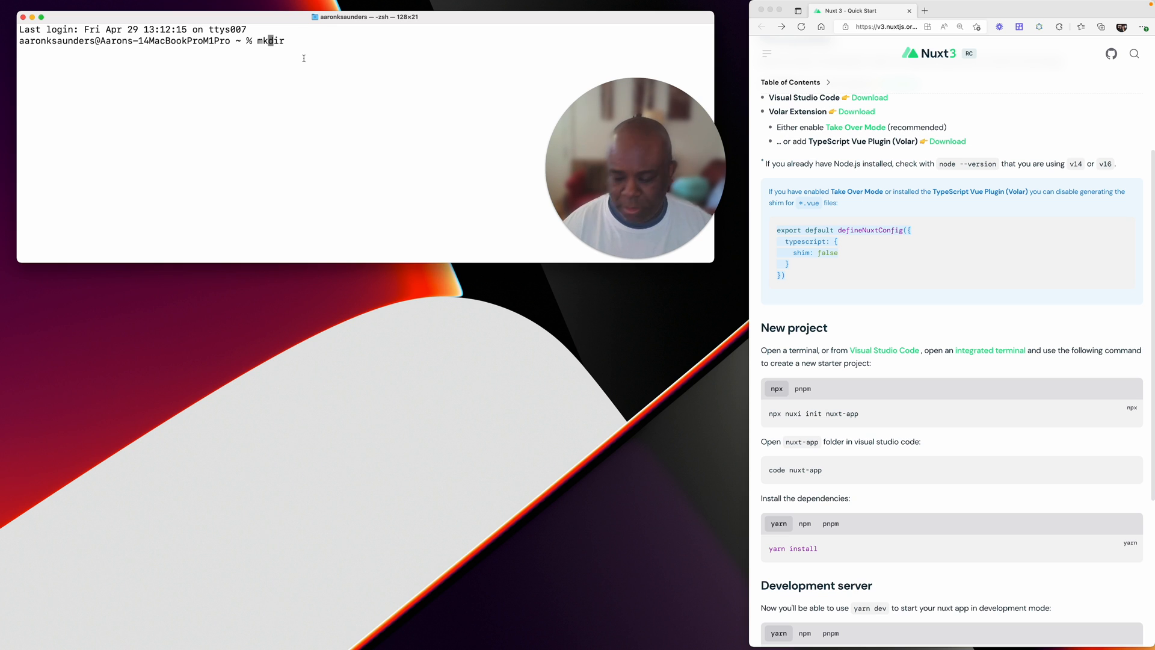
{"action": "mouse_move", "coordinate": [317, 49]}
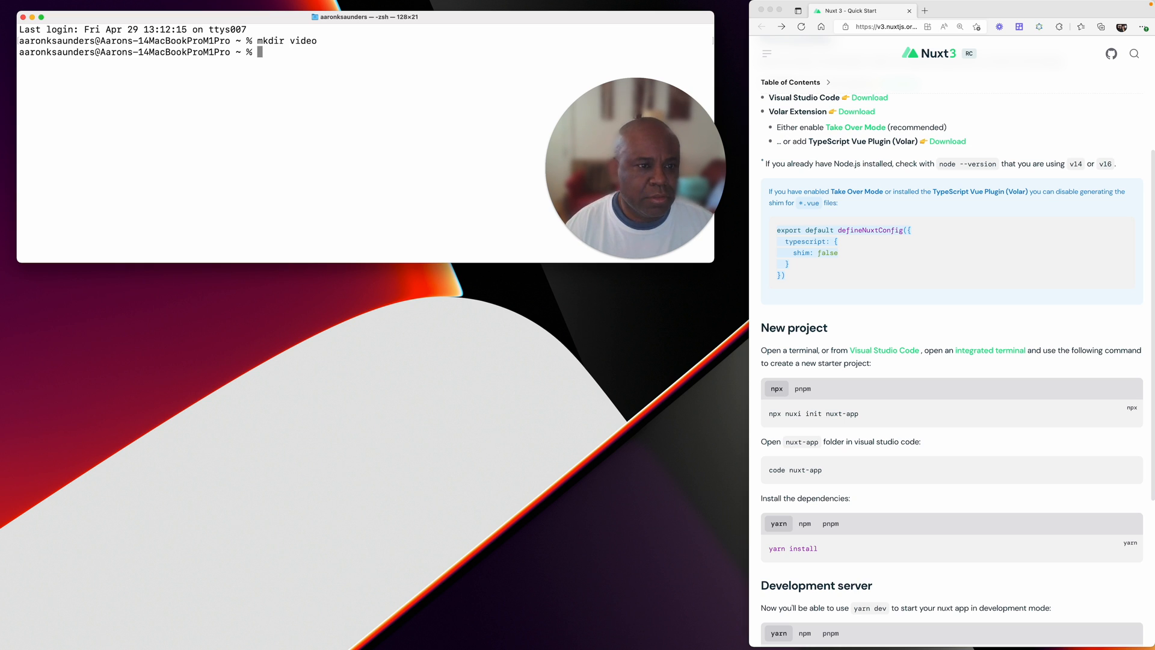
{"action": "type", "text": "cd vid"}
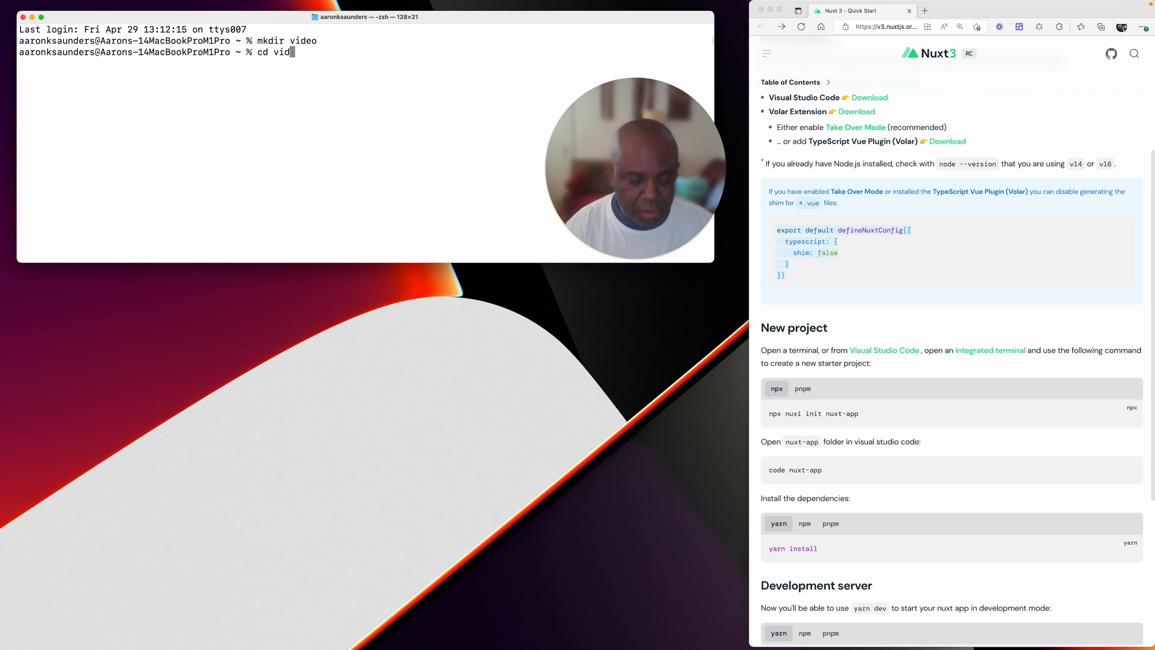
{"action": "key", "text": "Backspace"}
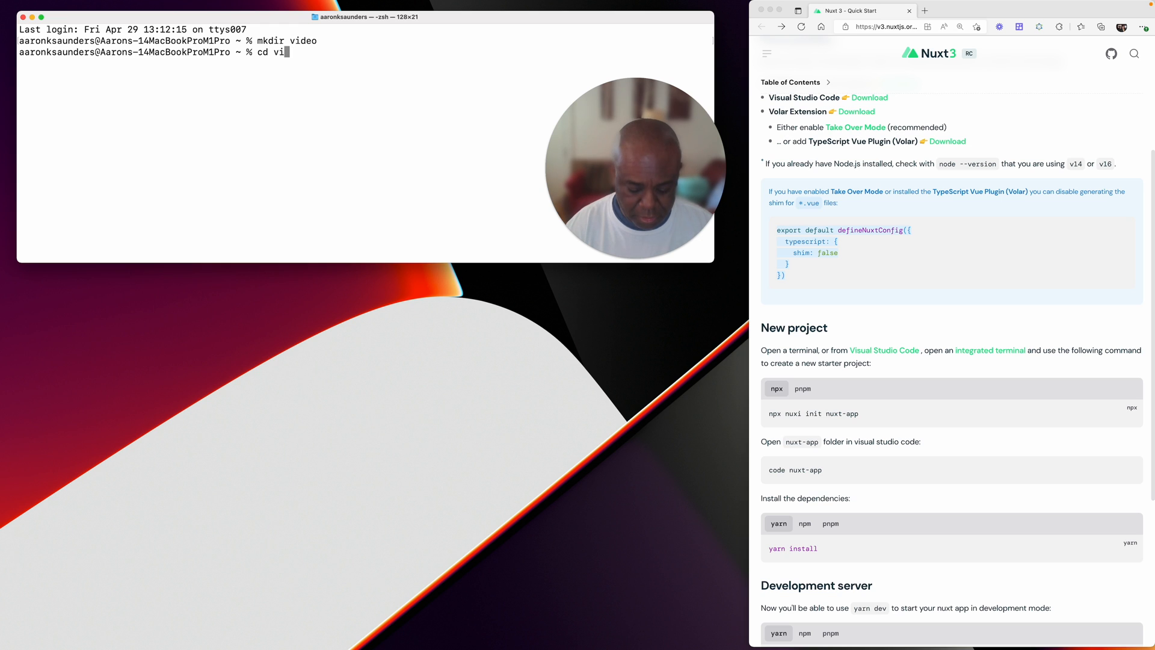
{"action": "key", "text": "Return"}
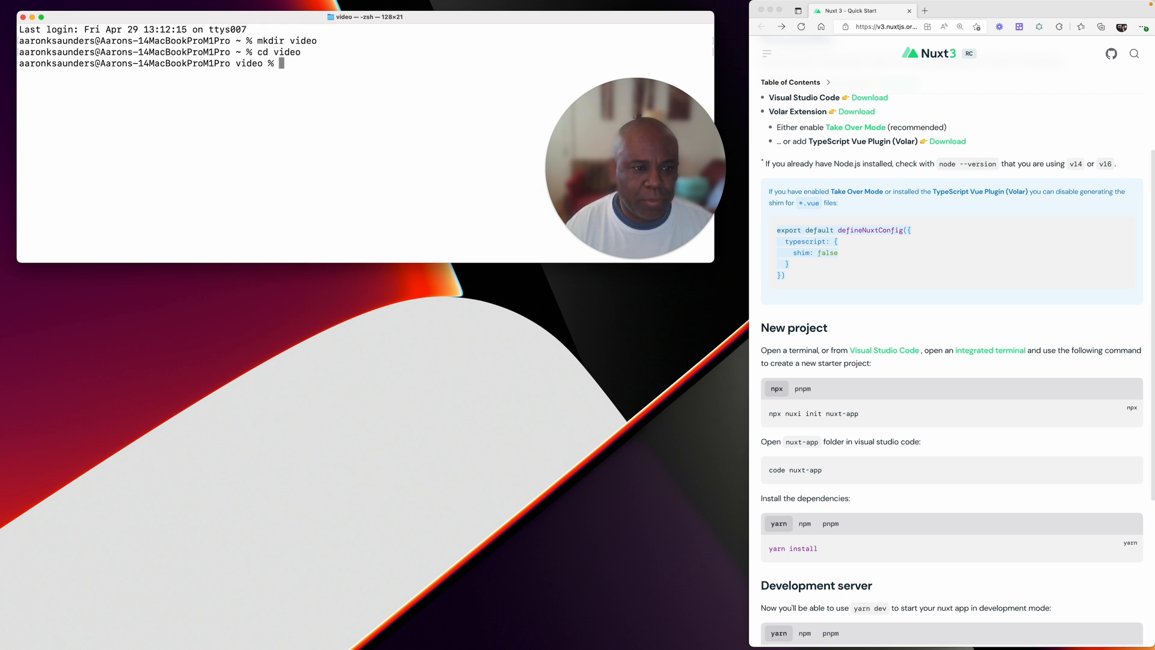
{"action": "mouse_move", "coordinate": [475, 307]}
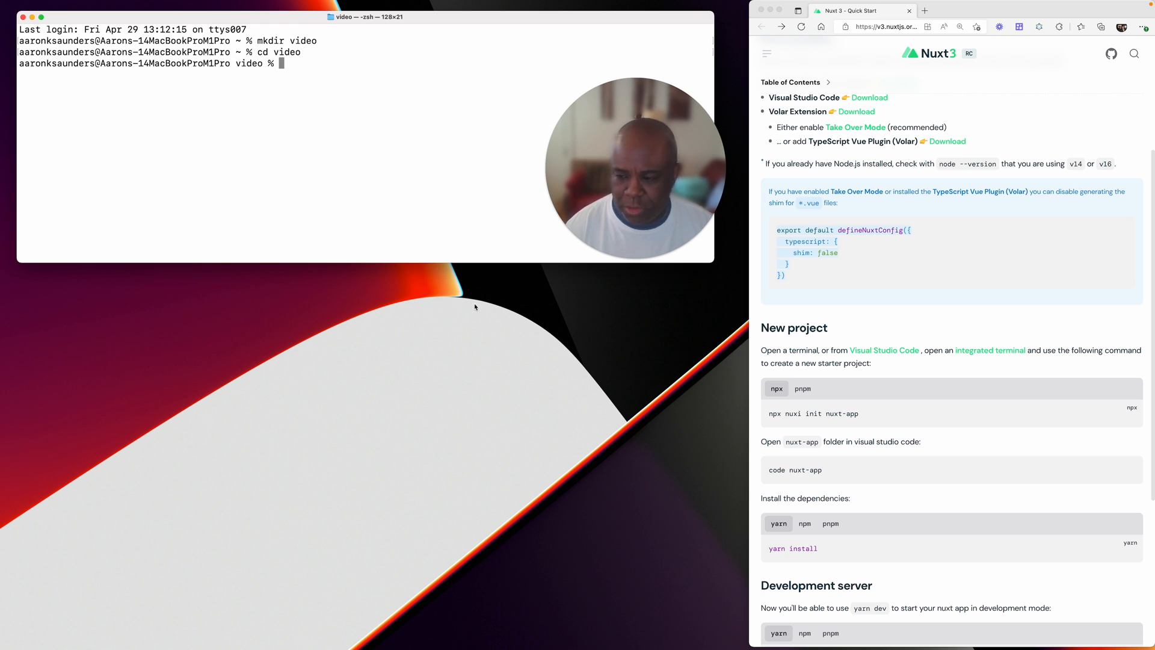
{"action": "mouse_move", "coordinate": [787, 408]}
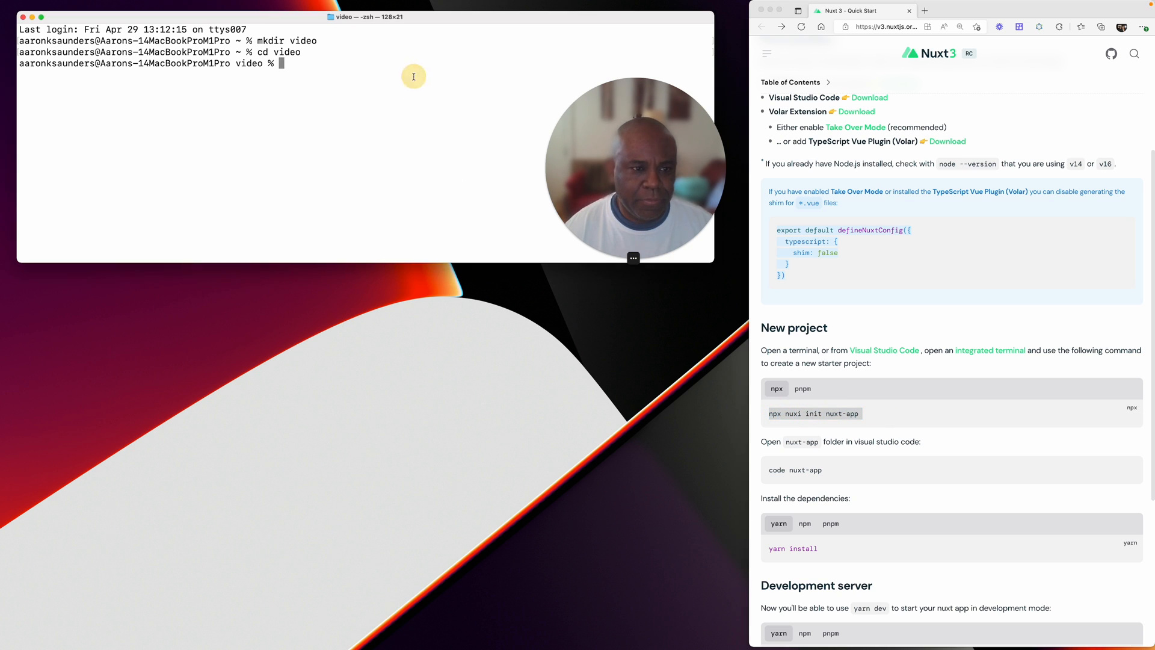
Step: Scaffold the nuxt-app starter project with npx nuxi init nuxt-app, answering y
{"action": "type", "text": "npx nuxi init nuxt-app"}
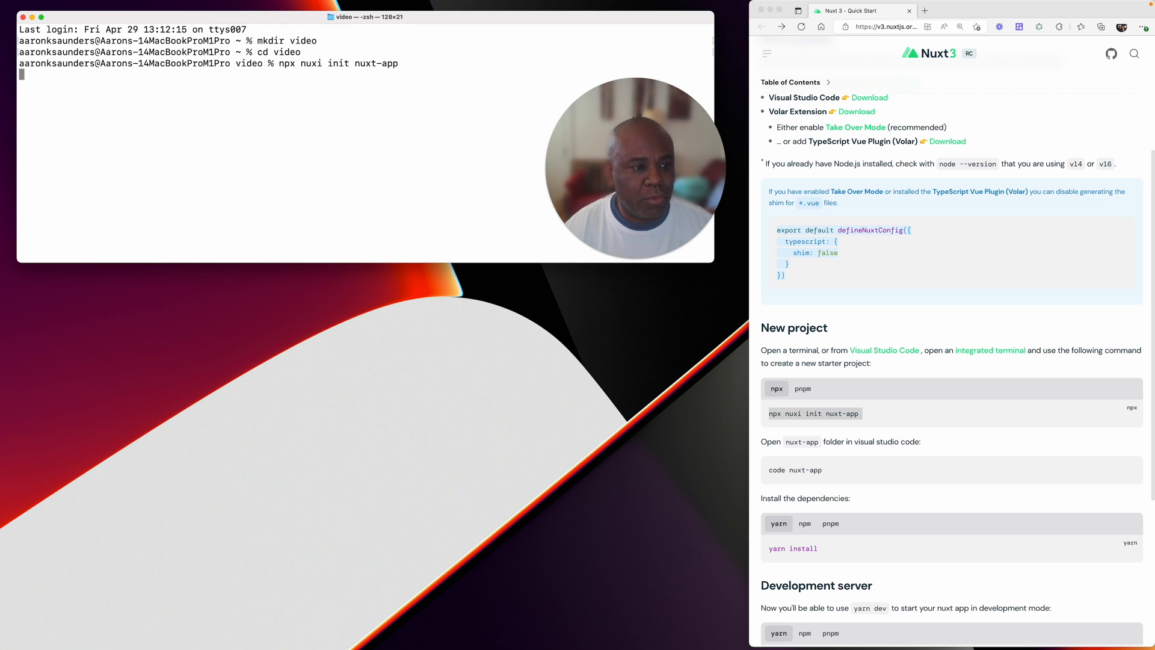
{"action": "key", "text": "Return"}
{"action": "type", "text": "y"}
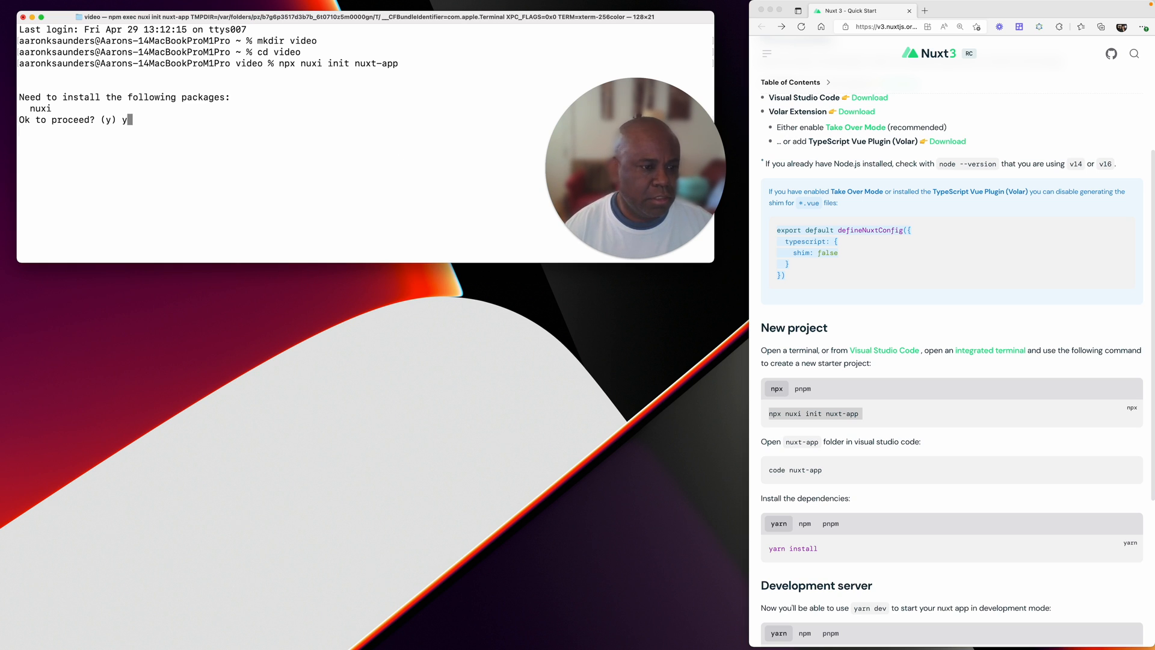
{"action": "key", "text": "Return"}
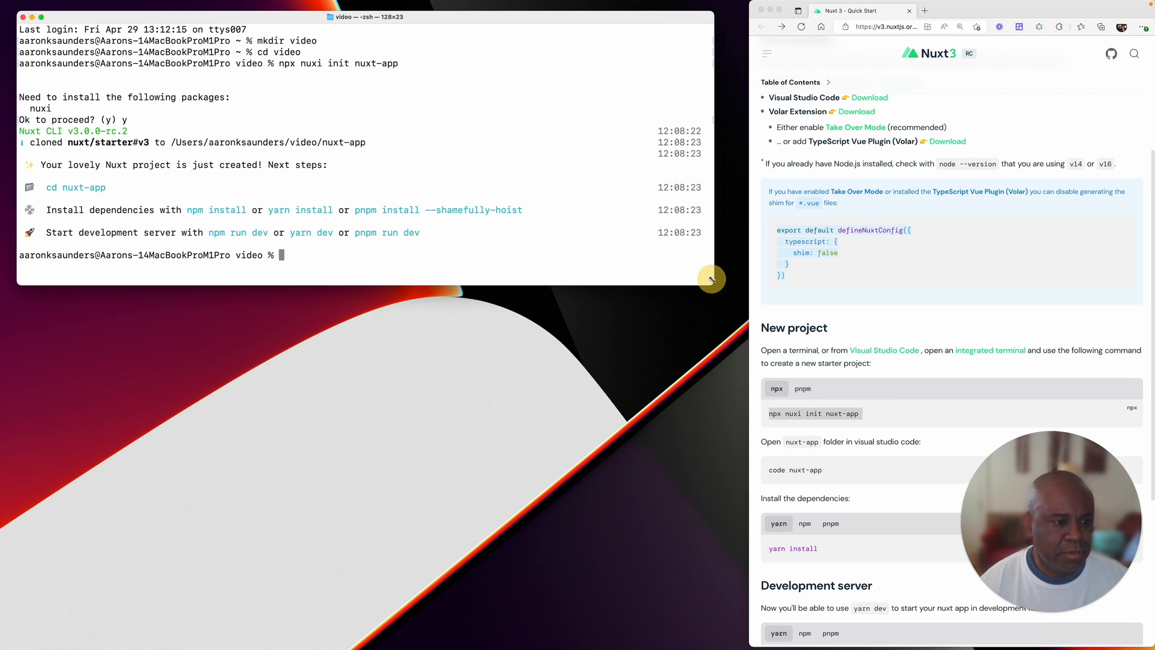
{"action": "mouse_move", "coordinate": [193, 164]}
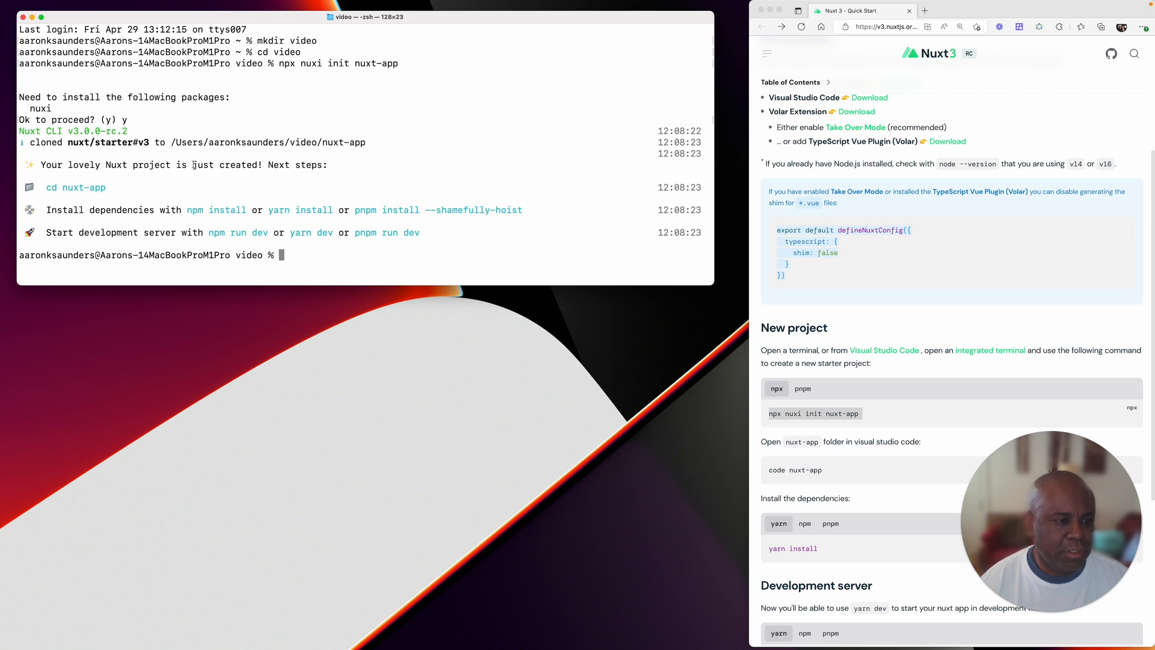
{"action": "mouse_move", "coordinate": [385, 244]}
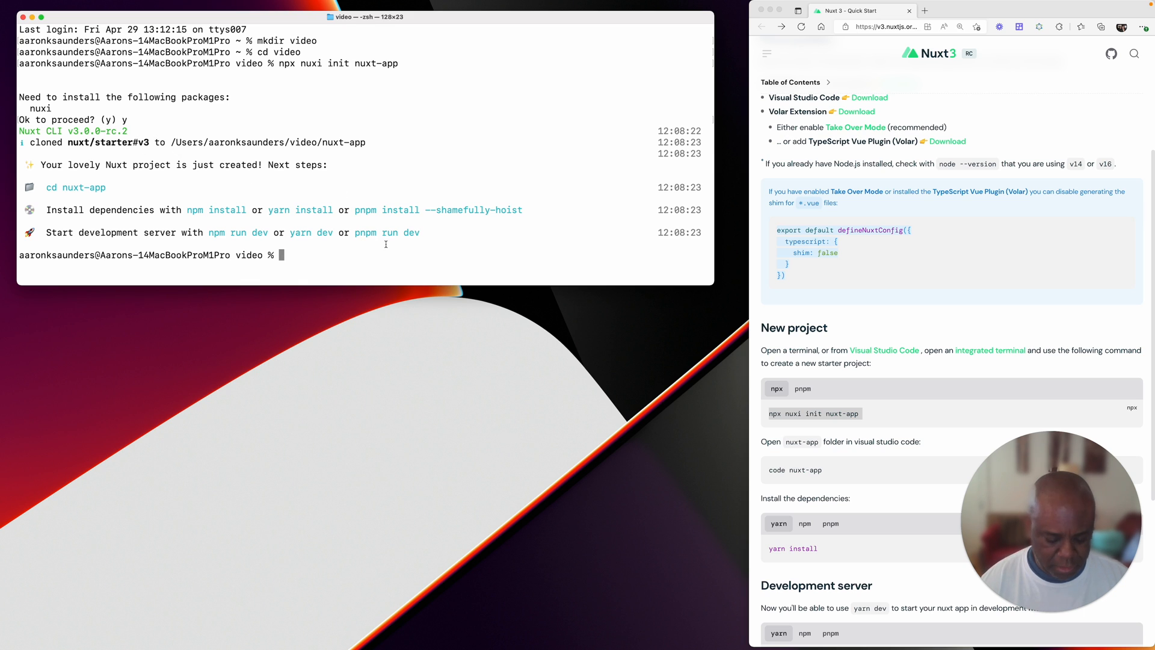
Step: Enter the nuxt-app folder and install its dependencies with npm install
{"action": "type", "text": "cd nuxt-app/"}
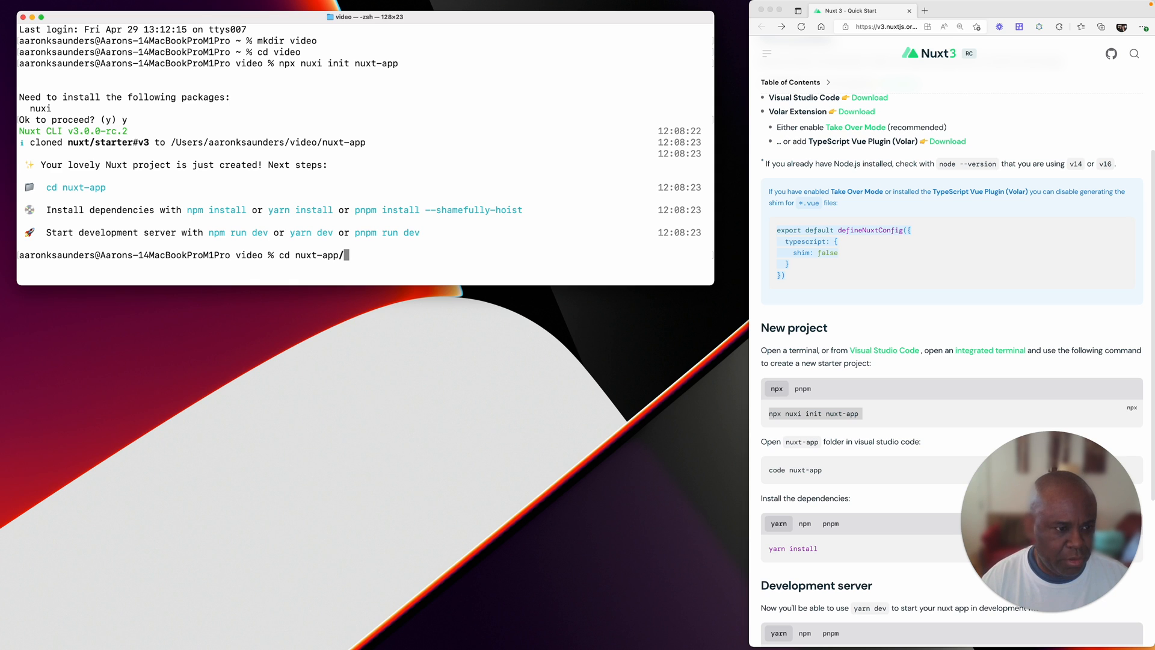
{"action": "key", "text": "Return"}
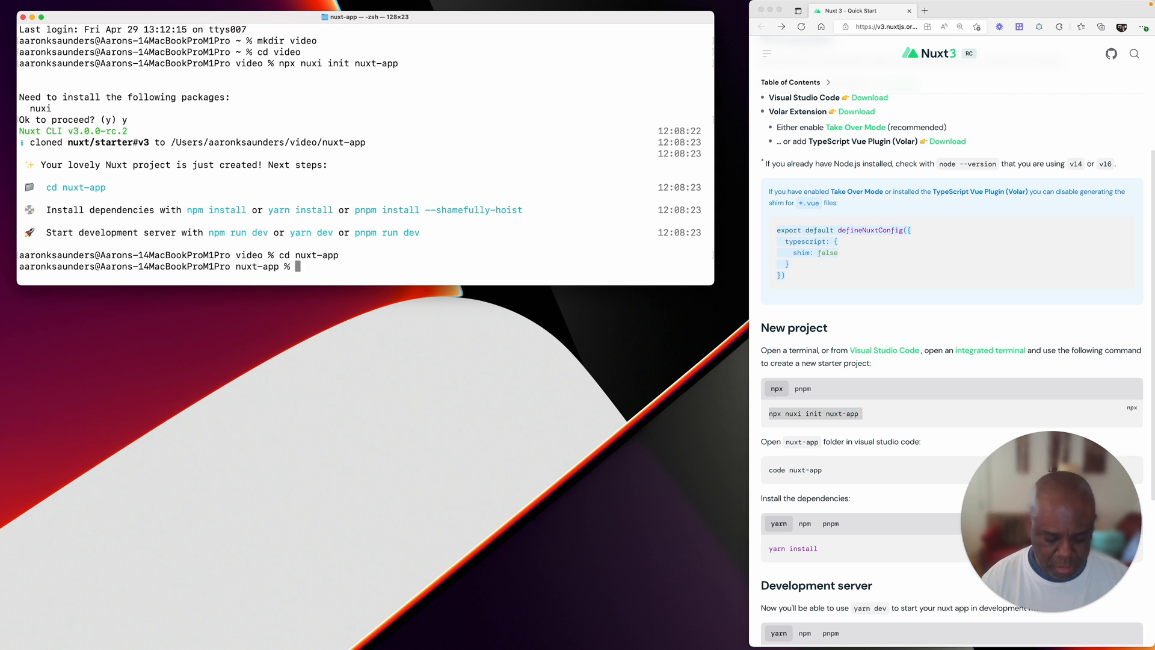
{"action": "type", "text": "npm install"}
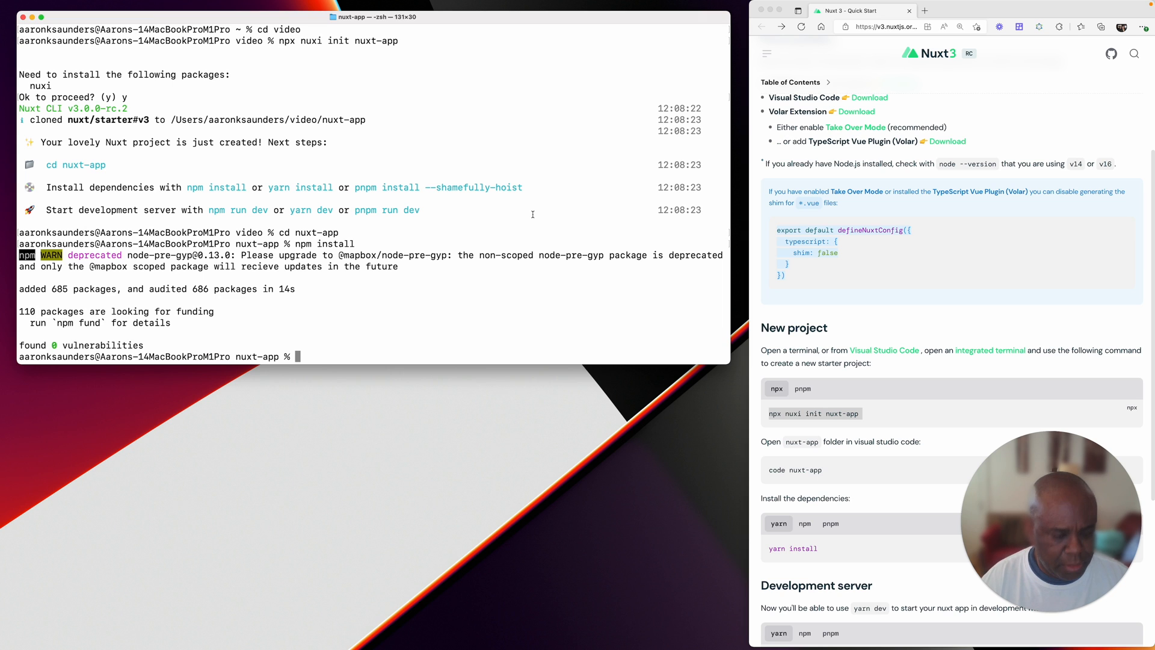
Step: Start the dev server with npm run dev and view the Nuxt welcome page at localhost:3001
{"action": "type", "text": "npm run de"}
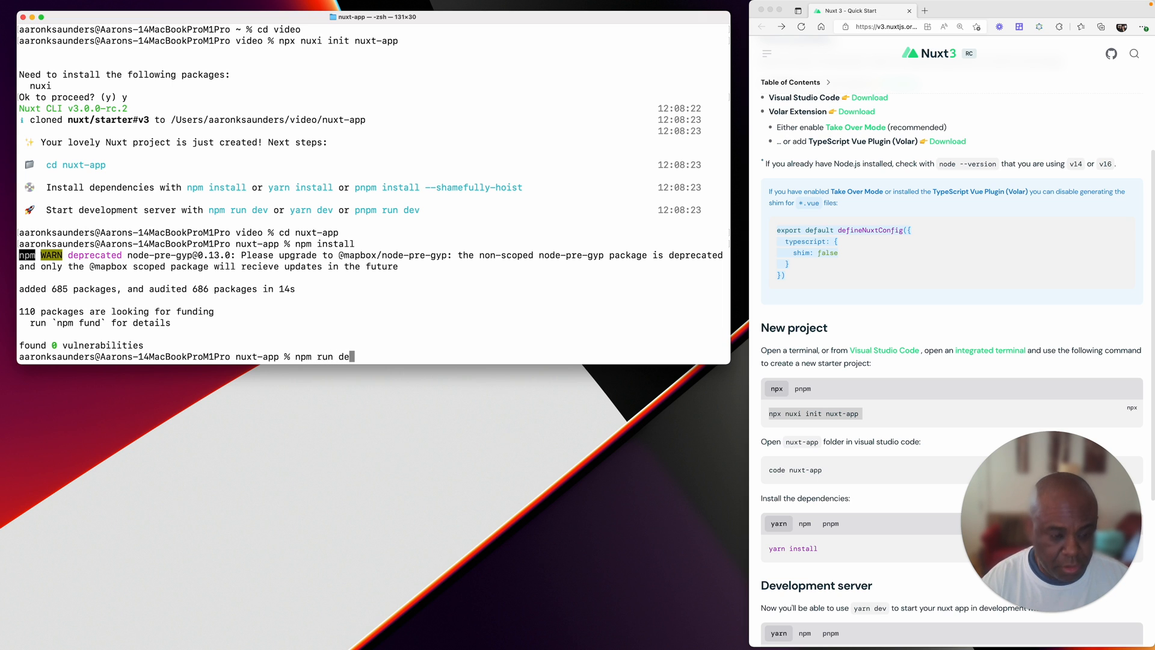
{"action": "key", "text": "Return"}
{"action": "type", "text": "ocalhost:3001"}
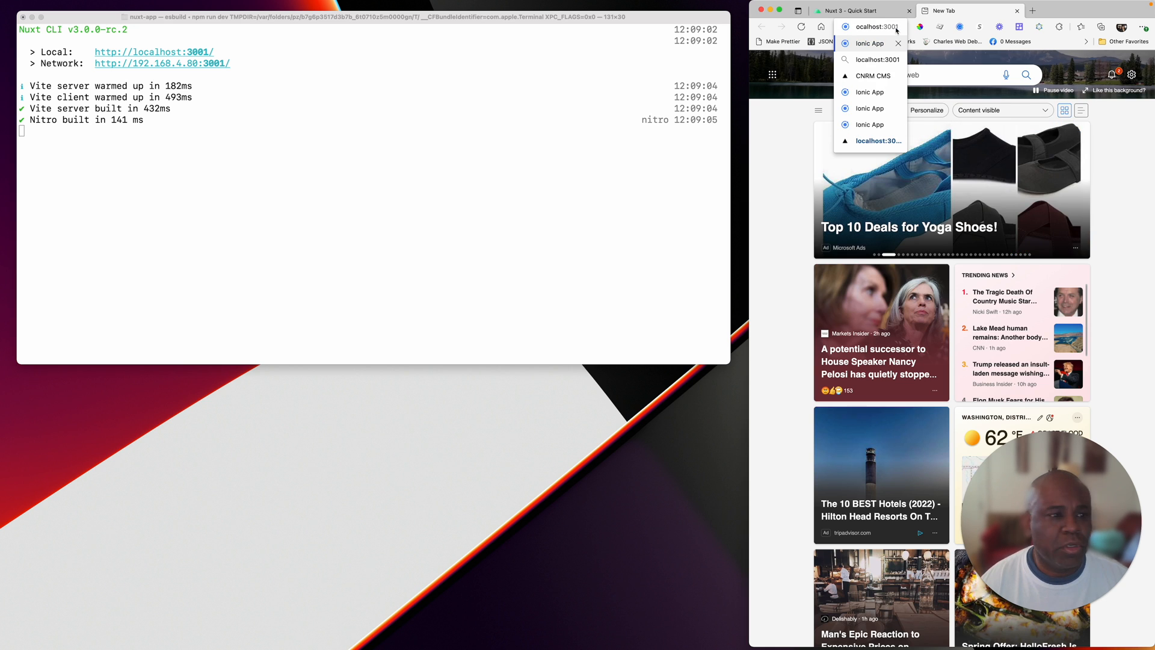
{"action": "left_click", "coordinate": [878, 59]}
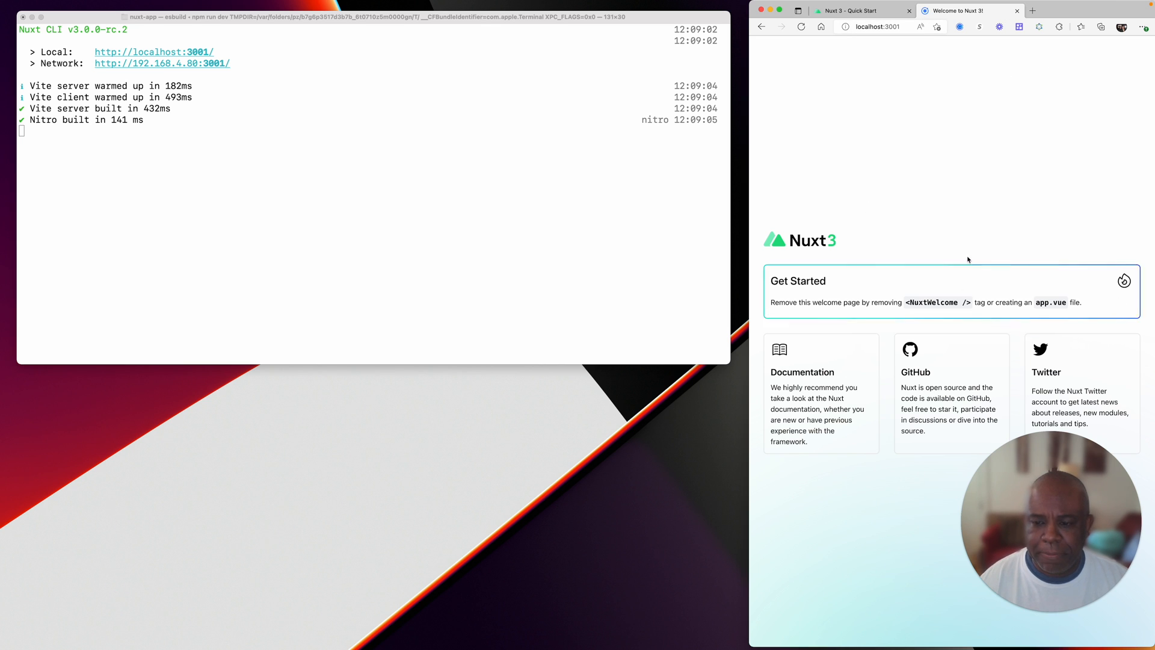
{"action": "mouse_move", "coordinate": [313, 127]}
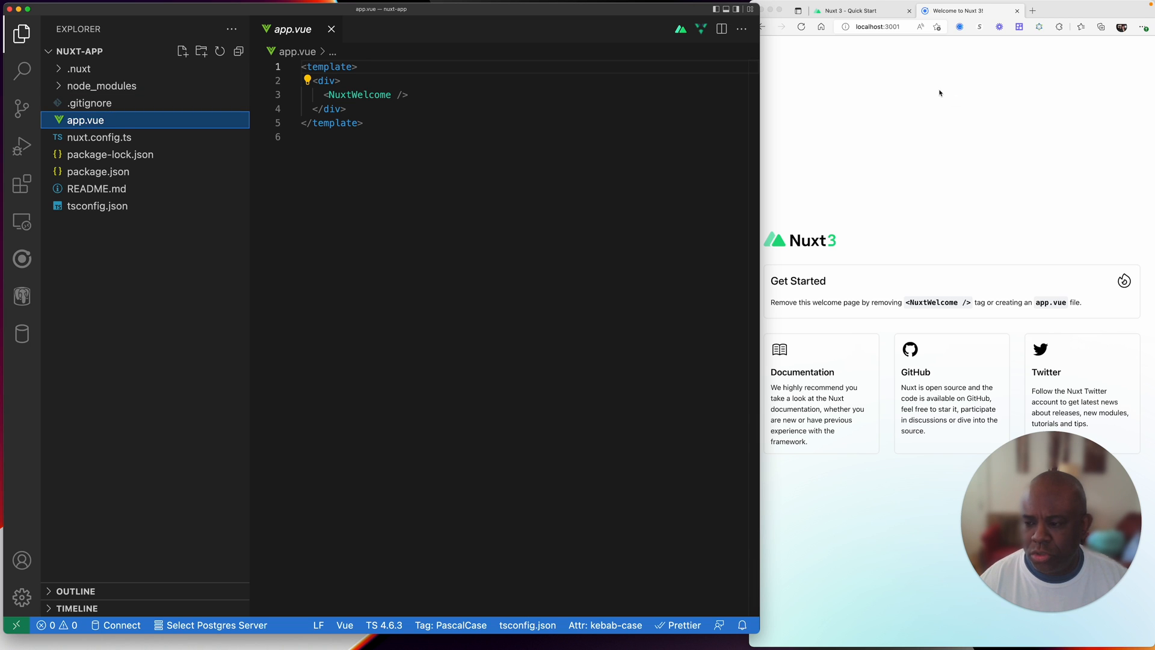
{"action": "mouse_move", "coordinate": [921, 96]}
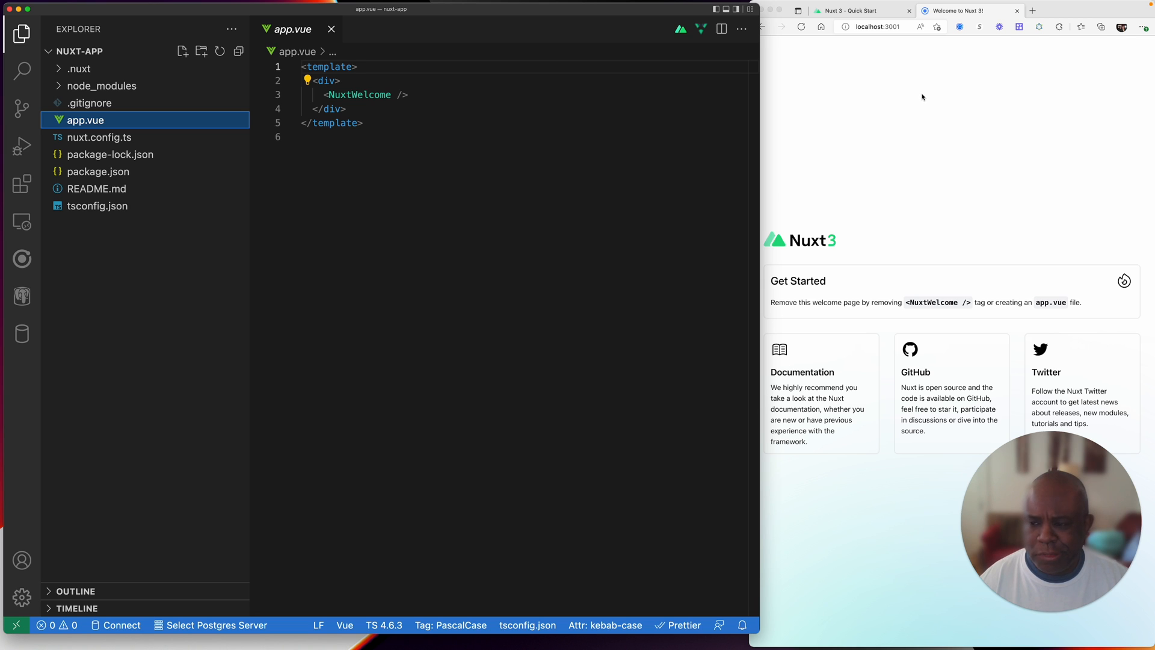
{"action": "mouse_move", "coordinate": [933, 98]}
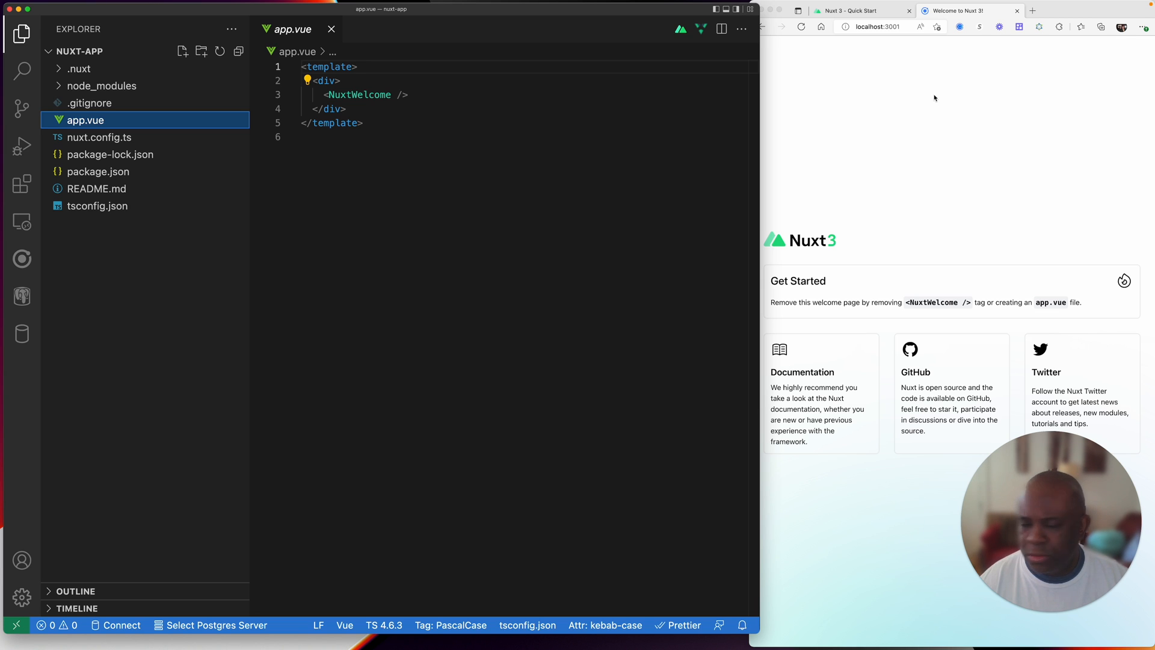
Step: Add ssr: false inside defineNuxtConfig in nuxt.config.ts
{"action": "left_click", "coordinate": [99, 137]}
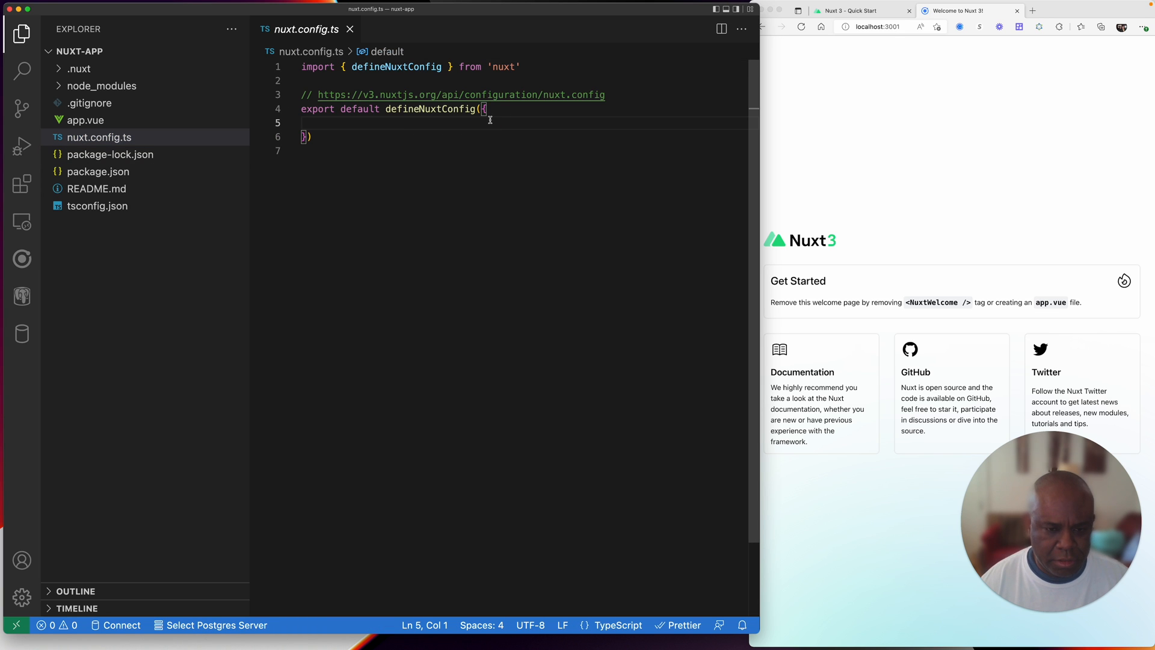
{"action": "type", "text": "ssr:"}
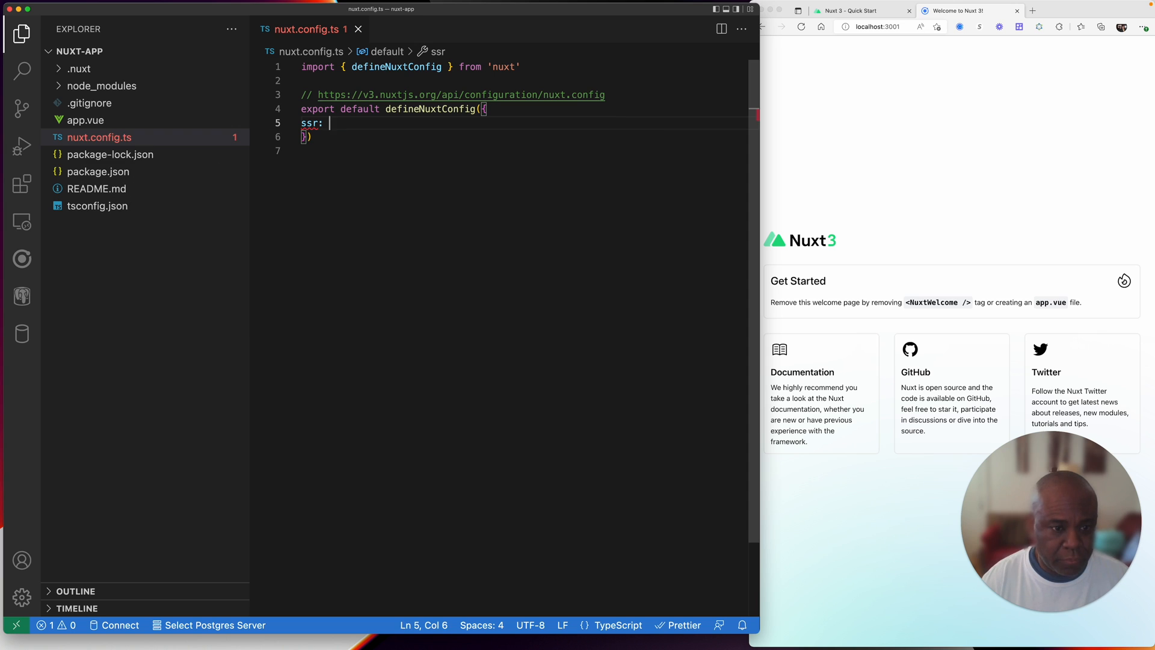
{"action": "type", "text": "false"}
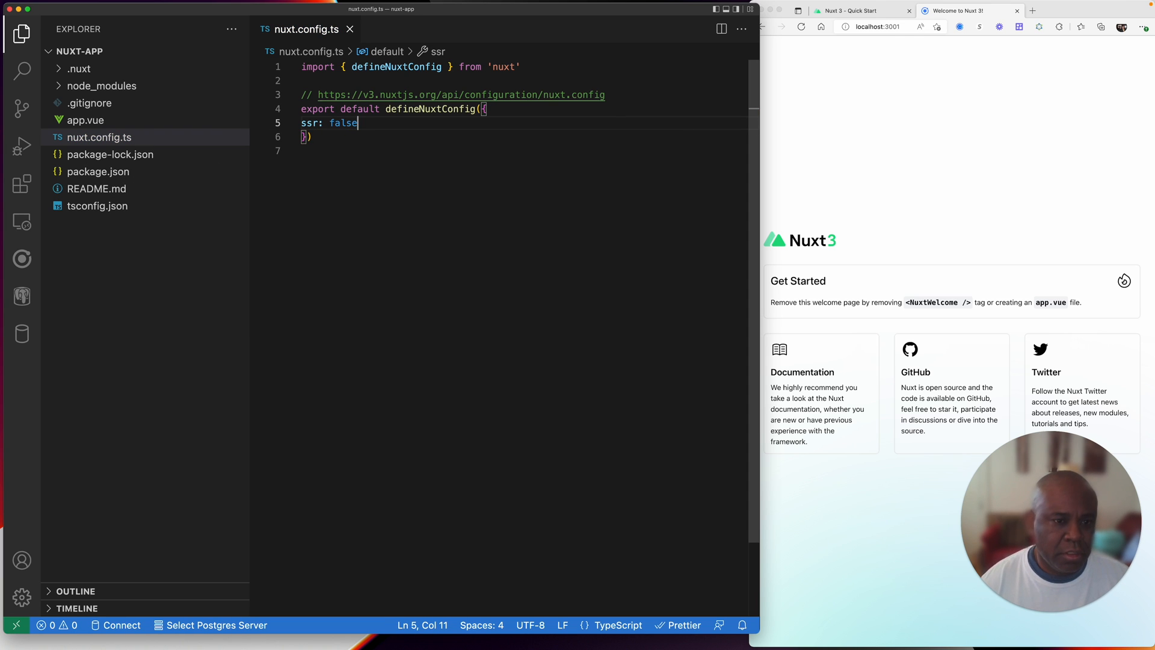
{"action": "left_click", "coordinate": [22, 70]}
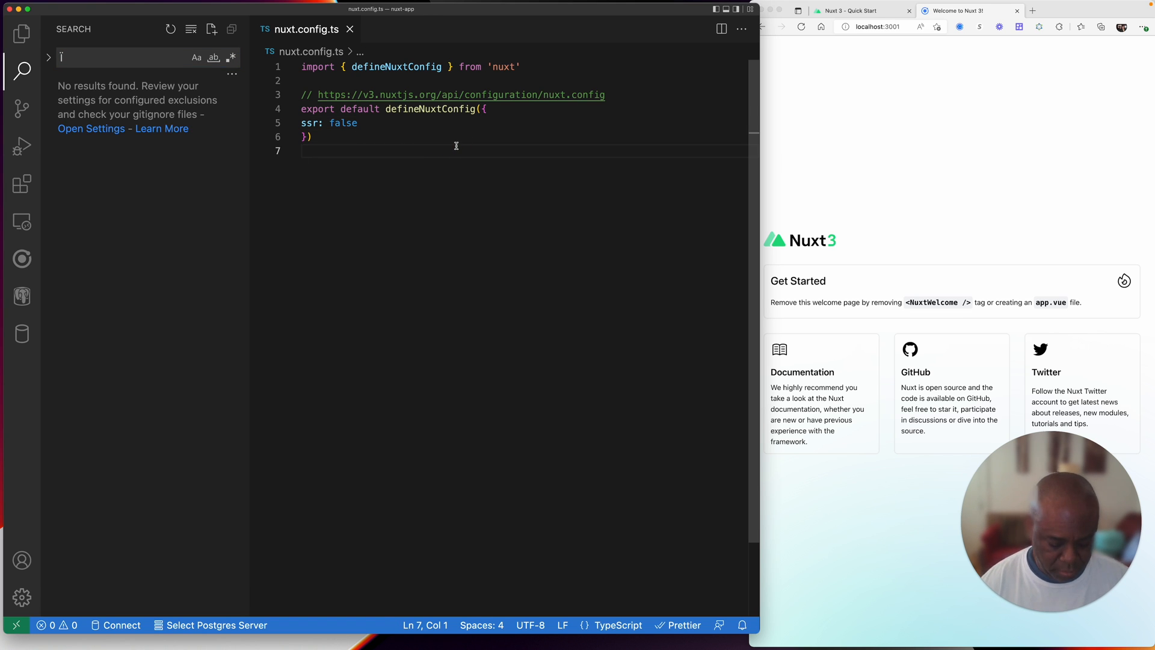
Step: Format nuxt.config.ts, then add Capacitor integration from the Ionic extension's recommendations
{"action": "right_click", "coordinate": [456, 151]}
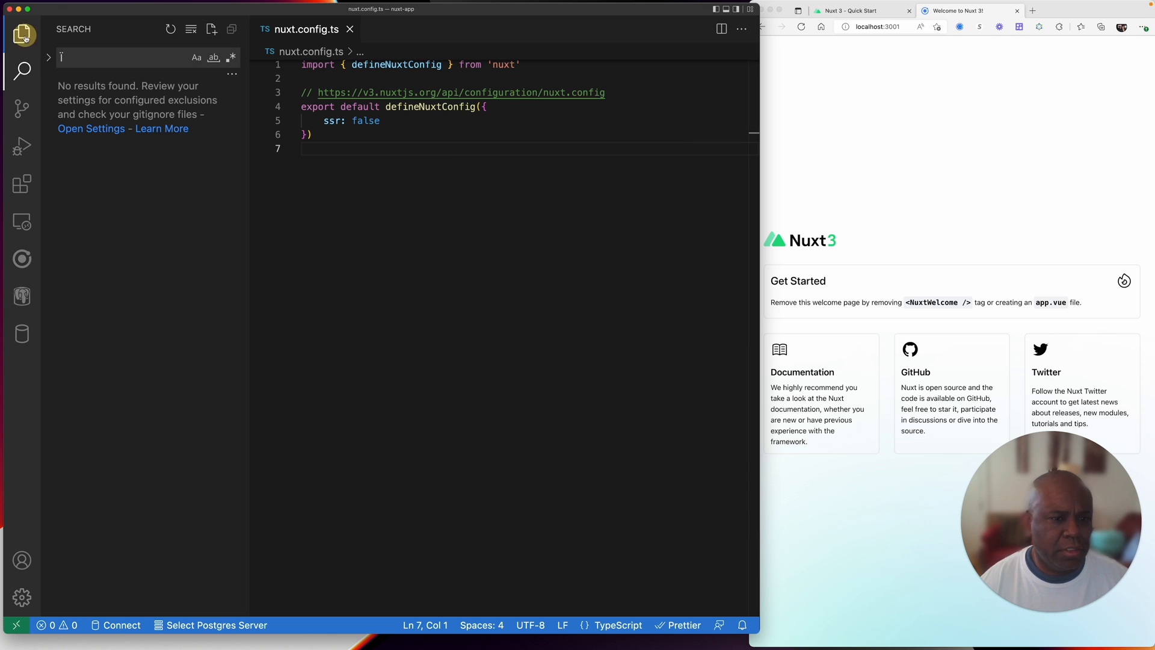
{"action": "left_click", "coordinate": [21, 34]}
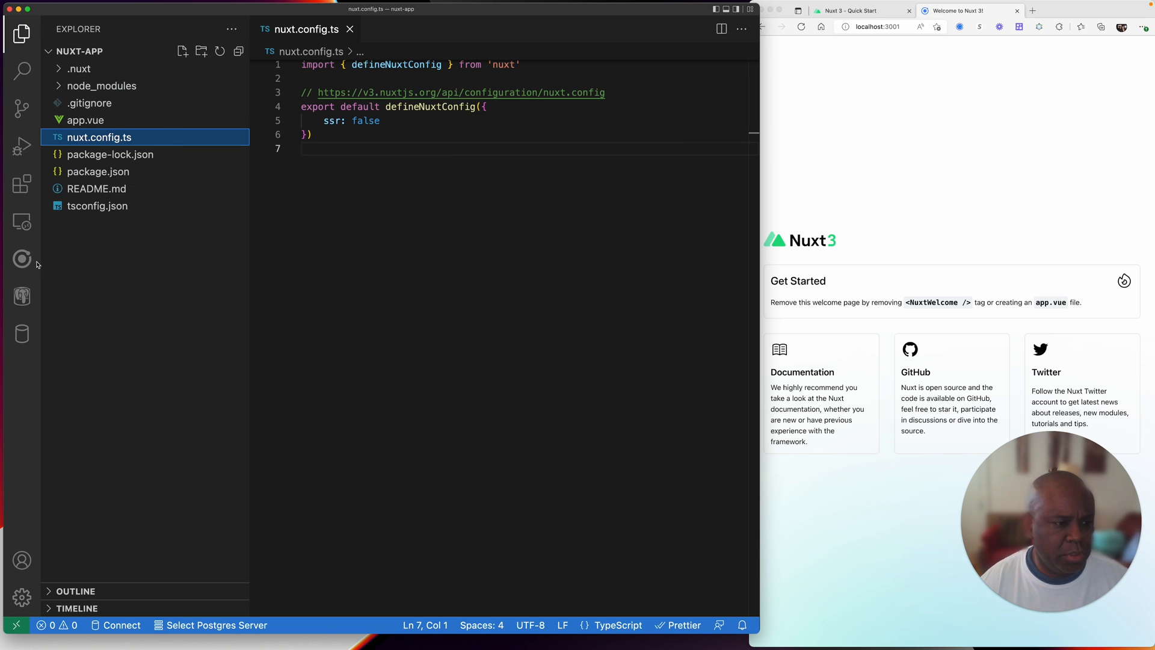
{"action": "left_click", "coordinate": [21, 259]}
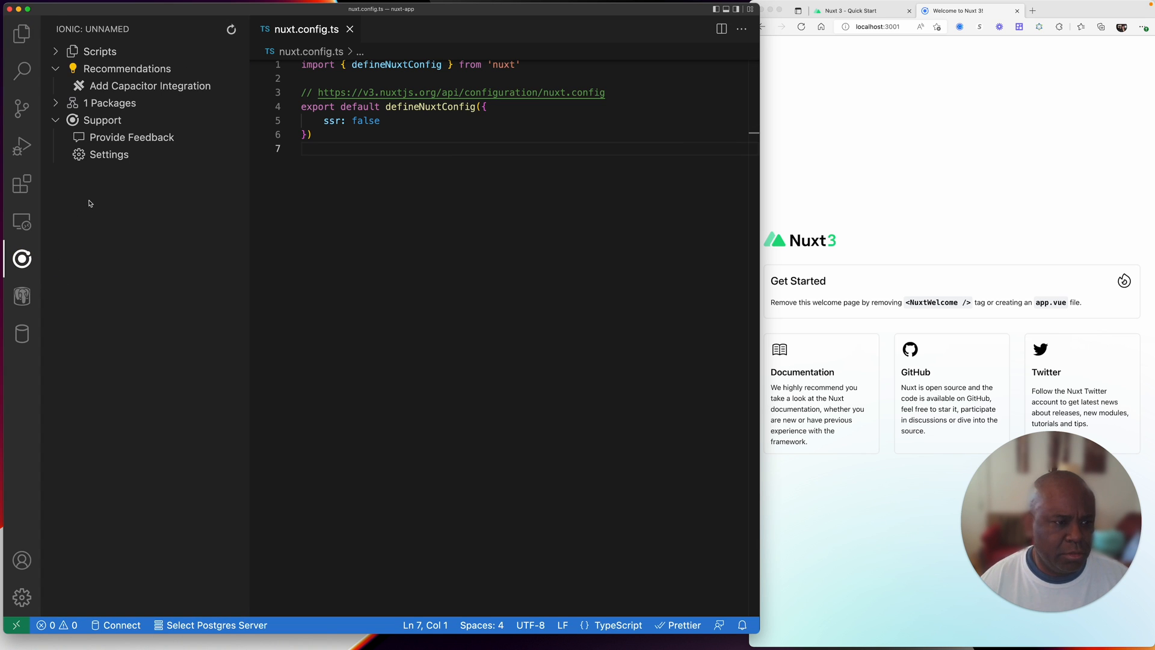
{"action": "mouse_move", "coordinate": [22, 258]}
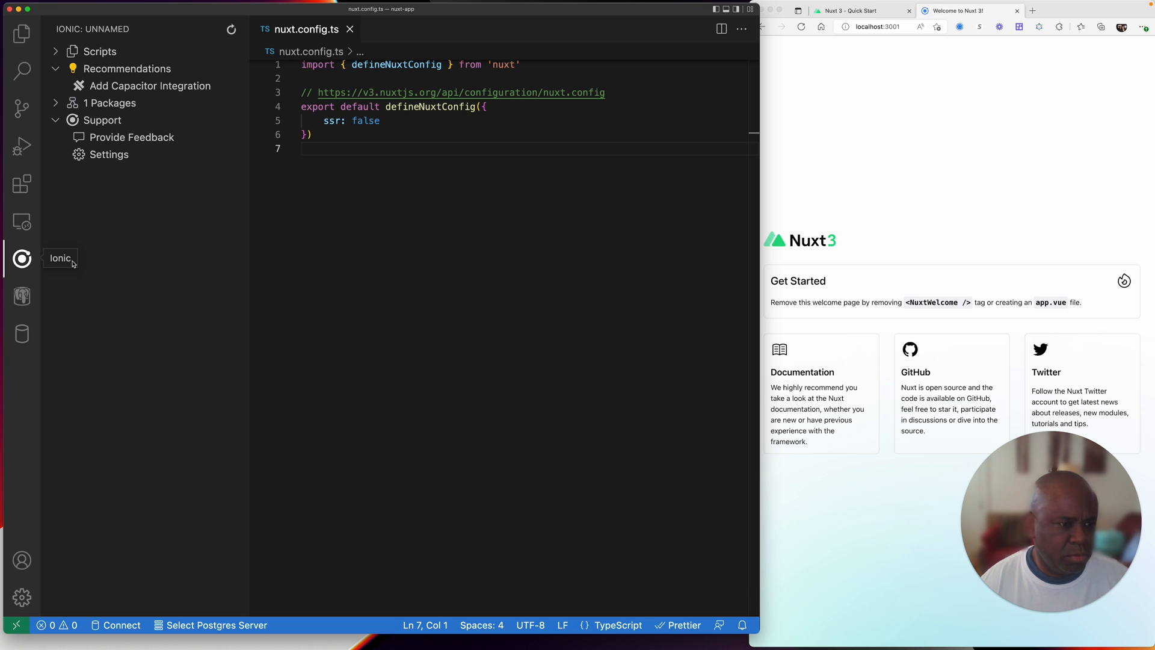
{"action": "left_click", "coordinate": [150, 86]}
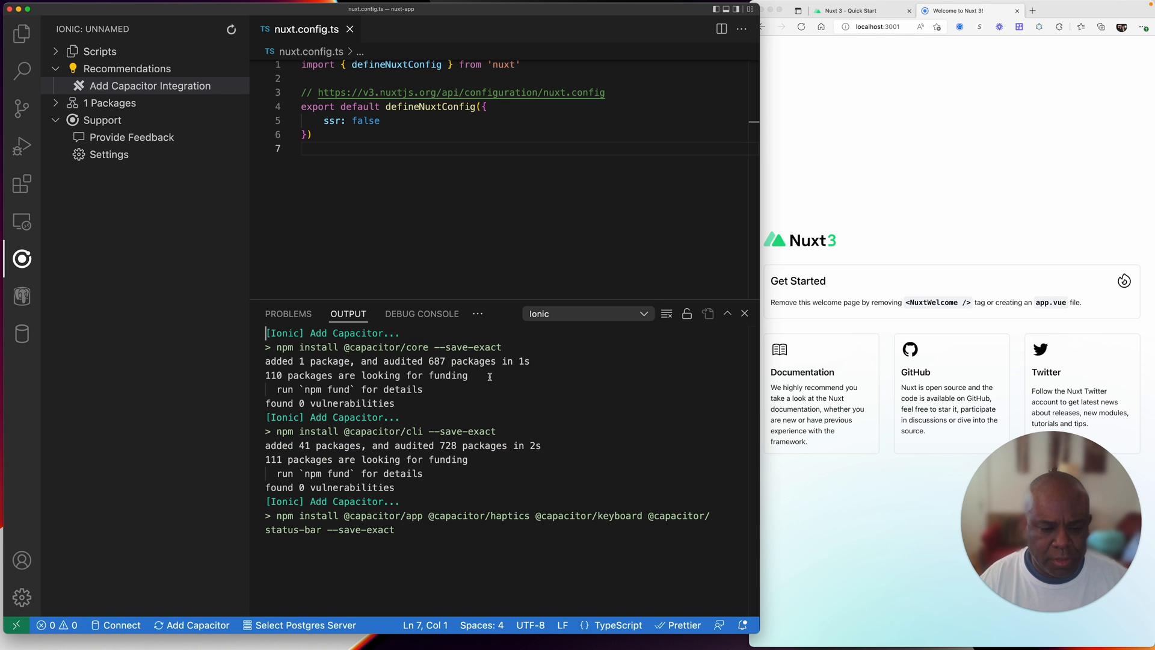
{"action": "mouse_move", "coordinate": [920, 209]}
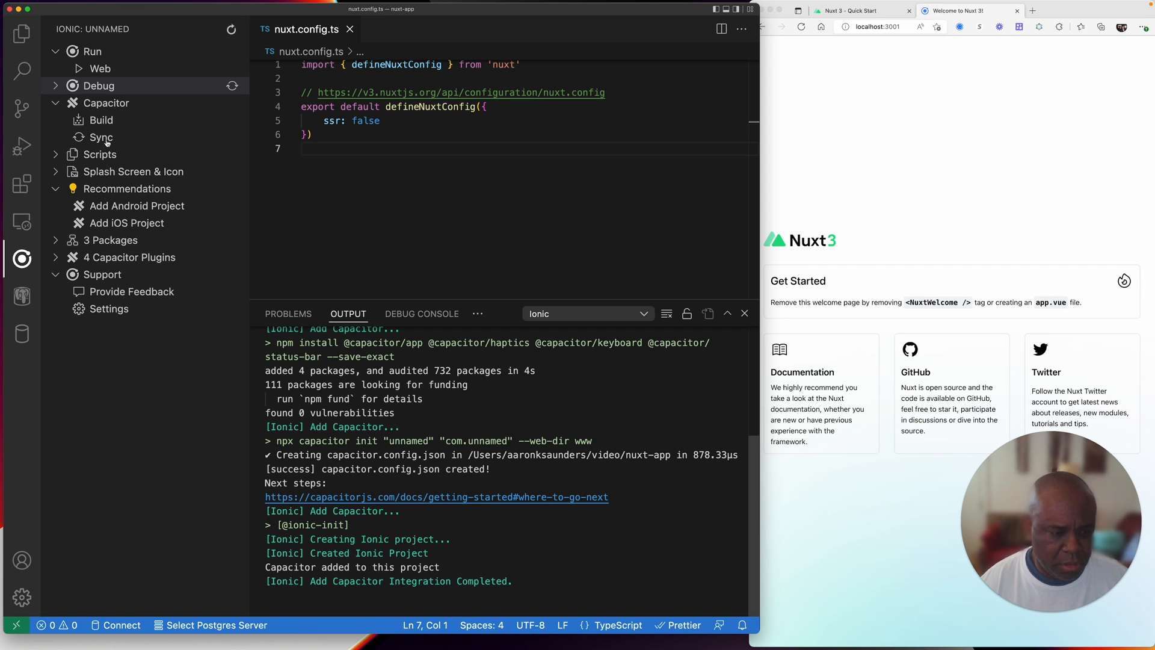
Step: In capacitor.config.json, set appId to com.aks.nuxtappionic and select the appName placeholder
{"action": "left_click", "coordinate": [22, 34]}
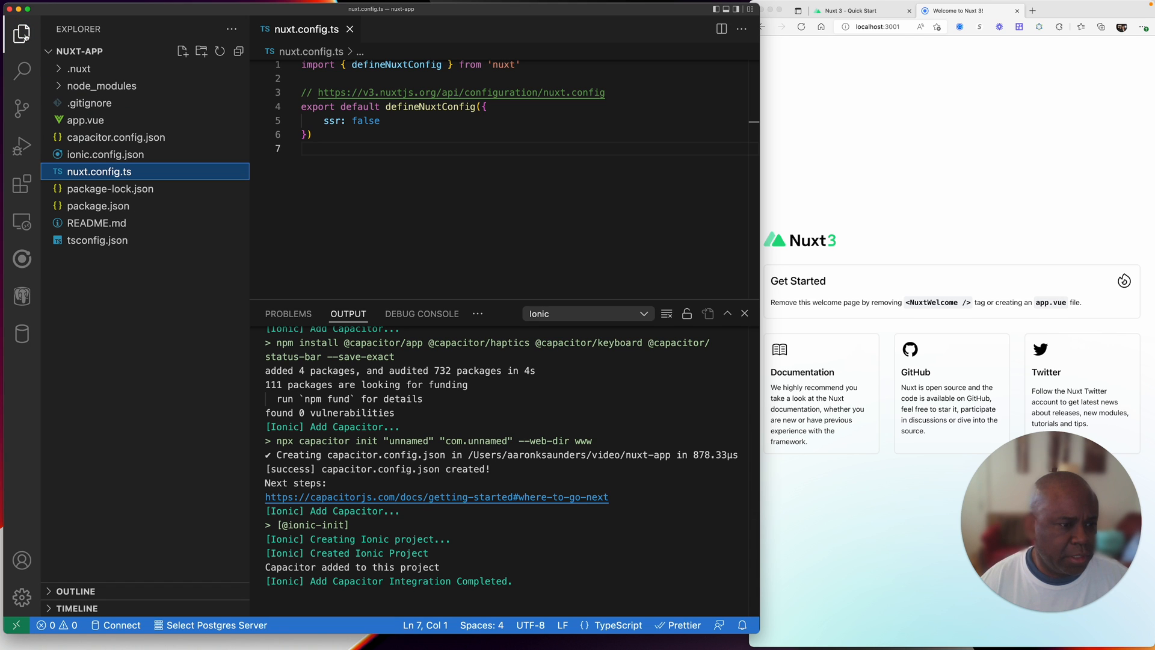
{"action": "left_click", "coordinate": [104, 154]}
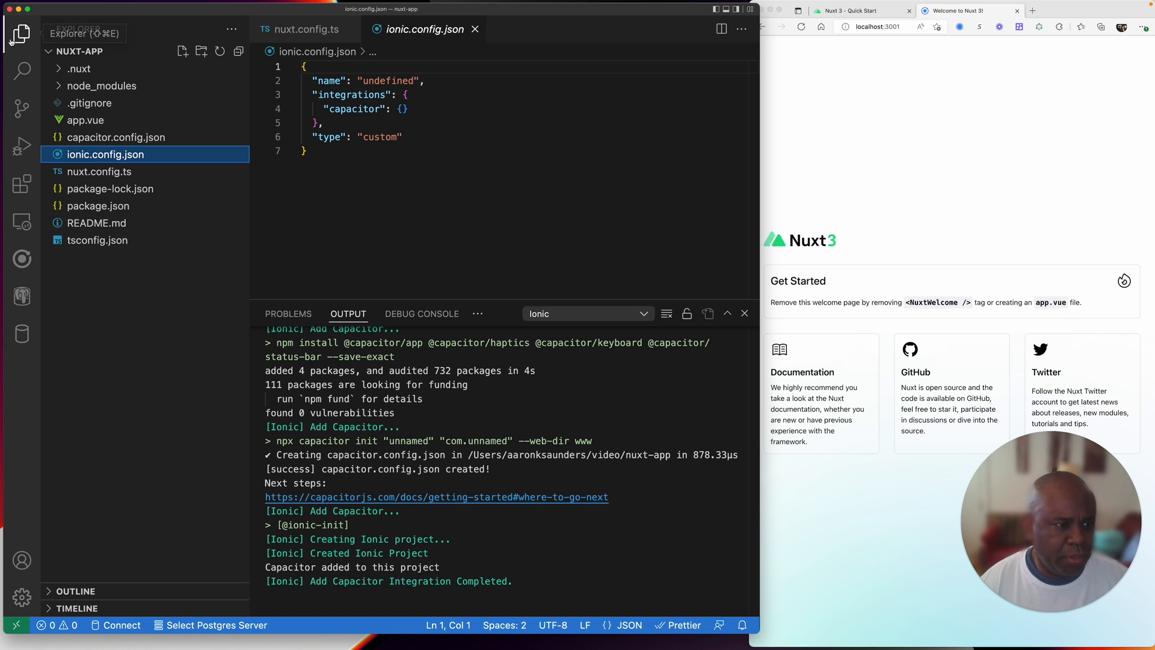
{"action": "mouse_move", "coordinate": [98, 171]}
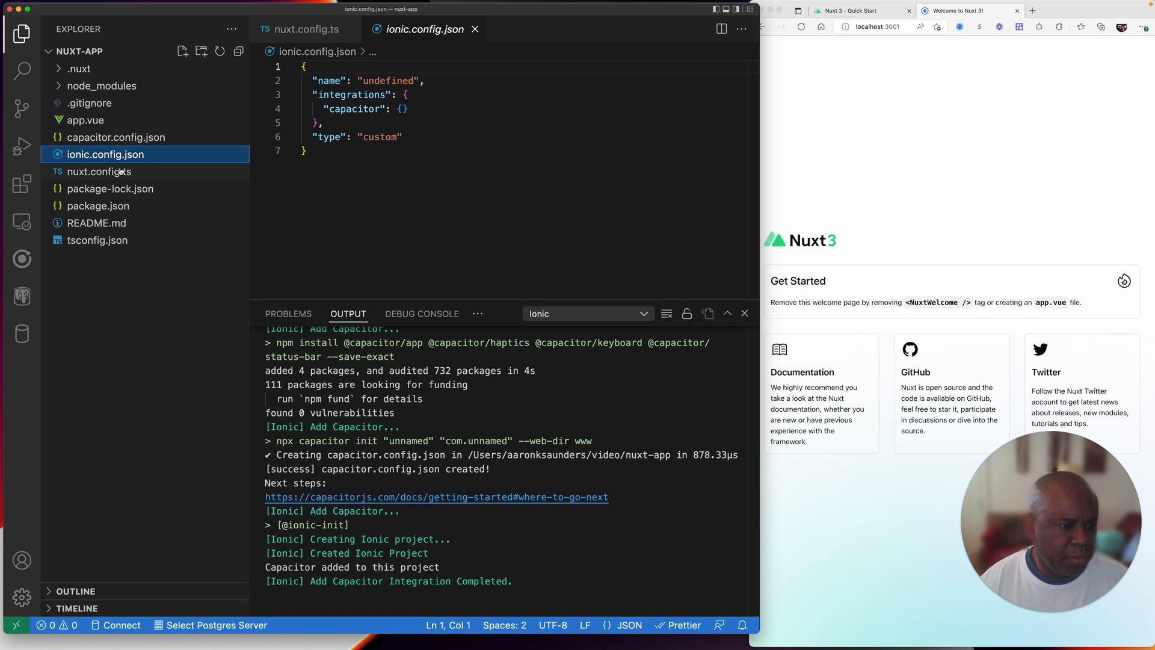
{"action": "mouse_move", "coordinate": [123, 137]}
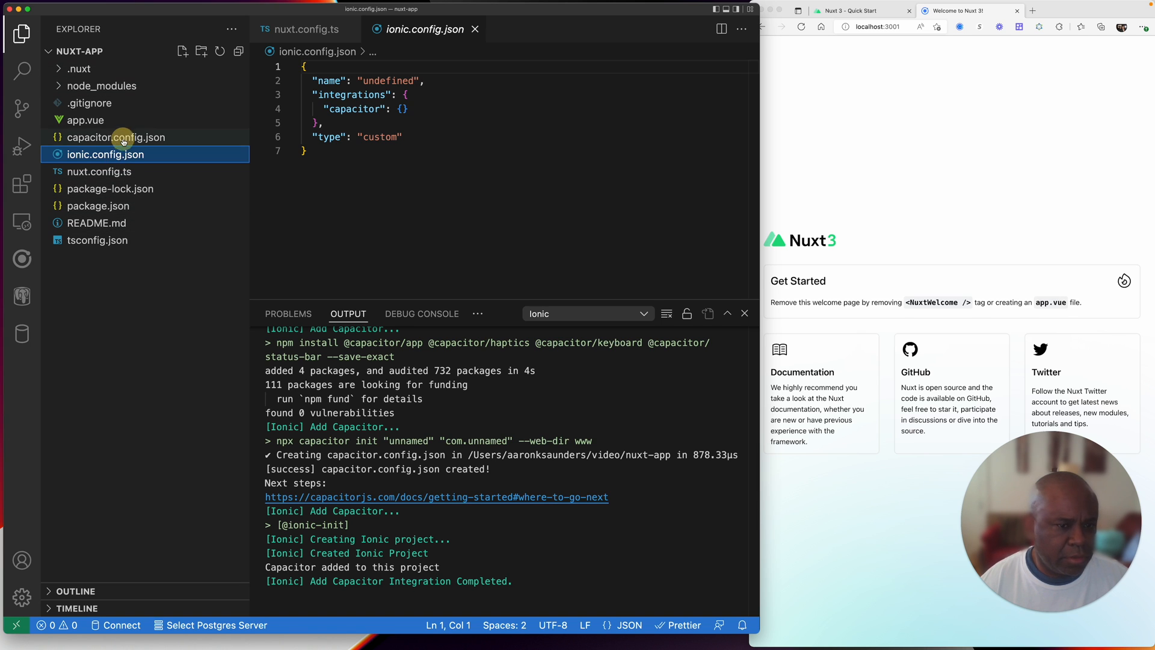
{"action": "left_click", "coordinate": [116, 137]}
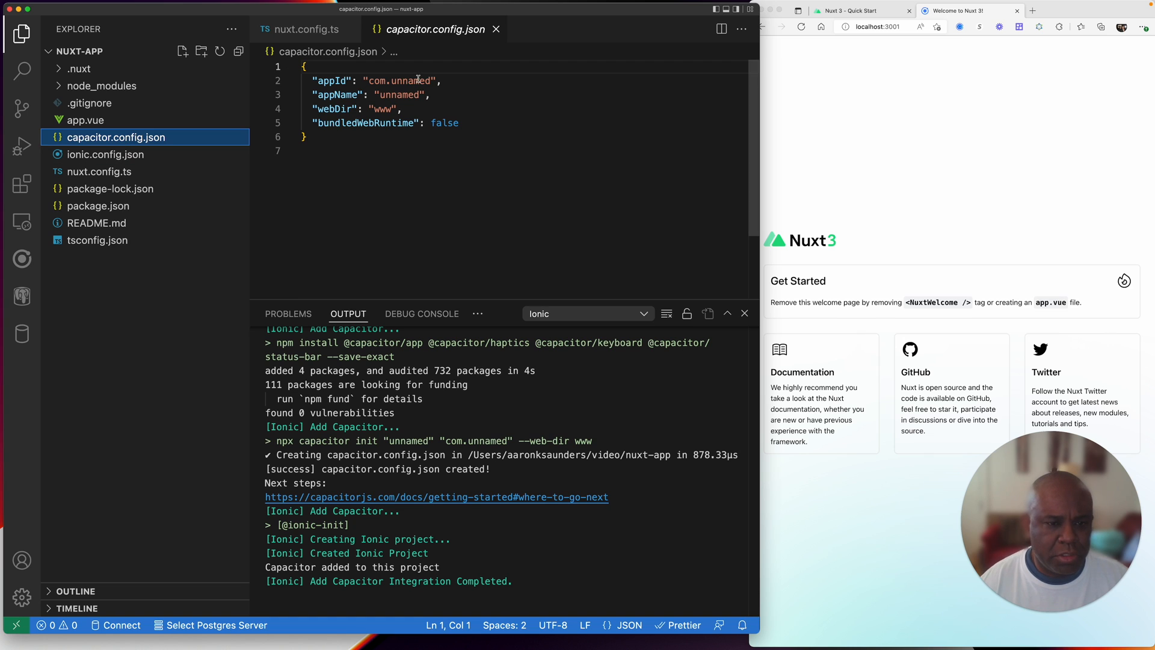
{"action": "double_click", "coordinate": [411, 80]}
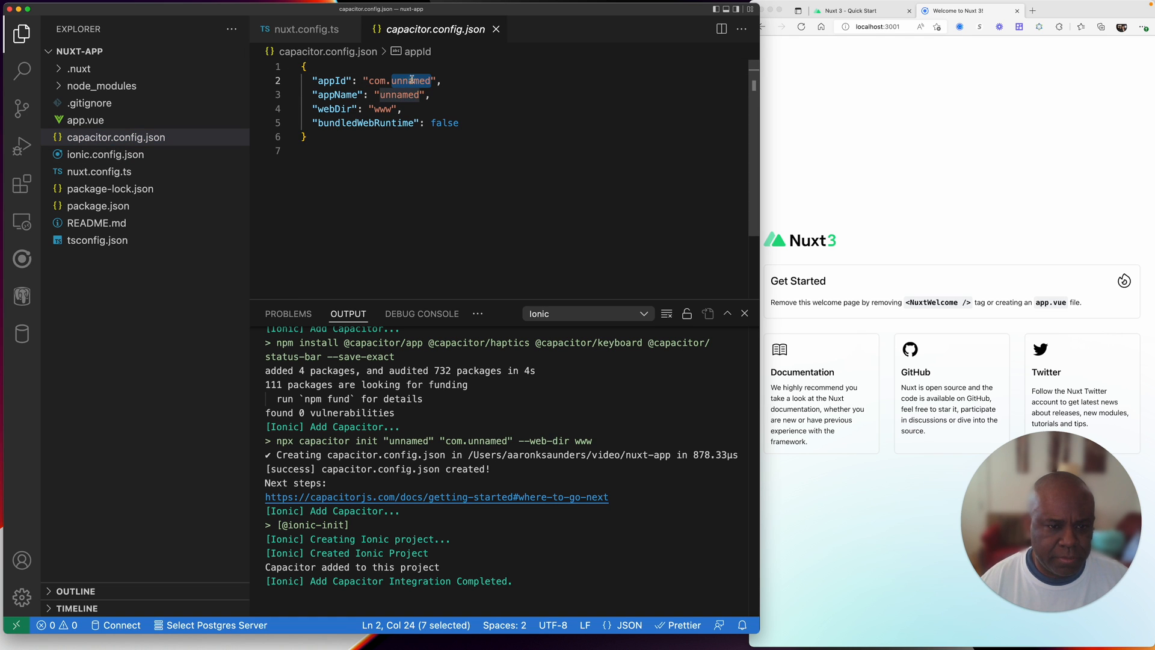
{"action": "type", "text": "a"}
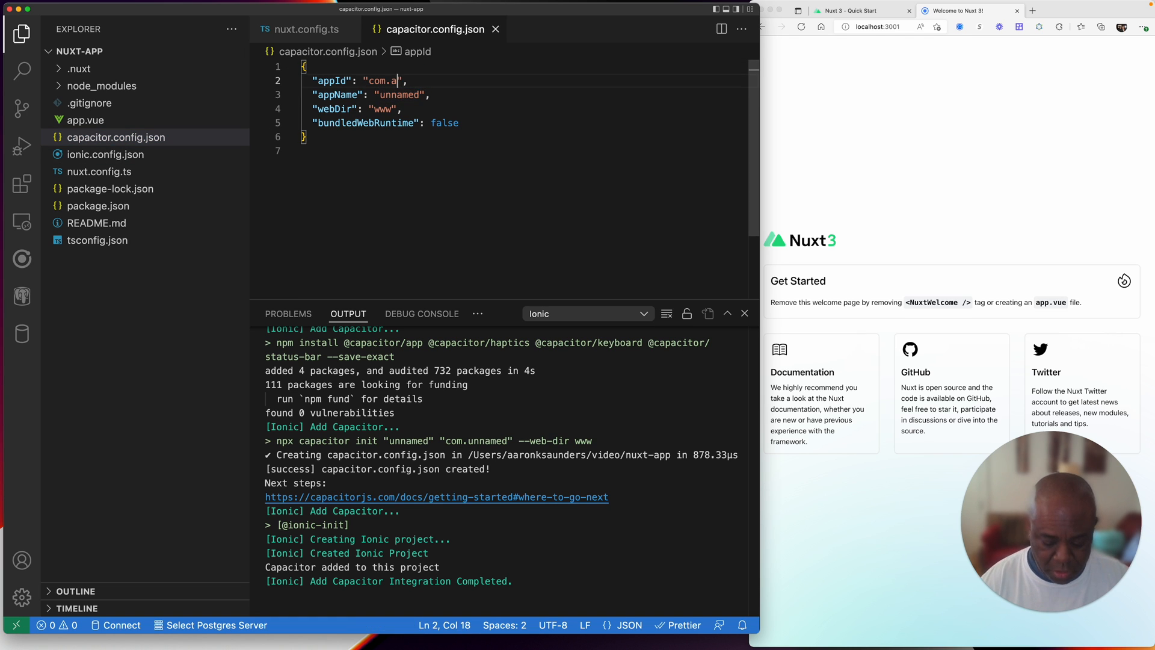
{"action": "type", "text": "ks."}
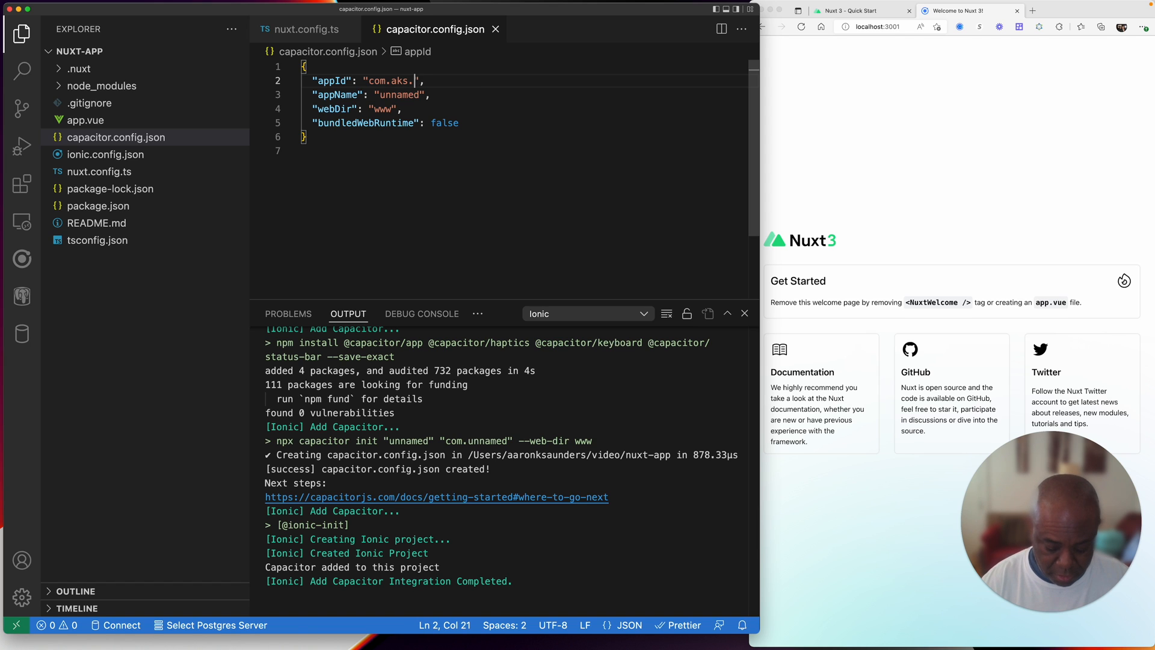
{"action": "type", "text": "n"}
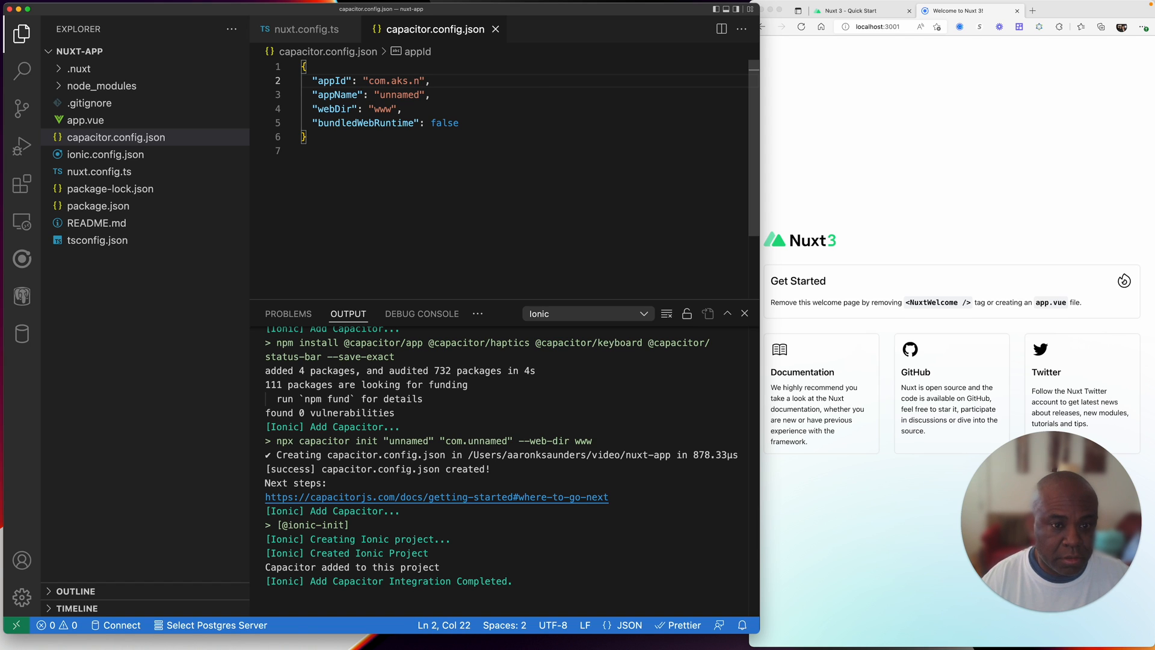
{"action": "type", "text": "ux"}
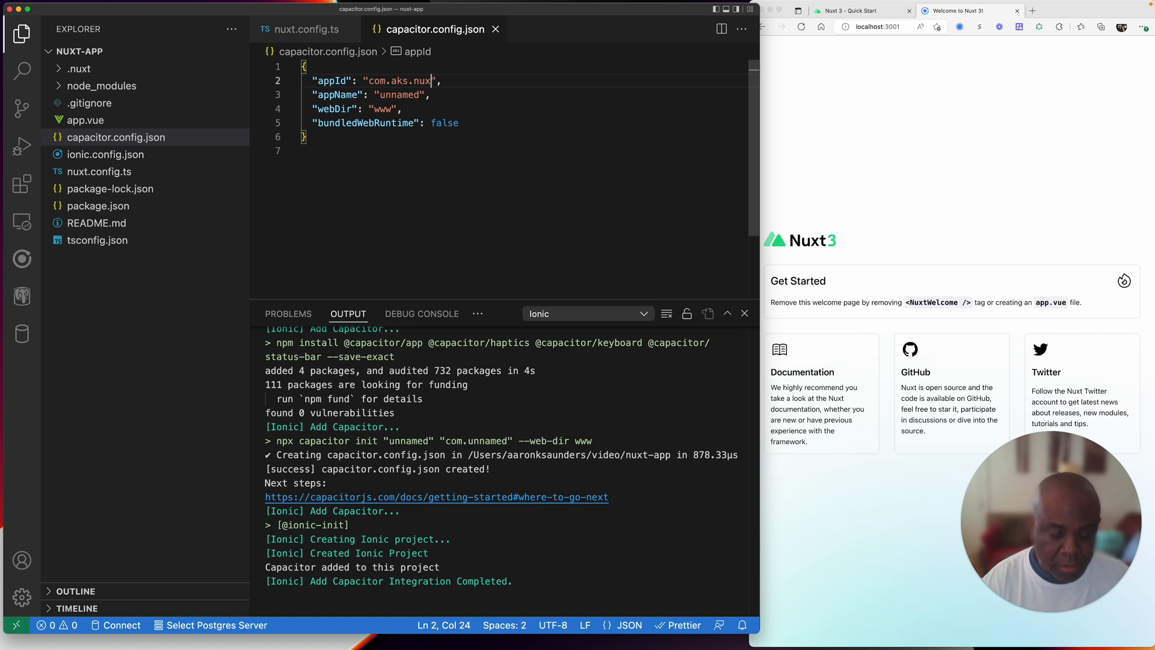
{"action": "type", "text": "tapp"}
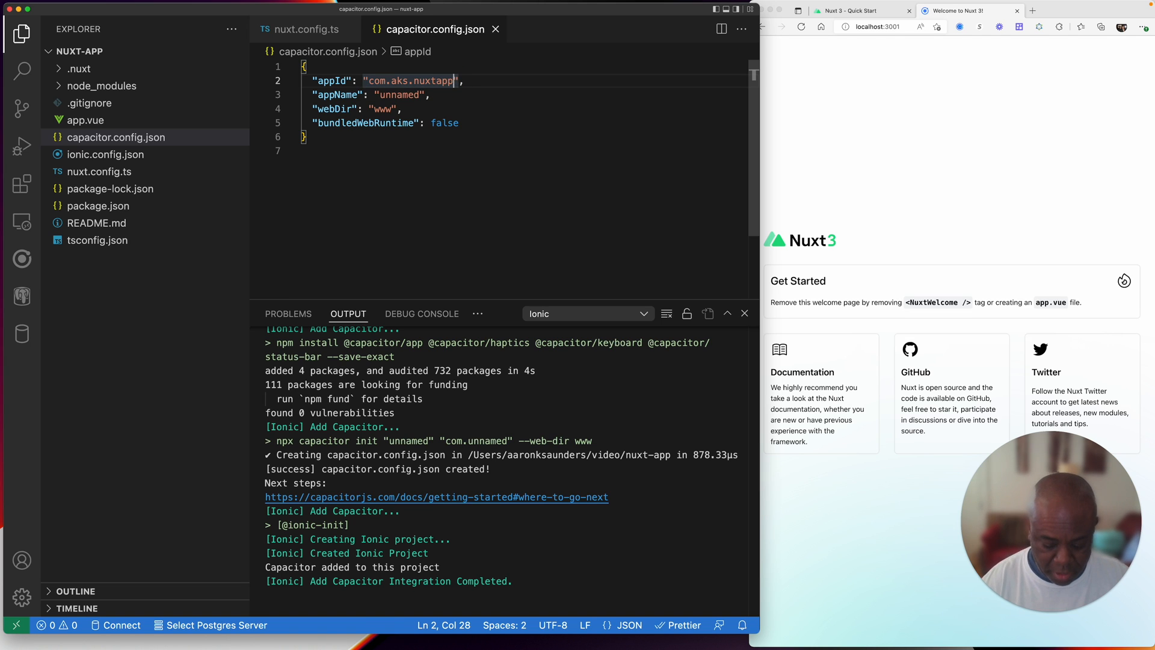
{"action": "type", "text": "ionic"}
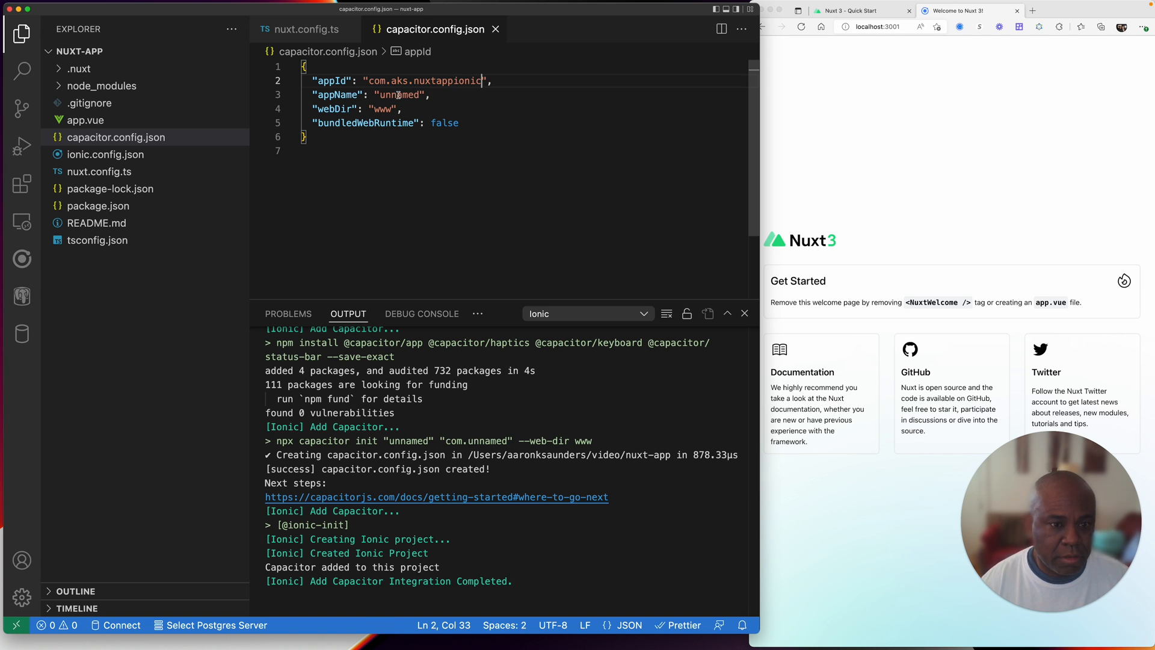
{"action": "double_click", "coordinate": [447, 80]}
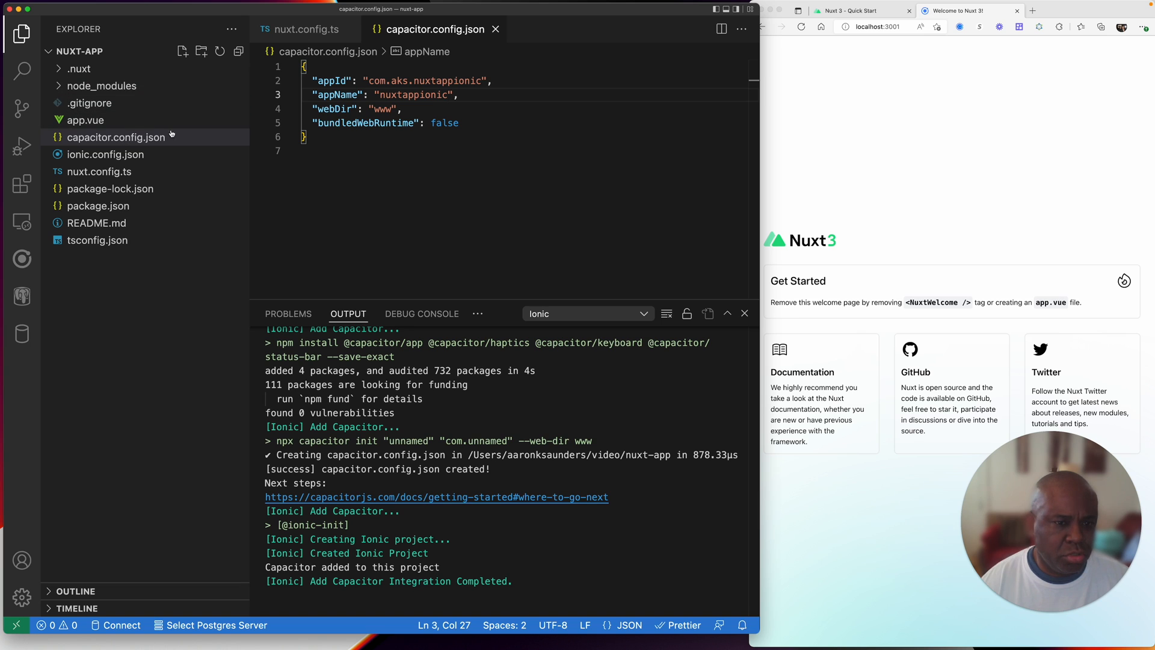
{"action": "mouse_move", "coordinate": [98, 171]}
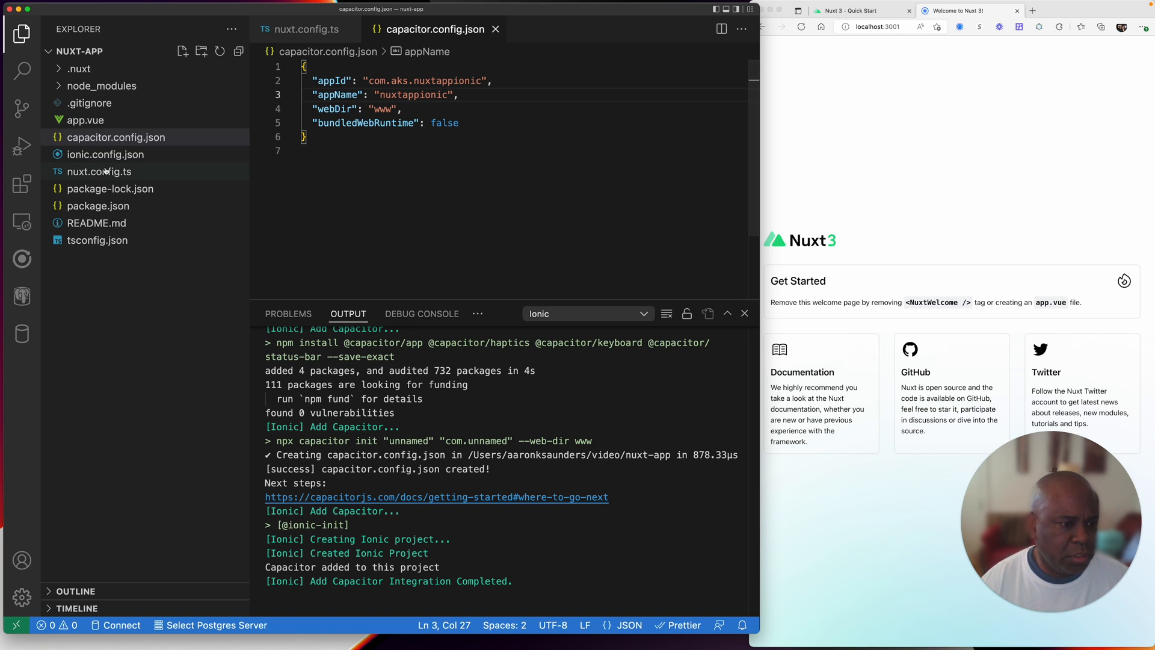
Step: Name the project nuxtappionic in ionic.config.json, then view package.json's scripts
{"action": "left_click", "coordinate": [105, 154]}
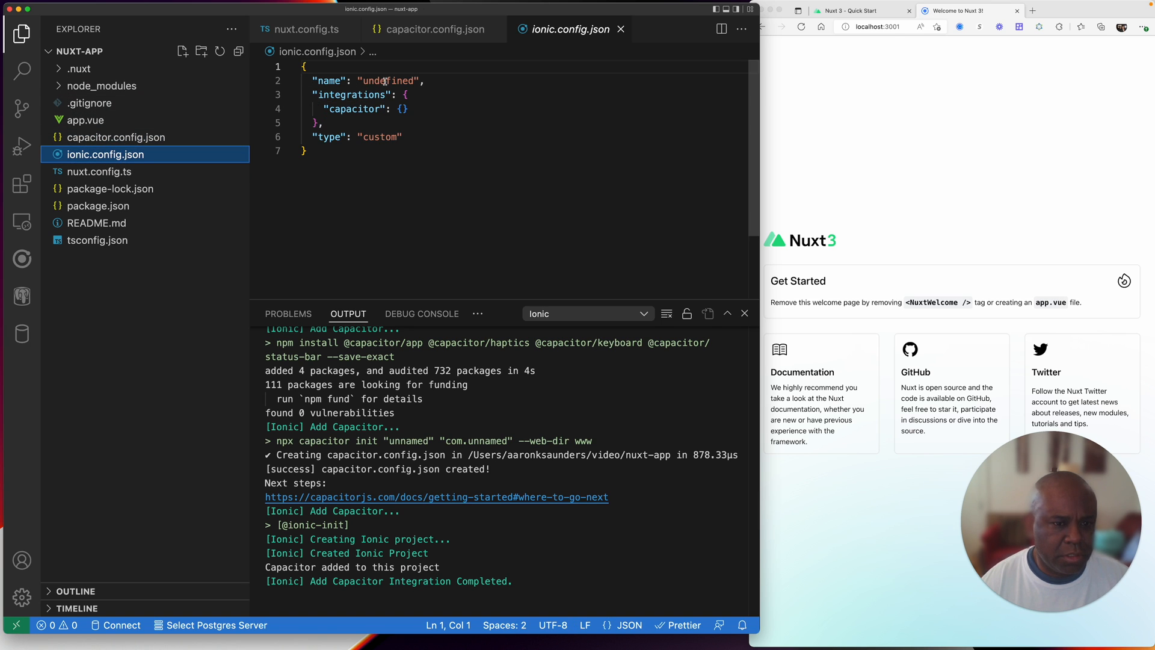
{"action": "type", "text": "nuxtappionic"}
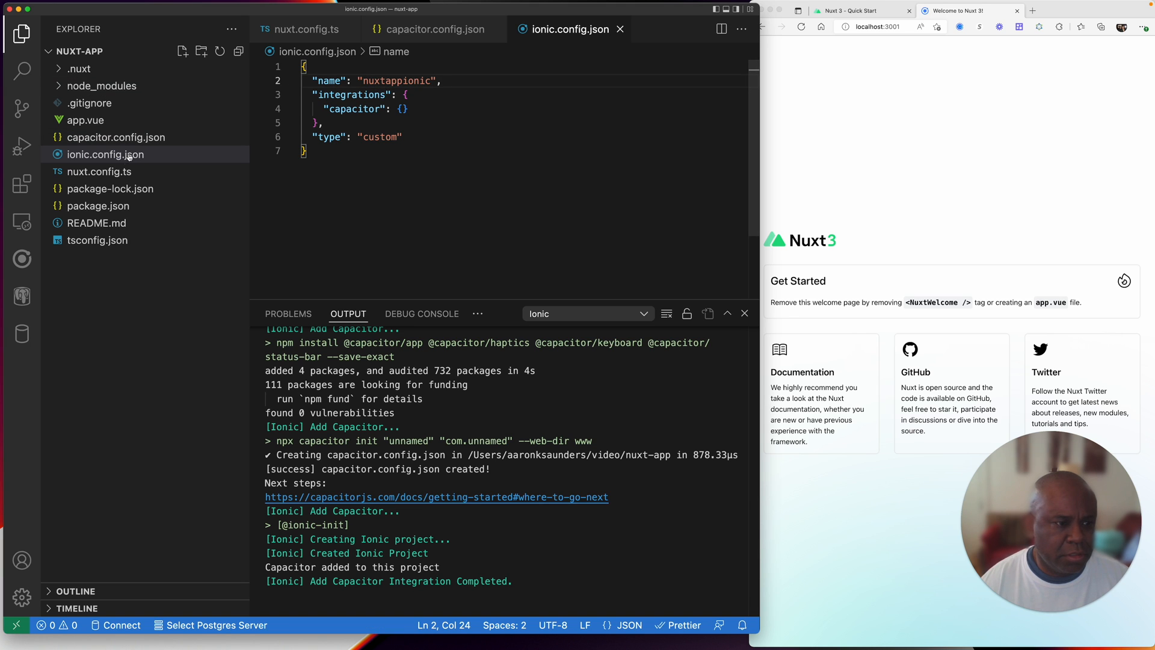
{"action": "left_click", "coordinate": [97, 206]}
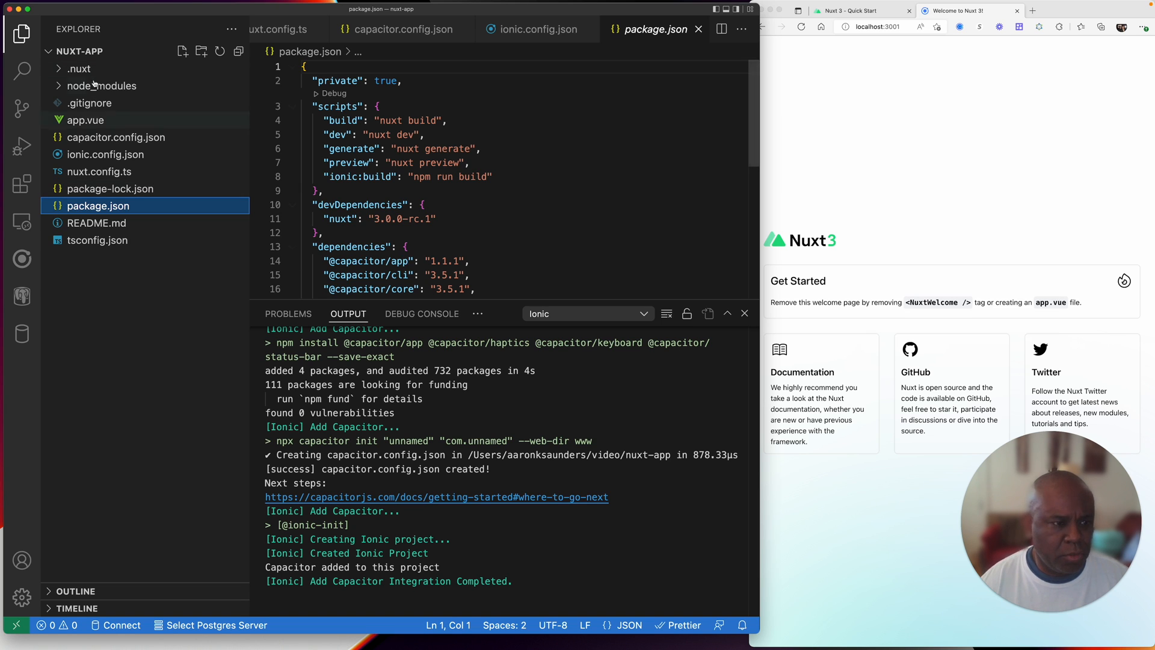
Step: Review the Ionic sidebar's Add iOS Project recommendation, then reopen capacitor.config.json
{"action": "left_click", "coordinate": [22, 222]}
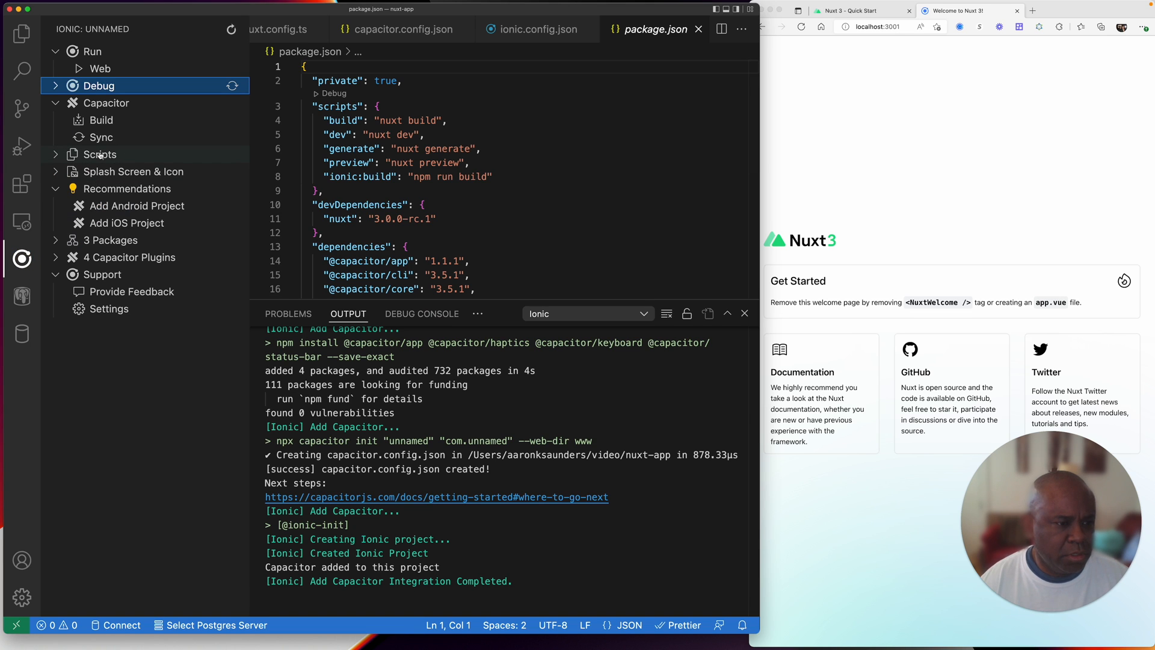
{"action": "mouse_move", "coordinate": [99, 154]}
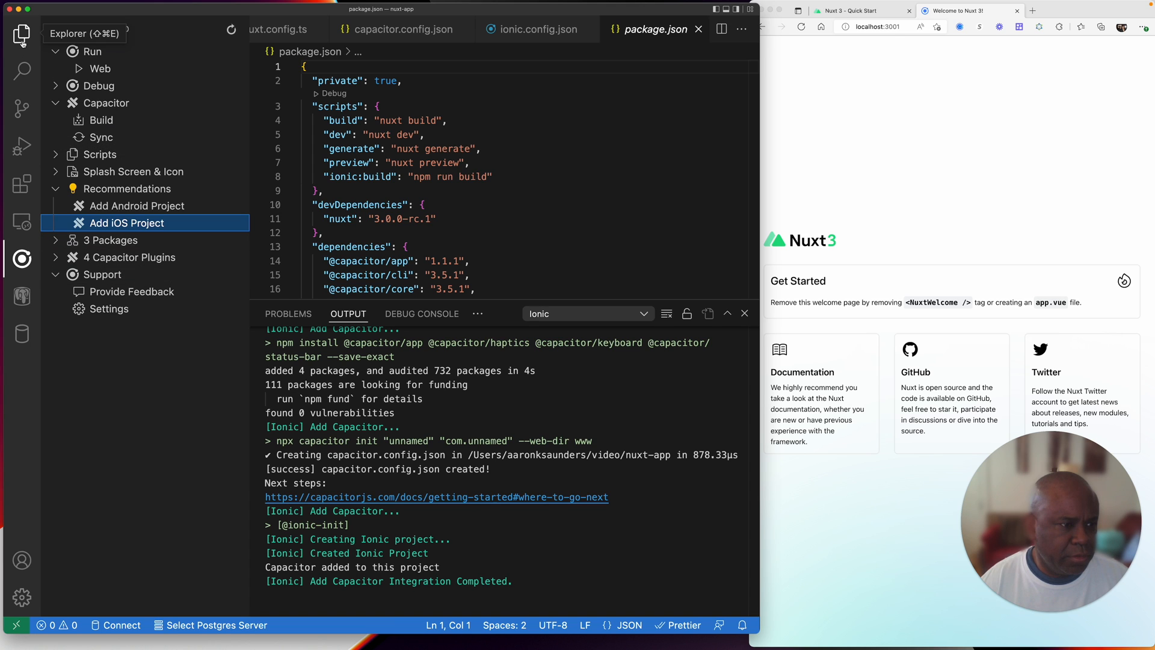
{"action": "left_click", "coordinate": [22, 34]}
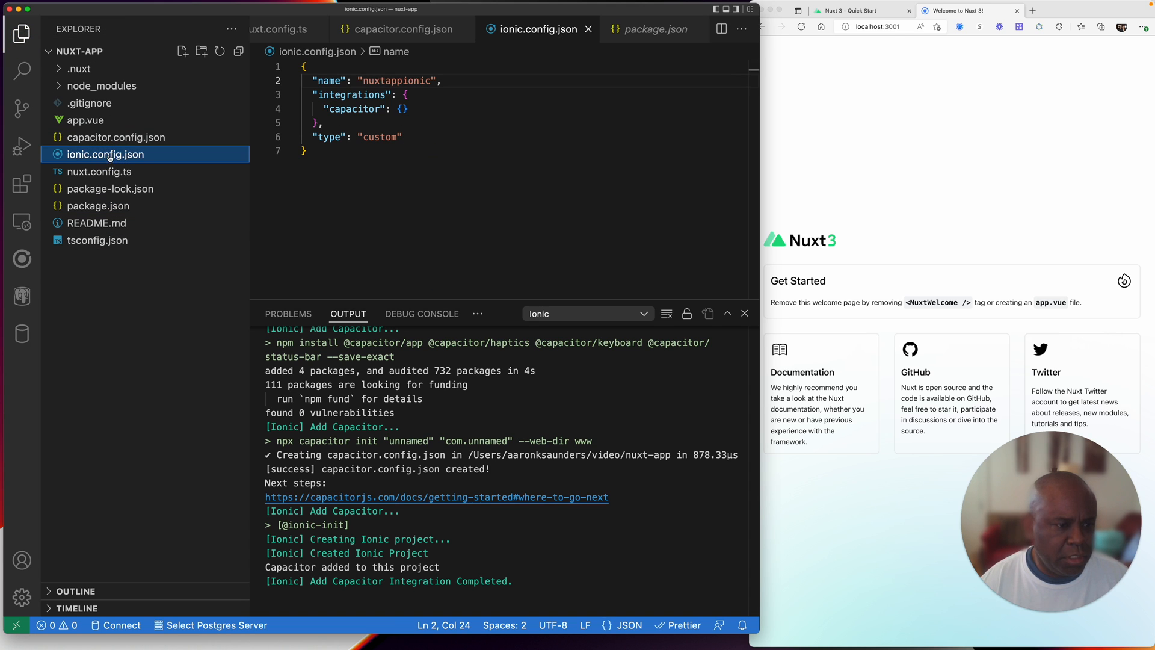
{"action": "left_click", "coordinate": [115, 137]}
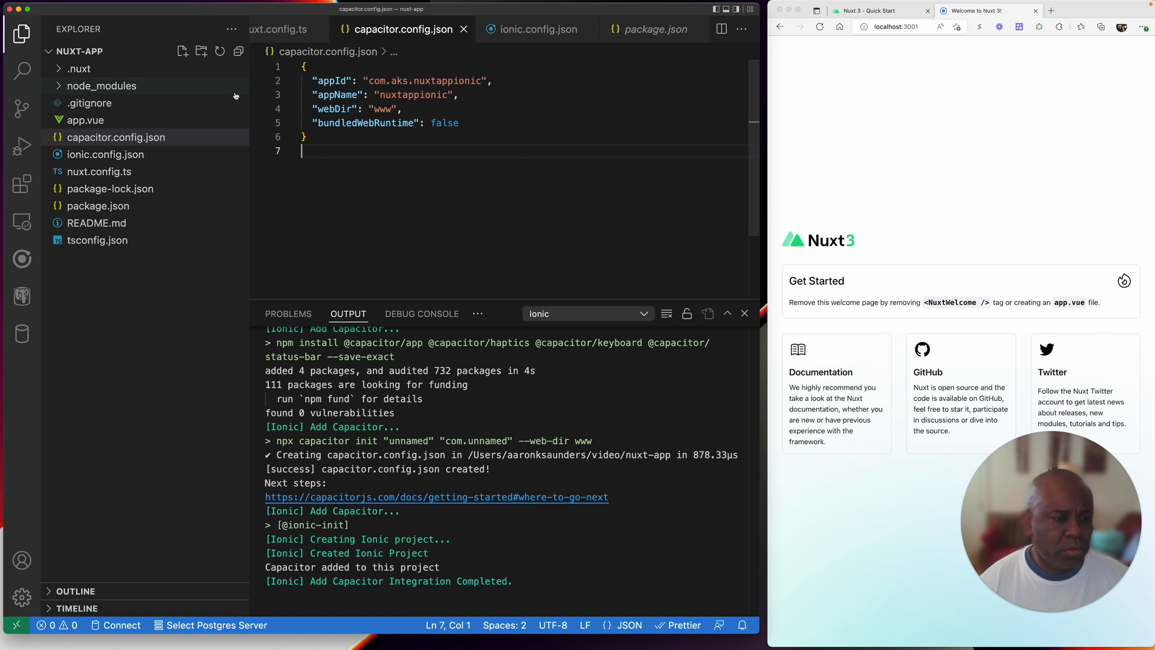
{"action": "mouse_move", "coordinate": [477, 315]}
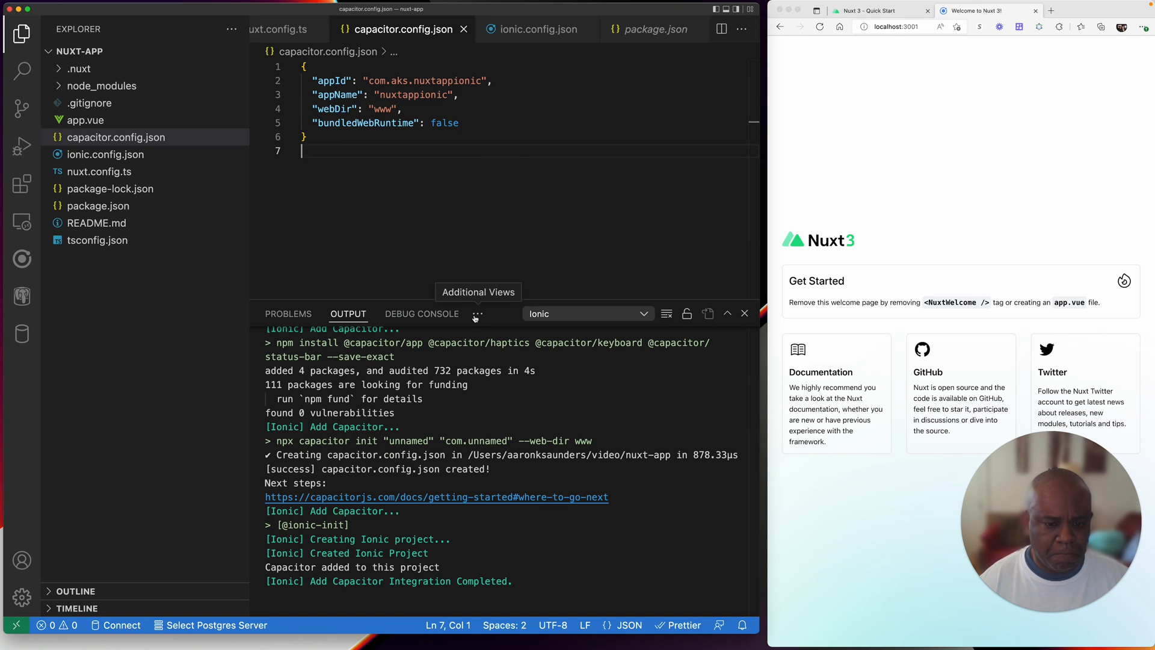
Step: Bring up the integrated terminal and reload the Nuxt app in the browser
{"action": "left_click", "coordinate": [498, 313]}
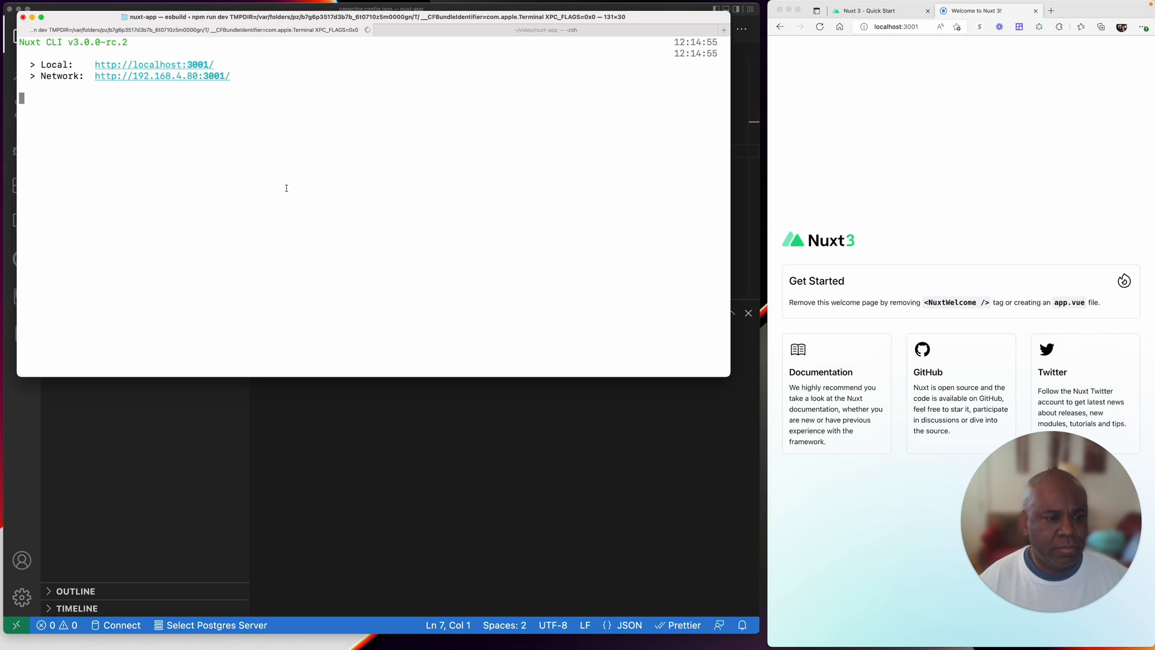
{"action": "left_click", "coordinate": [819, 26]}
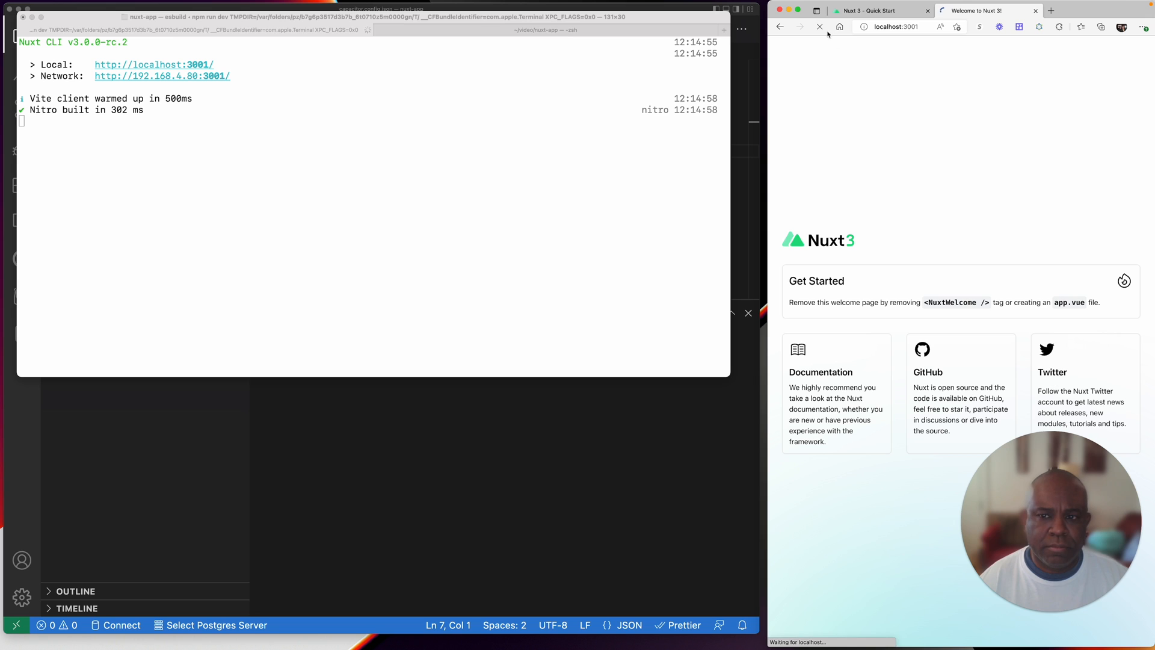
{"action": "left_click", "coordinate": [818, 27]}
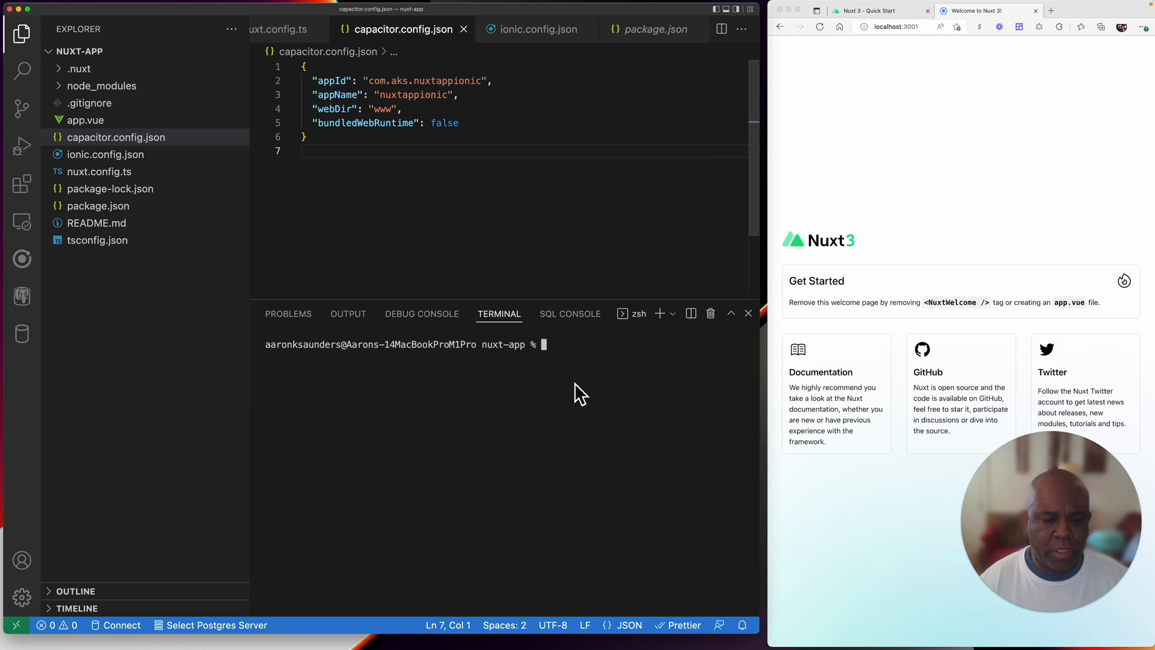
{"action": "mouse_move", "coordinate": [141, 212]}
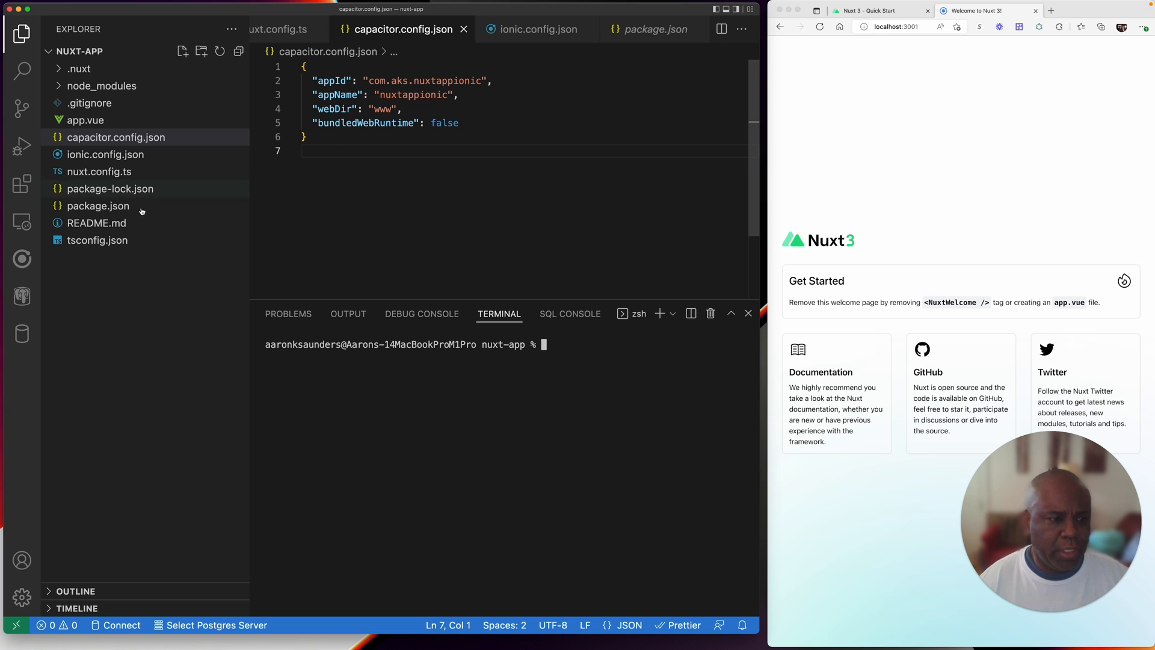
Step: Check package.json's scripts and run npm run build in the terminal
{"action": "left_click", "coordinate": [99, 206]}
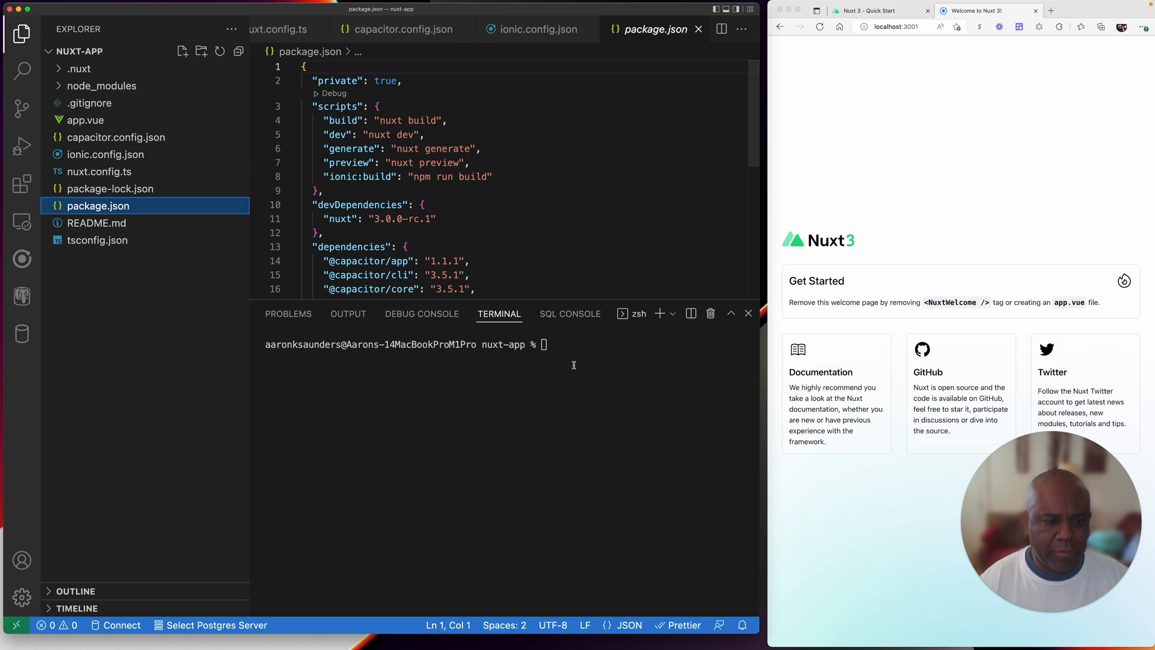
{"action": "type", "text": "npm"}
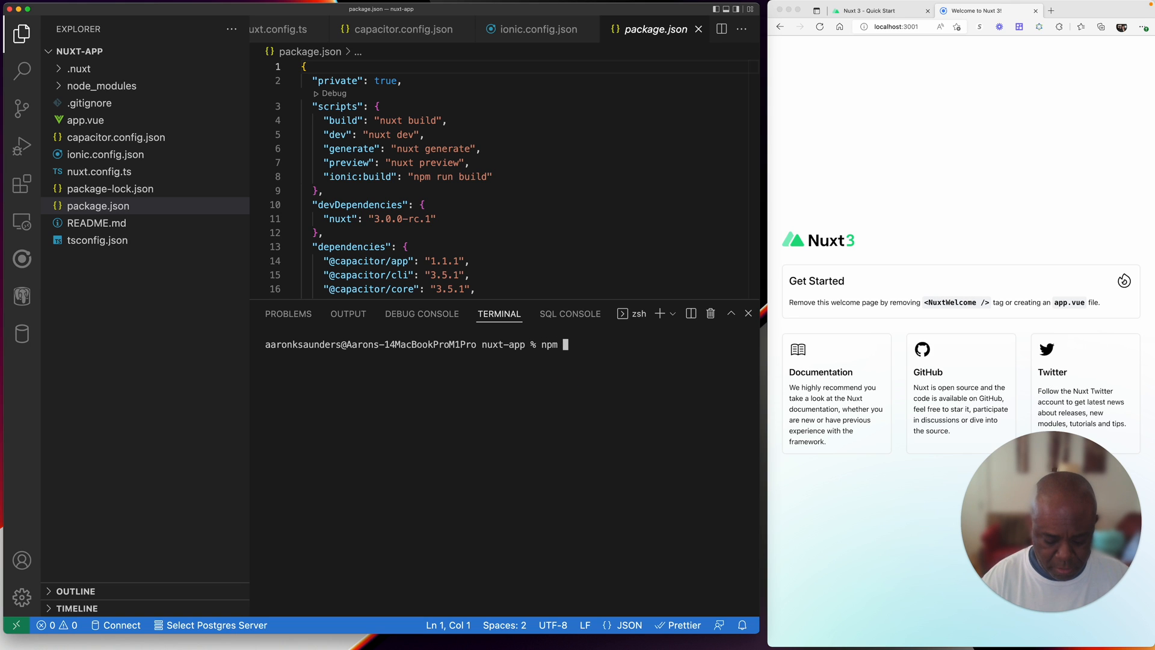
{"action": "type", "text": "run build"}
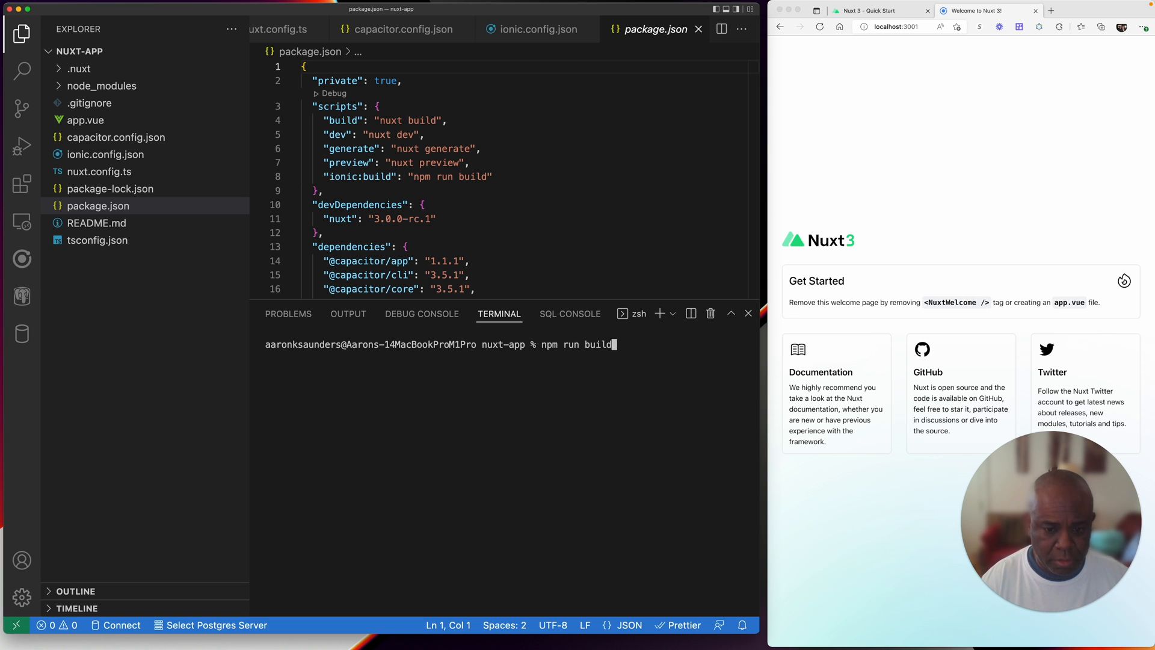
{"action": "key", "text": "Return"}
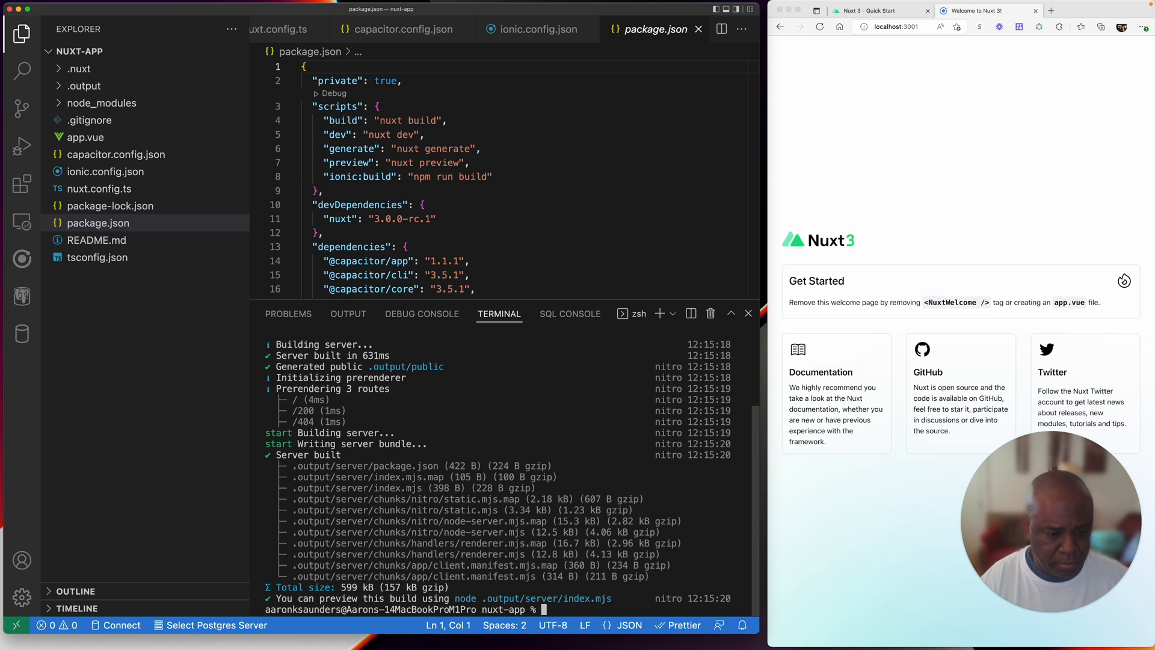
{"action": "mouse_move", "coordinate": [451, 440]}
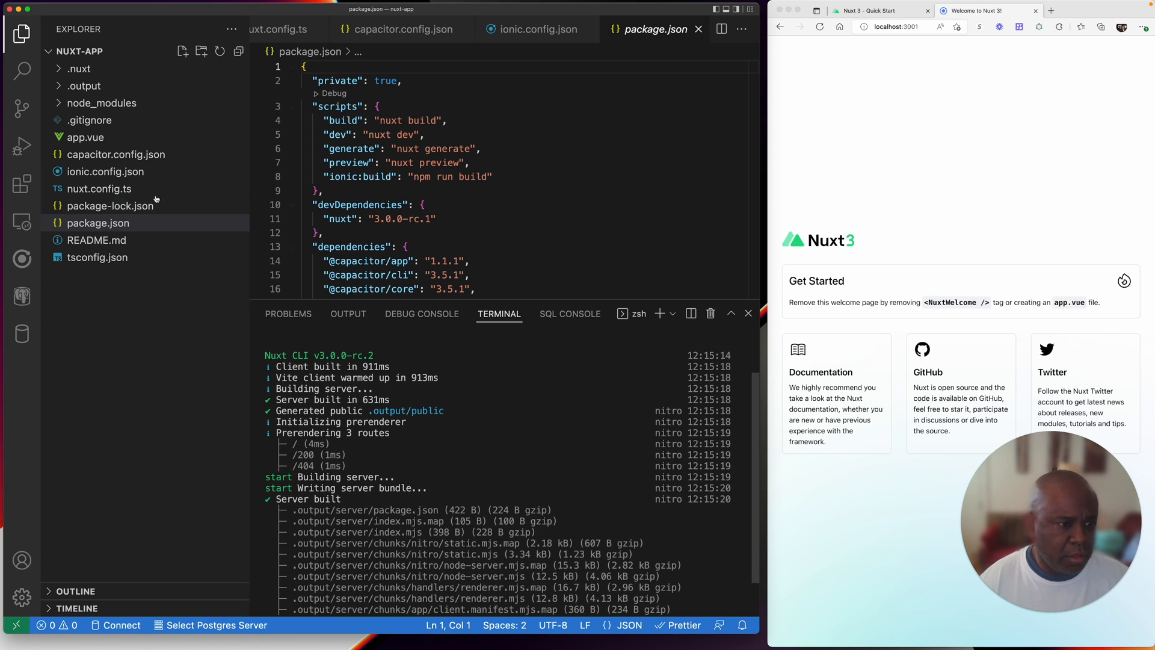
Step: Inspect the generated .output/public HTML files and reopen capacitor.config.json
{"action": "left_click", "coordinate": [83, 85]}
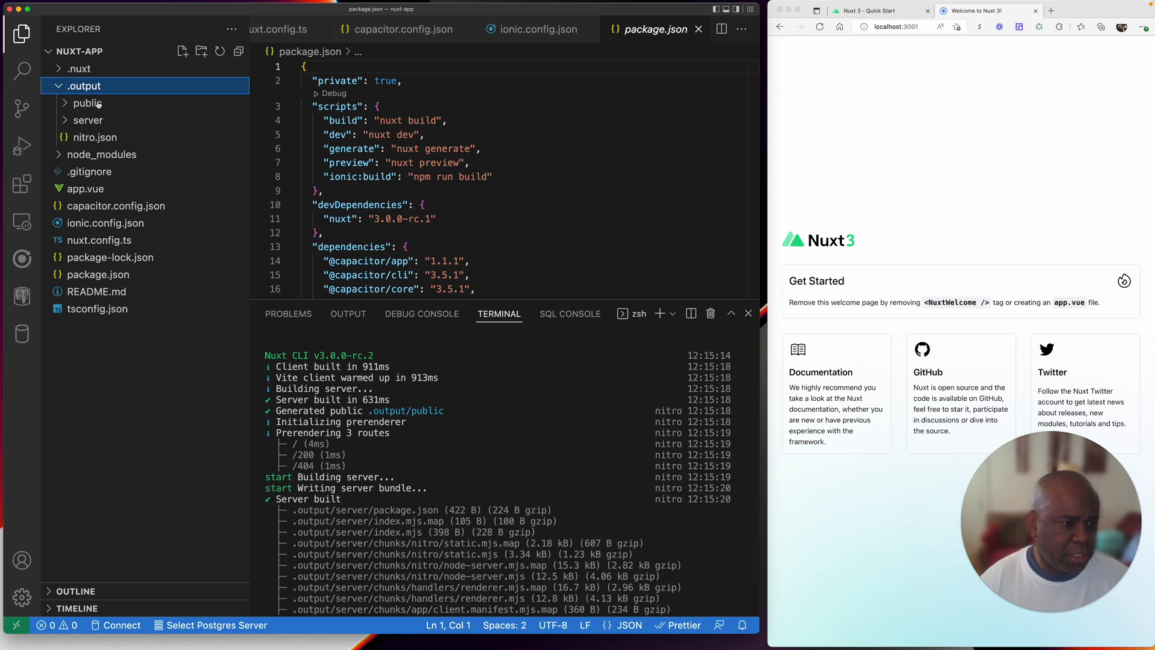
{"action": "mouse_move", "coordinate": [89, 125]}
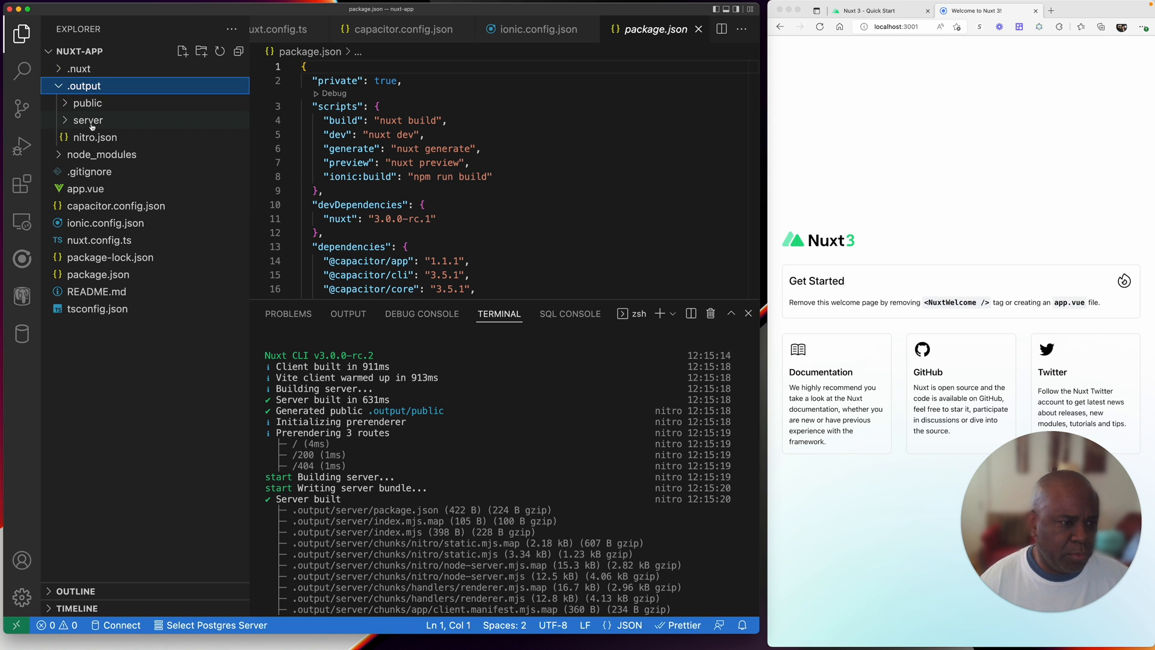
{"action": "left_click", "coordinate": [86, 103]}
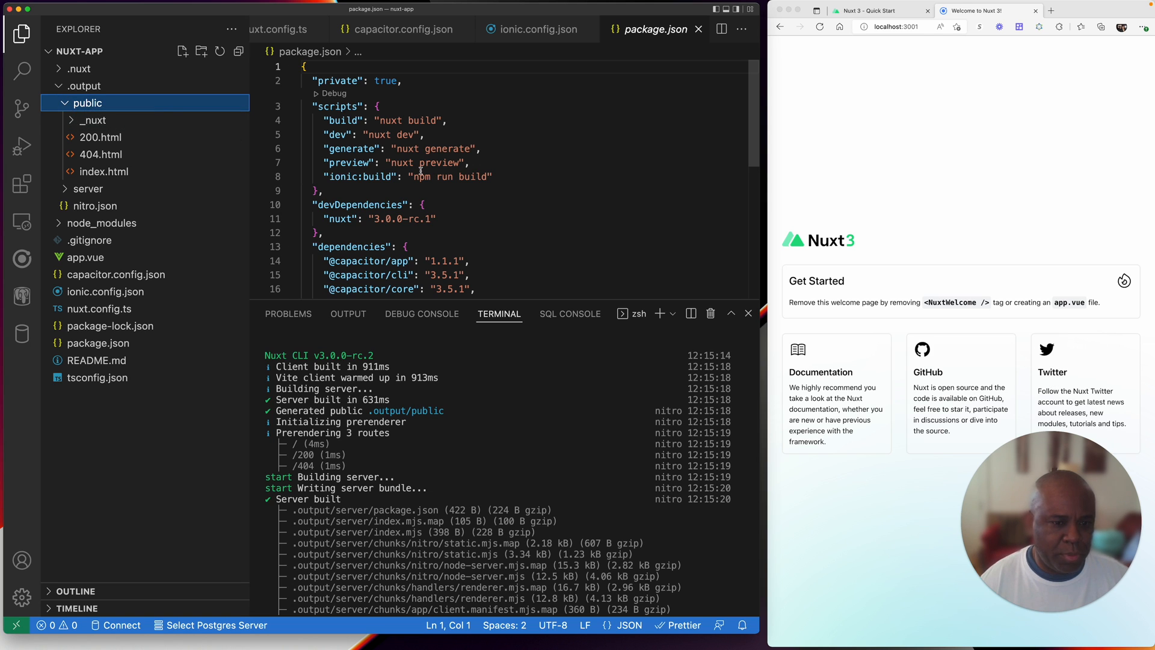
{"action": "left_click", "coordinate": [403, 29]}
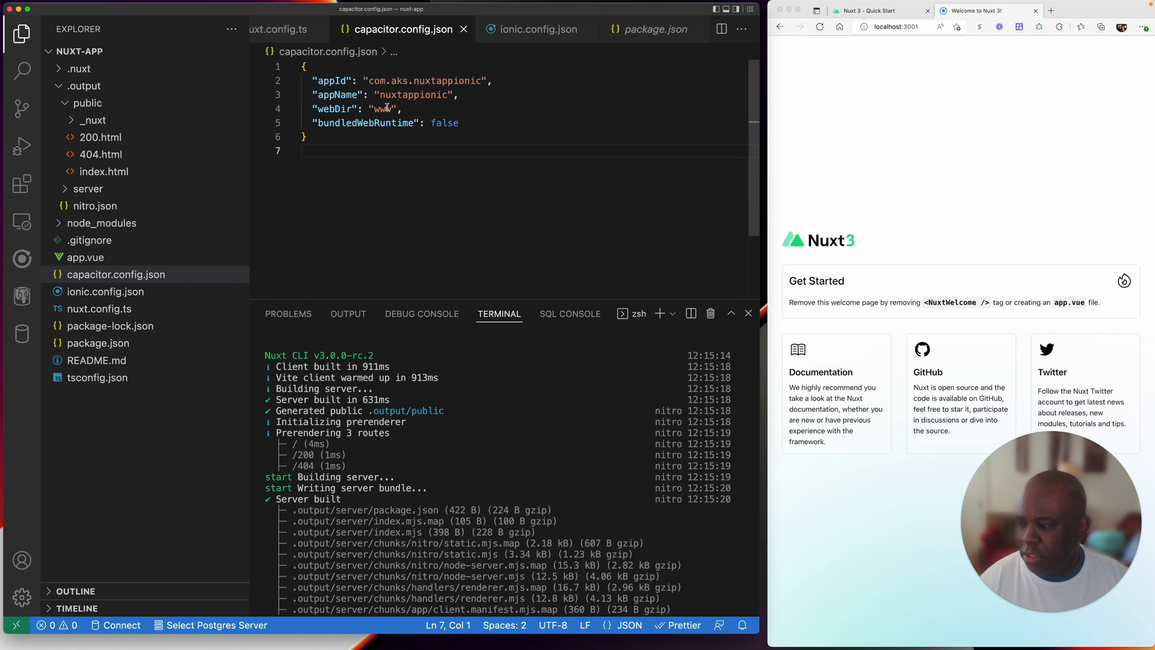
Step: Replace the www webDir value in capacitor.config.json with .output/public
{"action": "double_click", "coordinate": [381, 109]}
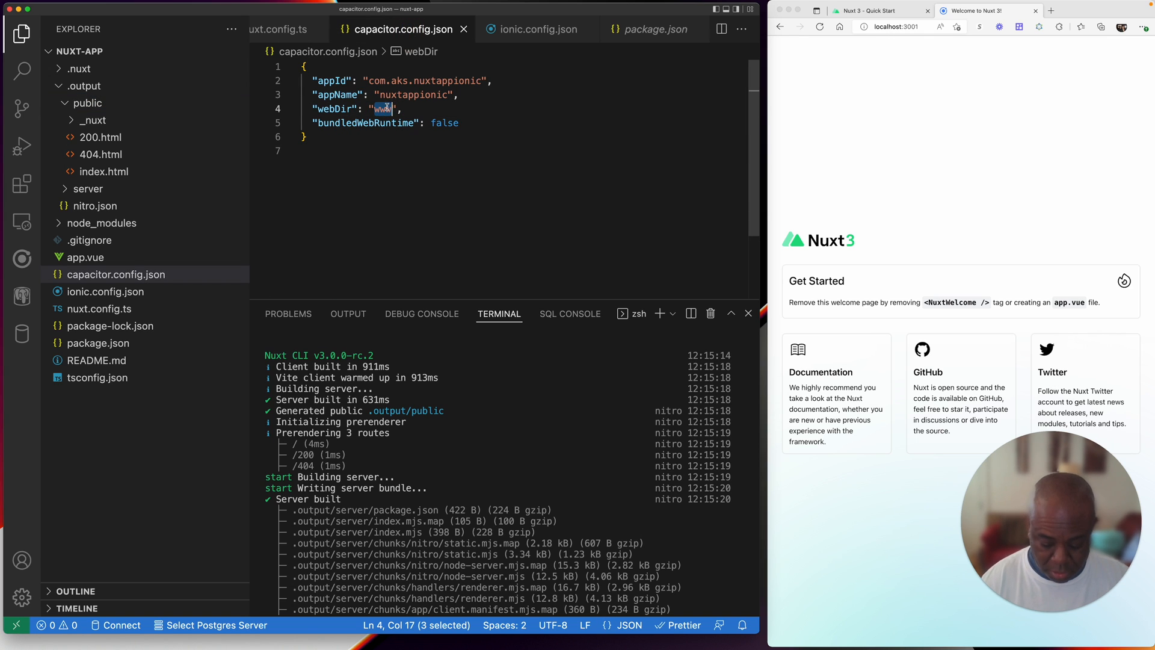
{"action": "type", "text": ".output"}
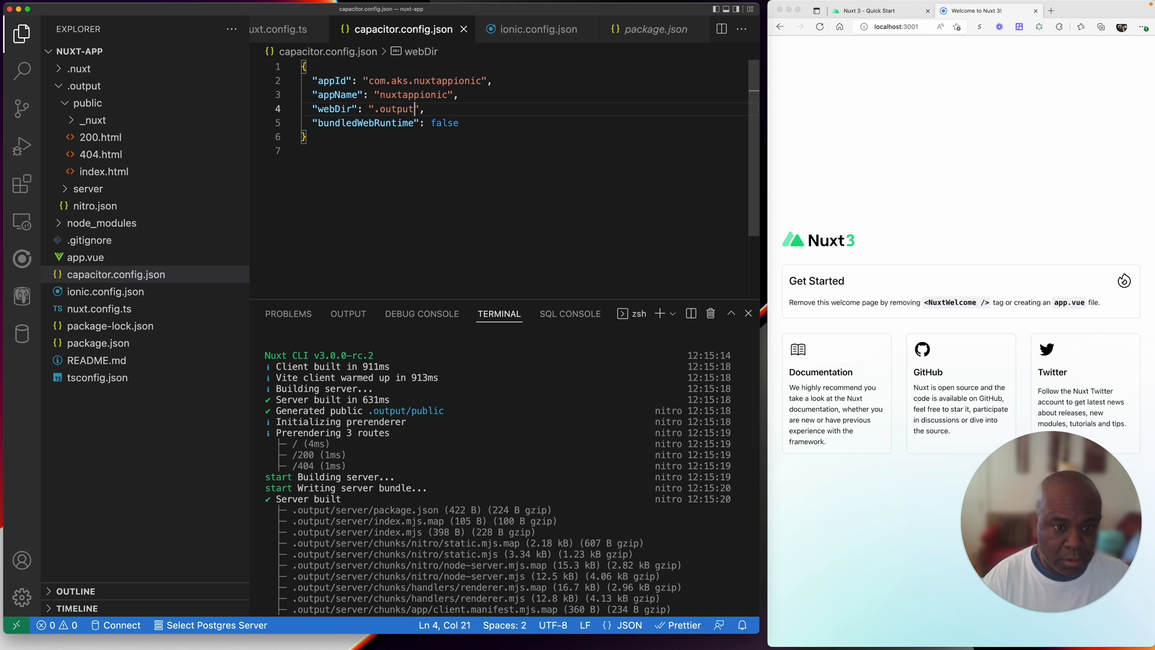
{"action": "type", "text": "/pi"}
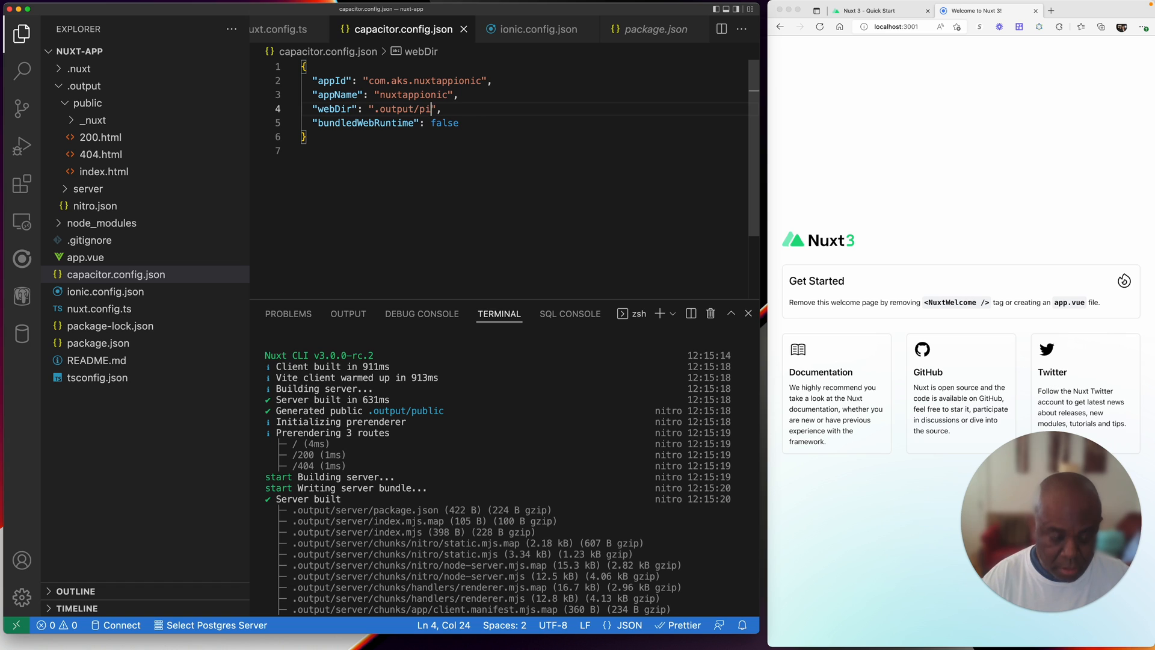
{"action": "type", "text": "blic"}
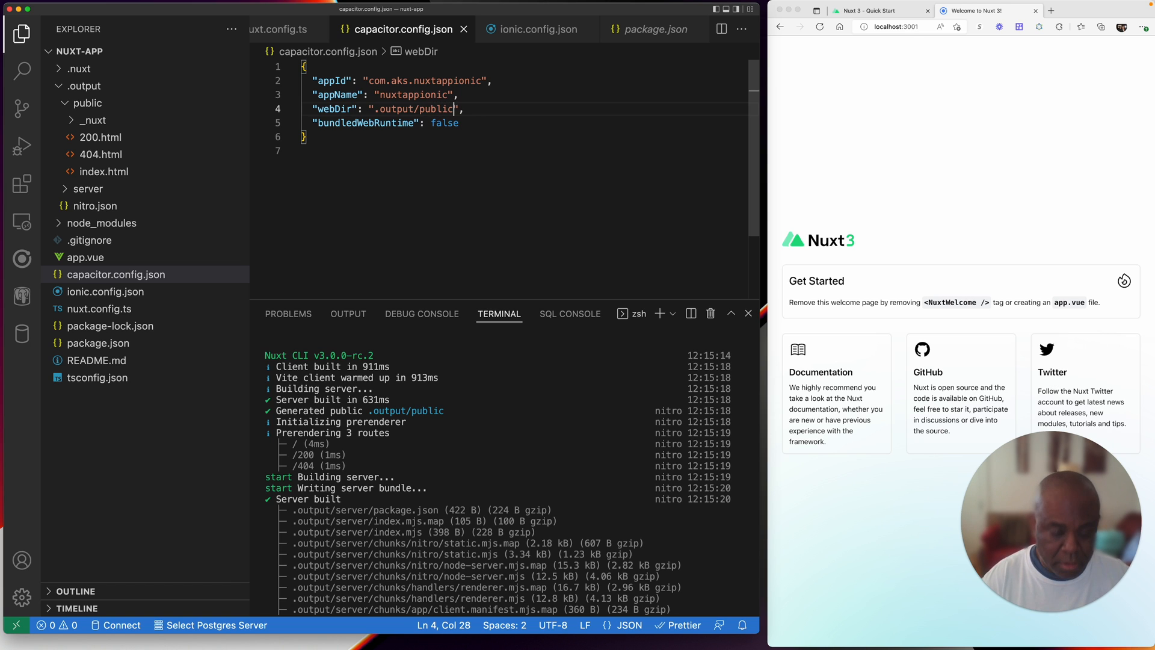
{"action": "left_click", "coordinate": [441, 151]}
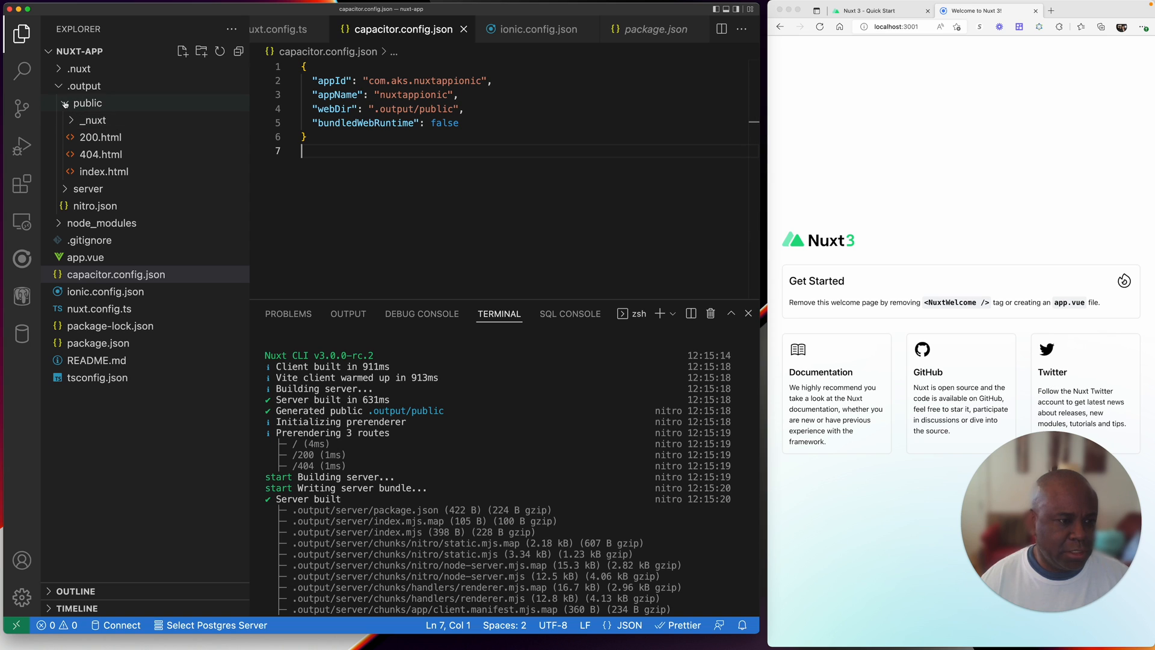
Step: Collapse the public build folder and bring package.json back up
{"action": "left_click", "coordinate": [86, 102]}
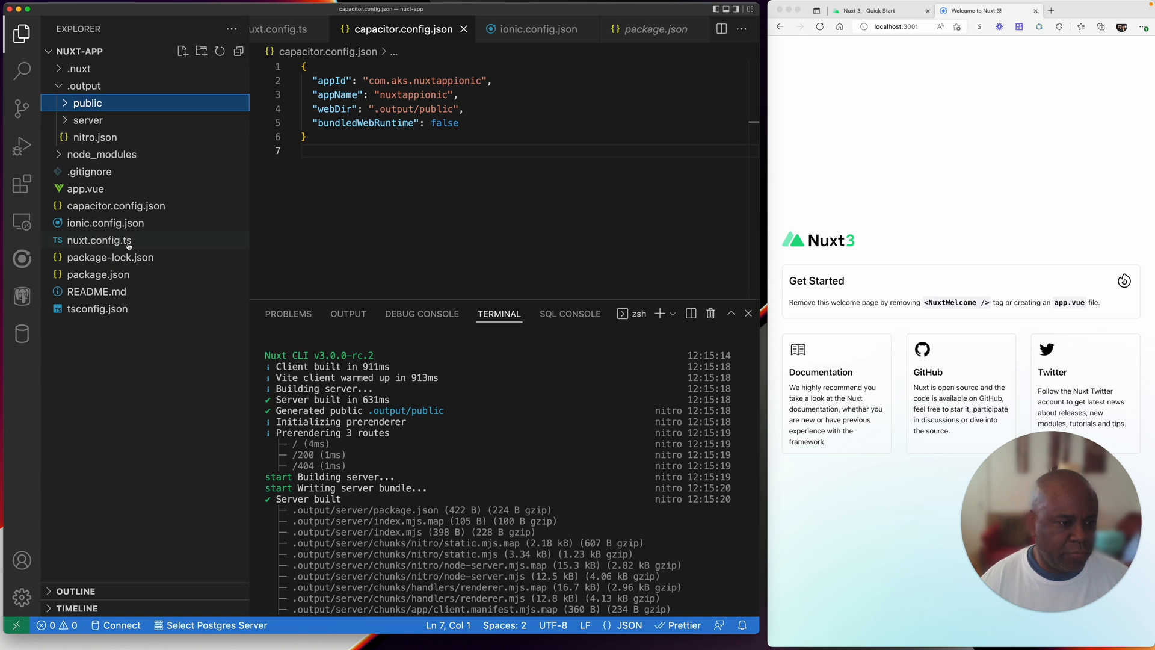
{"action": "left_click", "coordinate": [98, 274]}
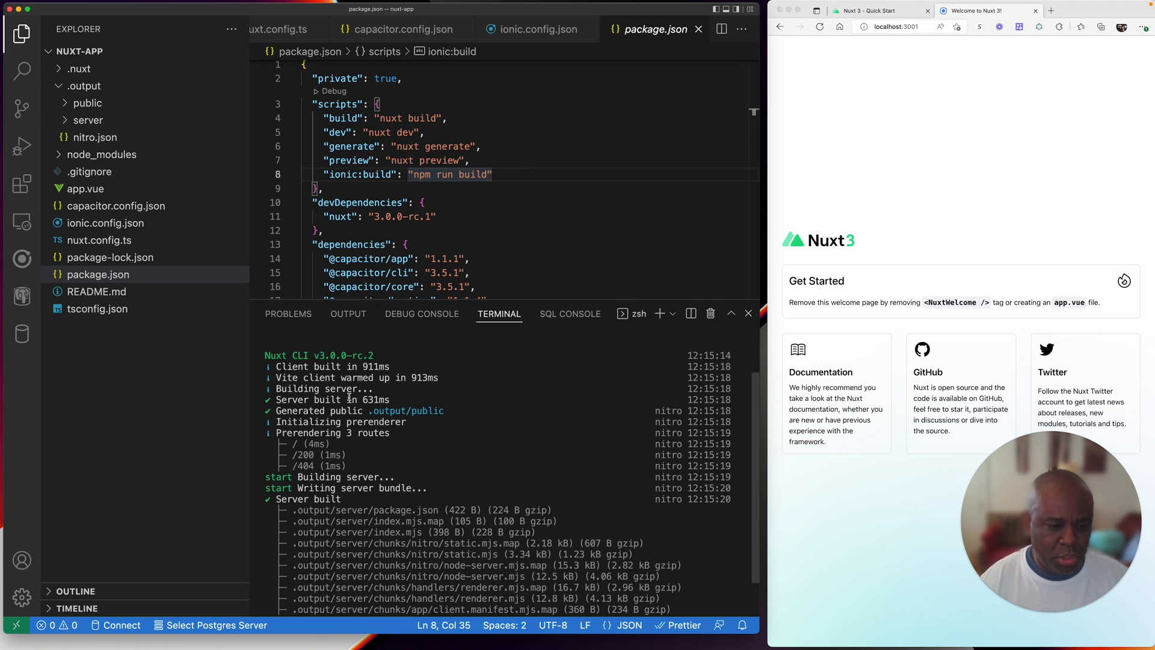
{"action": "mouse_move", "coordinate": [22, 220]}
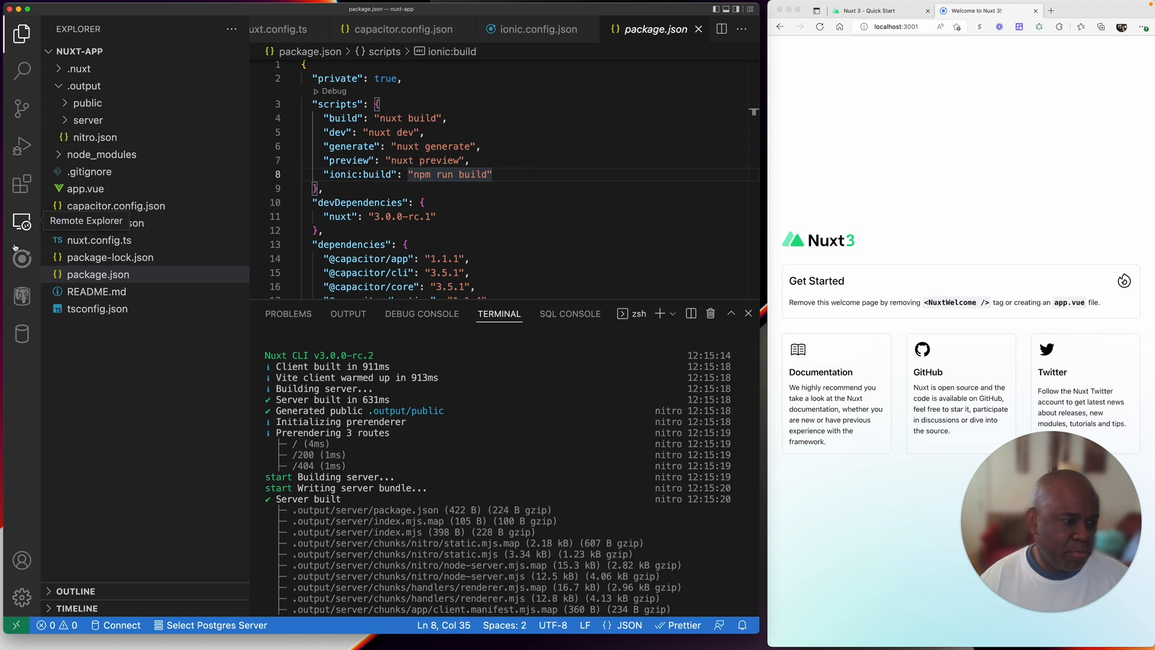
Step: Add an iOS project through the Ionic extension and view the output log confirming it
{"action": "left_click", "coordinate": [22, 257]}
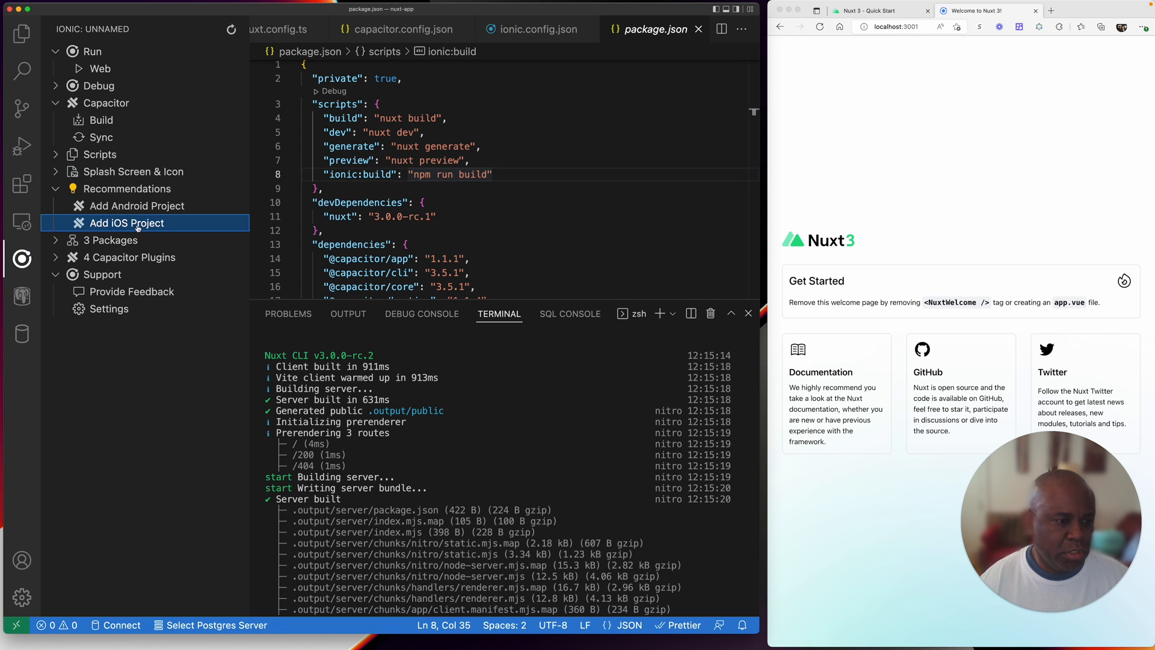
{"action": "left_click", "coordinate": [126, 223]}
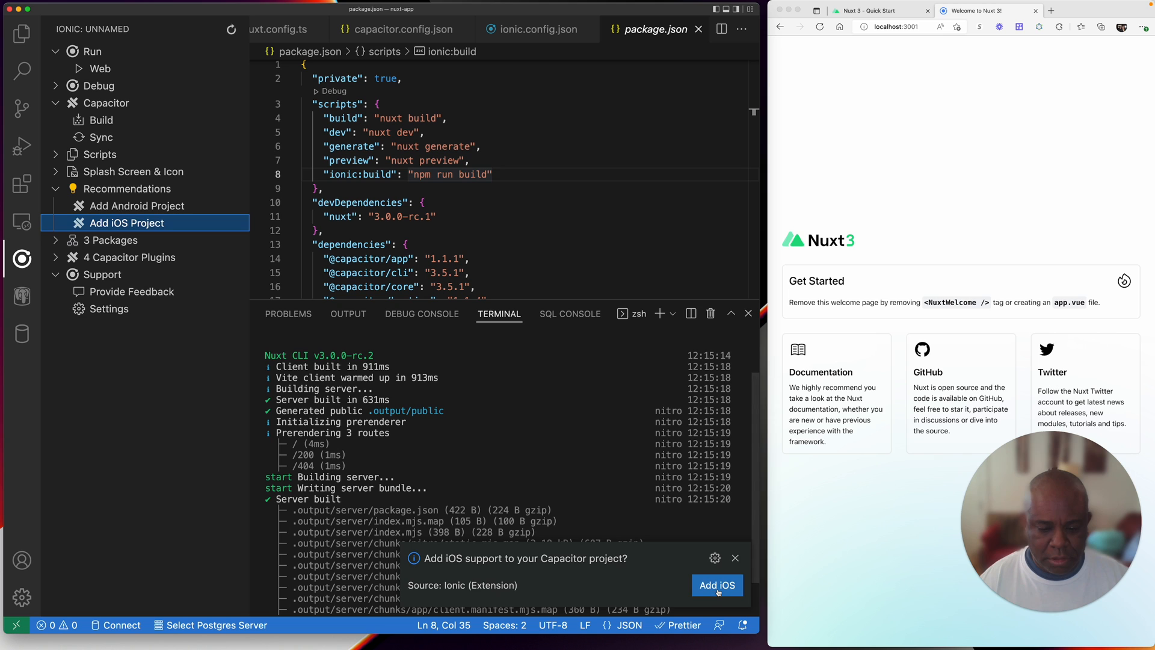
{"action": "left_click", "coordinate": [716, 585]}
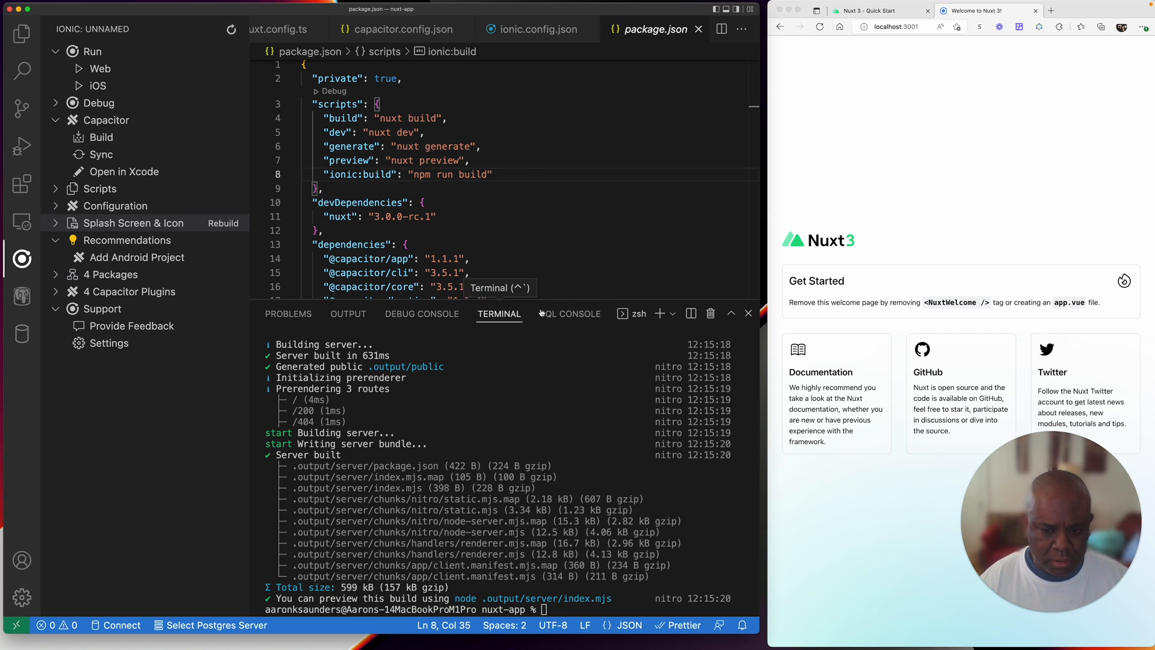
{"action": "mouse_move", "coordinate": [347, 313]}
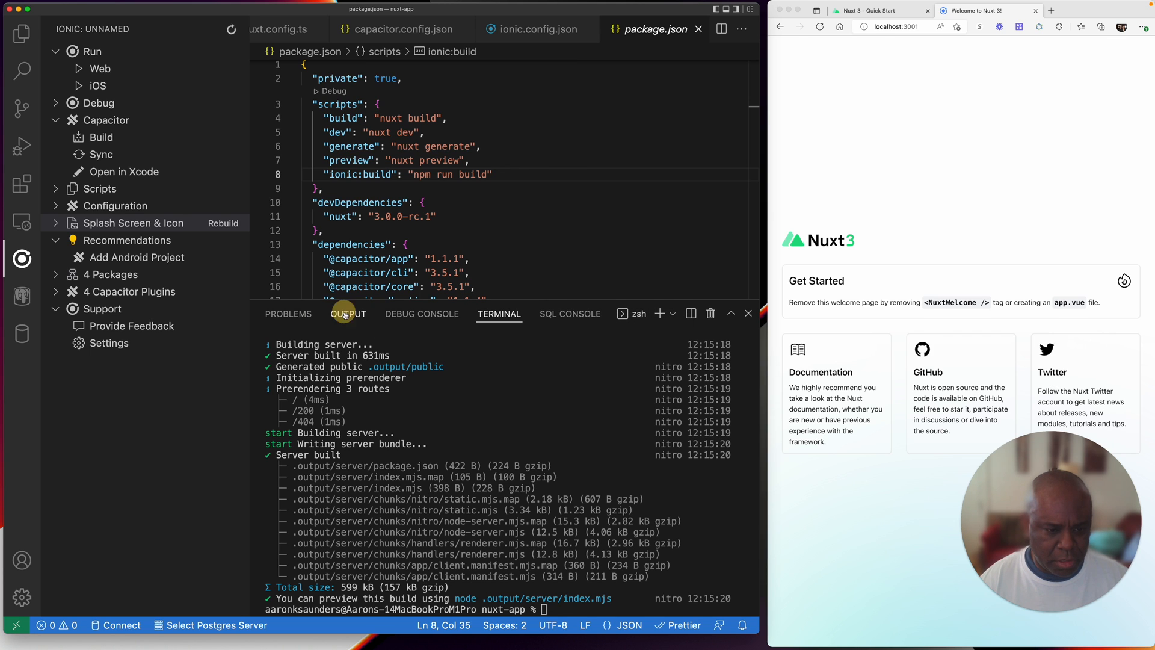
{"action": "left_click", "coordinate": [348, 312]}
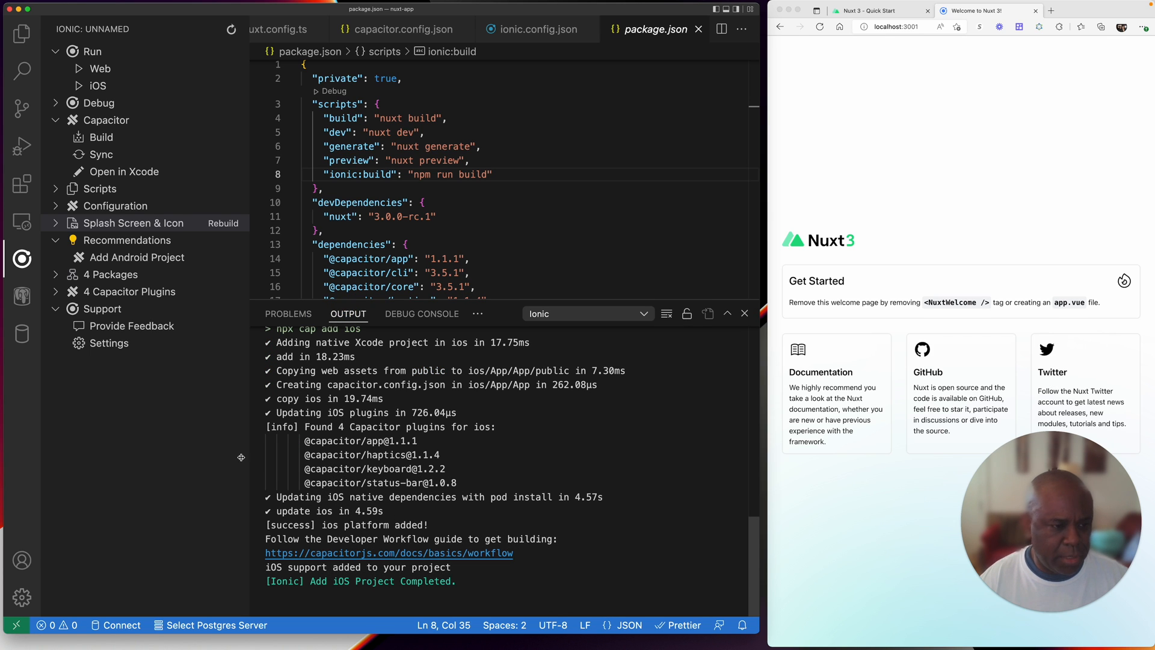
{"action": "mouse_move", "coordinate": [98, 86]}
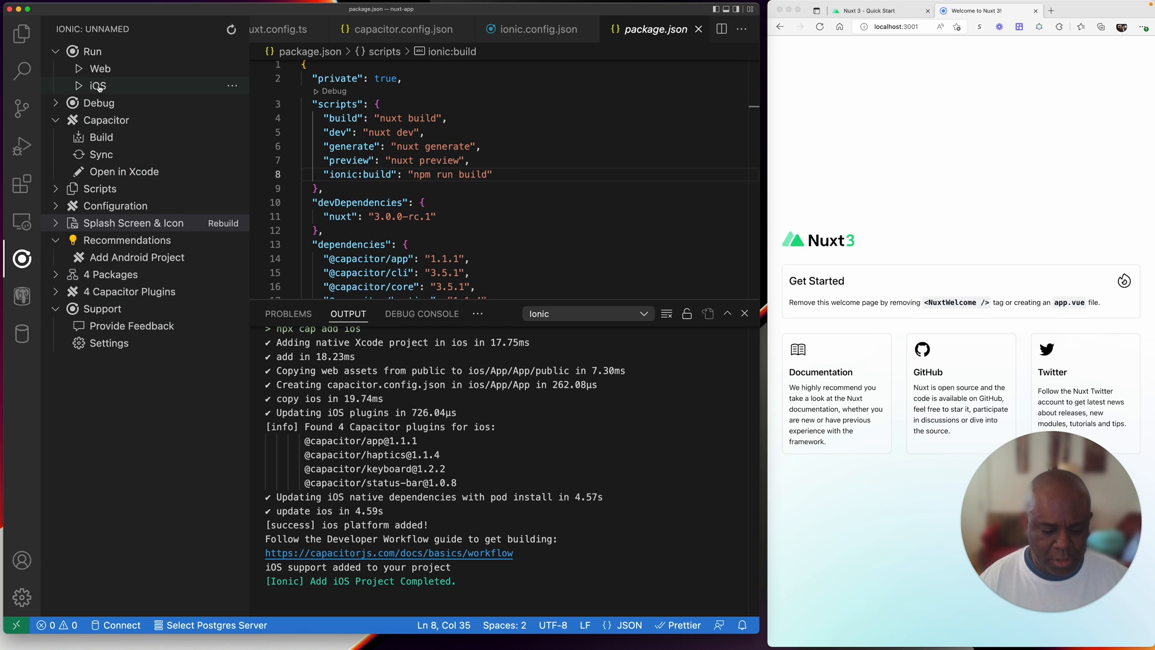
Step: Try running the app on the iPhone 13 Pro simulator from the Ionic panel
{"action": "left_click", "coordinate": [98, 86]}
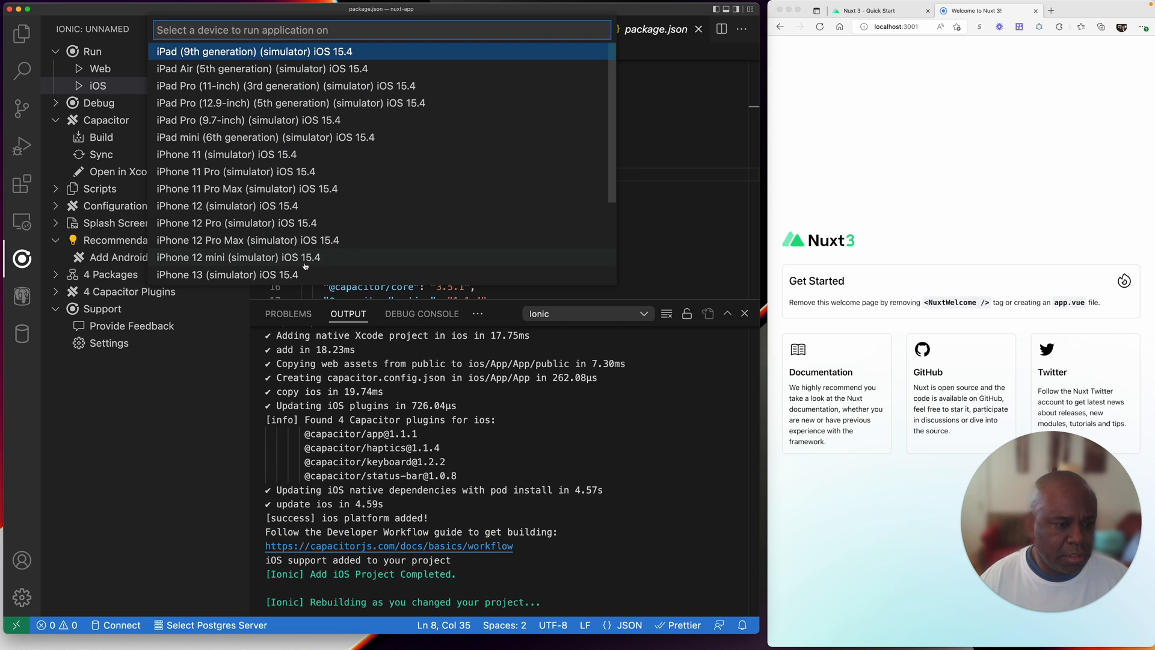
{"action": "scroll", "scroll_direction": "down", "scroll_amount": 3}
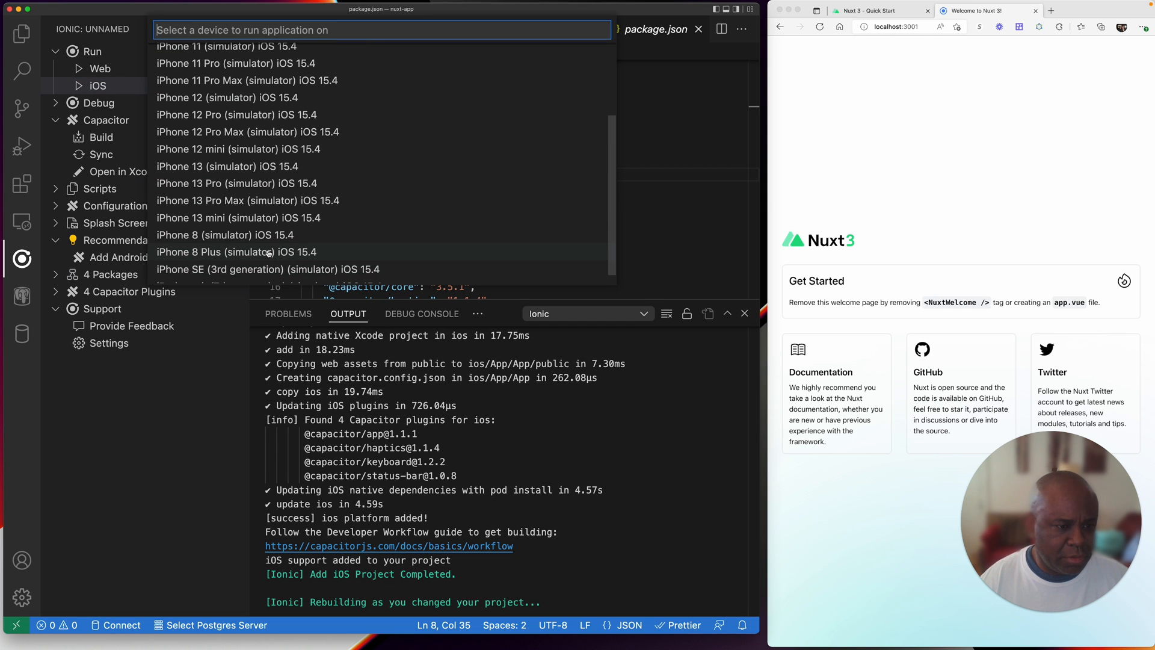
{"action": "mouse_move", "coordinate": [261, 192]}
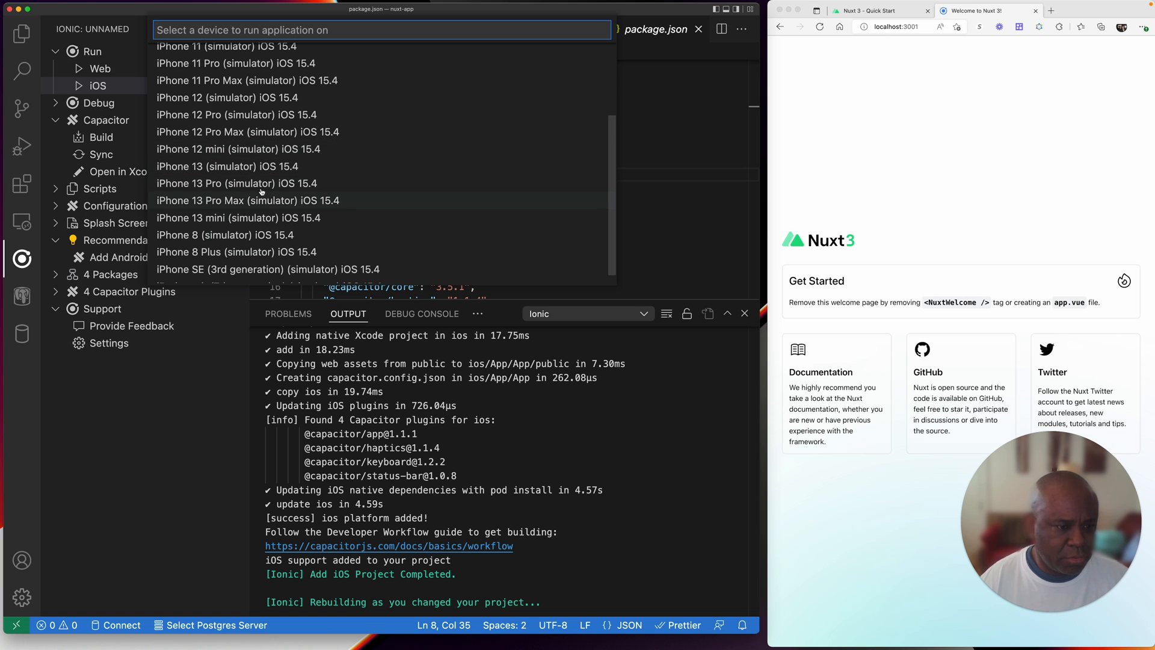
{"action": "left_click", "coordinate": [236, 183]}
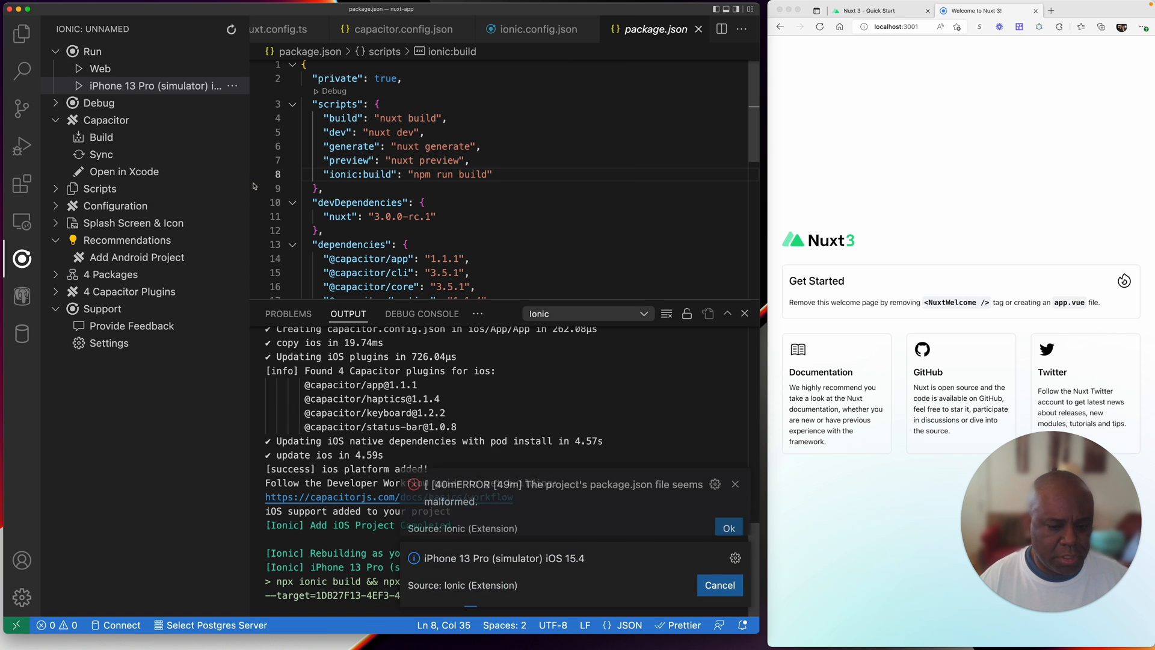
{"action": "left_click", "coordinate": [718, 584]}
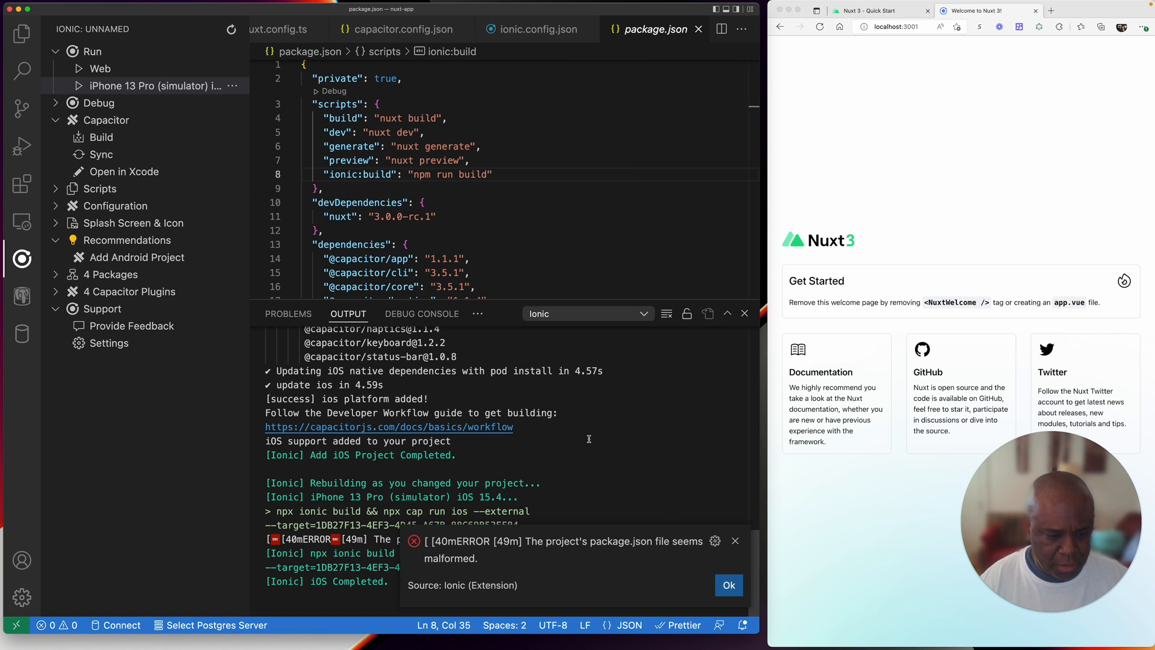
{"action": "mouse_move", "coordinate": [736, 541]}
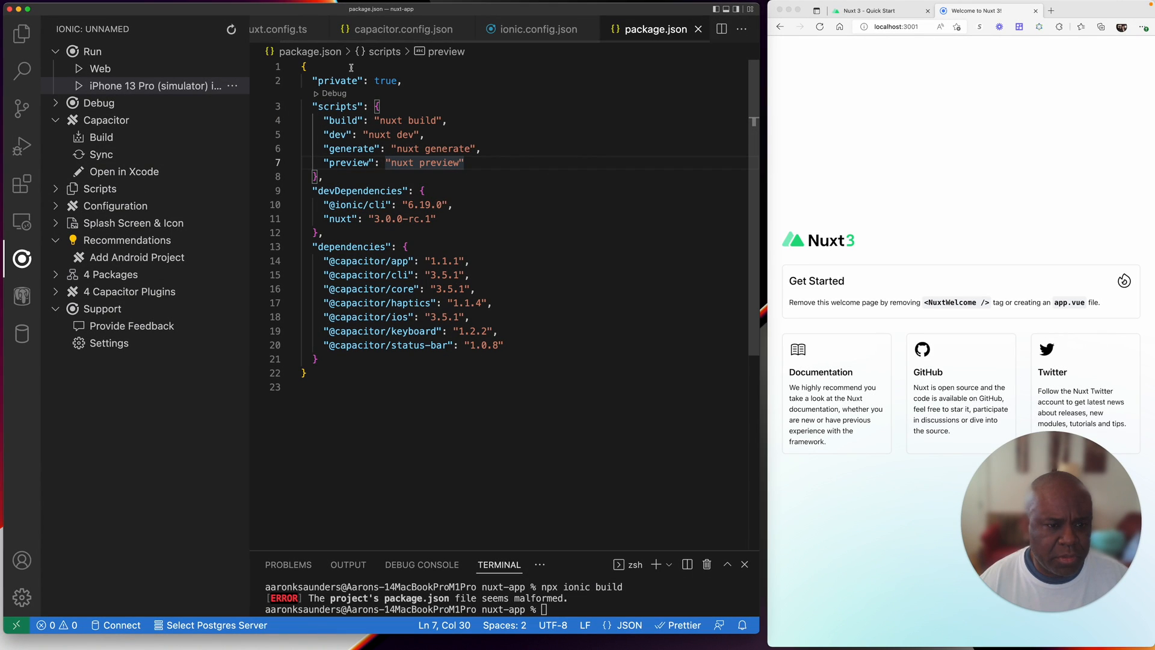
Step: Check the project name nuxtappionic in ionic.config.json and return to package.json
{"action": "left_click", "coordinate": [302, 66]}
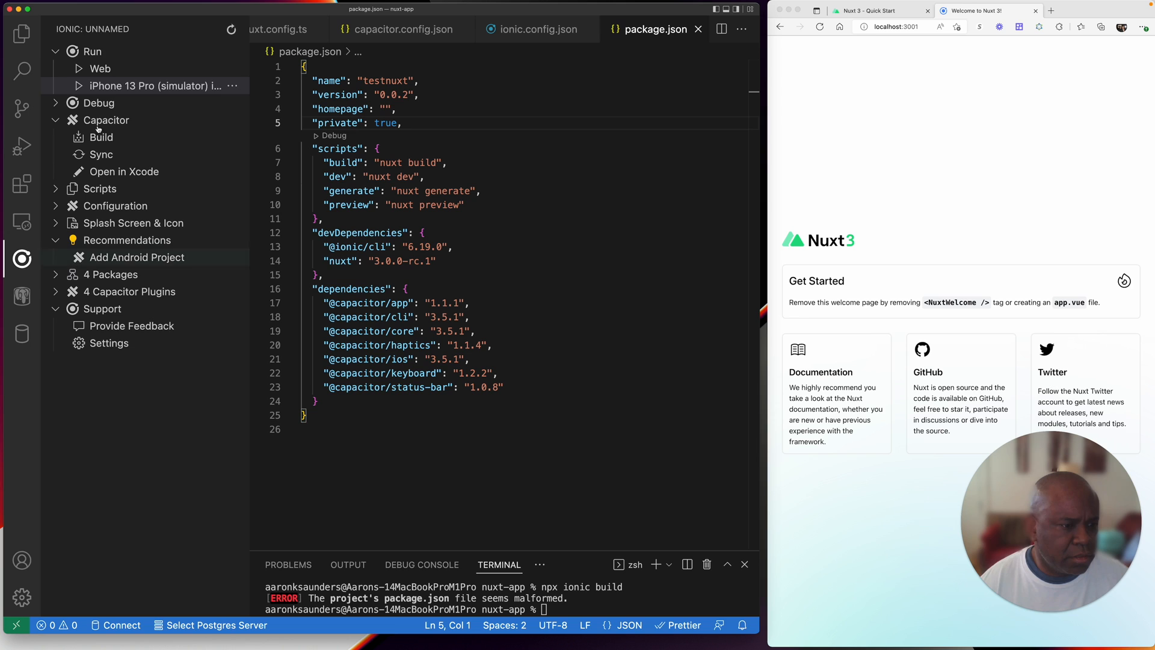
{"action": "left_click", "coordinate": [21, 32]}
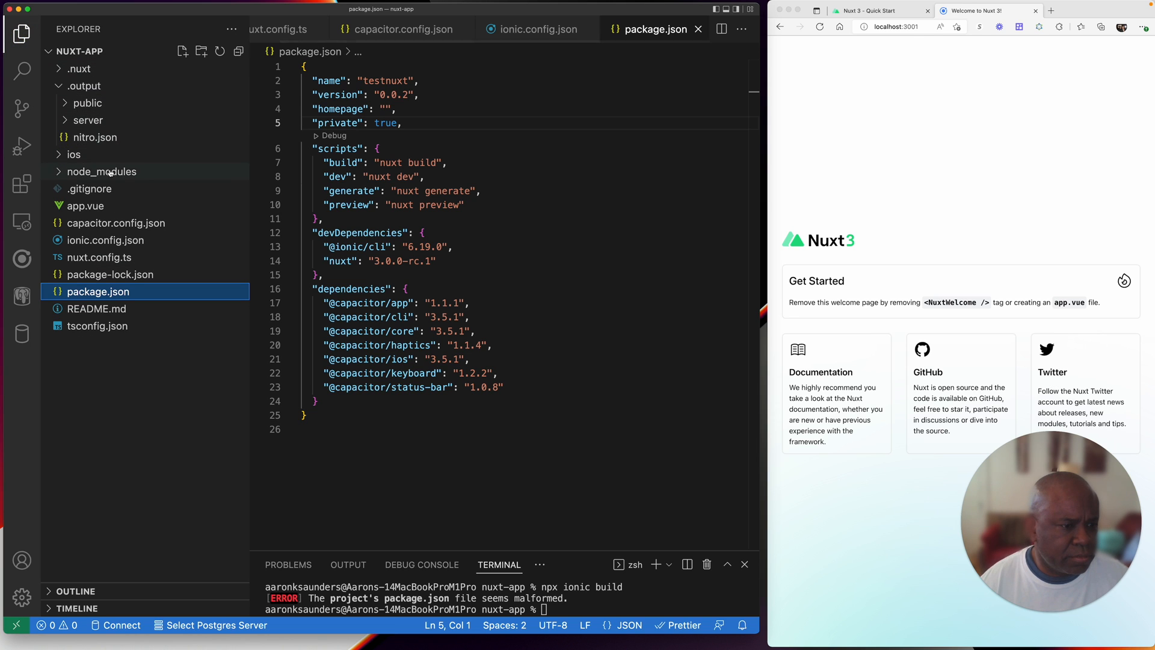
{"action": "left_click", "coordinate": [106, 240]}
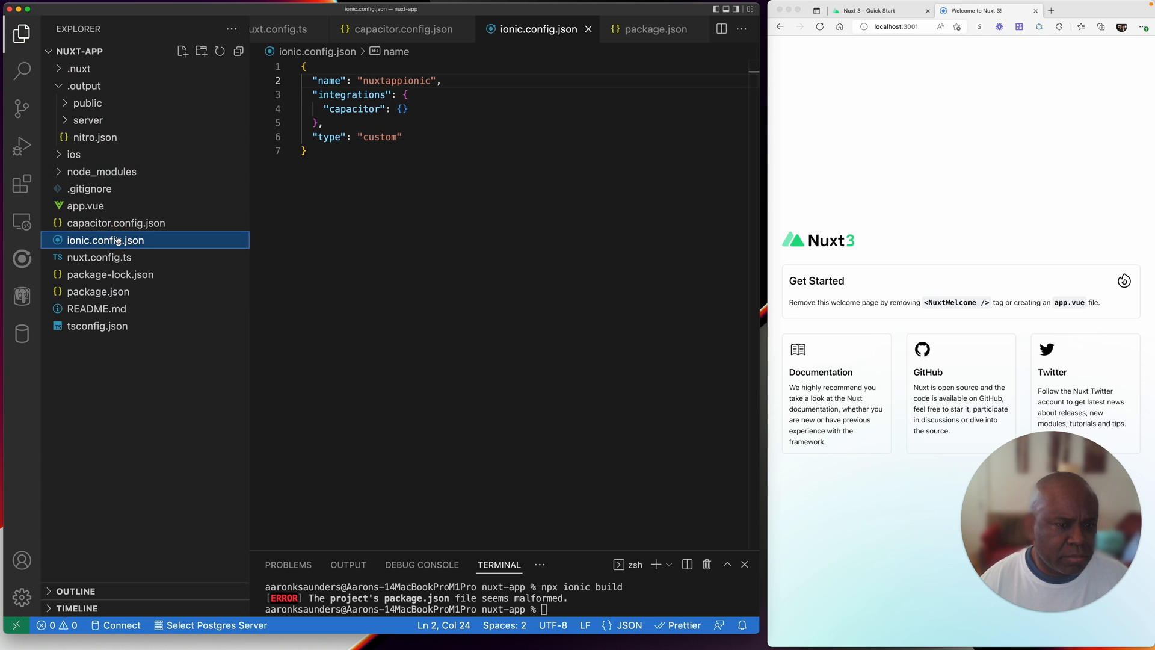
{"action": "double_click", "coordinate": [397, 80]}
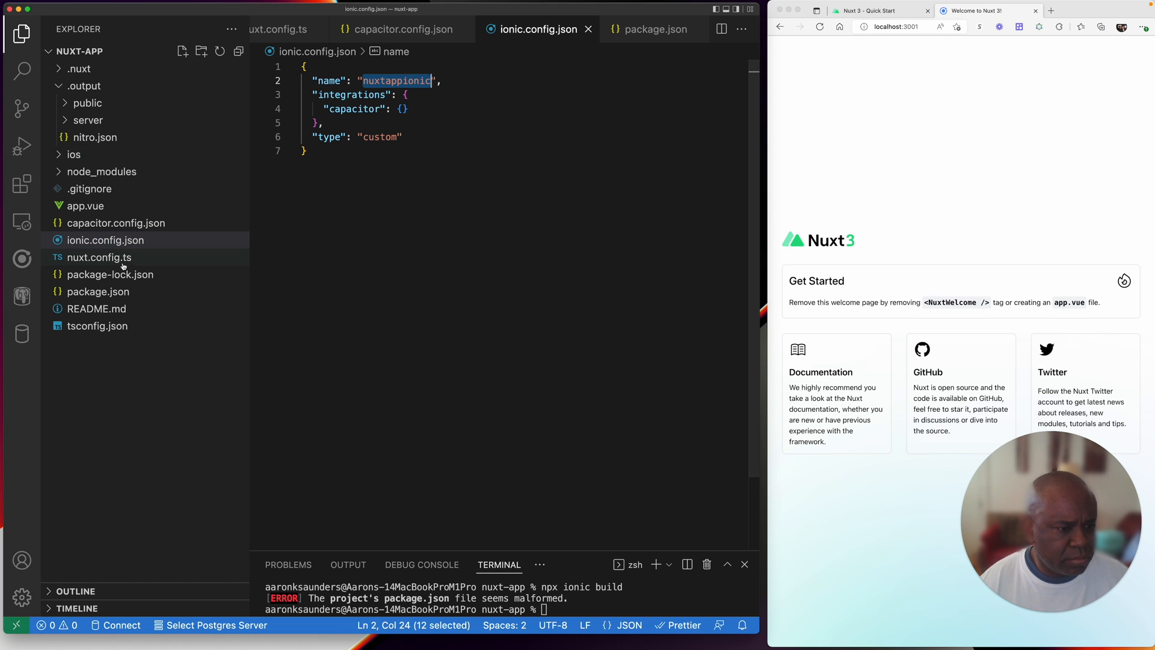
{"action": "mouse_move", "coordinate": [132, 292]}
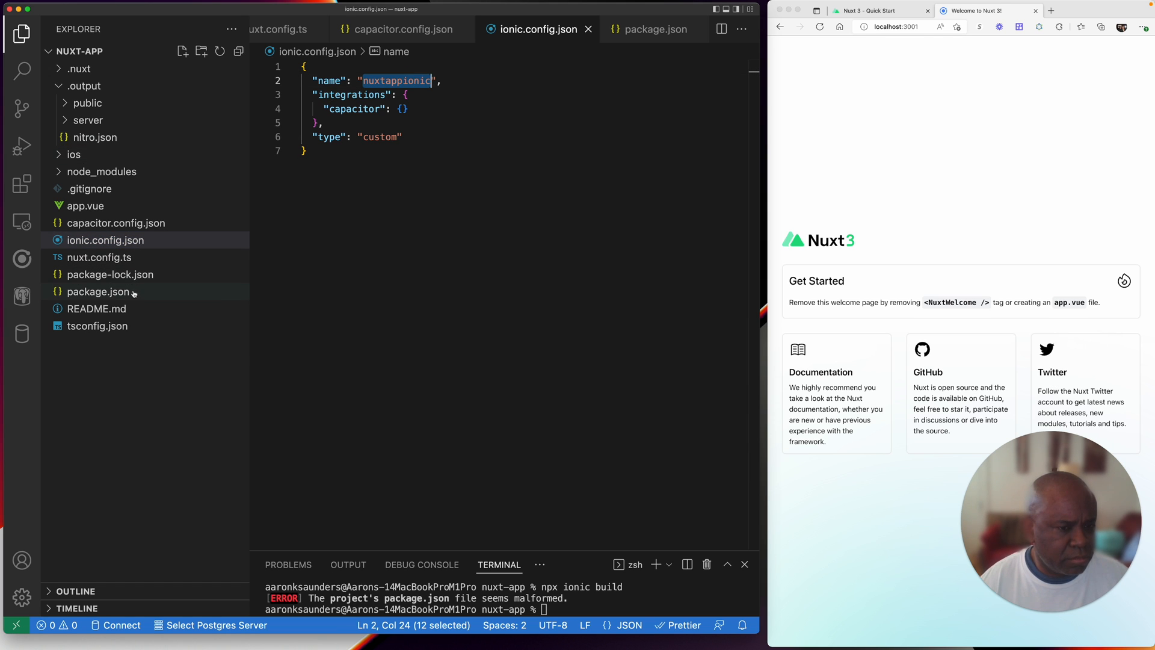
{"action": "left_click", "coordinate": [98, 292]}
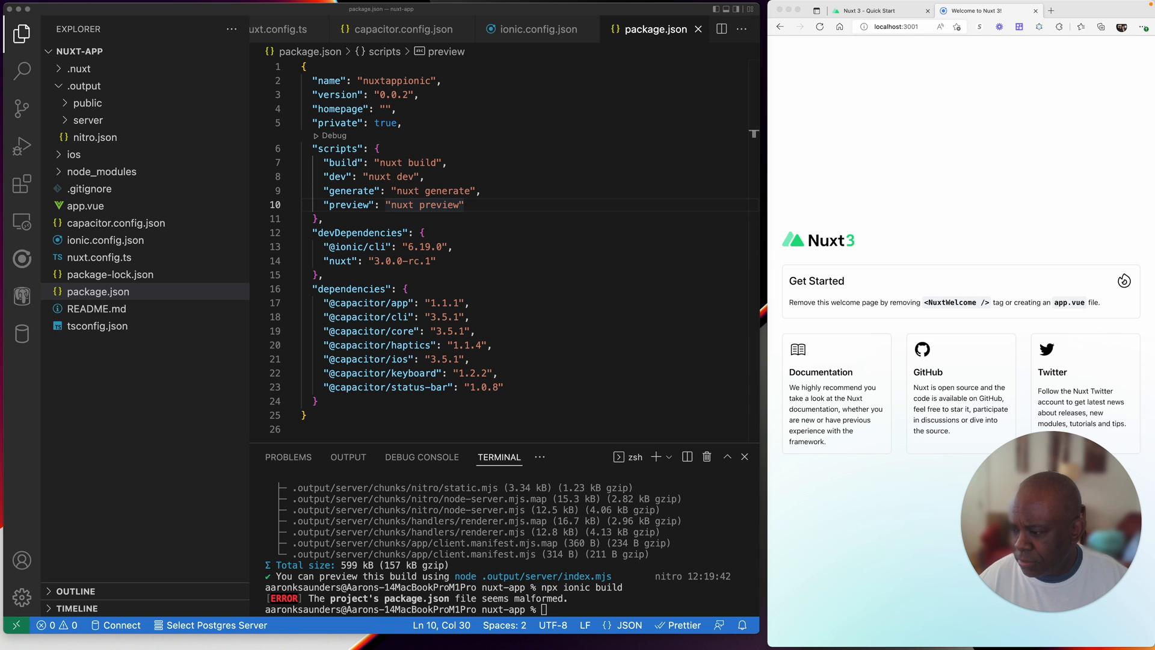
{"action": "mouse_move", "coordinate": [530, 210]}
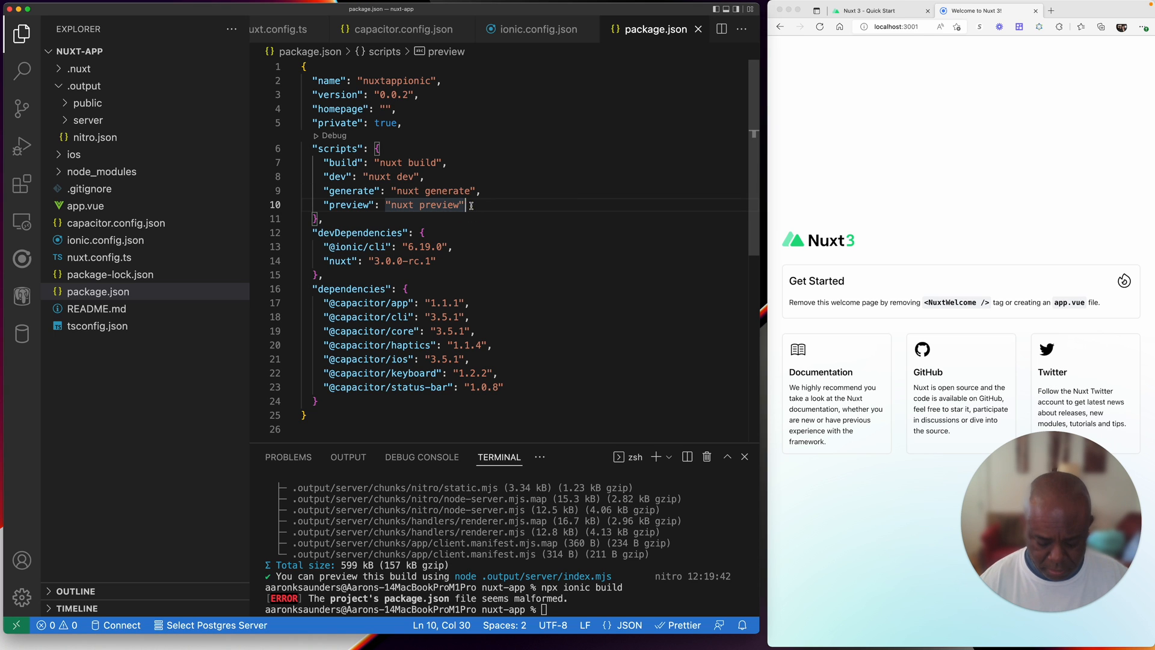
Step: Add the ionic:build and ionic:serve scripts and rerun npx ionic build successfully
{"action": "key", "text": "enter"}
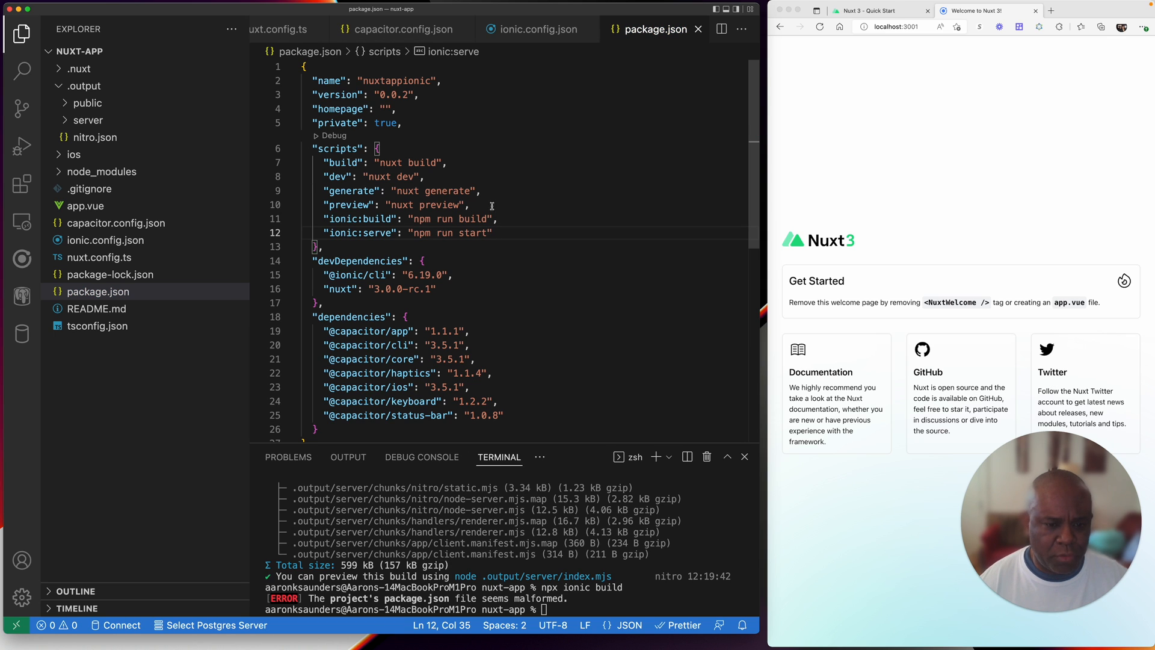
{"action": "mouse_move", "coordinate": [568, 443]}
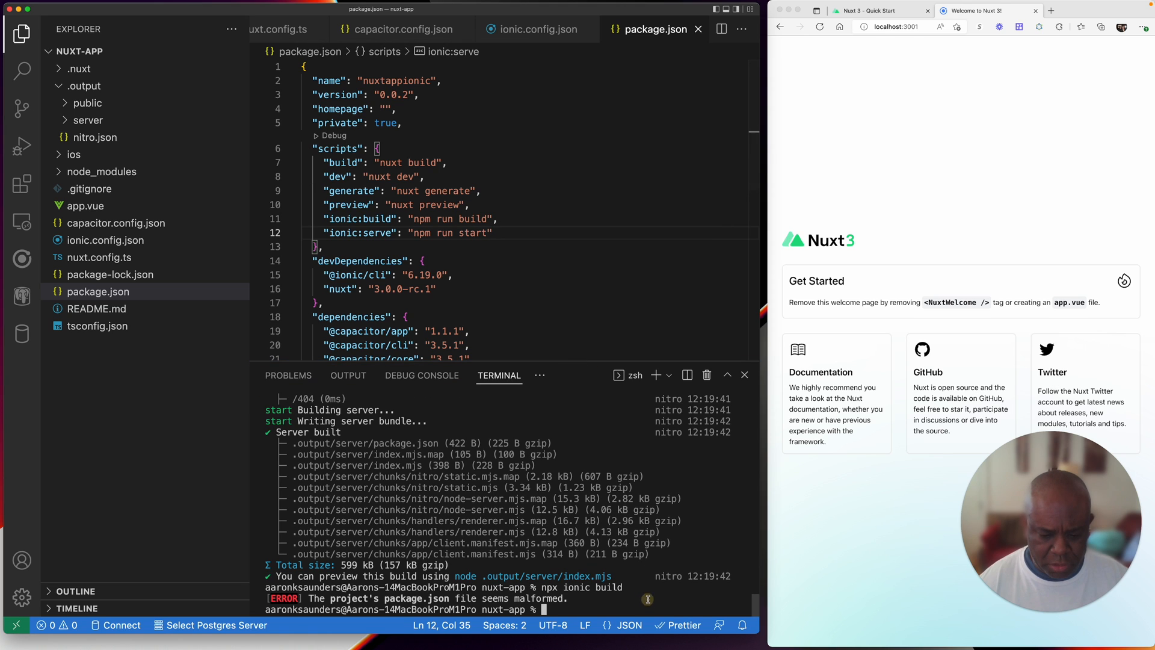
{"action": "type", "text": "npx ionic build"}
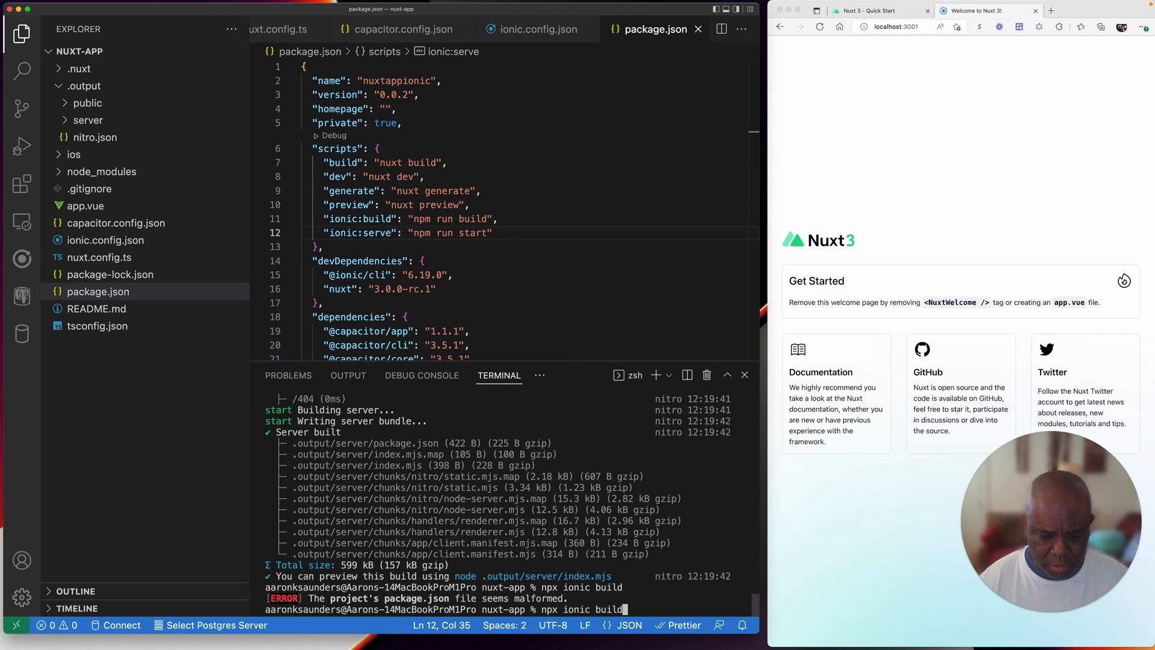
{"action": "key", "text": "Return"}
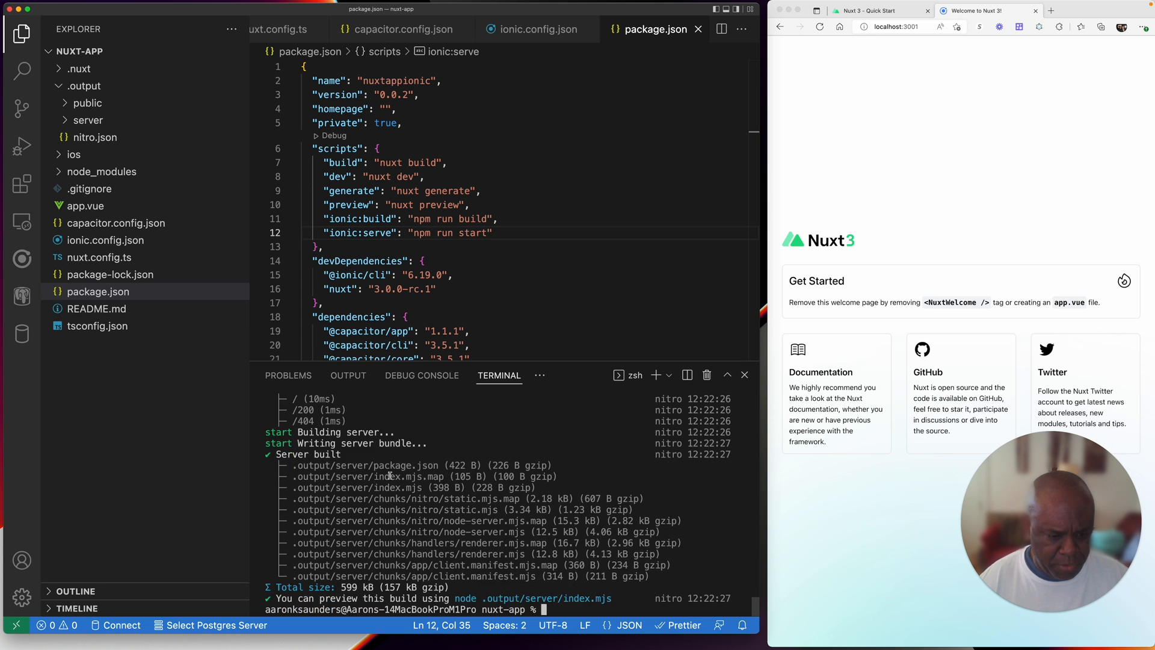
{"action": "scroll", "scroll_direction": "up", "scroll_amount": 3}
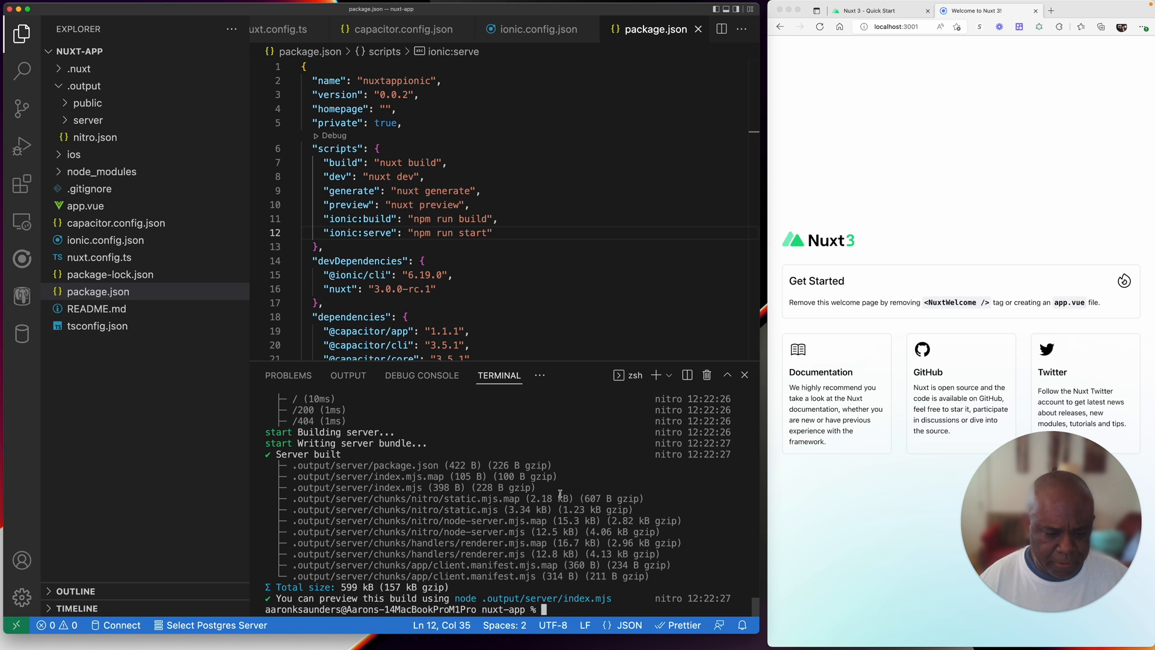
{"action": "mouse_move", "coordinate": [108, 52]}
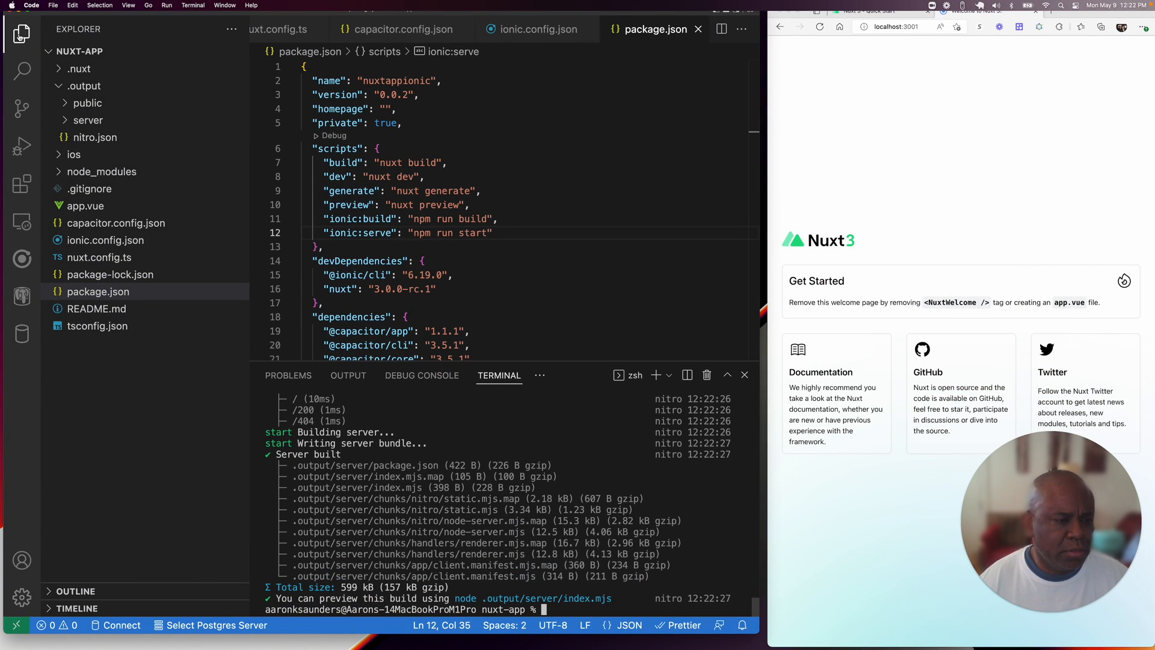
{"action": "left_click", "coordinate": [22, 33]}
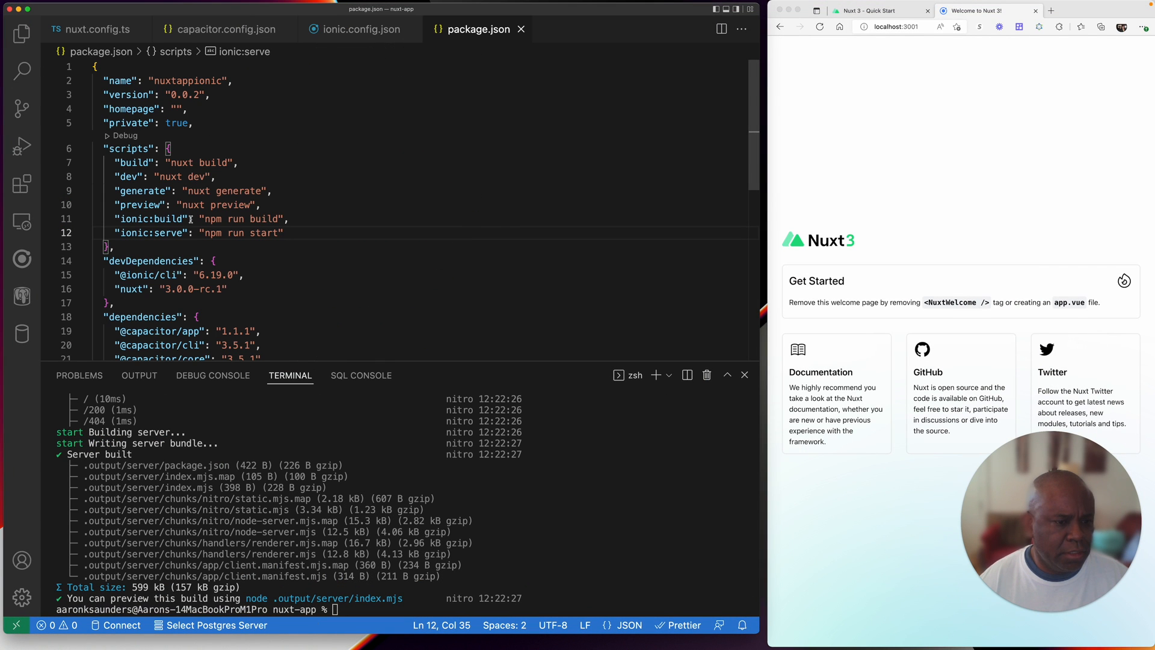
{"action": "mouse_move", "coordinate": [21, 258]}
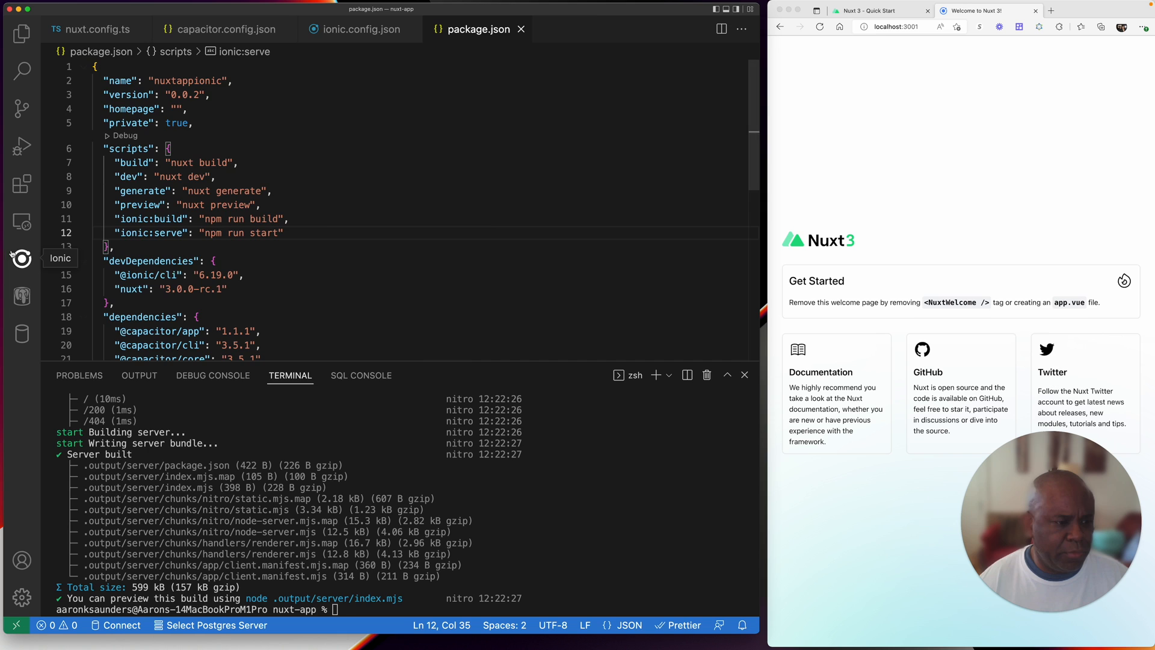
Step: Run the app on the iPhone 13 Pro simulator and follow the Ionic build and deploy log
{"action": "left_click", "coordinate": [22, 258]}
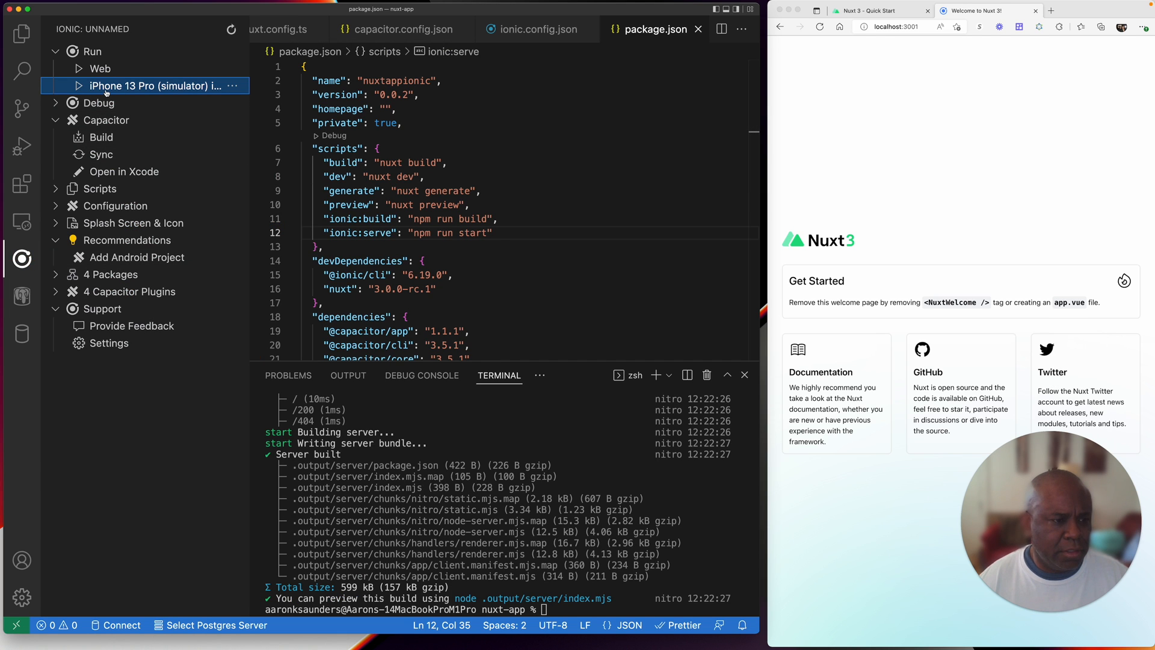
{"action": "mouse_move", "coordinate": [137, 86]}
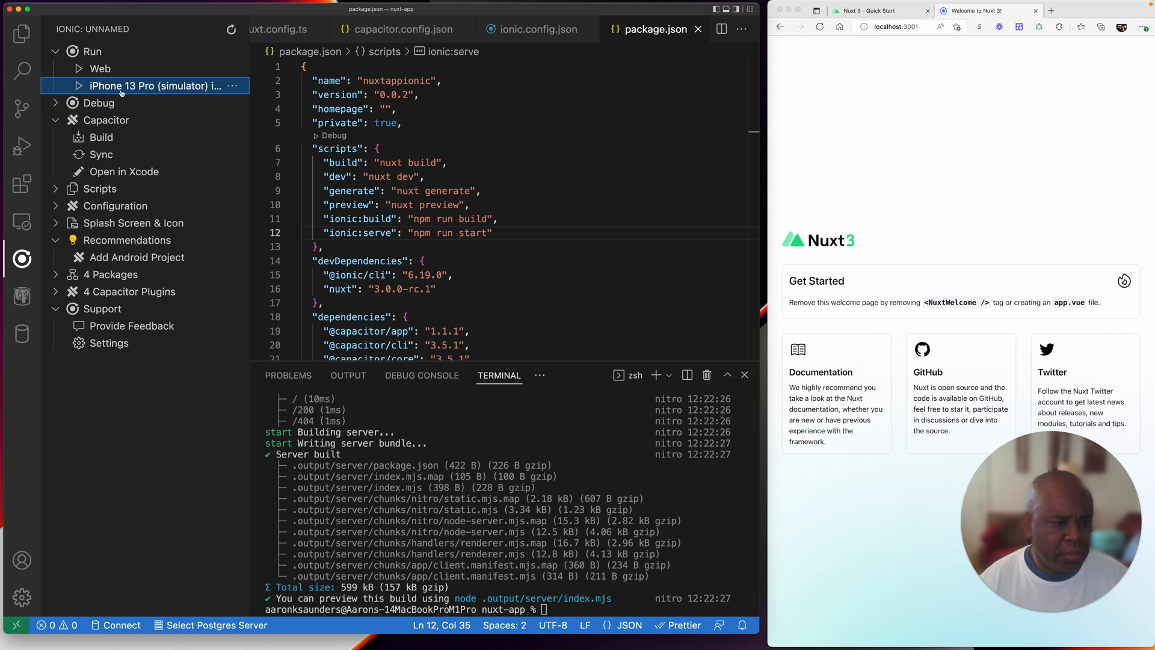
{"action": "left_click", "coordinate": [79, 85]}
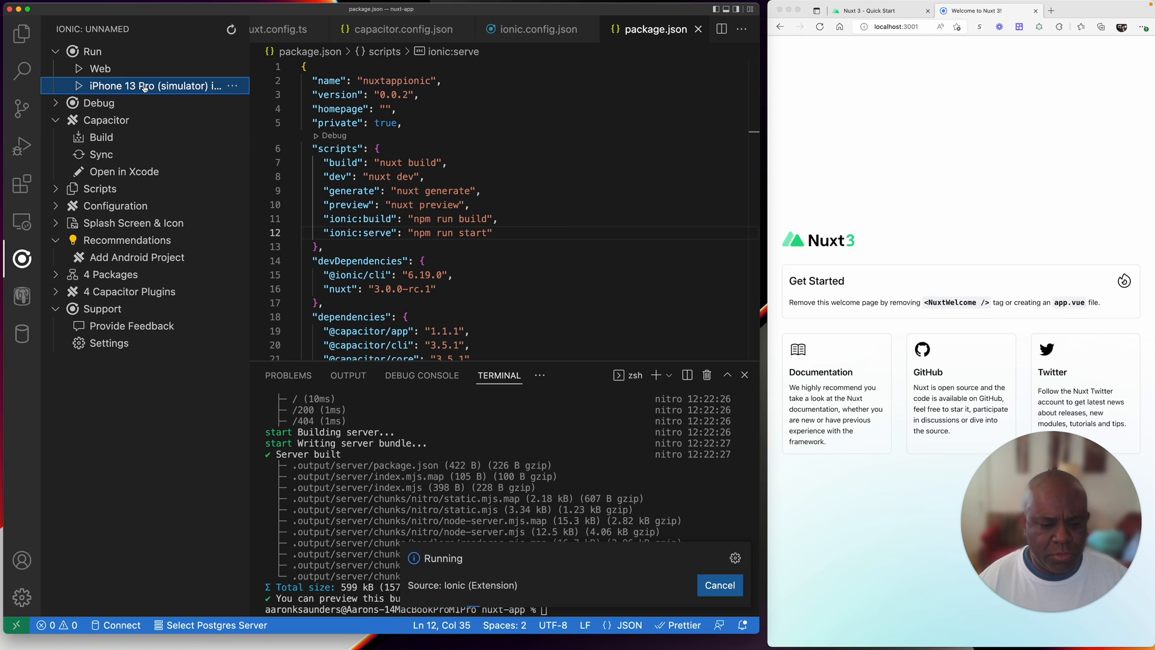
{"action": "mouse_move", "coordinate": [134, 223]}
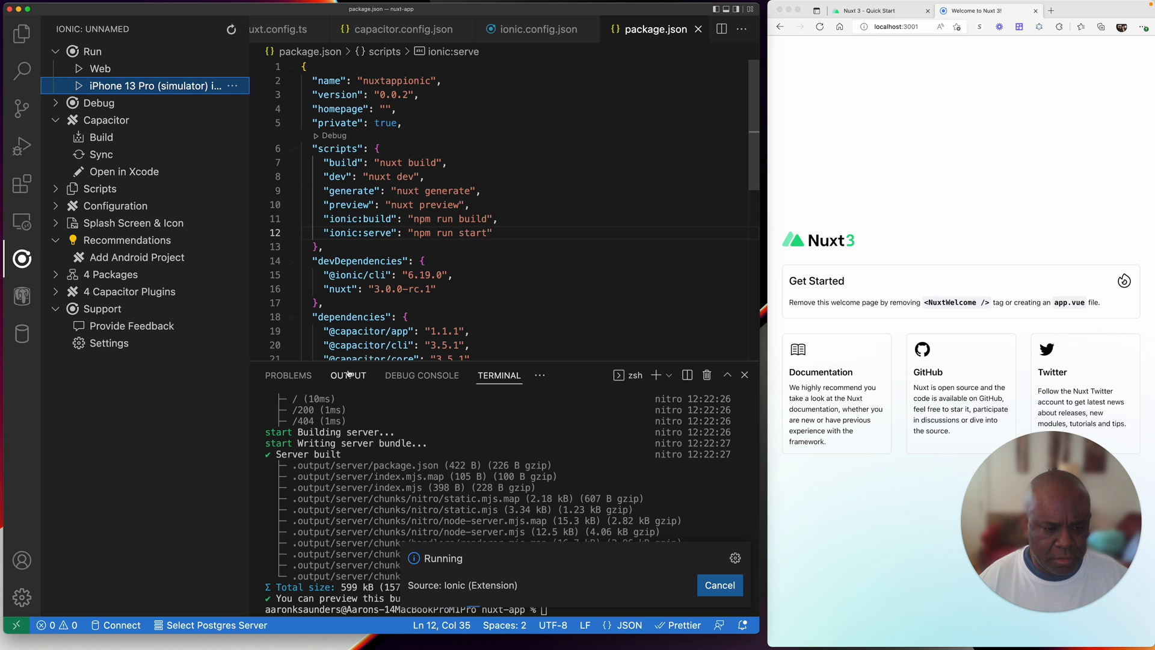
{"action": "left_click", "coordinate": [348, 375]}
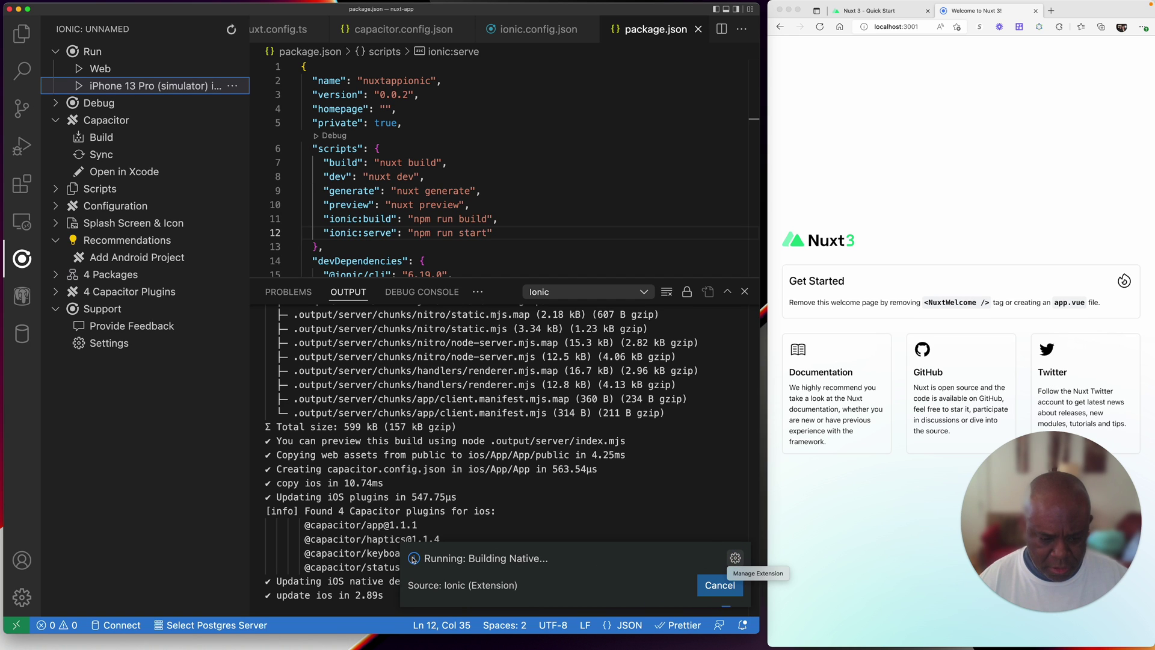
{"action": "mouse_move", "coordinate": [515, 496]}
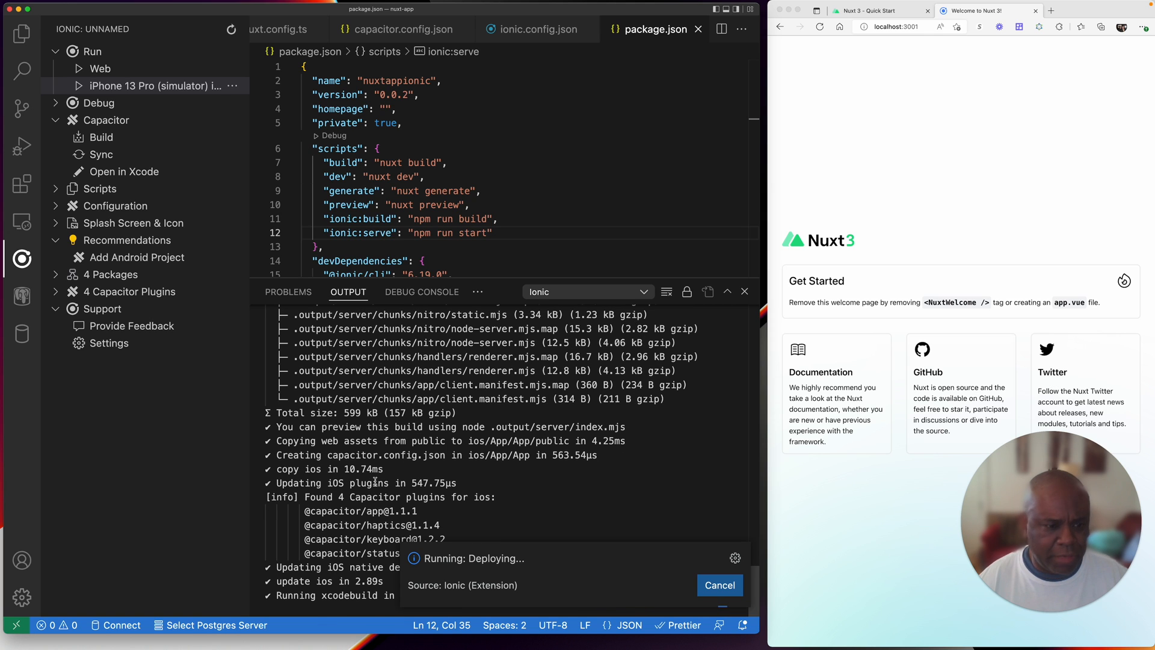
{"action": "mouse_move", "coordinate": [441, 528]}
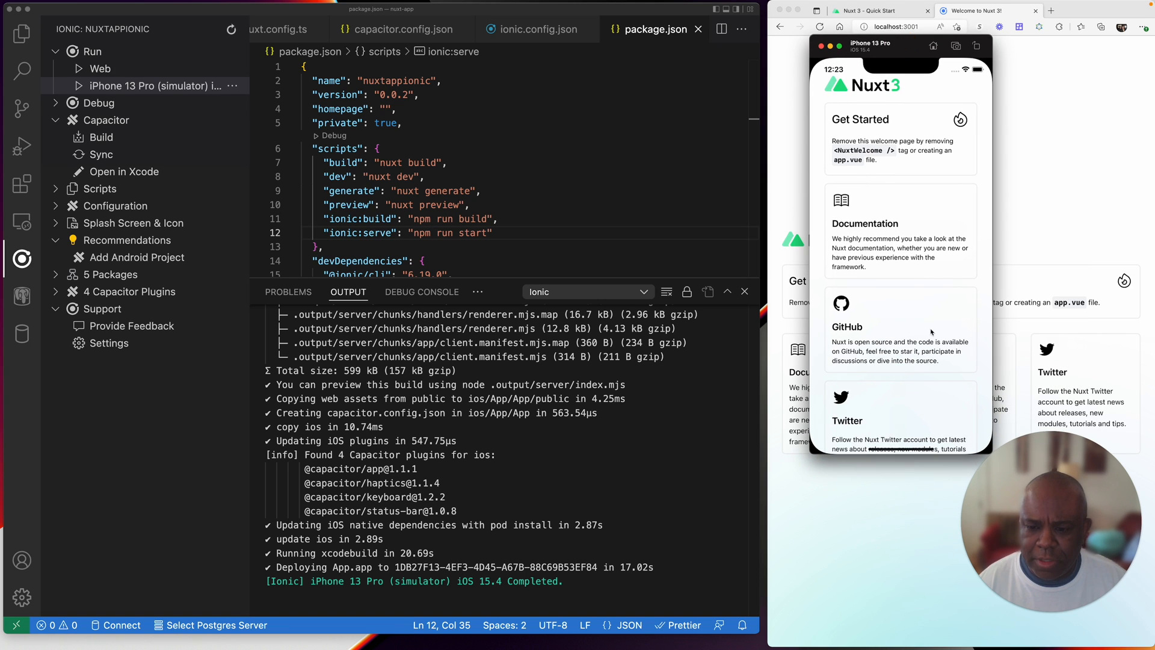
{"action": "mouse_move", "coordinate": [897, 184]}
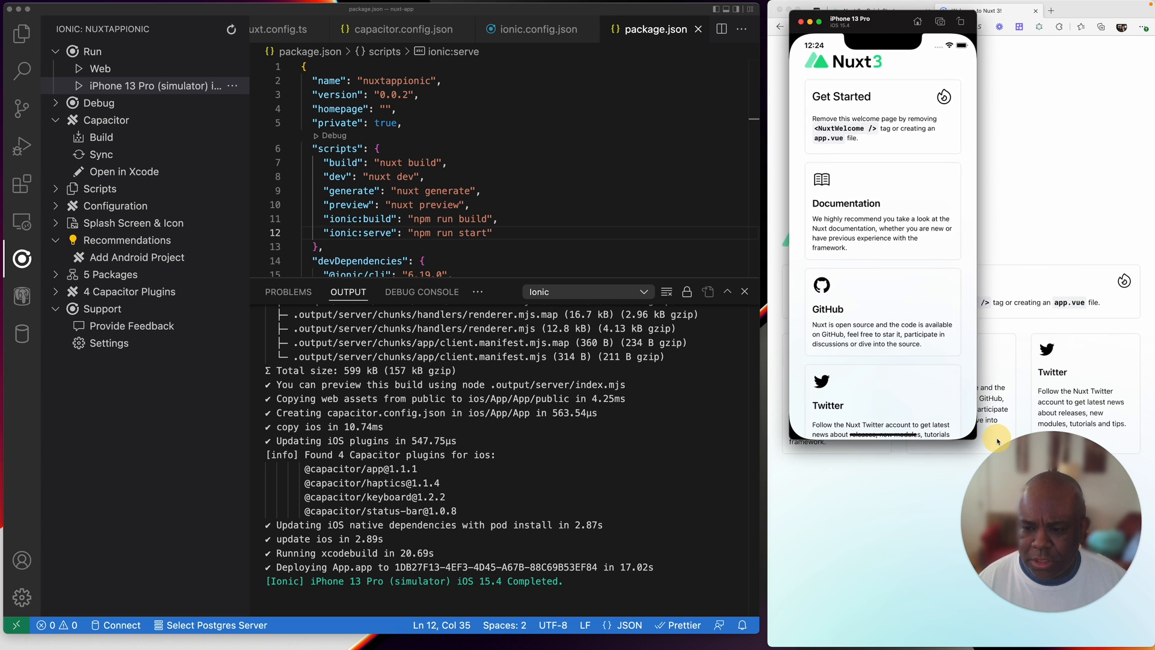
{"action": "mouse_move", "coordinate": [816, 266]}
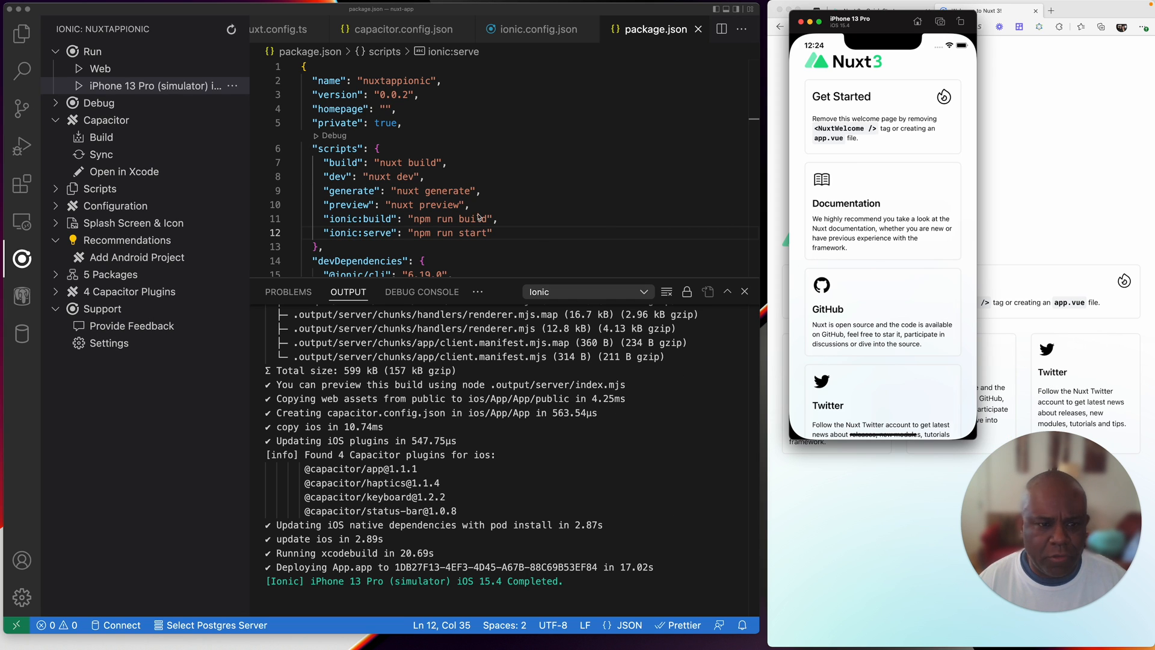
{"action": "scroll", "scroll_direction": "up", "scroll_amount": 3}
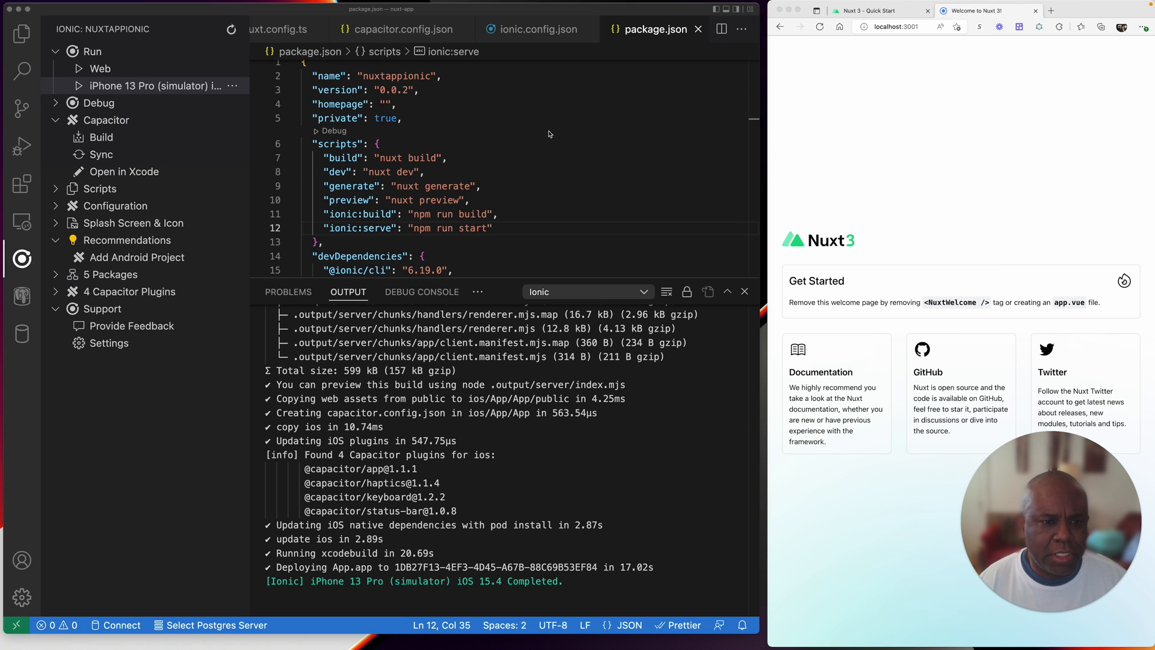
Step: Show the Explorer, open app.vue and collapse the .output folder
{"action": "left_click", "coordinate": [378, 143]}
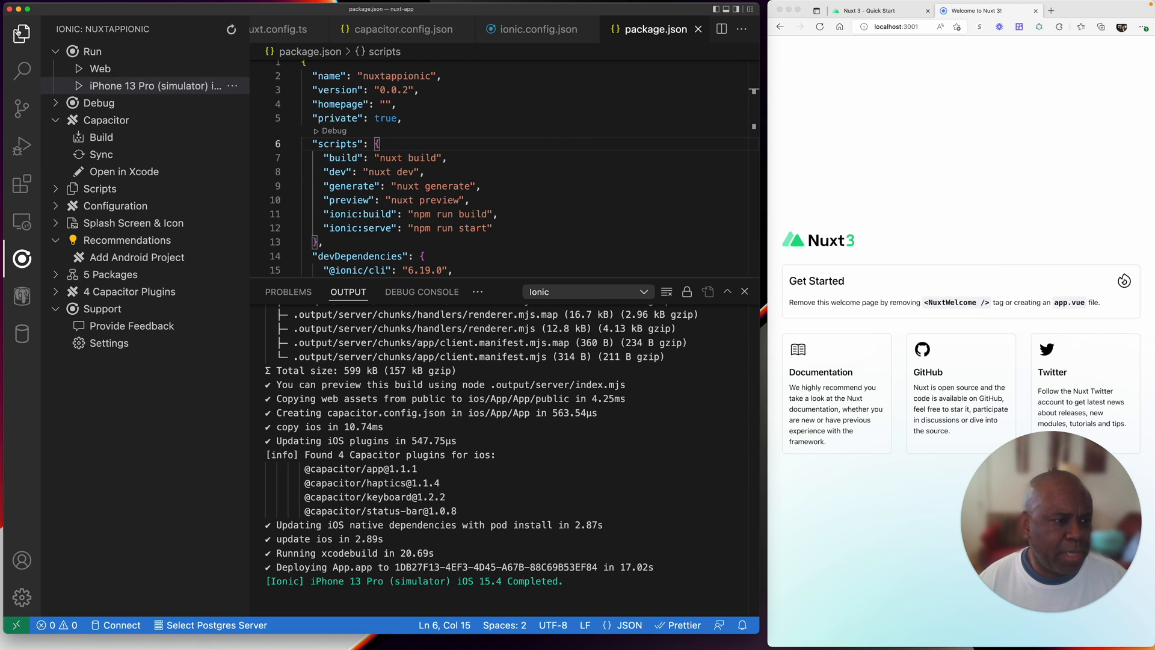
{"action": "left_click", "coordinate": [21, 34]}
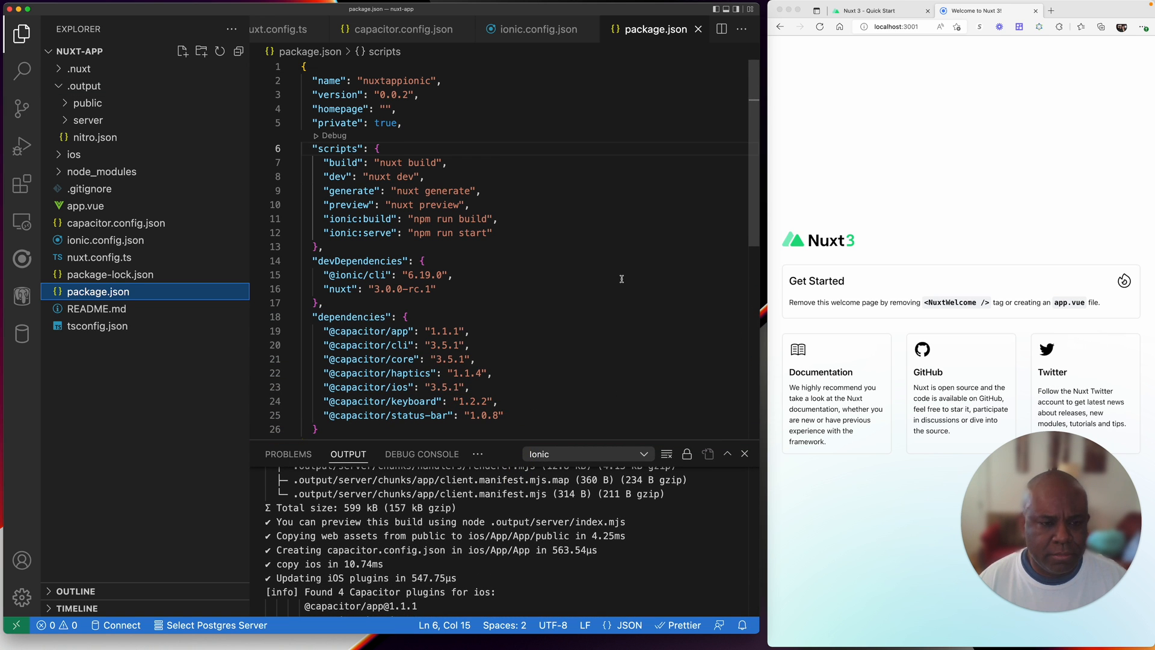
{"action": "left_click", "coordinate": [84, 206]}
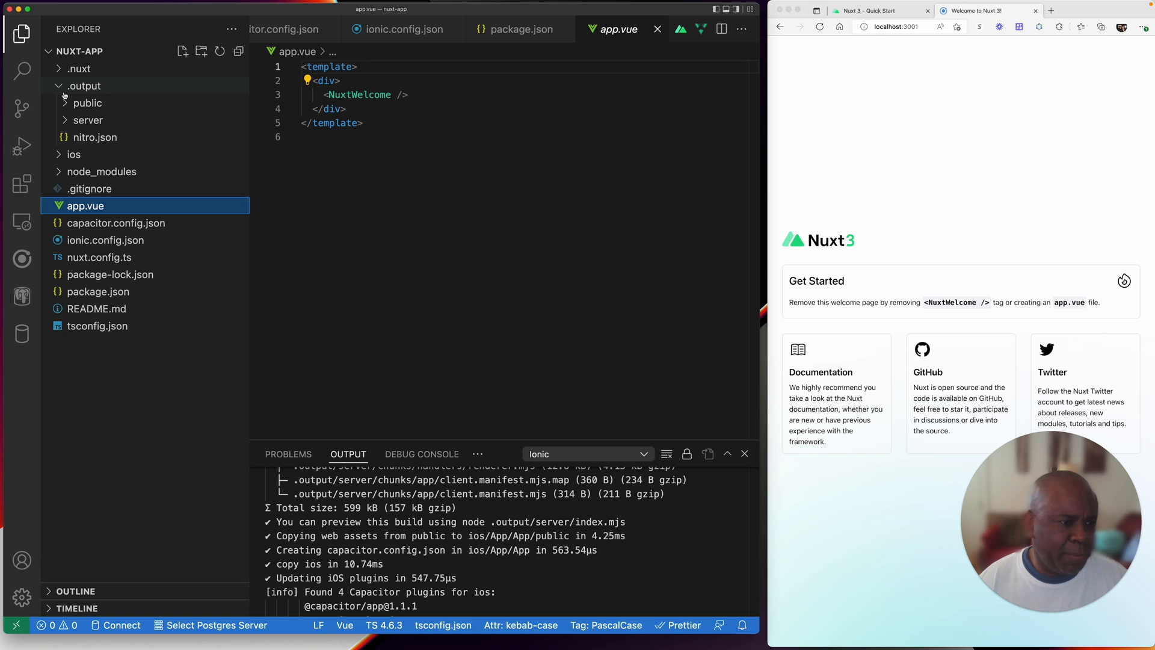
{"action": "left_click", "coordinate": [83, 85]}
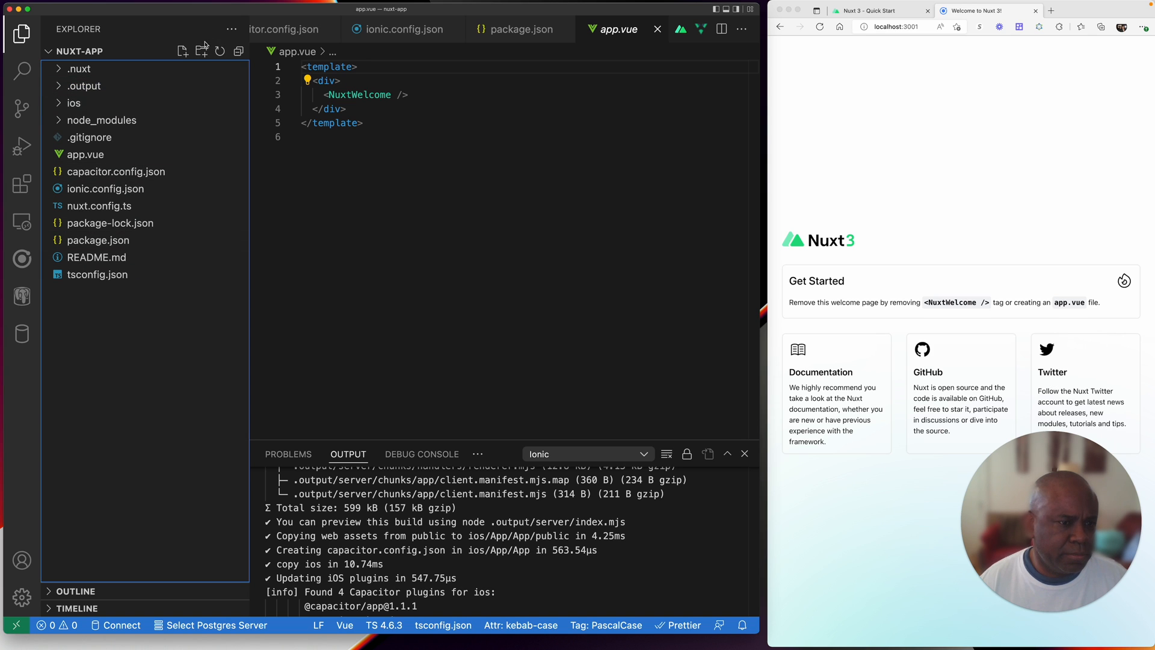
Step: Create a new folder named pages at the project root
{"action": "left_click", "coordinate": [201, 50]}
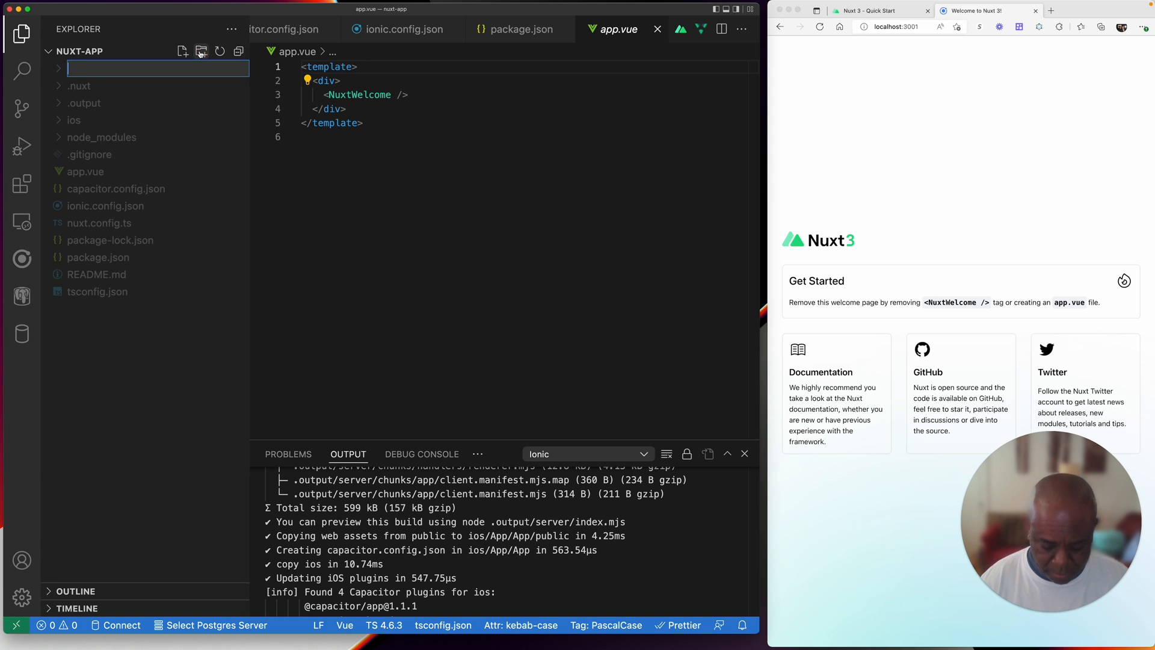
{"action": "type", "text": "pages"}
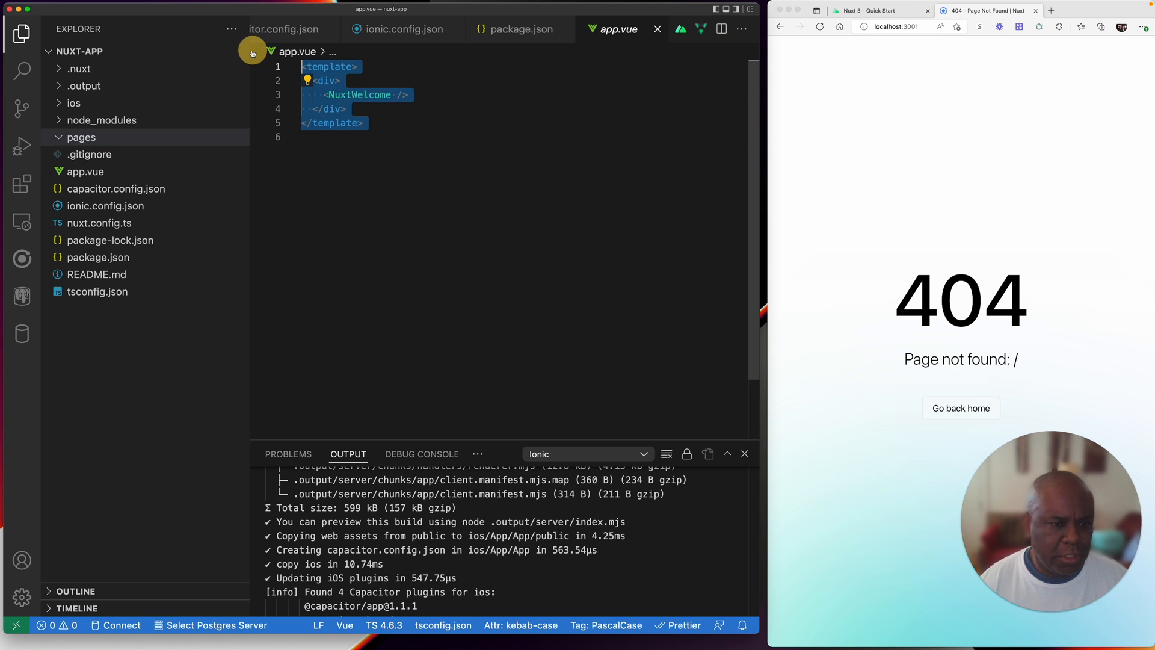
Step: Create a new Home.vue file inside the pages folder
{"action": "left_click", "coordinate": [81, 138]}
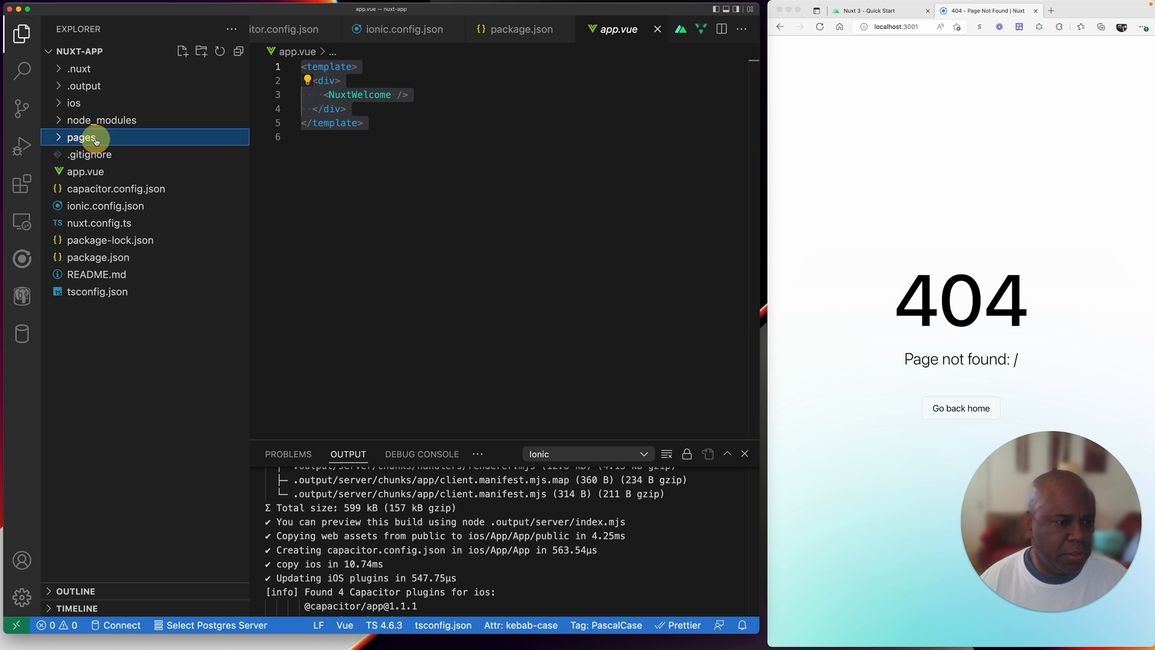
{"action": "left_click", "coordinate": [182, 50]}
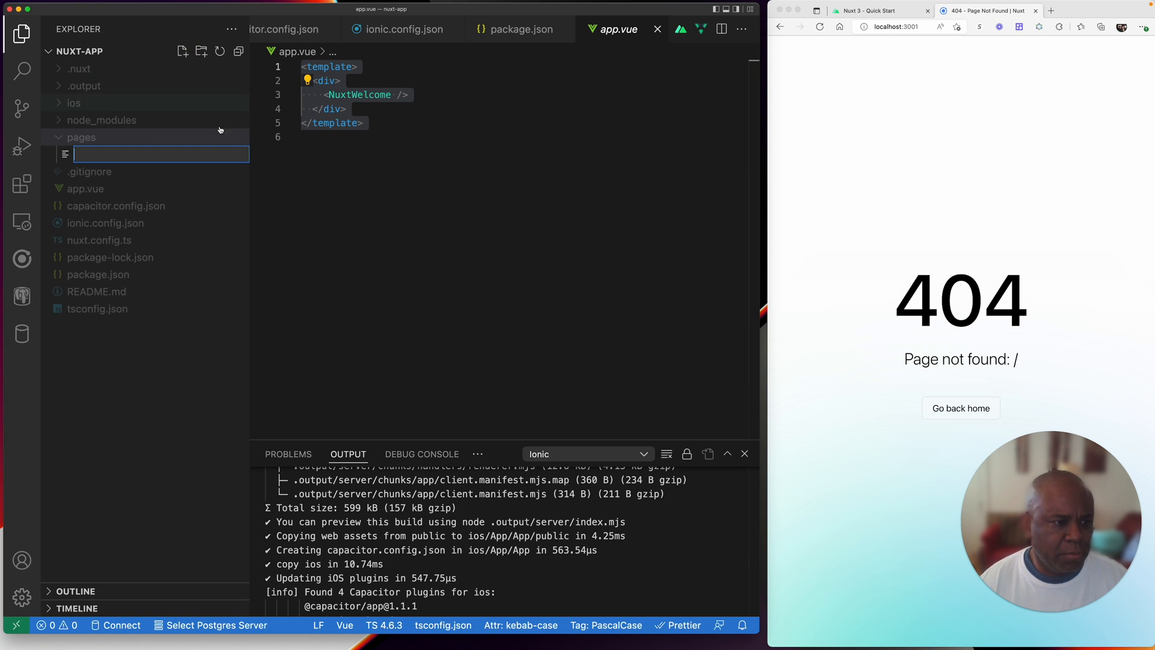
{"action": "type", "text": "H"}
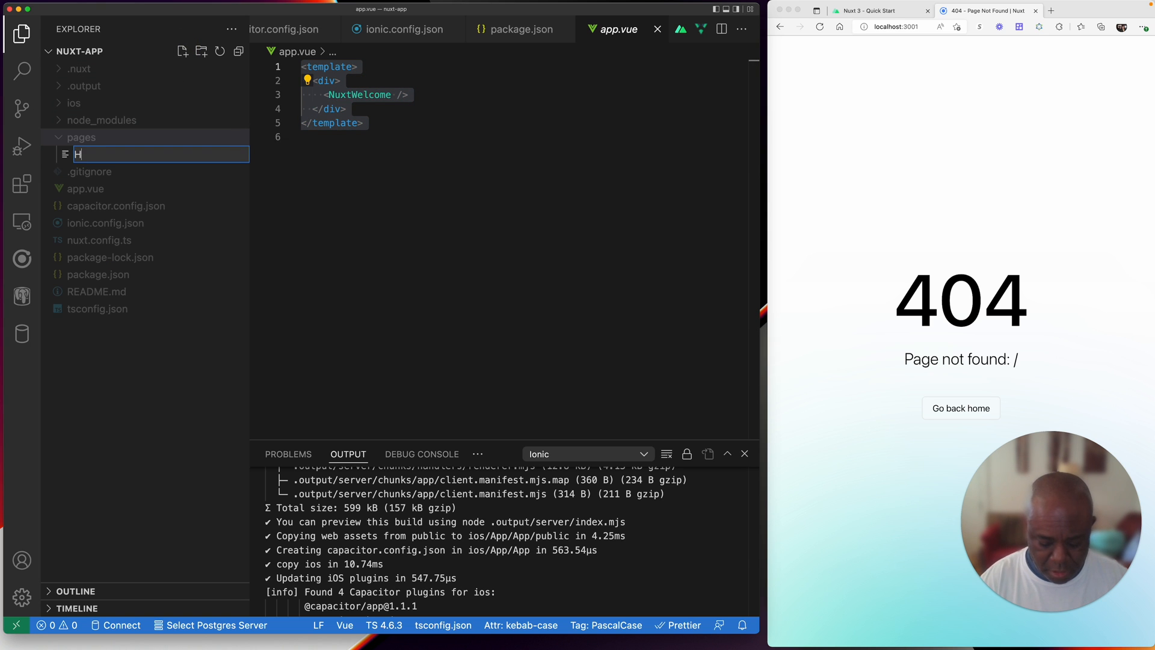
{"action": "type", "text": "ome.vue"}
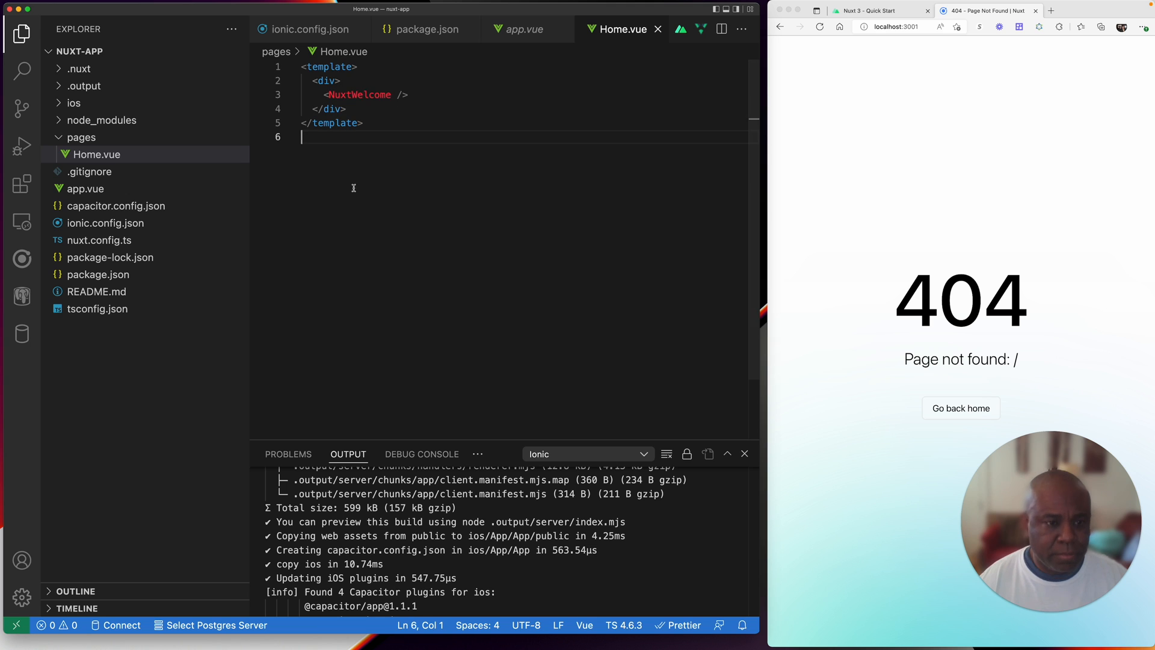
Step: Replace <NuxtWelcome /> with an h1 heading reading WELCOME HOME
{"action": "double_click", "coordinate": [359, 95]}
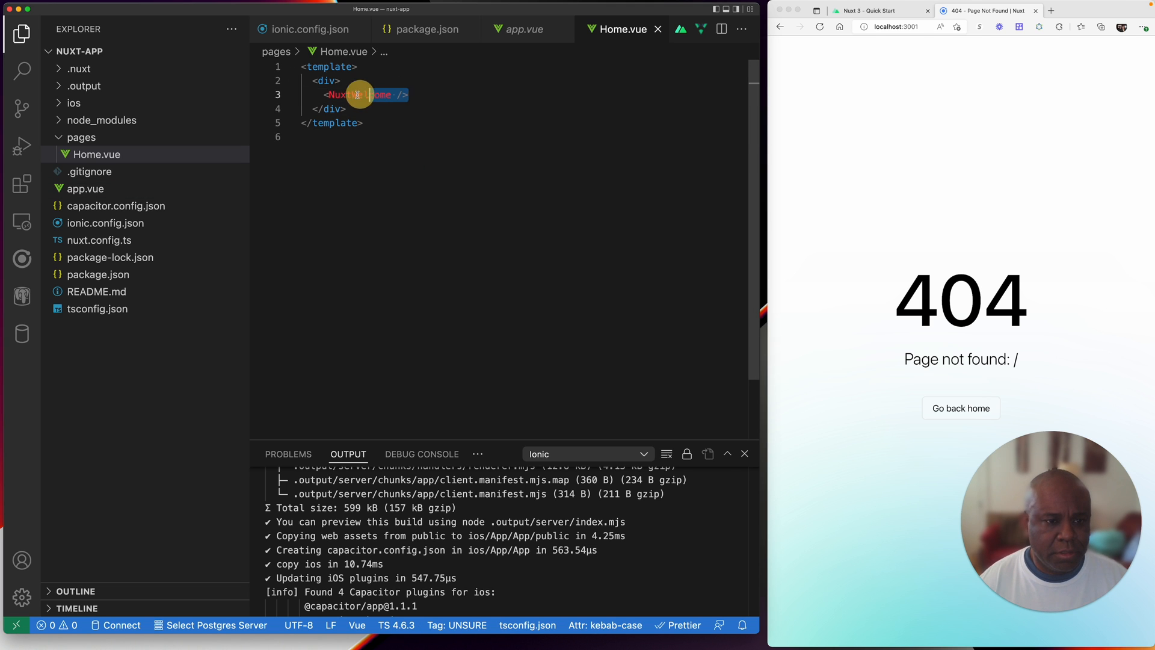
{"action": "key", "text": "Backspace"}
{"action": "type", "text": "<h1></h1>"}
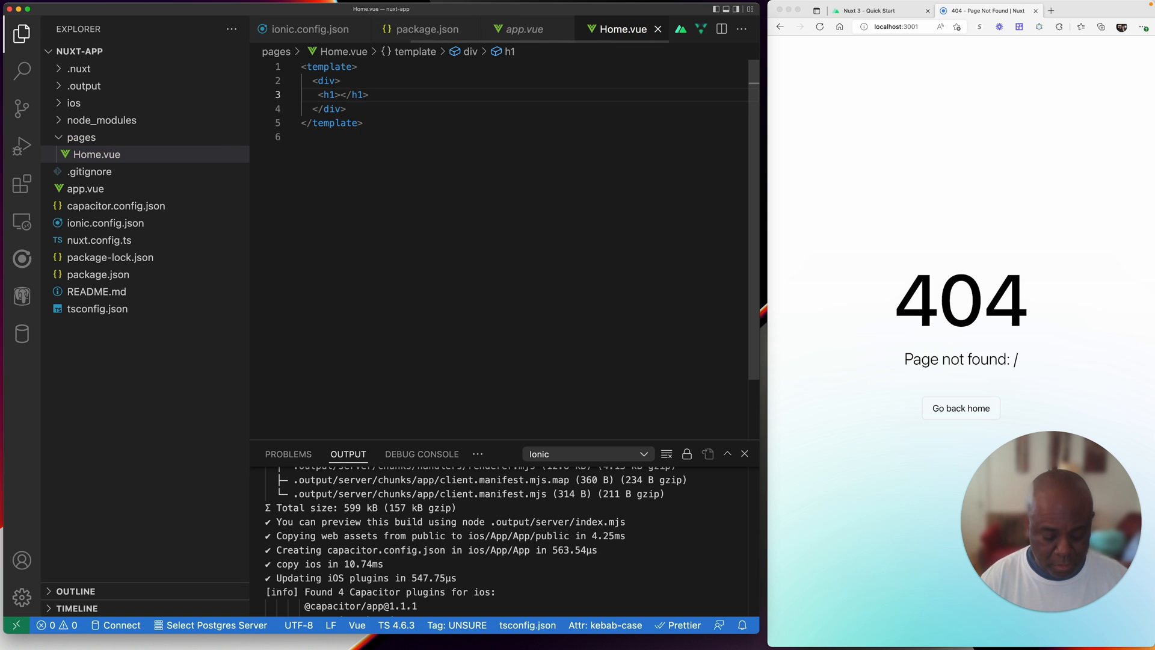
{"action": "type", "text": "WELECOME"}
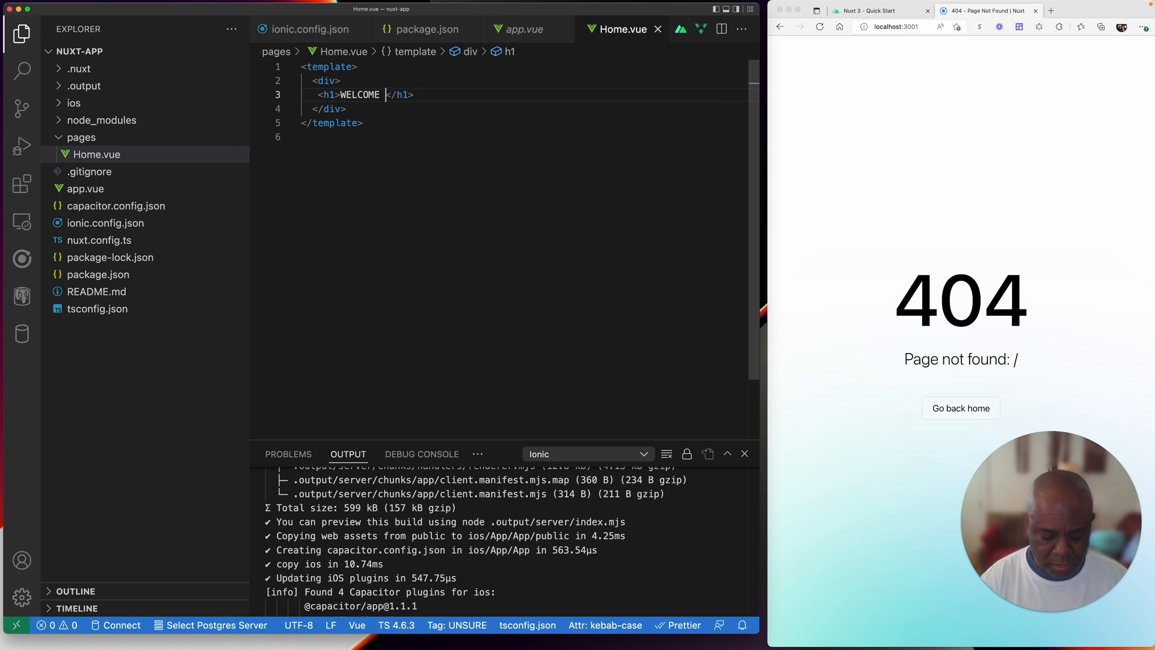
{"action": "type", "text": "HOME"}
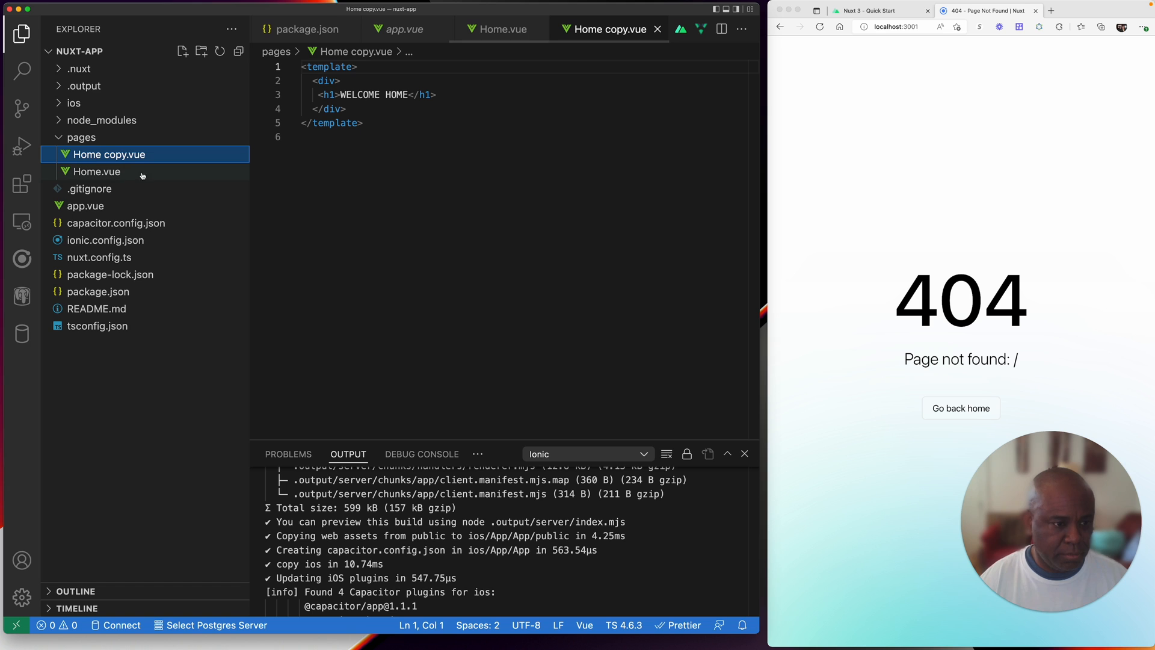
Step: Rename the copied Home file to About.vue
{"action": "right_click", "coordinate": [108, 154]}
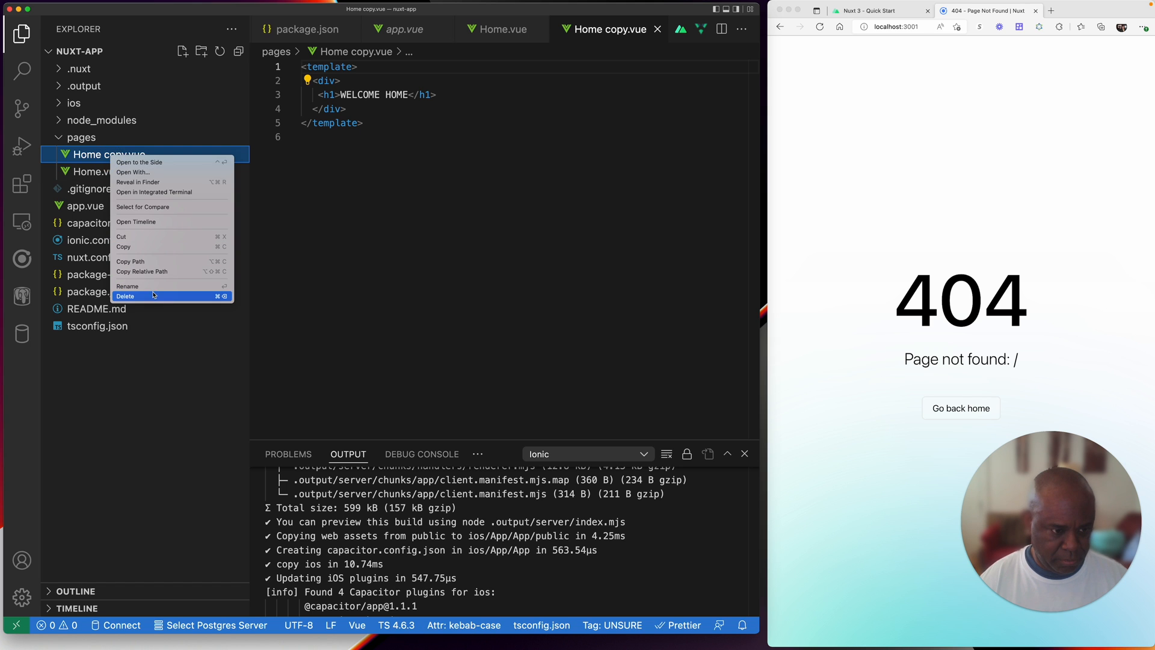
{"action": "left_click", "coordinate": [127, 285]}
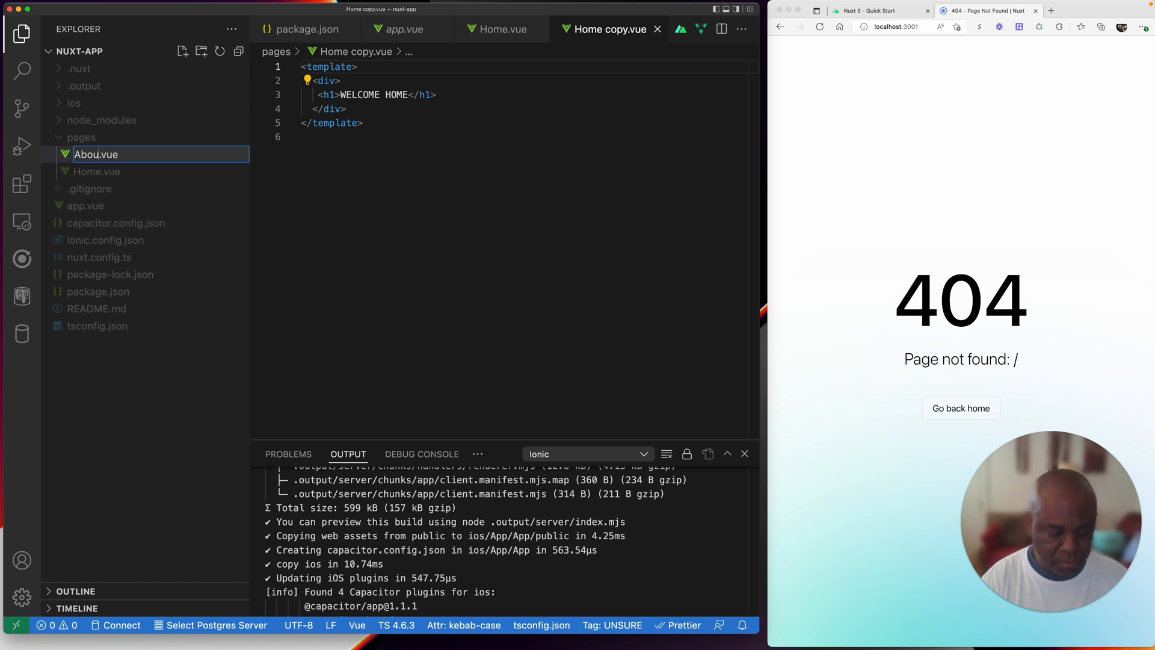
{"action": "key", "text": "Return"}
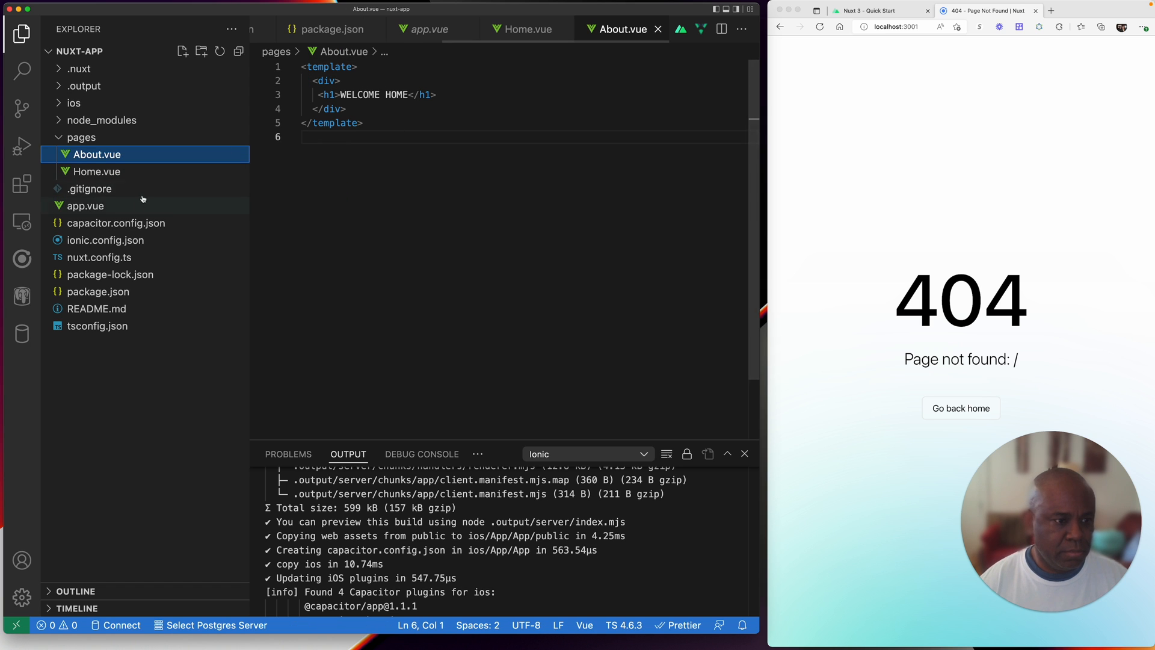
Step: Change the About heading to WELCOME TO ABOUT PAGE, then return to app.vue
{"action": "double_click", "coordinate": [396, 95]}
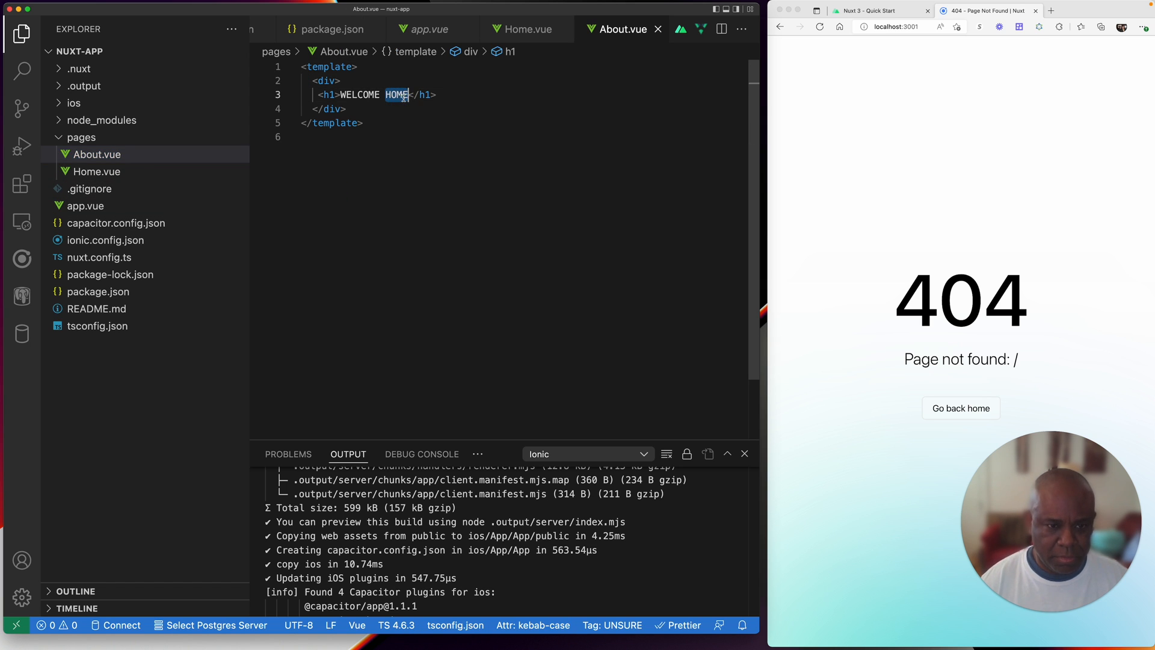
{"action": "type", "text": "TO ABOUT PAGES"}
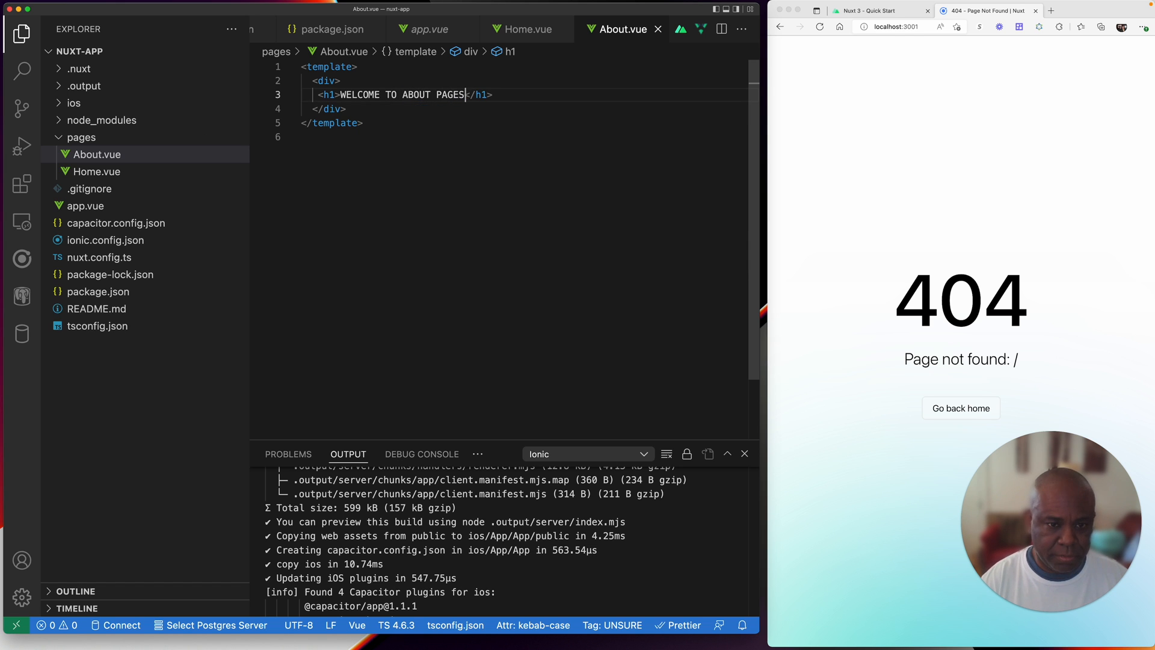
{"action": "key", "text": "Backspace"}
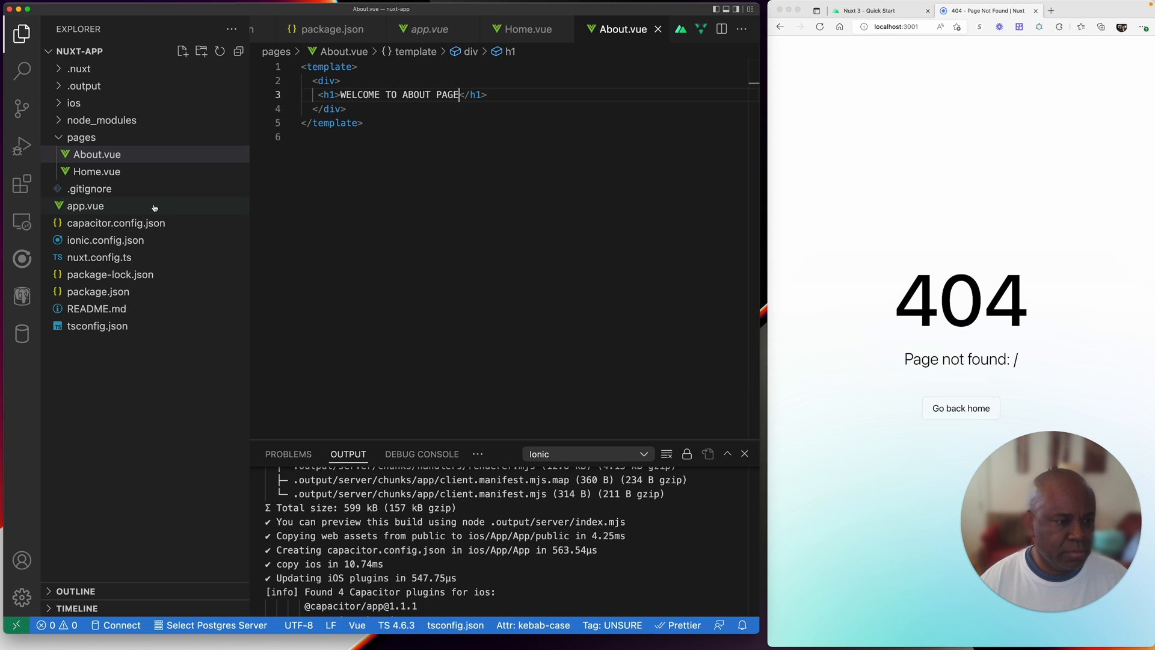
{"action": "left_click", "coordinate": [85, 205]}
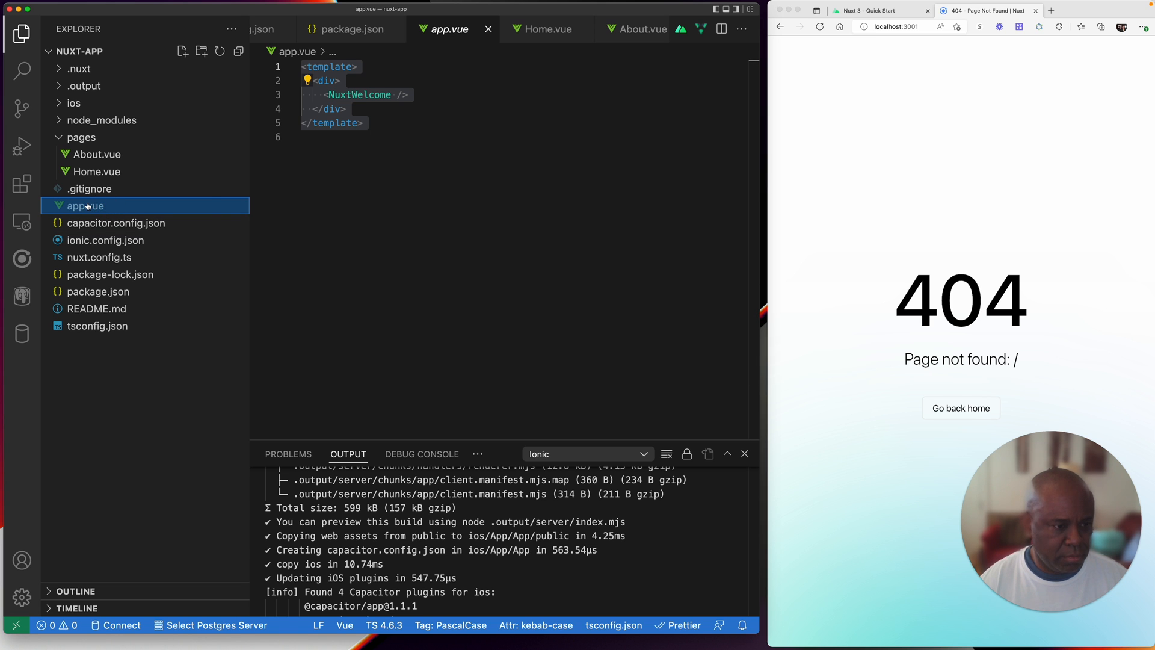
Step: Delete app.vue from the project
{"action": "right_click", "coordinate": [85, 206]}
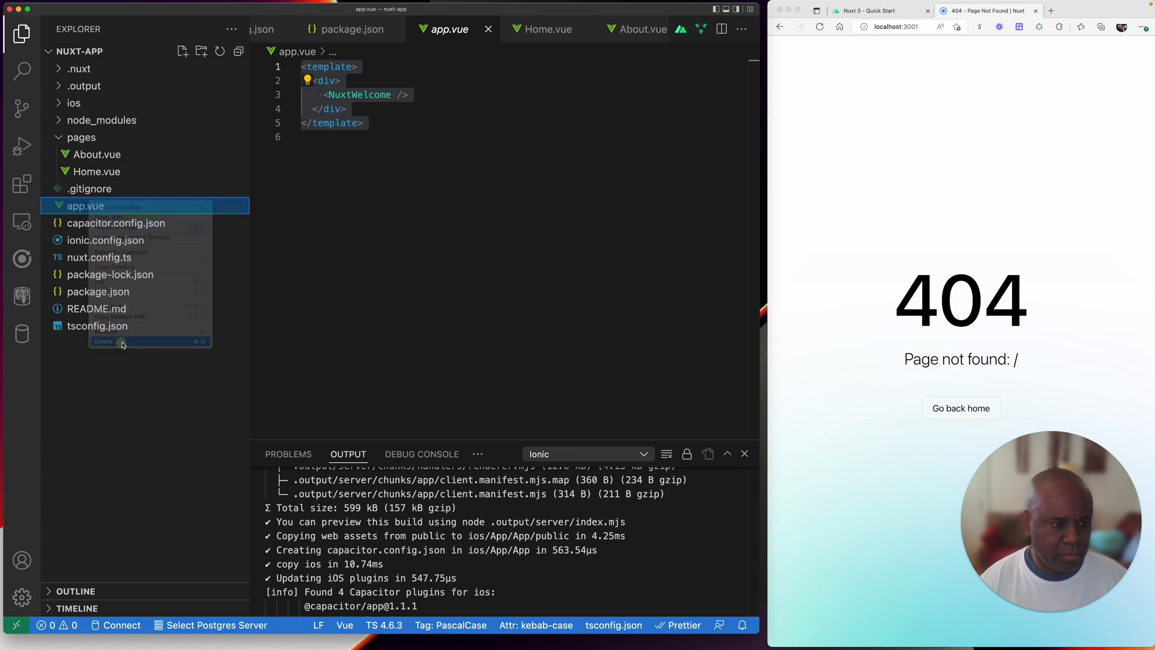
{"action": "left_click", "coordinate": [103, 341]}
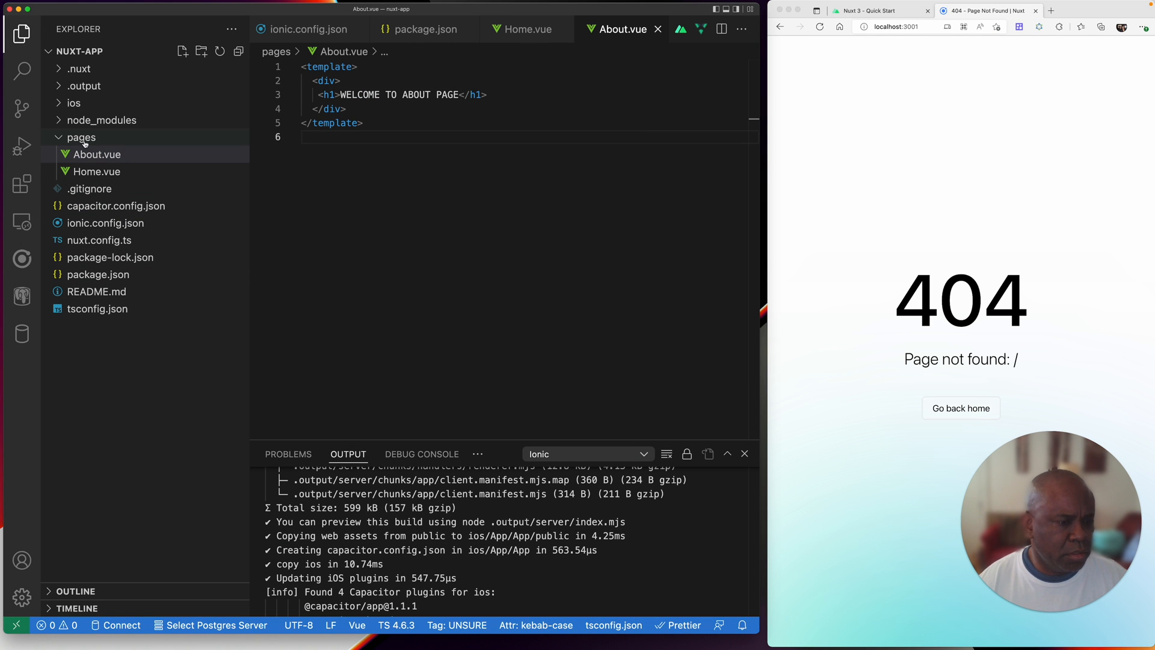
{"action": "left_click", "coordinate": [96, 154]}
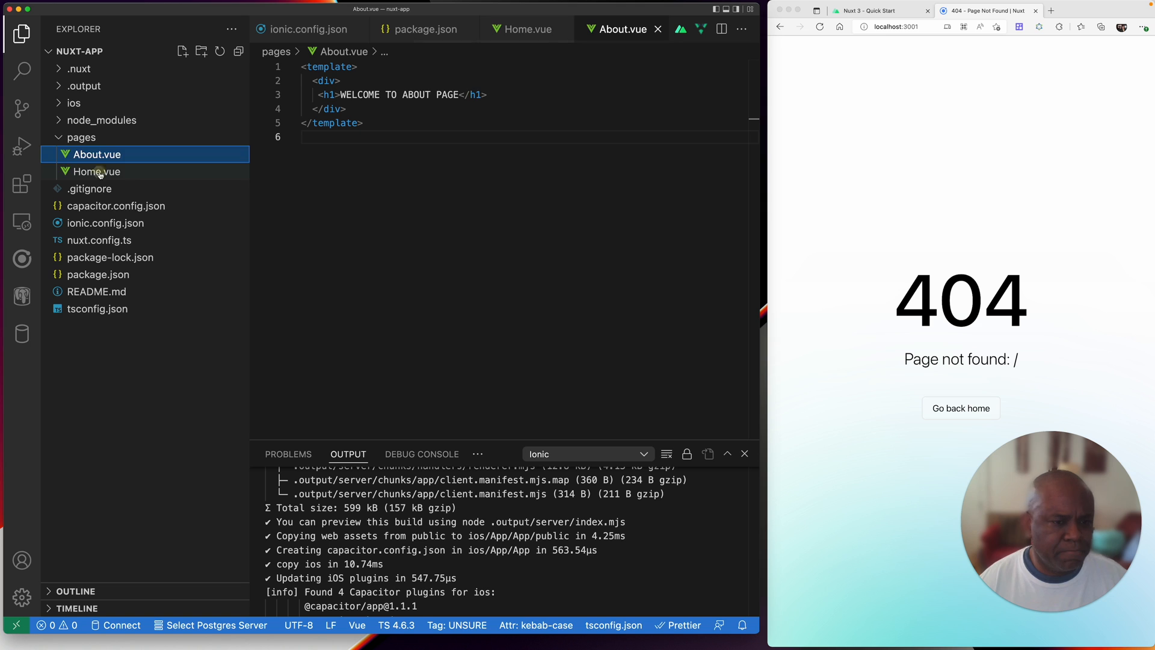
Step: Start renaming Home.vue to index.vue
{"action": "left_click", "coordinate": [96, 171]}
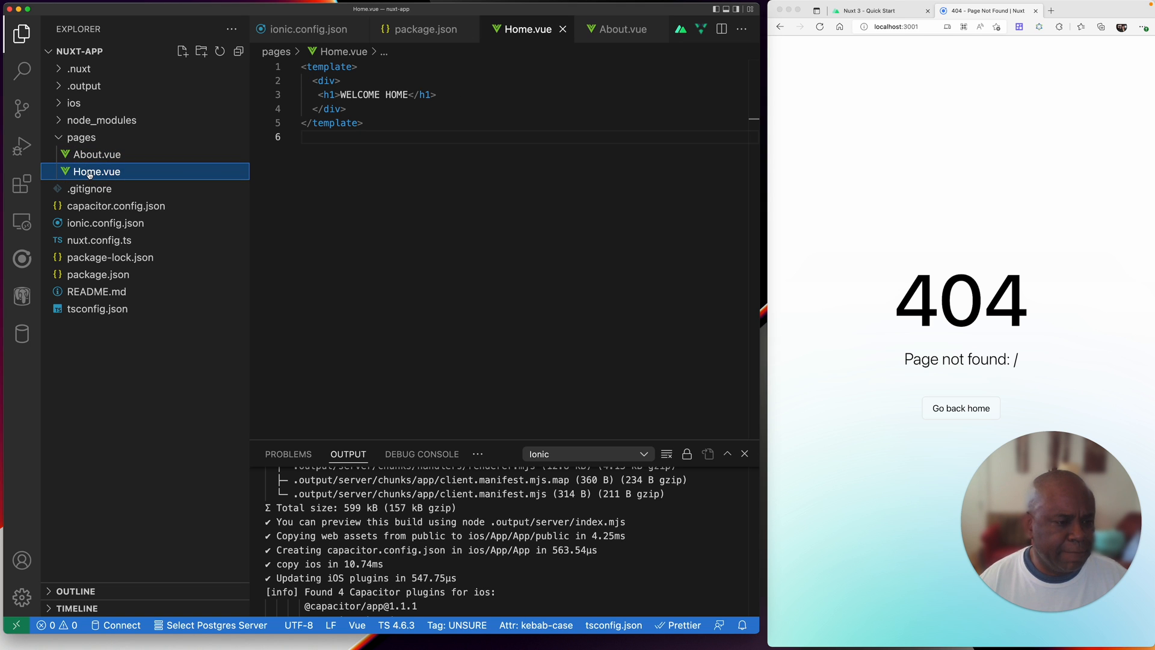
{"action": "right_click", "coordinate": [95, 171]}
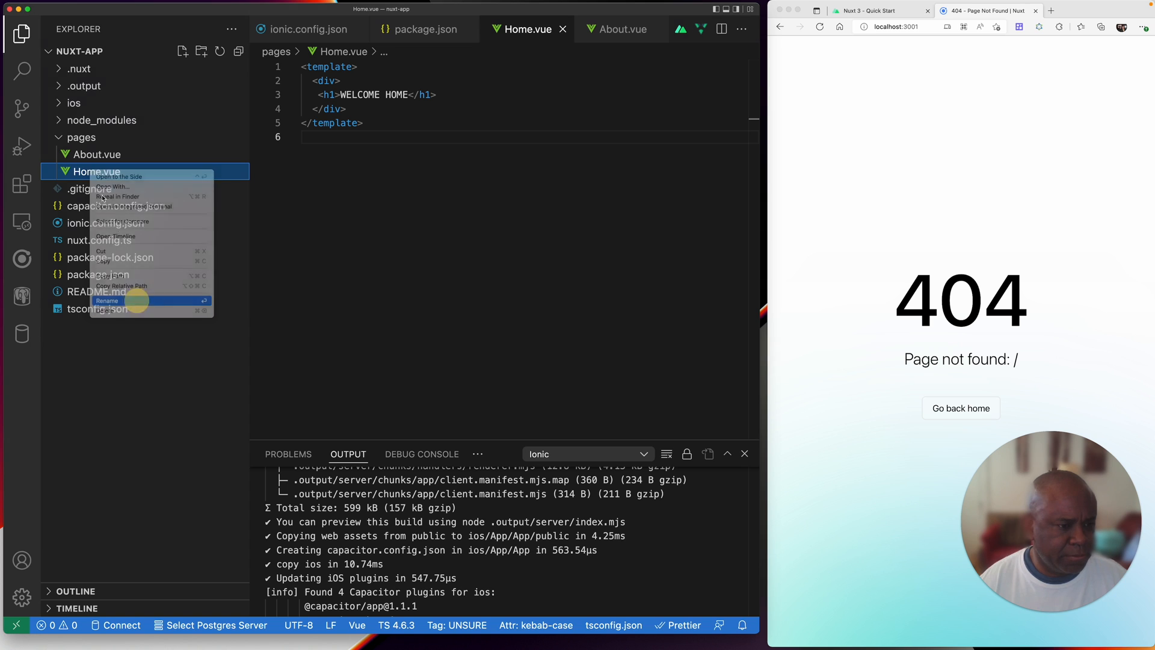
{"action": "left_click", "coordinate": [108, 301]}
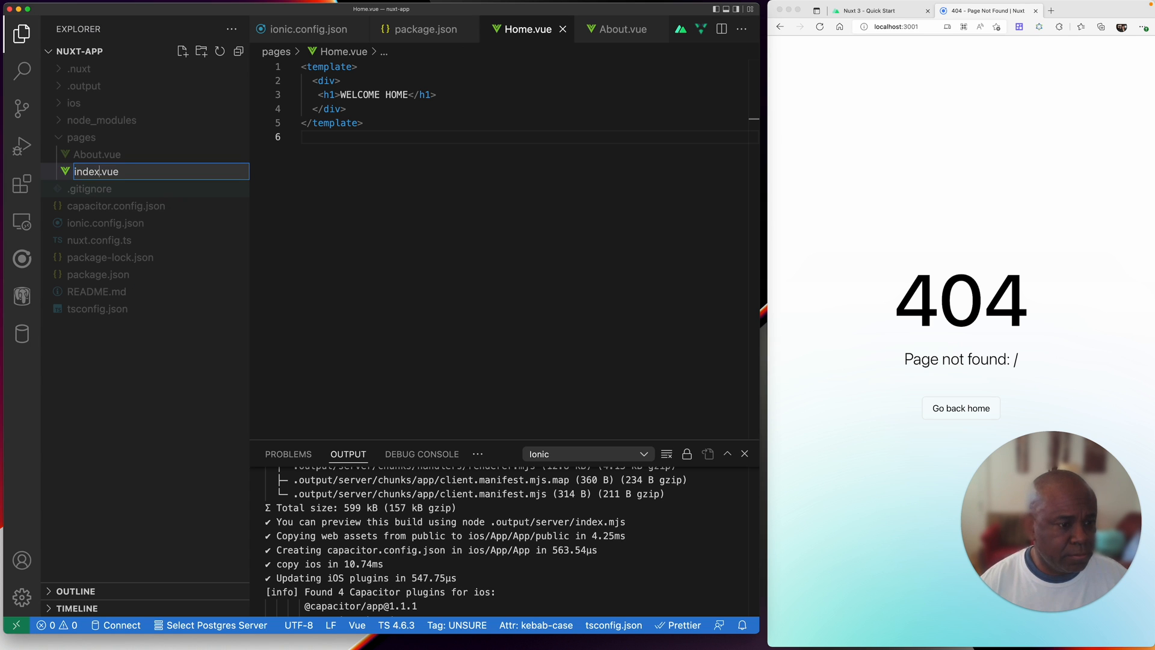
{"action": "mouse_move", "coordinate": [240, 223]}
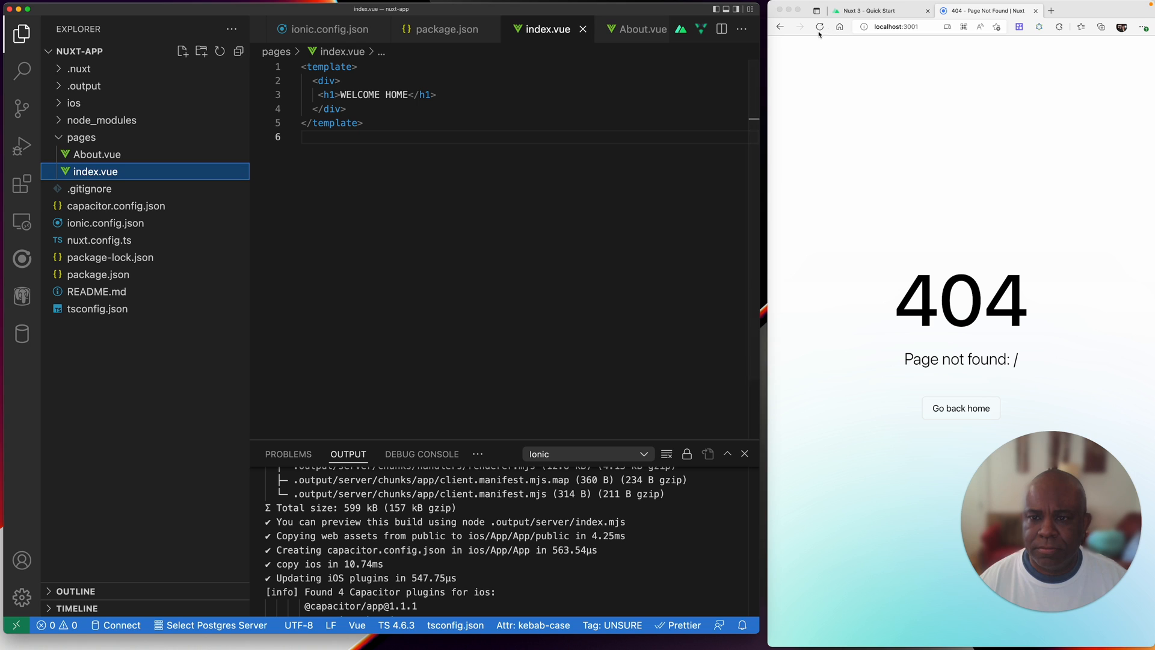
Step: Reload the preview and insert a nuxt-link snippet below the WELCOME HOME heading
{"action": "left_click", "coordinate": [819, 27]}
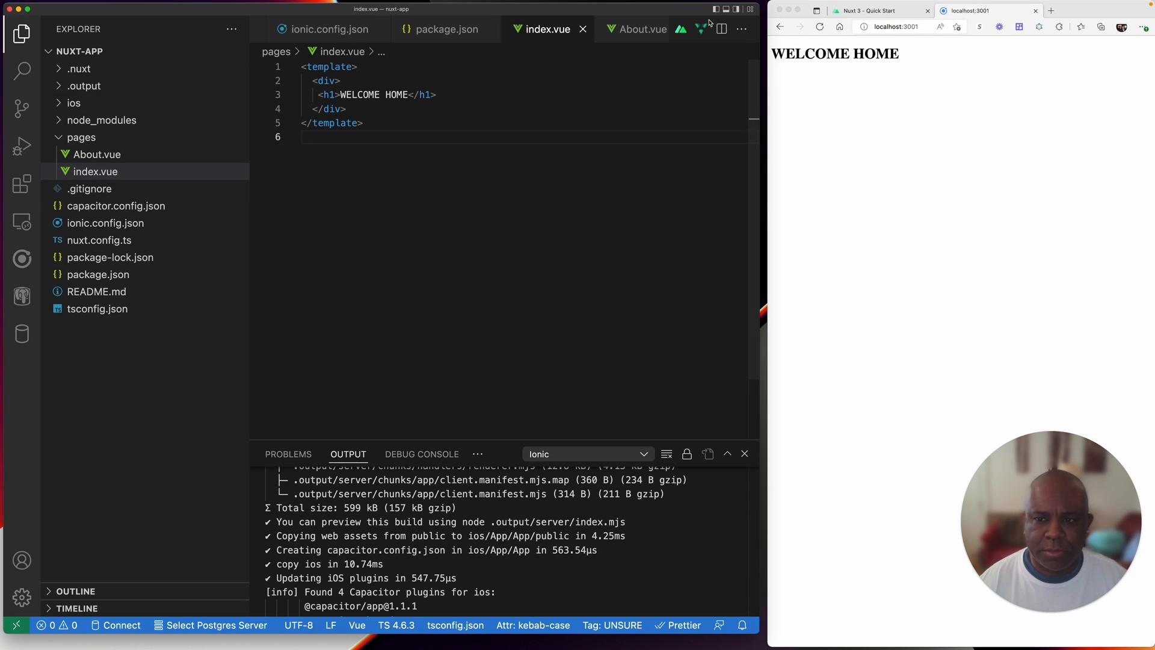
{"action": "left_click", "coordinate": [346, 108]}
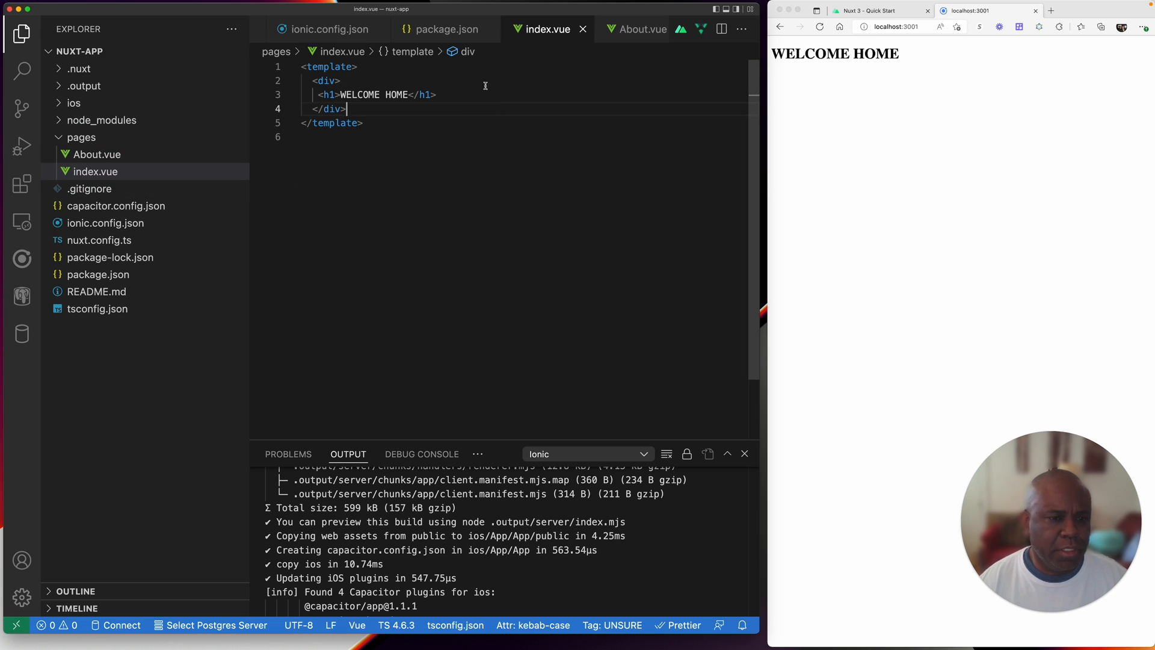
{"action": "left_click", "coordinate": [384, 95]}
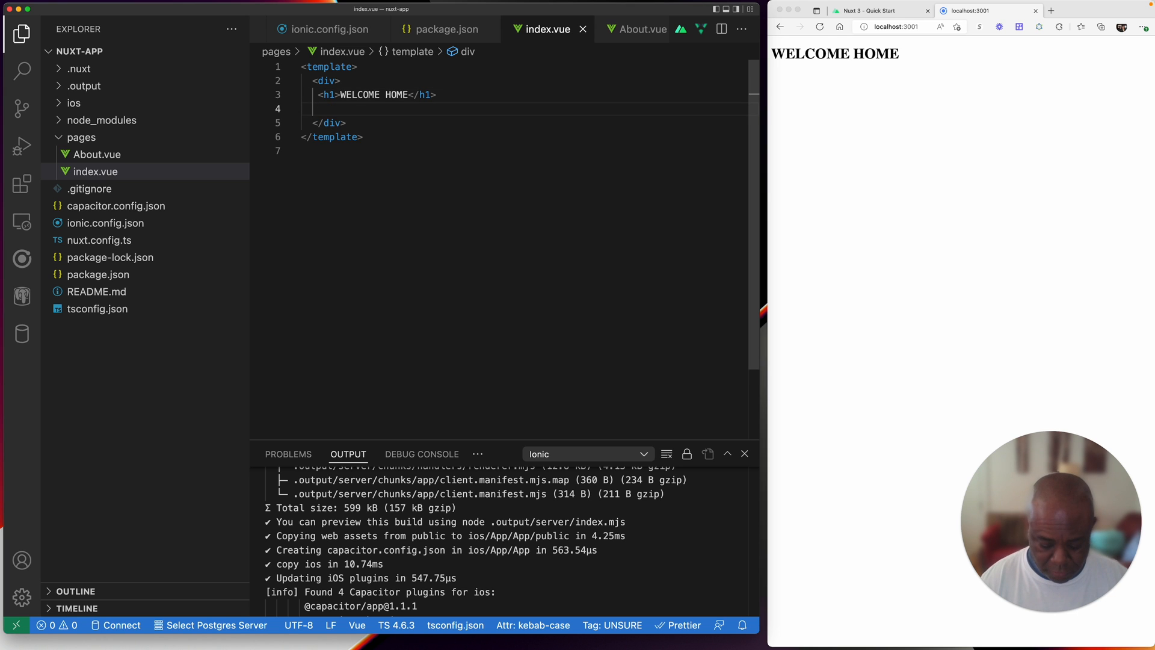
{"action": "type", "text": "<Nuxt"}
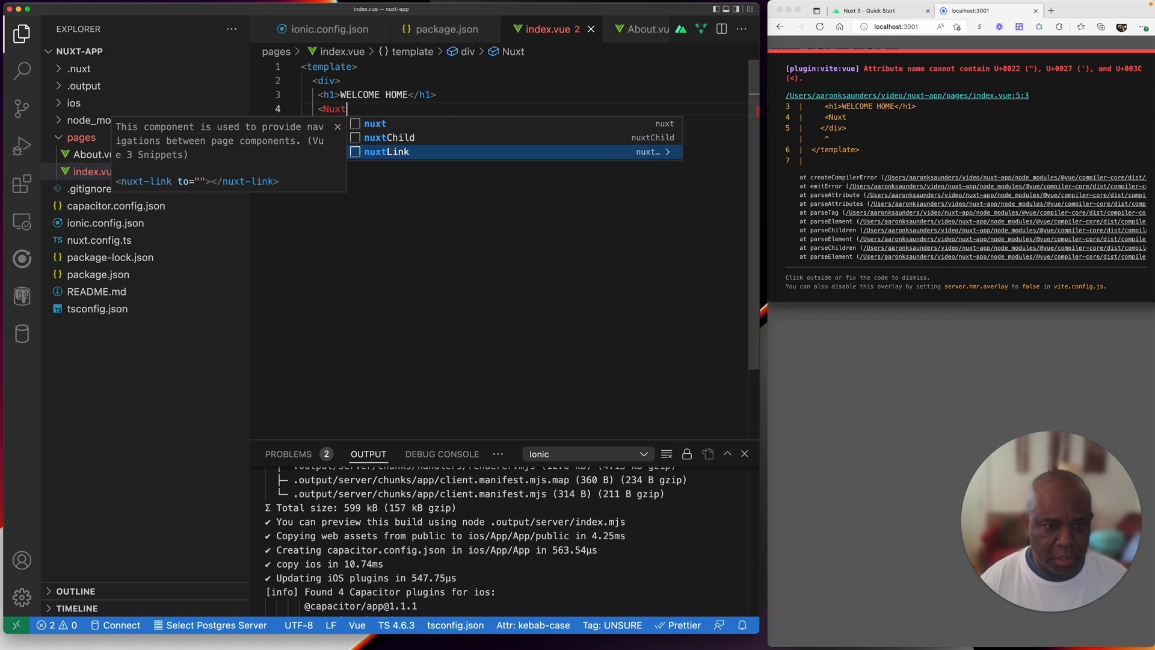
{"action": "left_click", "coordinate": [387, 152]}
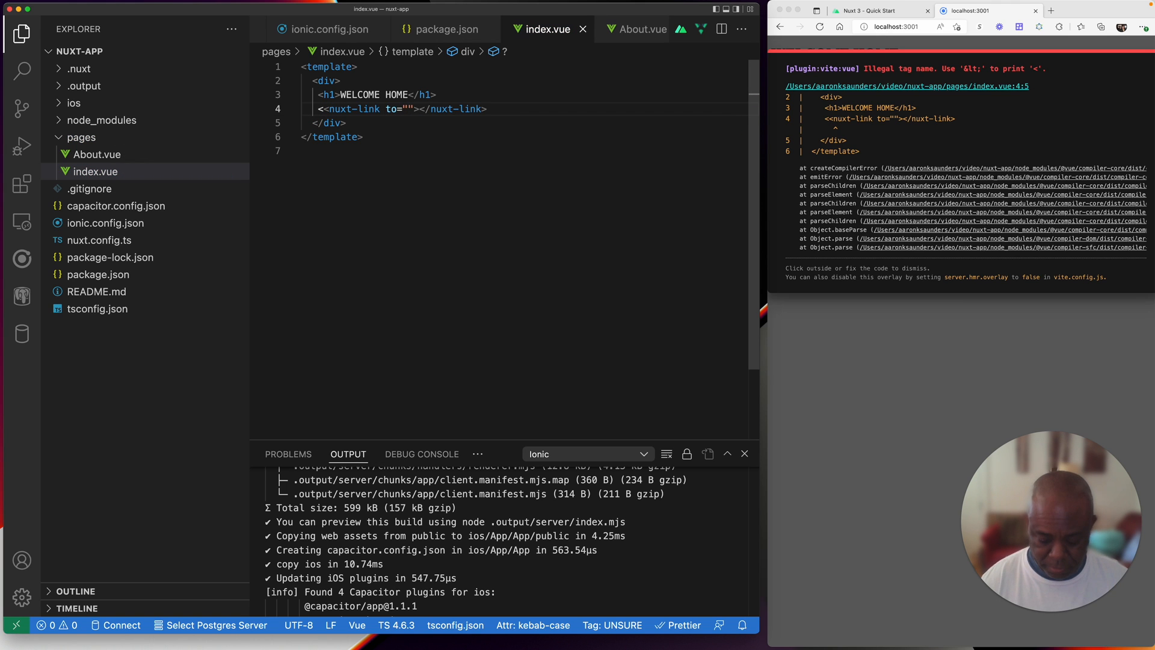
Step: Point the link at /about and label it About Page
{"action": "type", "text": "/about"}
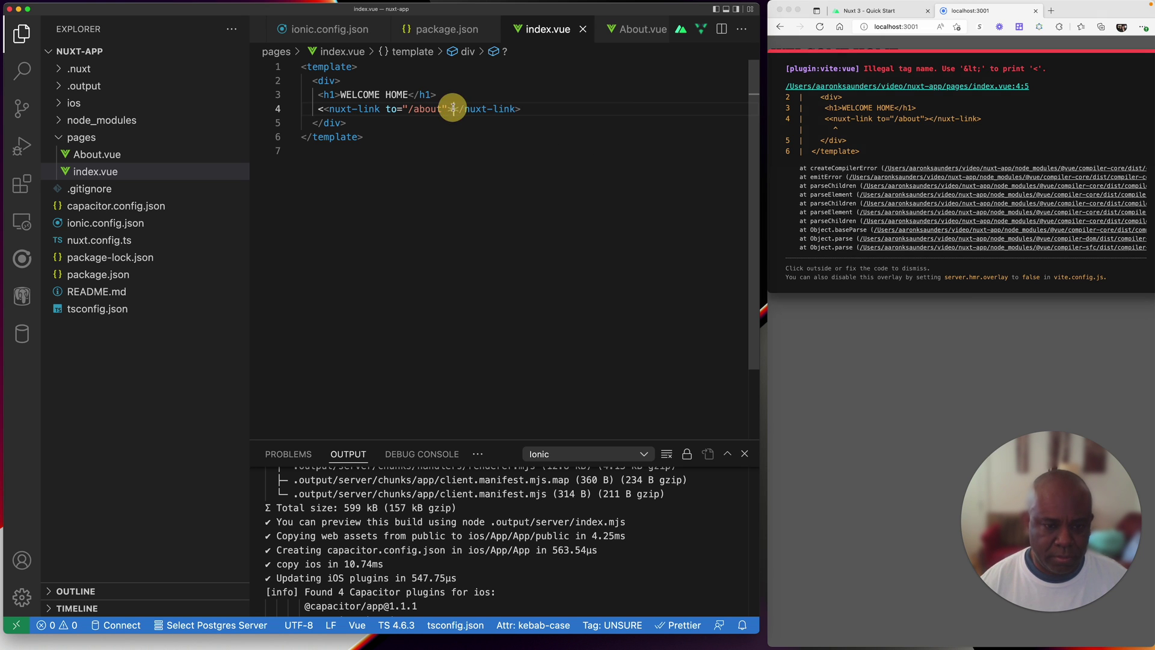
{"action": "type", "text": "About"}
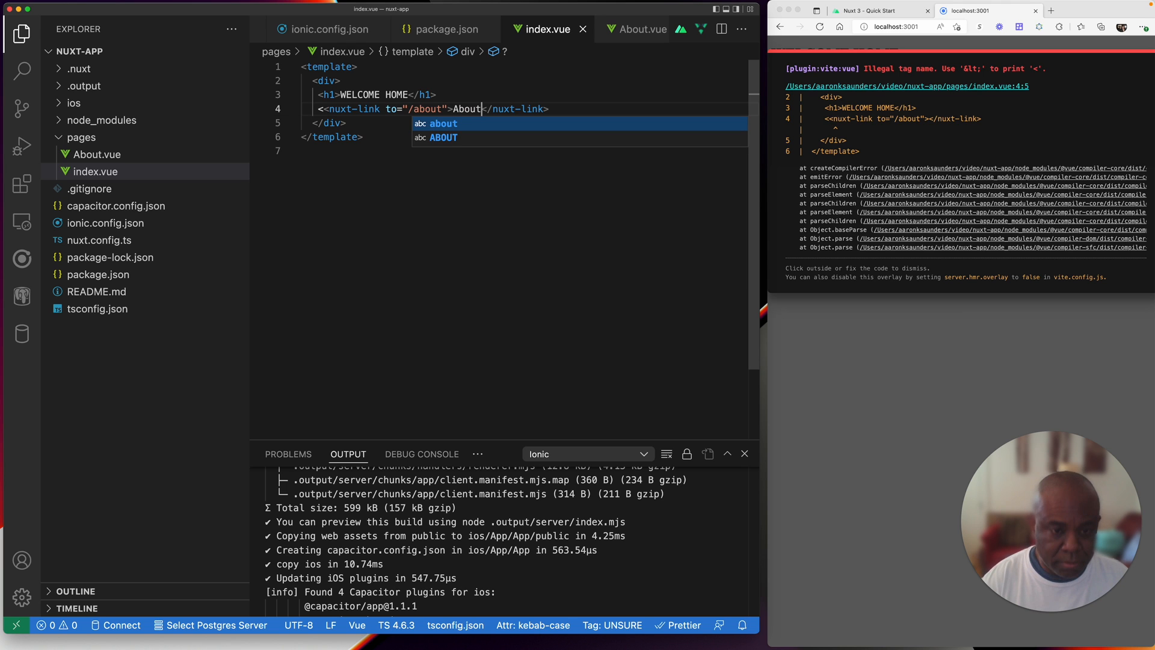
{"action": "type", "text": "Page"}
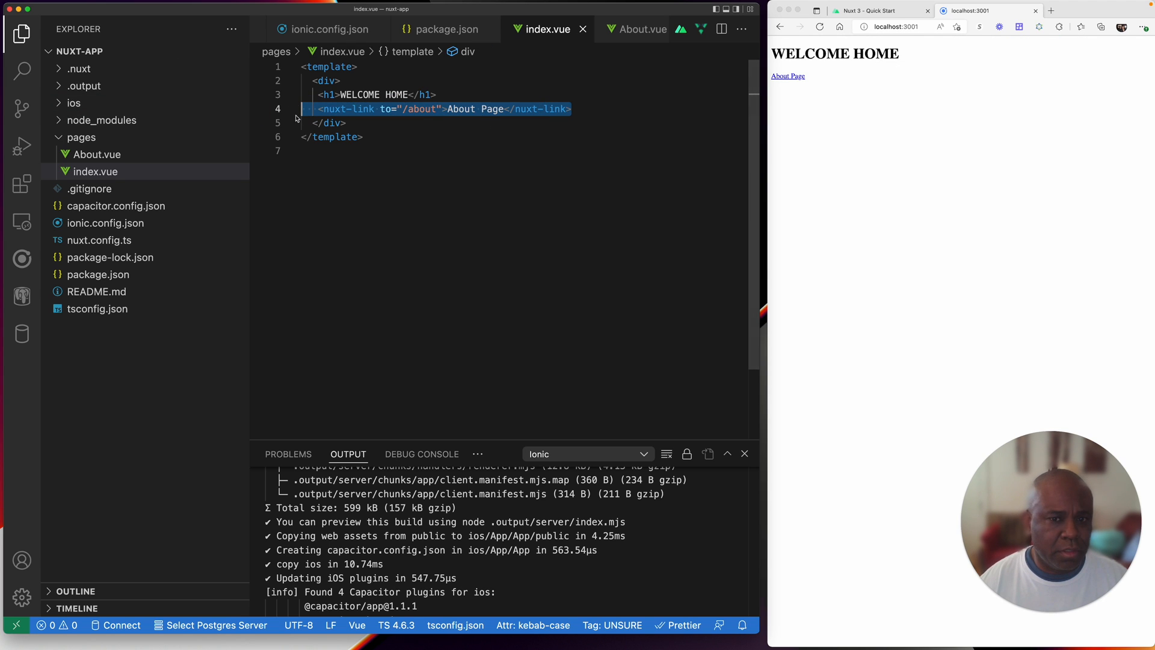
Step: Add a Home Page nuxt-link to '/' in About.vue and follow both links in the browser preview
{"action": "left_click", "coordinate": [625, 29]}
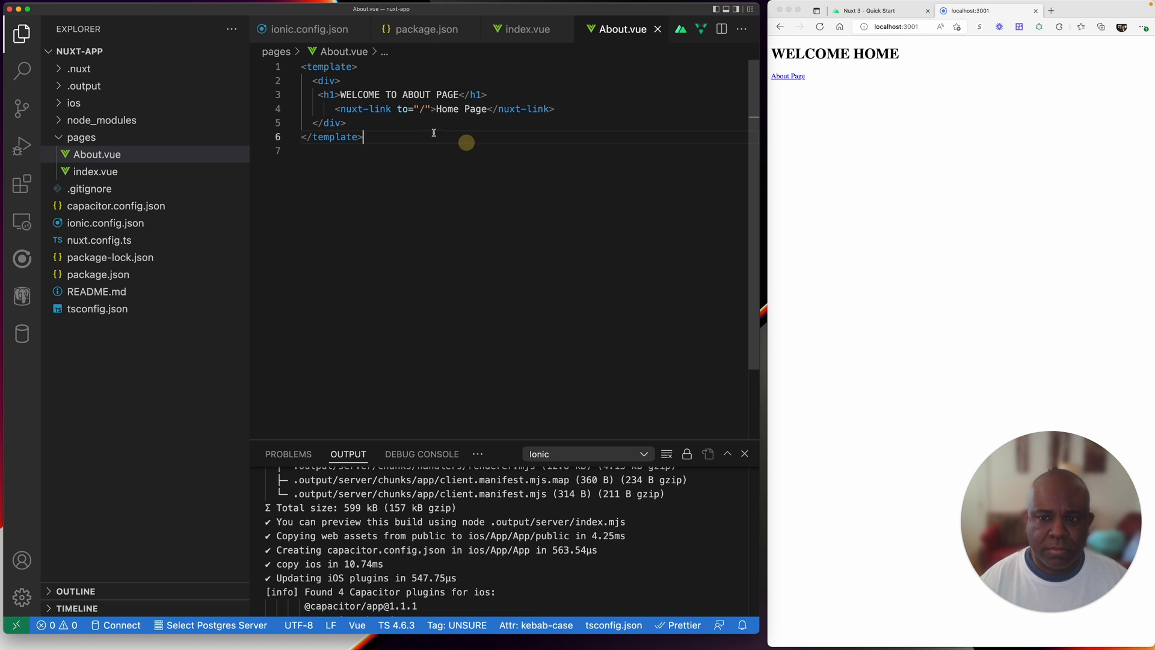
{"action": "left_click", "coordinate": [787, 76]}
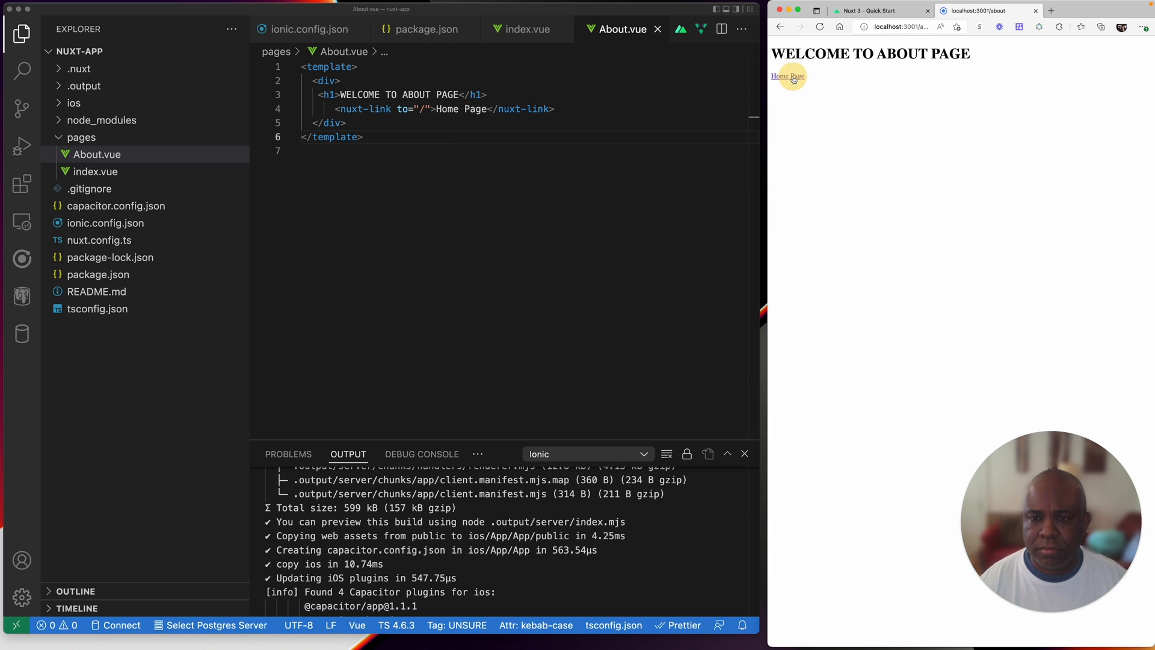
{"action": "left_click", "coordinate": [787, 76]}
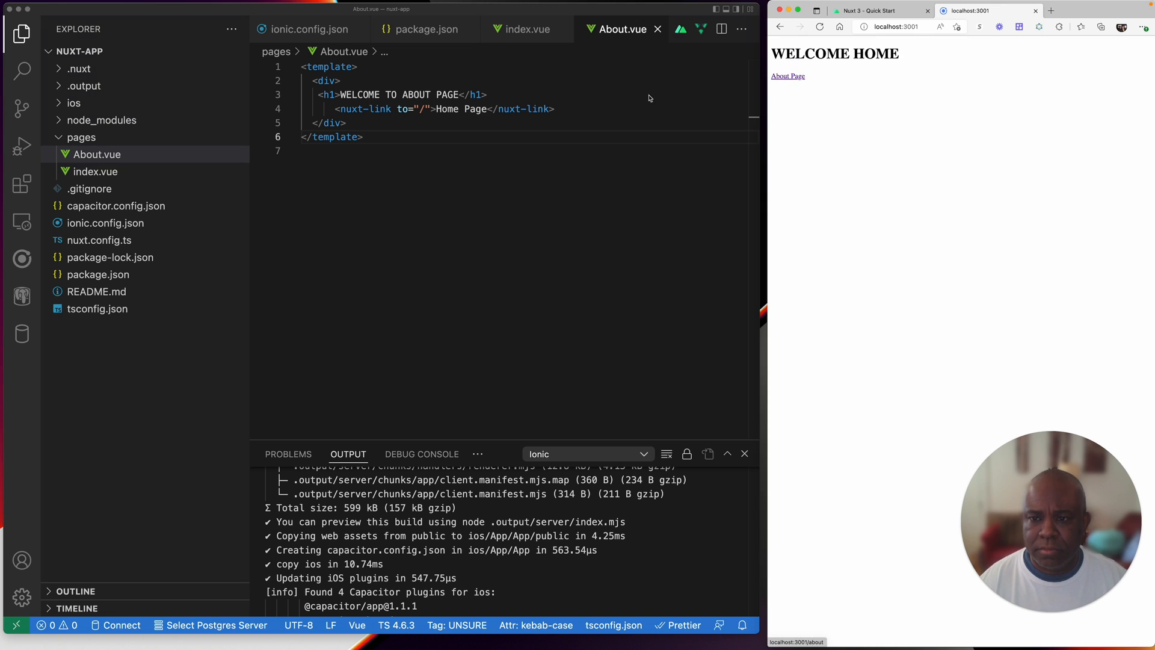
{"action": "mouse_move", "coordinate": [410, 178]}
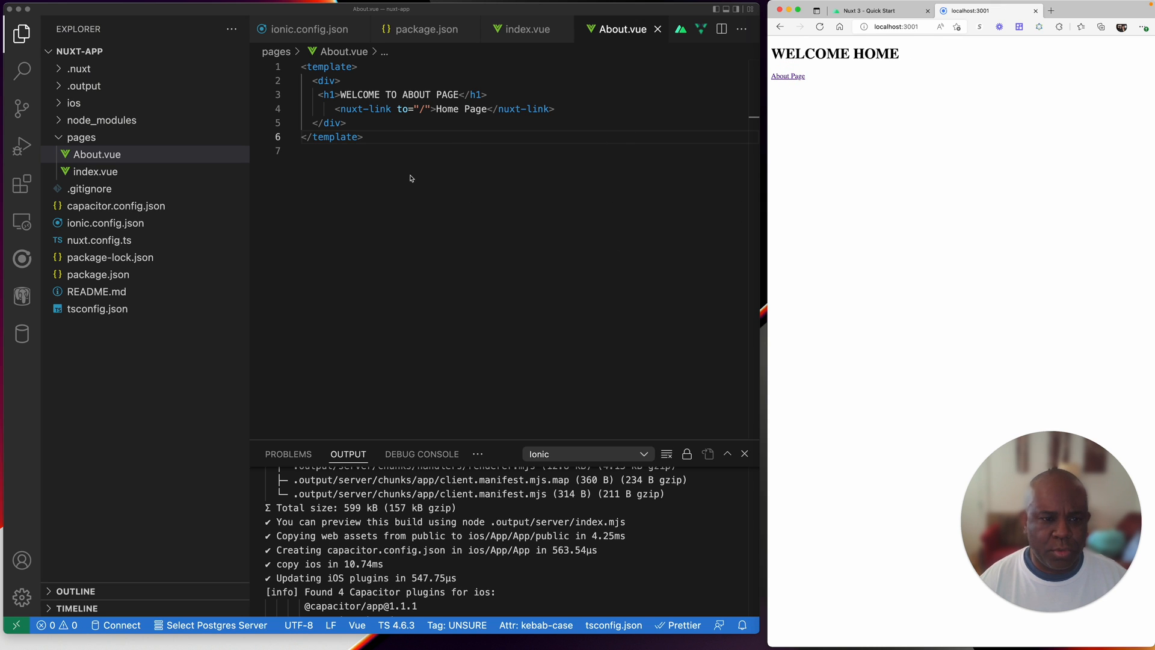
{"action": "mouse_move", "coordinate": [3, 186]}
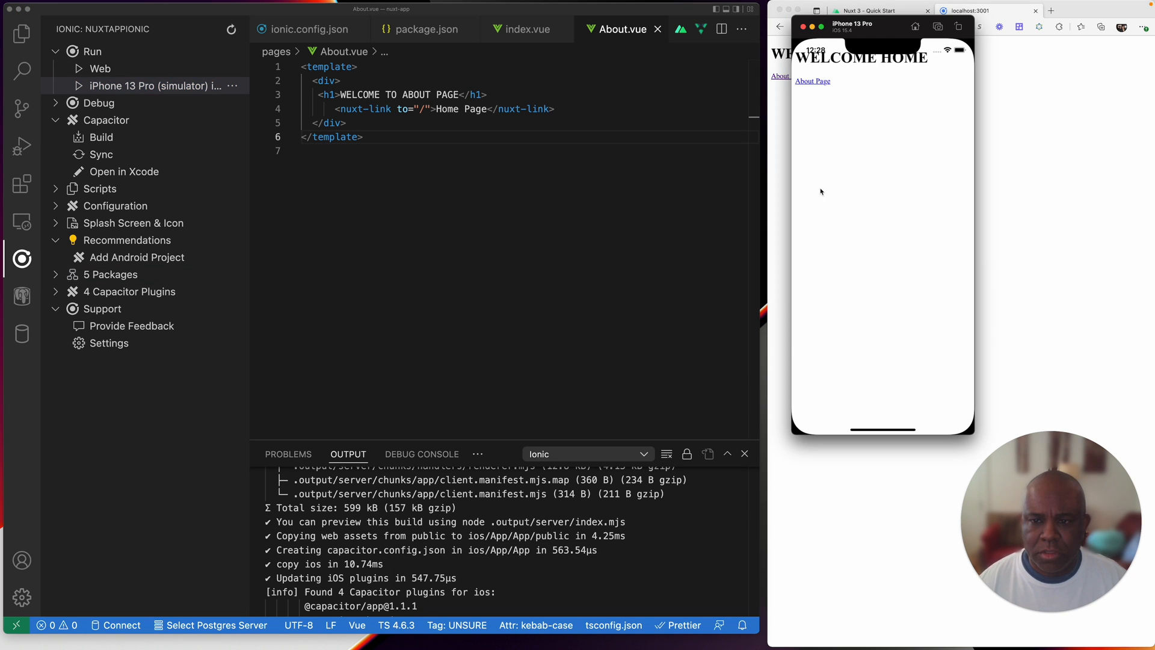
Step: Tap About Page, Home Page and About Page again in the iPhone 13 Pro simulator, then close it
{"action": "left_click", "coordinate": [811, 81]}
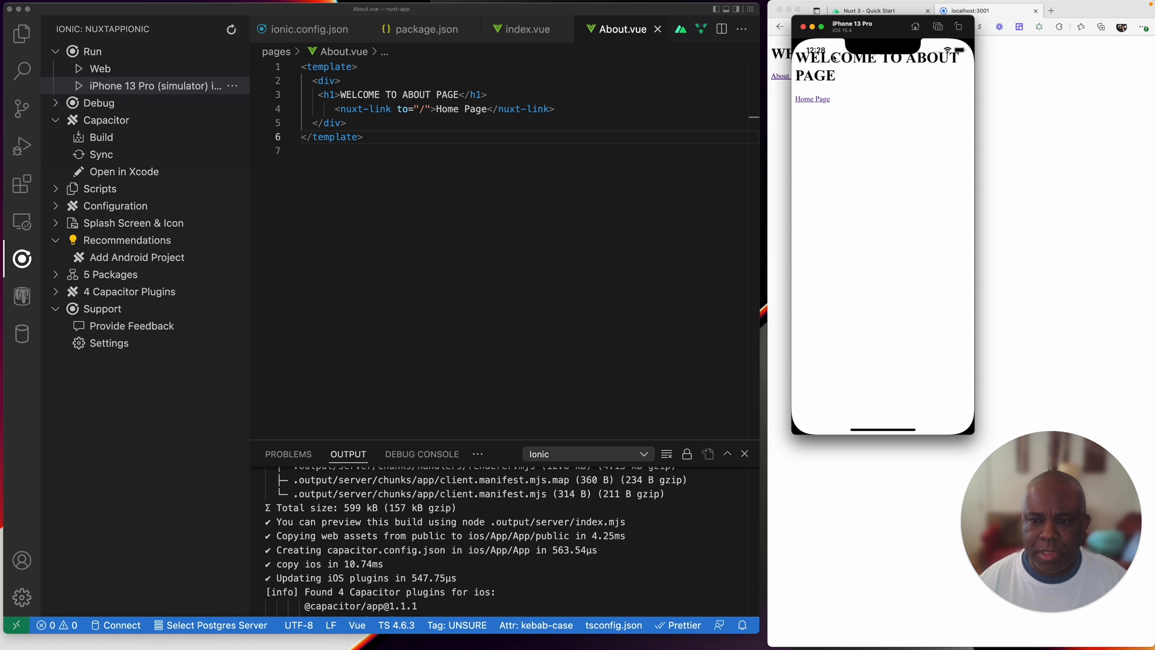
{"action": "left_click", "coordinate": [812, 98]}
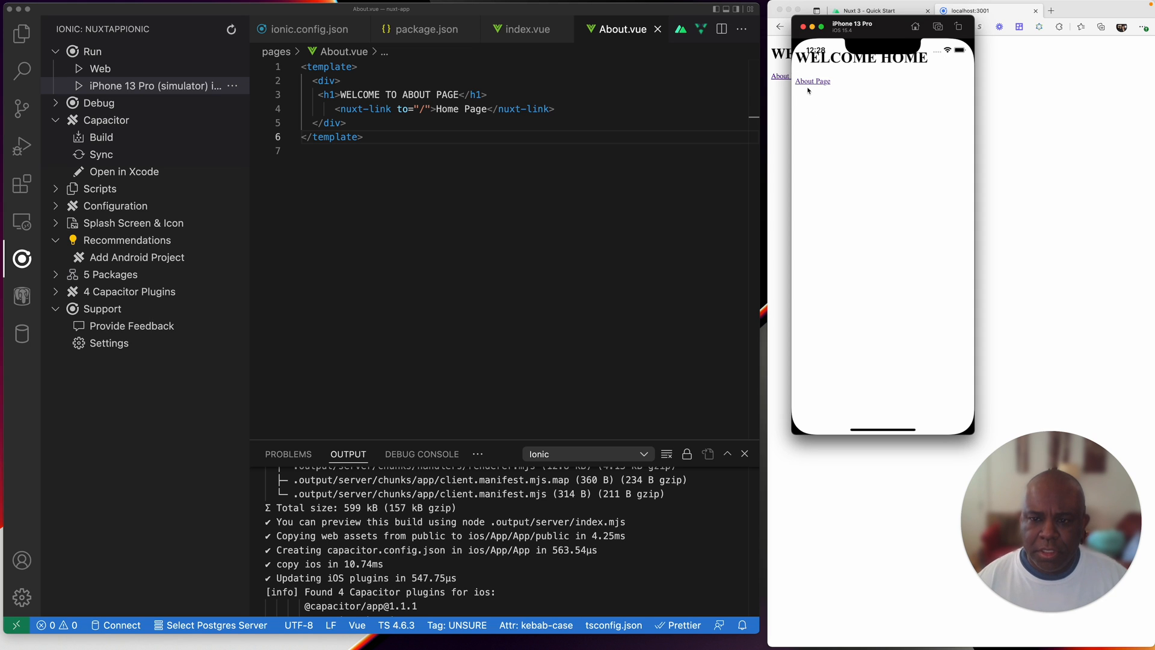
{"action": "left_click", "coordinate": [812, 81]}
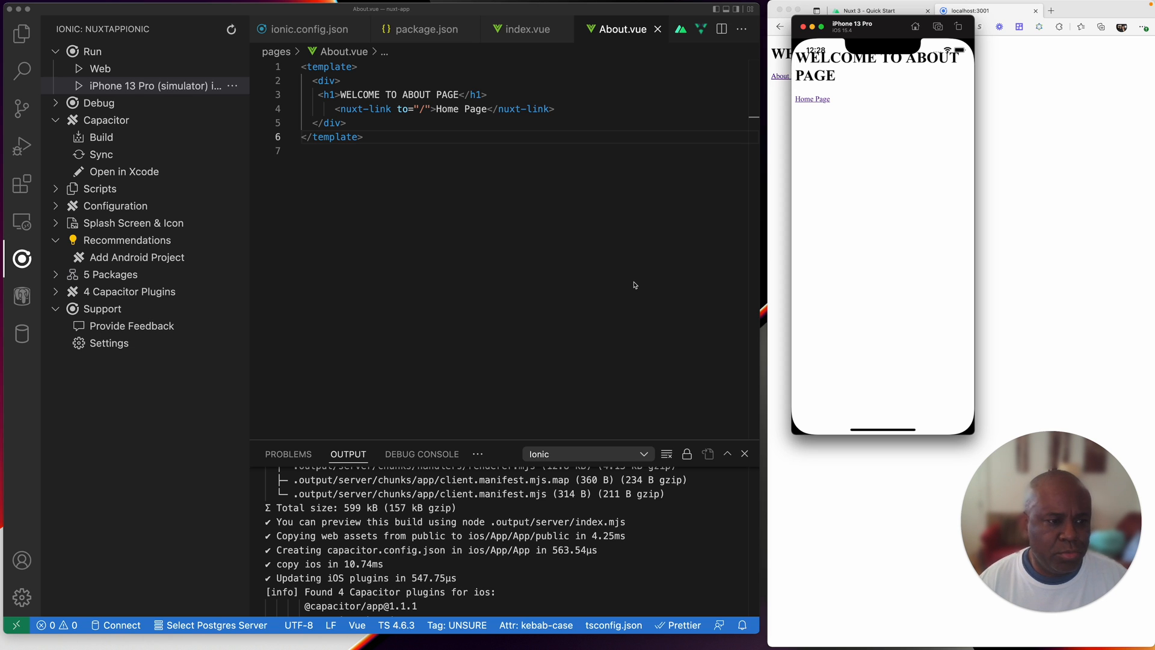
{"action": "mouse_move", "coordinate": [557, 333]}
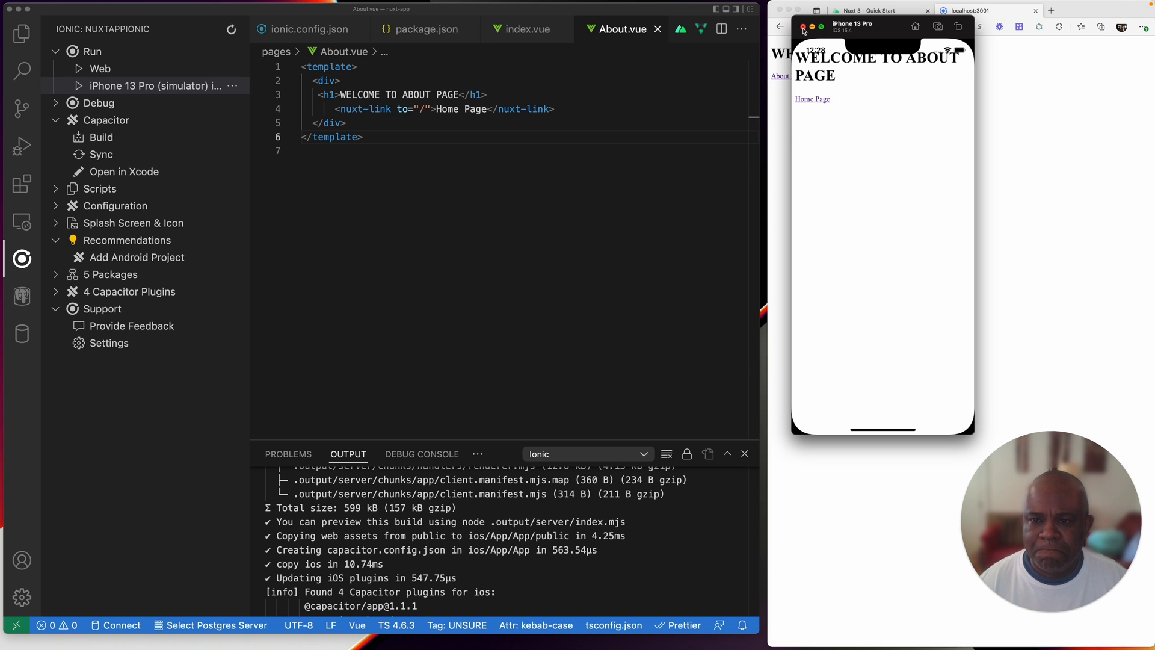
{"action": "left_click", "coordinate": [804, 27]}
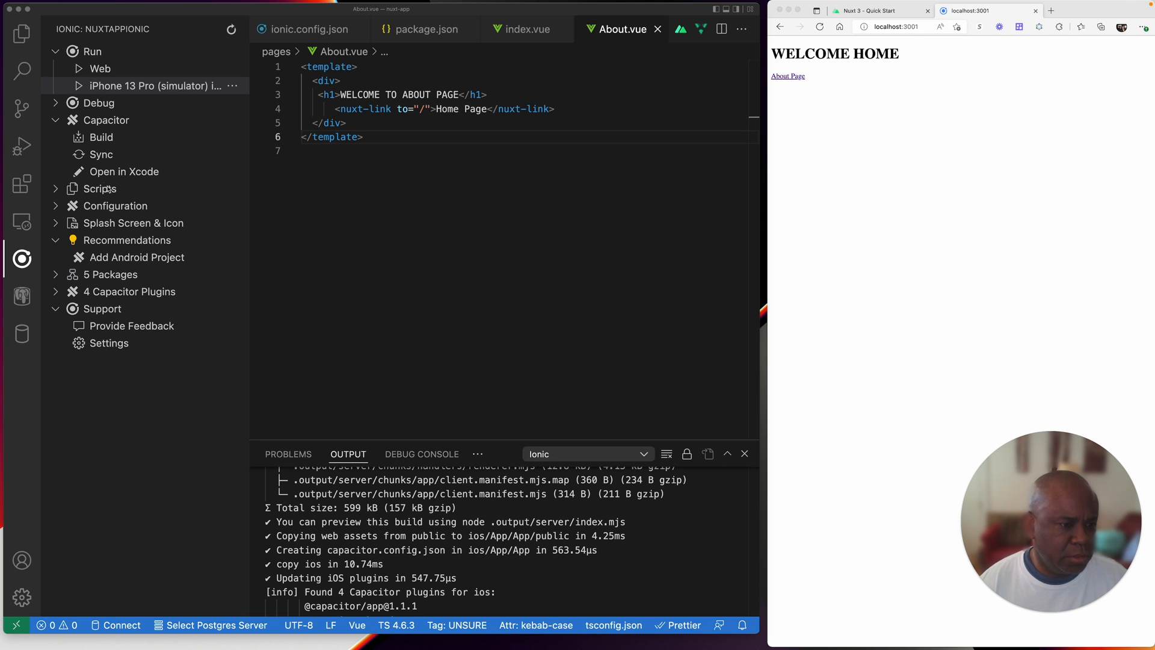
Step: Add the Android project via Recommendations and run the app on the Pixel 3 API 31 emulator
{"action": "left_click", "coordinate": [137, 257]}
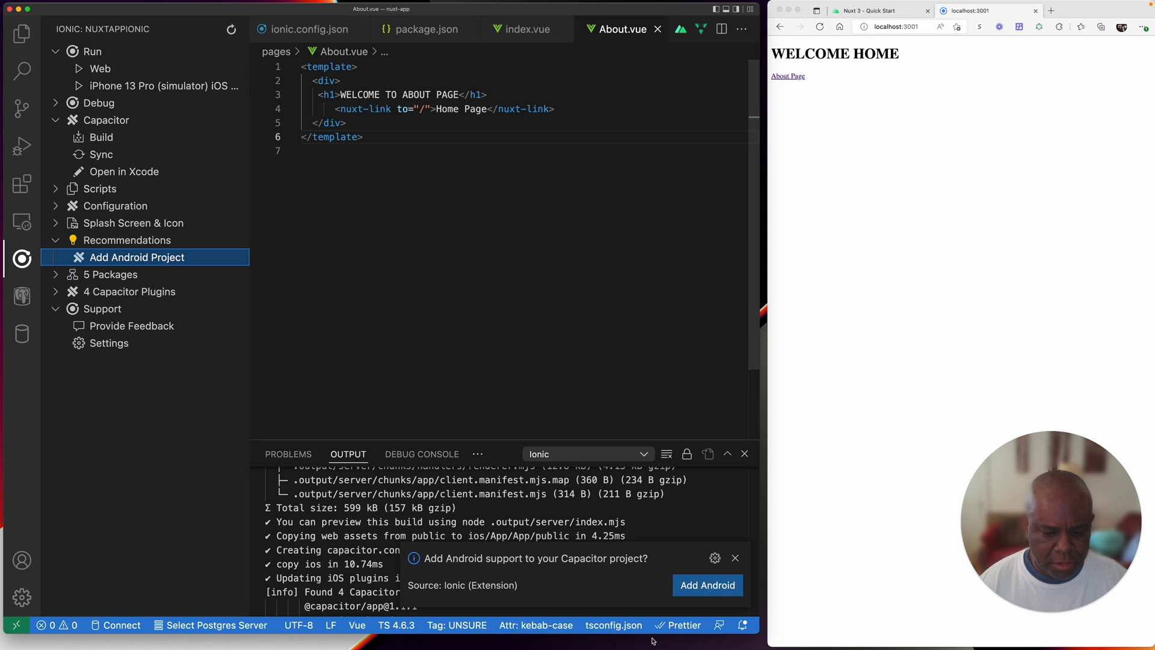
{"action": "left_click", "coordinate": [706, 585]}
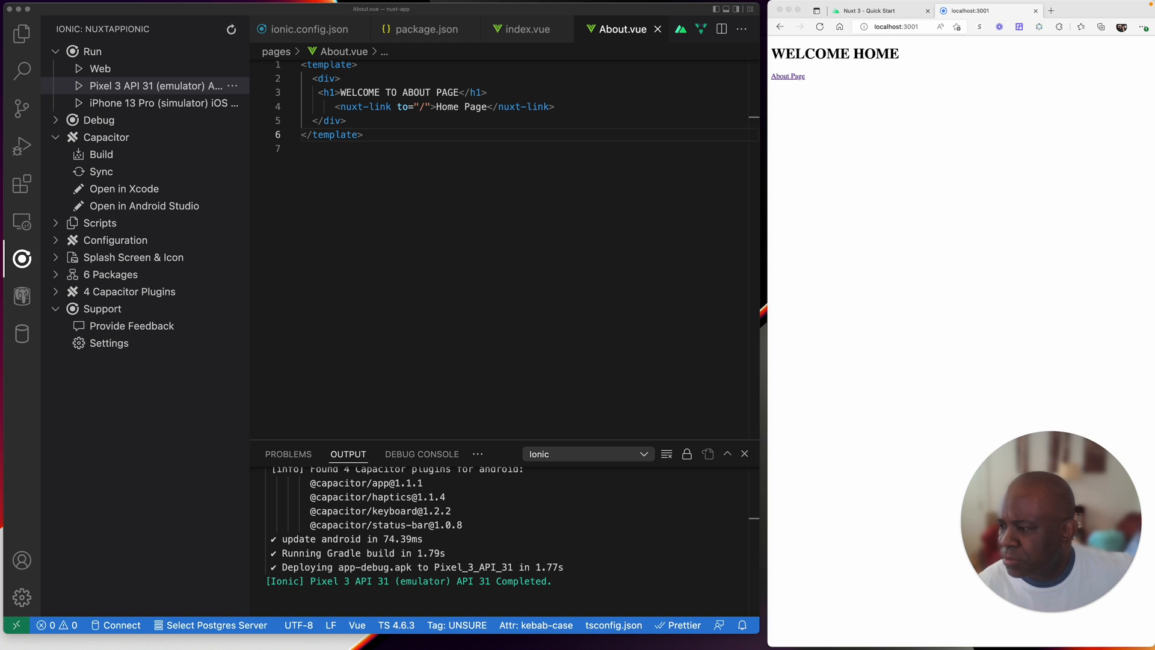
{"action": "mouse_move", "coordinate": [1129, 399]}
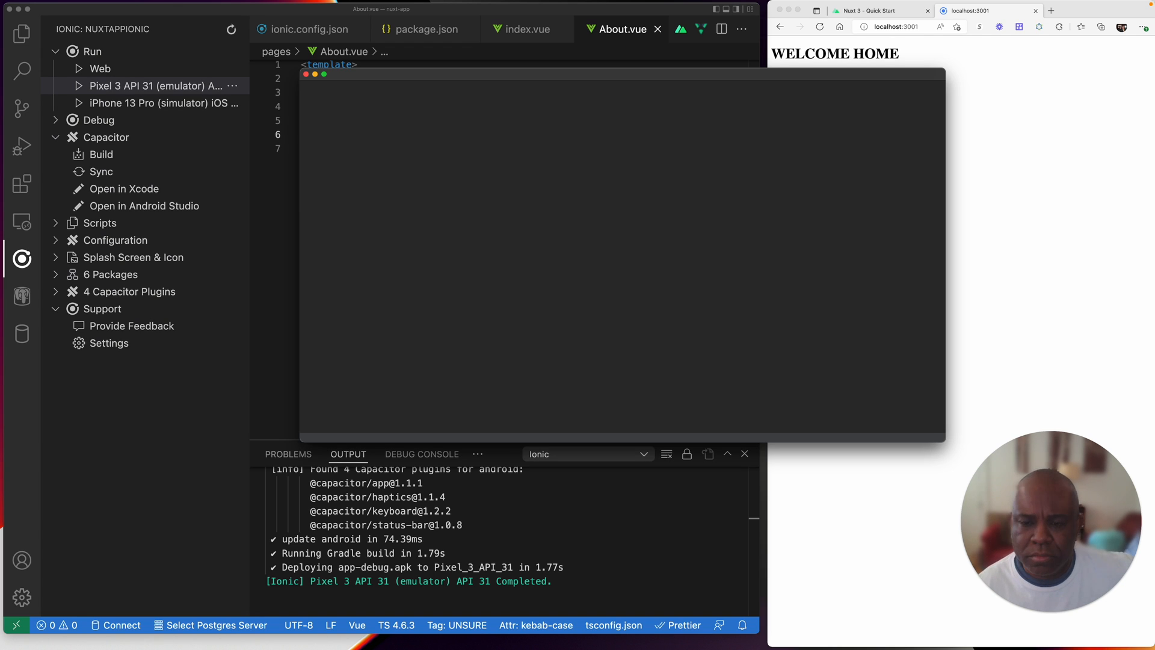
{"action": "left_click", "coordinate": [144, 205]}
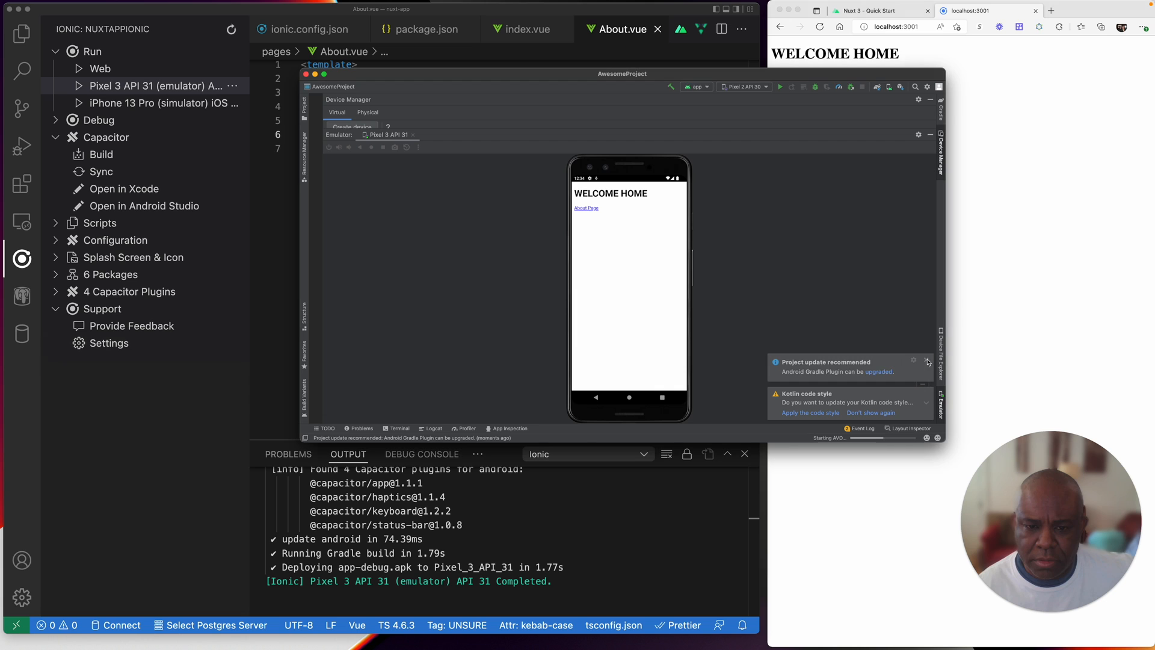
Step: Dismiss the update notice, tap About Page then Home Page in the Pixel 3 emulator, and return to the editor
{"action": "left_click", "coordinate": [929, 360]}
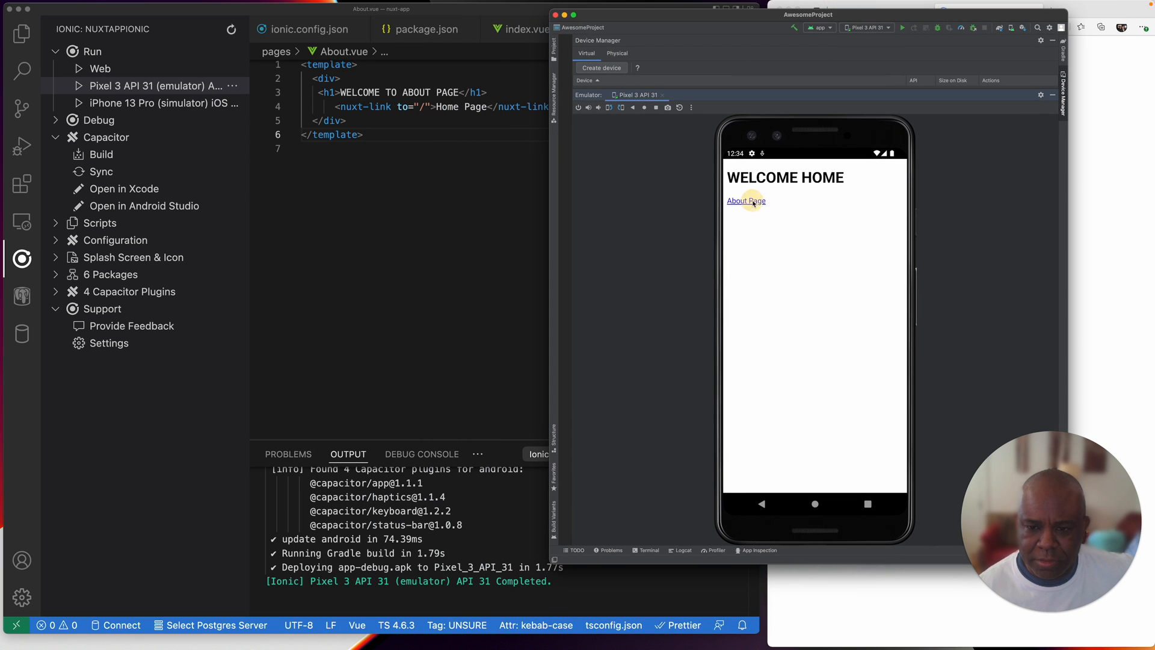
{"action": "left_click", "coordinate": [746, 200]}
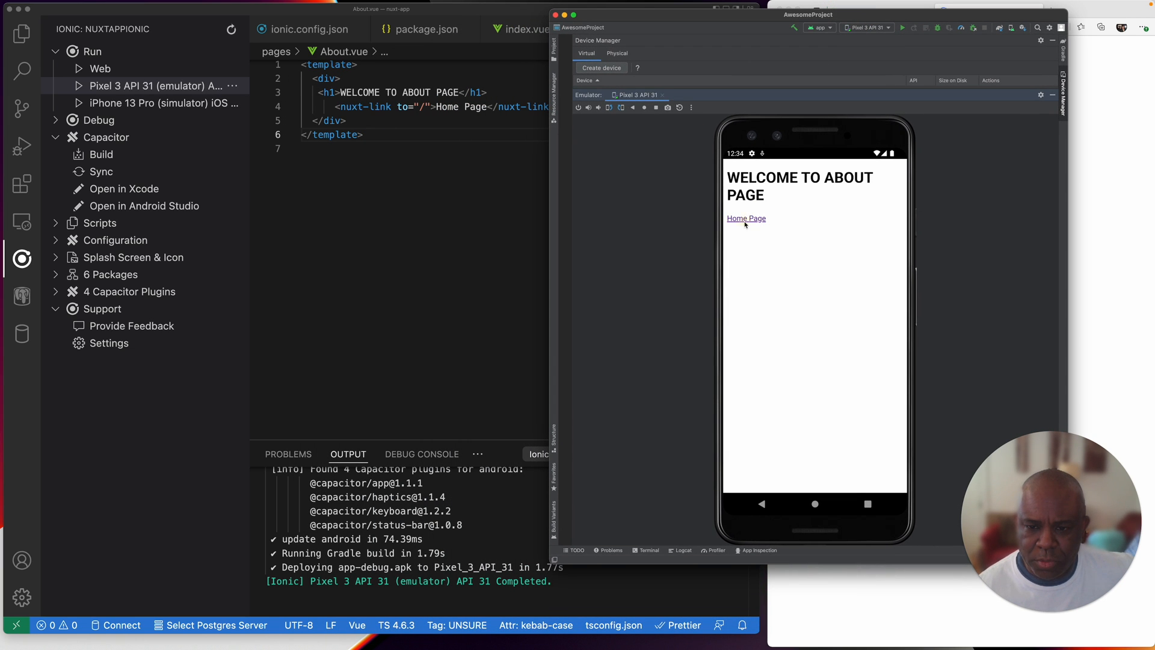
{"action": "left_click", "coordinate": [745, 218]}
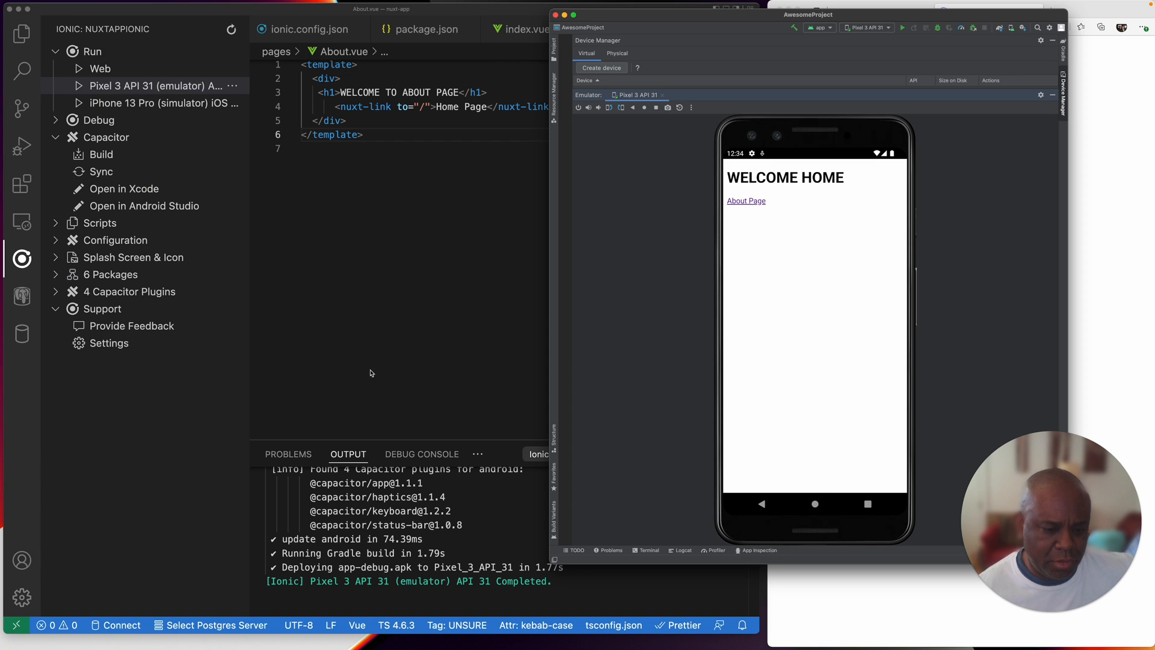
{"action": "left_click", "coordinate": [621, 29]}
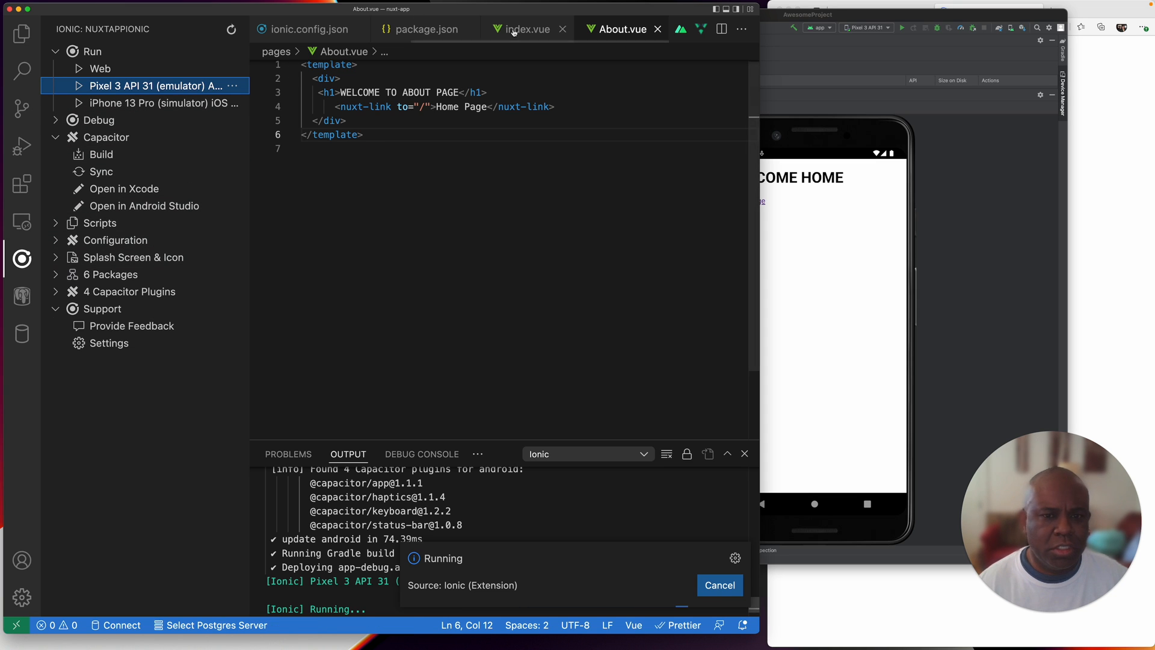
Step: Edit the index.vue h1 to 'WELCOME HOME on IOS AND ANDROID' and rerun it on the Pixel 3 emulator
{"action": "left_click", "coordinate": [527, 29]}
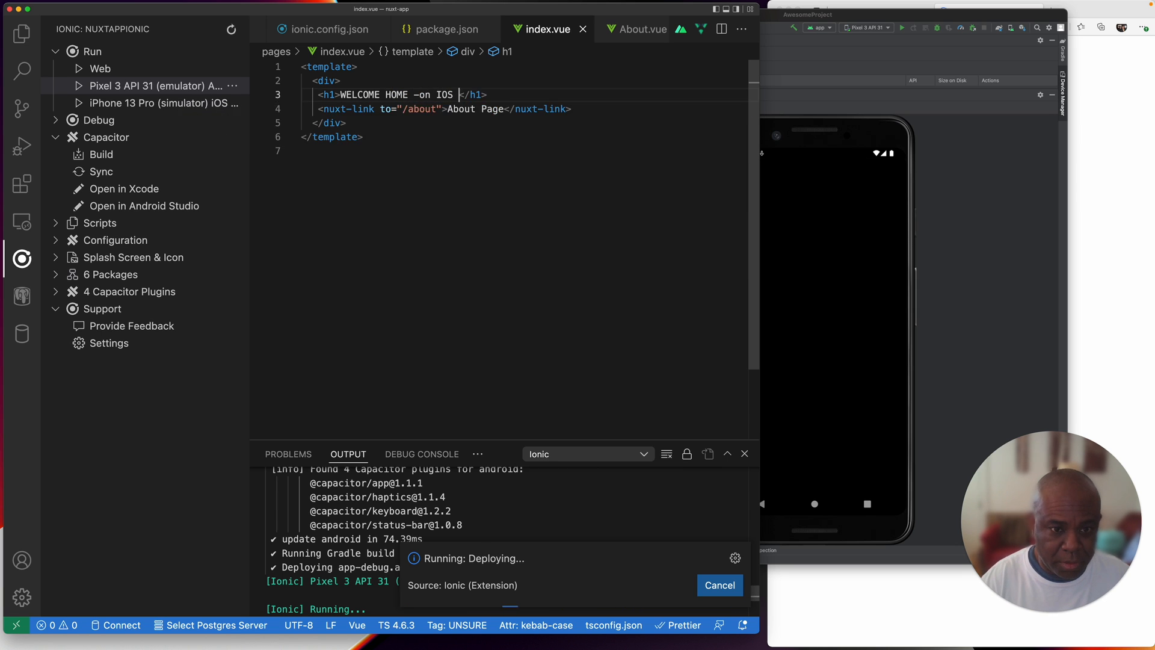
{"action": "type", "text": "AND ANDROID"}
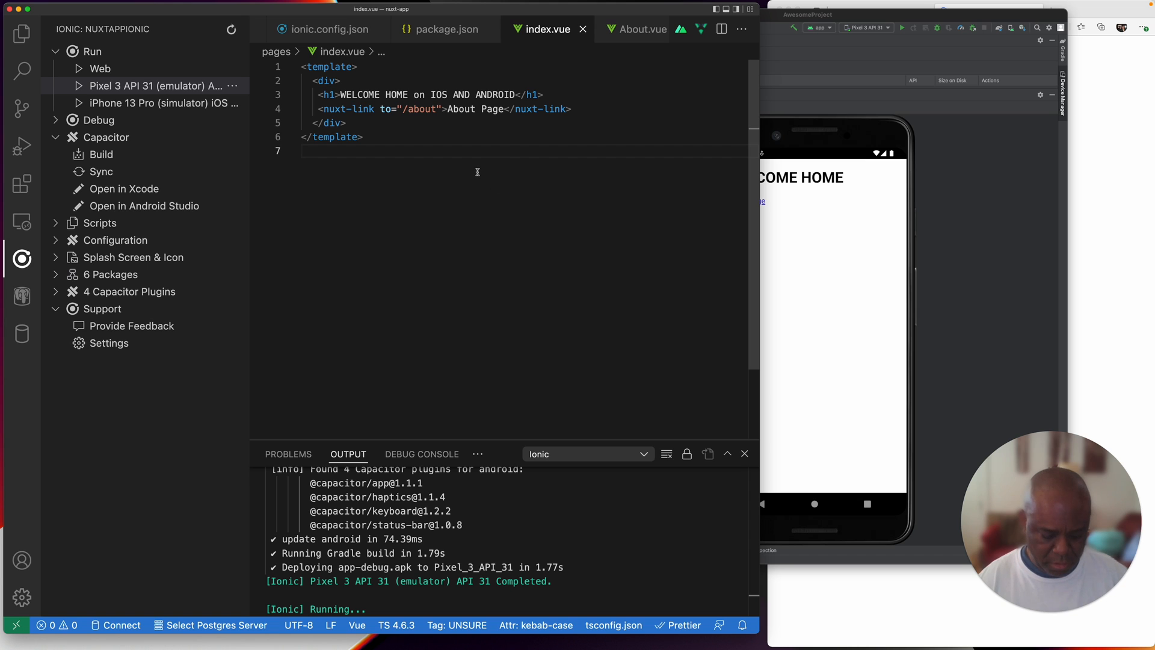
{"action": "left_click", "coordinate": [147, 86]}
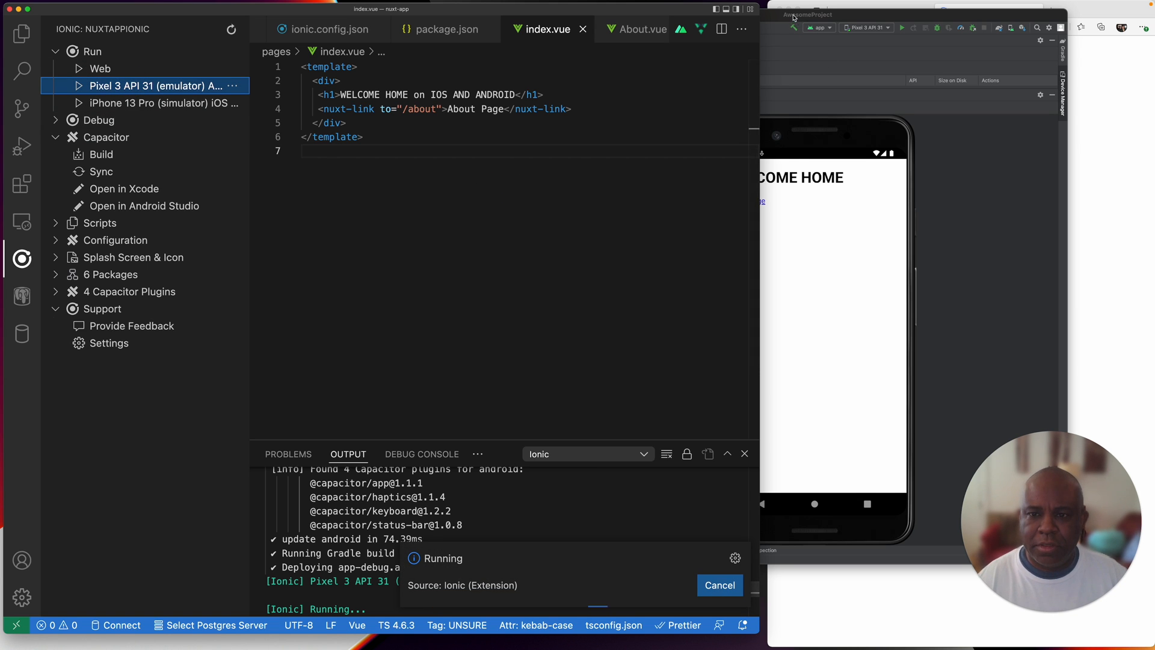
{"action": "left_click", "coordinate": [788, 21]}
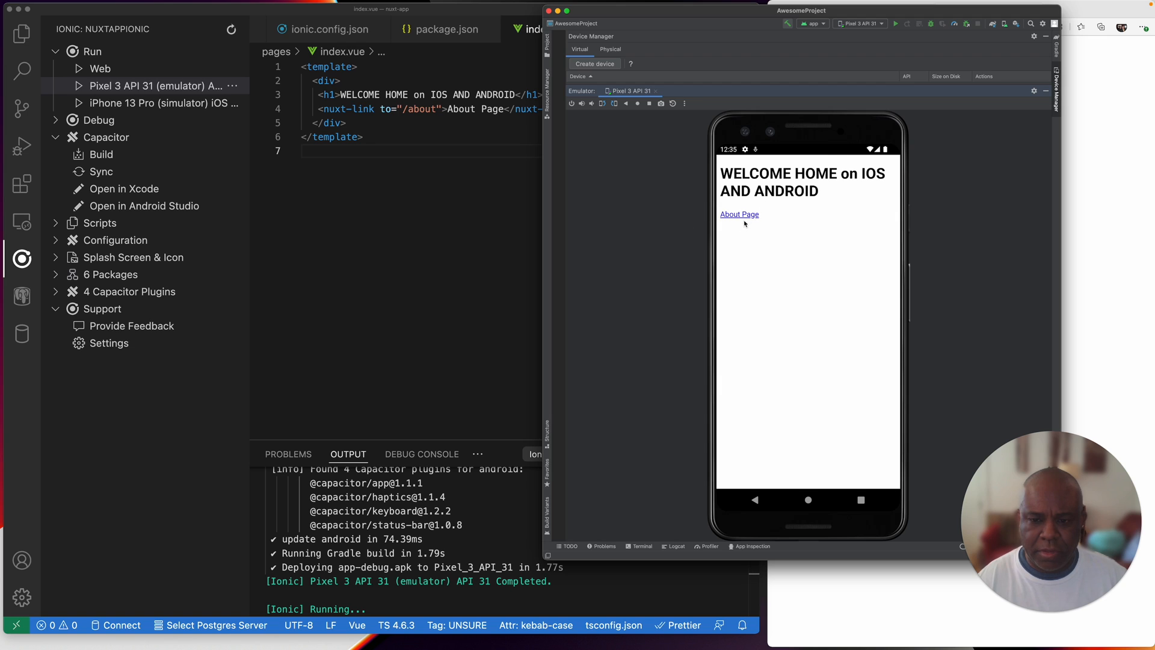
Step: Tap About Page in the emulator, then show the project's file list in the Explorer
{"action": "left_click", "coordinate": [739, 214]}
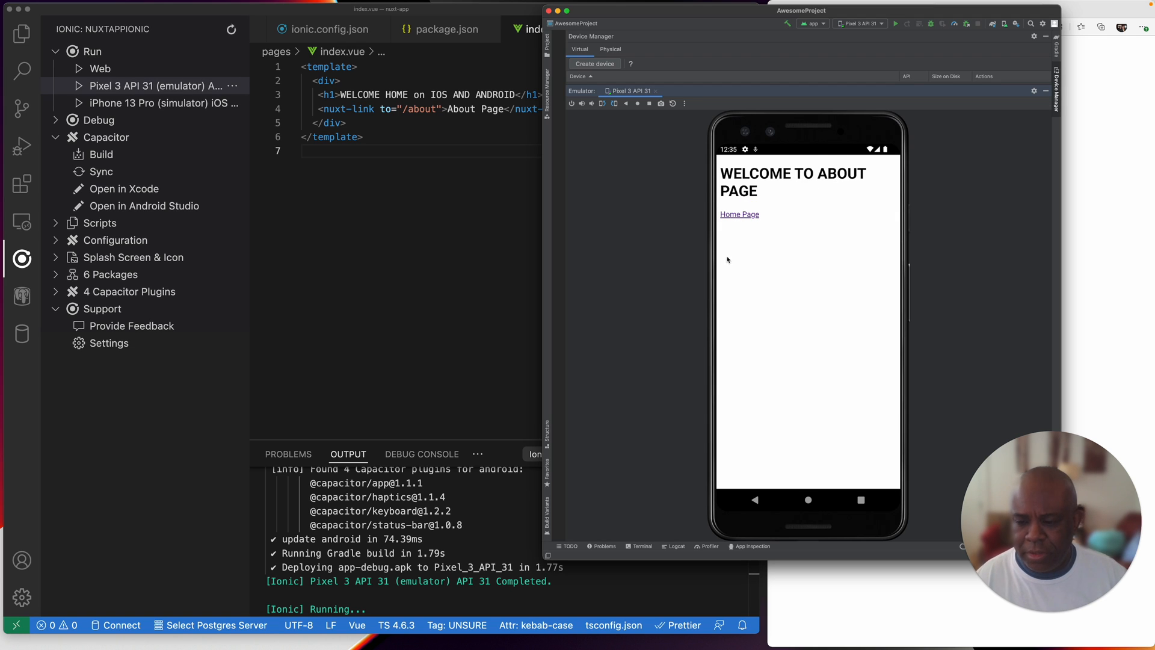
{"action": "mouse_move", "coordinate": [823, 200]}
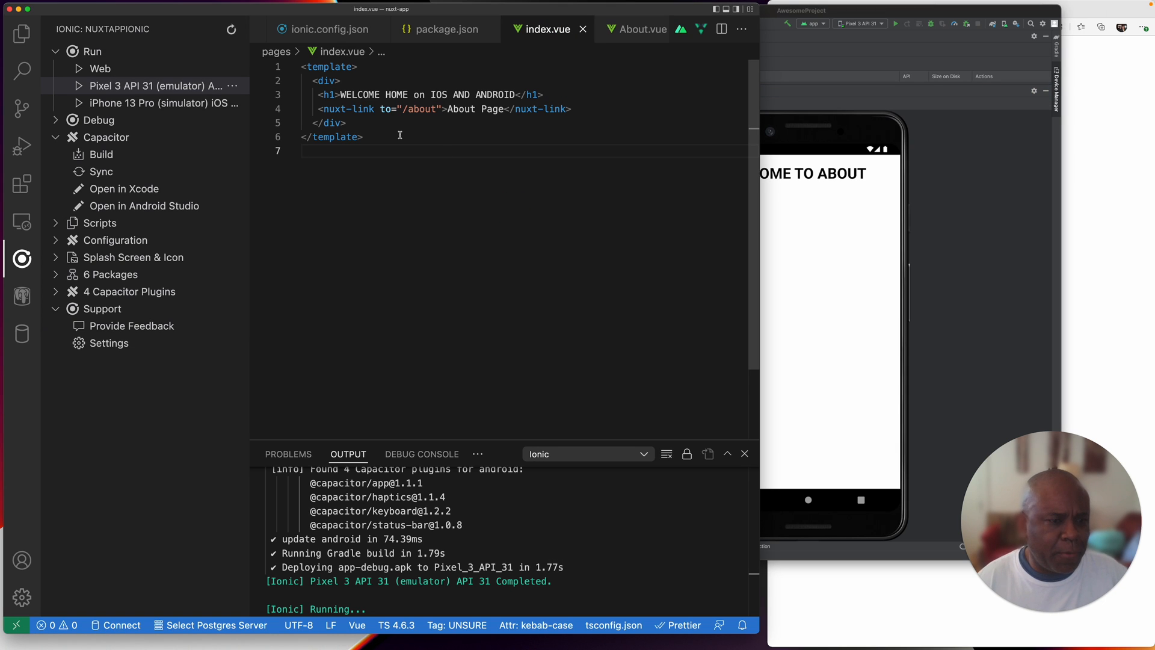
{"action": "mouse_move", "coordinate": [22, 33]}
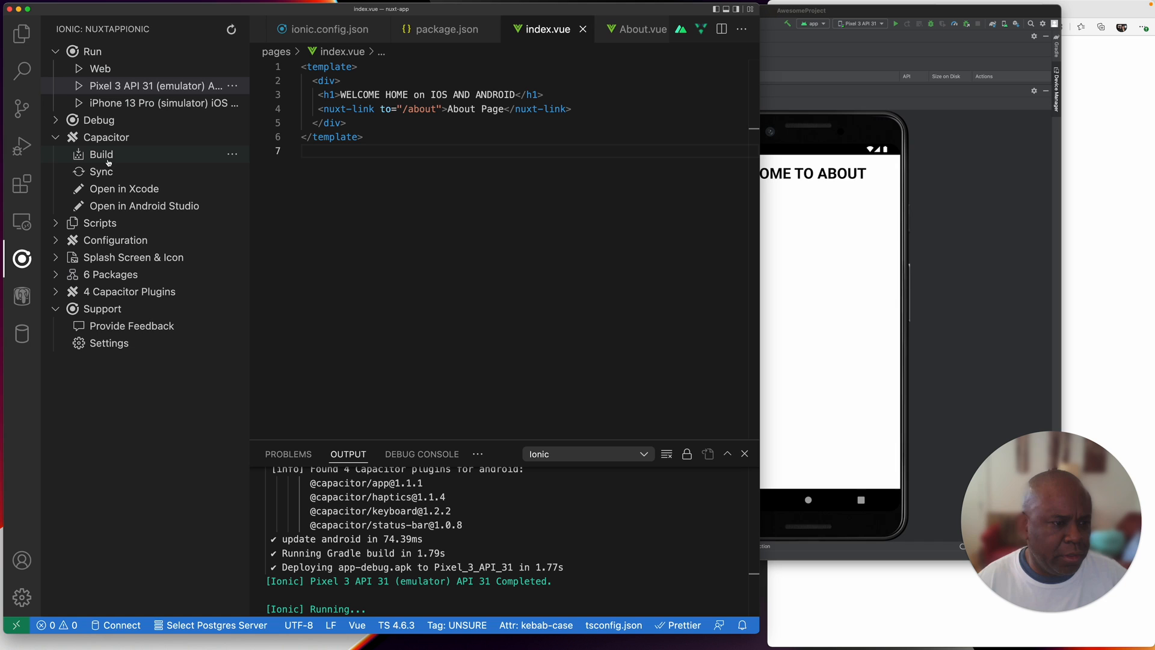
{"action": "mouse_move", "coordinate": [130, 296]}
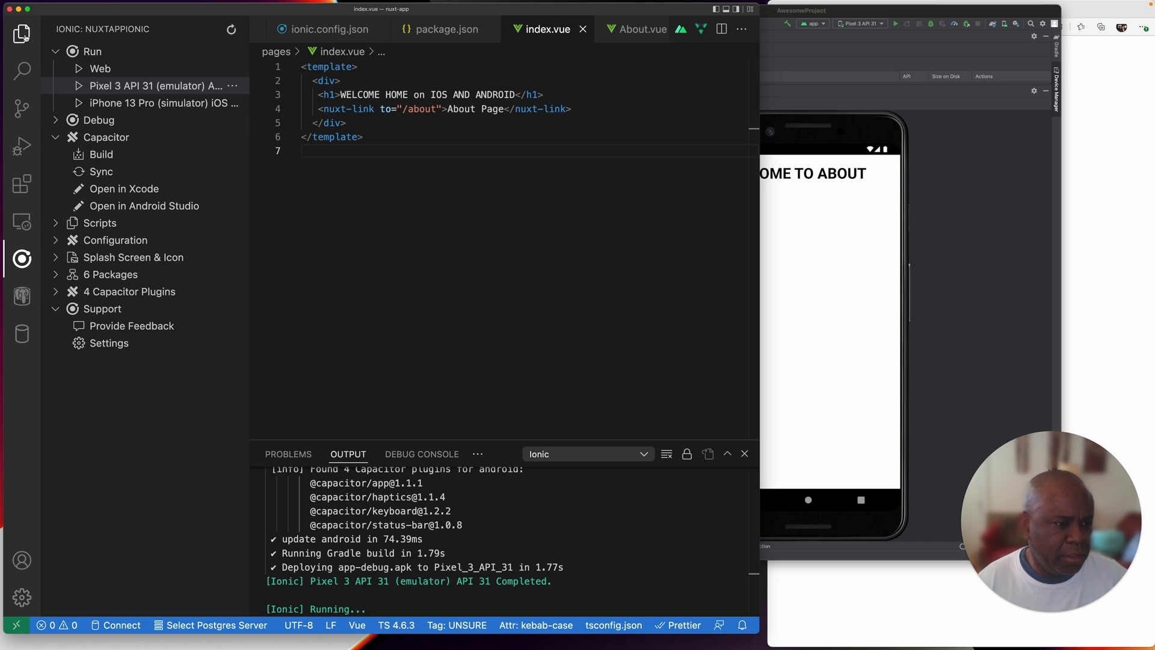
{"action": "left_click", "coordinate": [21, 34]}
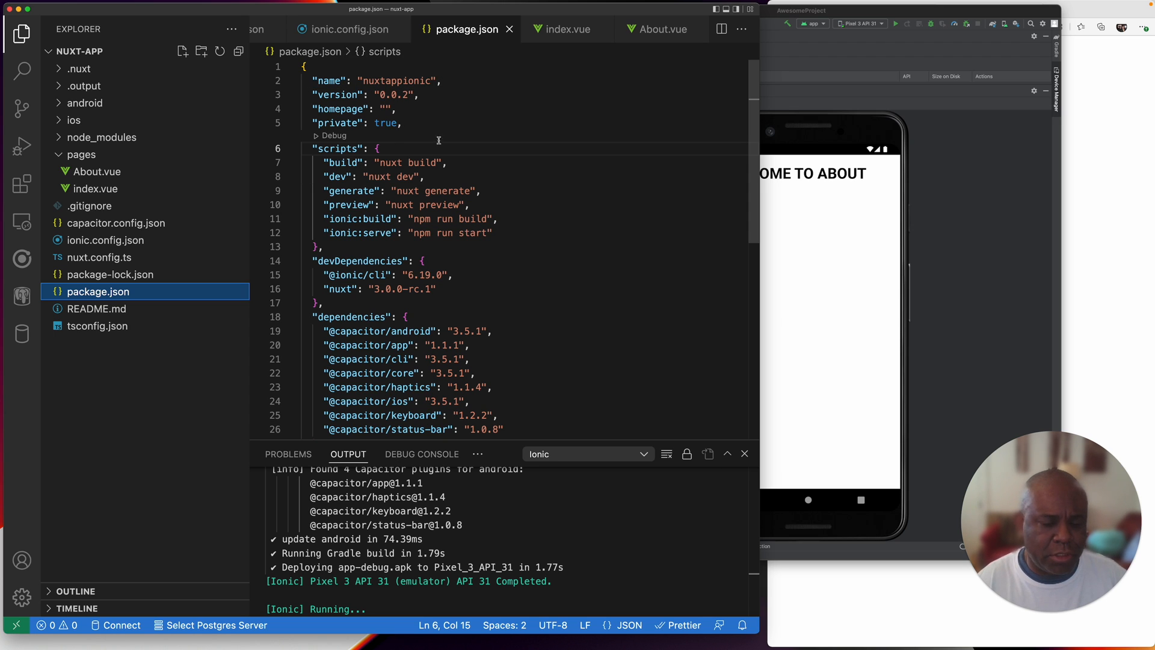
Step: Scroll through package.json's scripts and Capacitor dependencies, then bring the emulator window forward
{"action": "scroll", "scroll_direction": "down", "scroll_amount": 3}
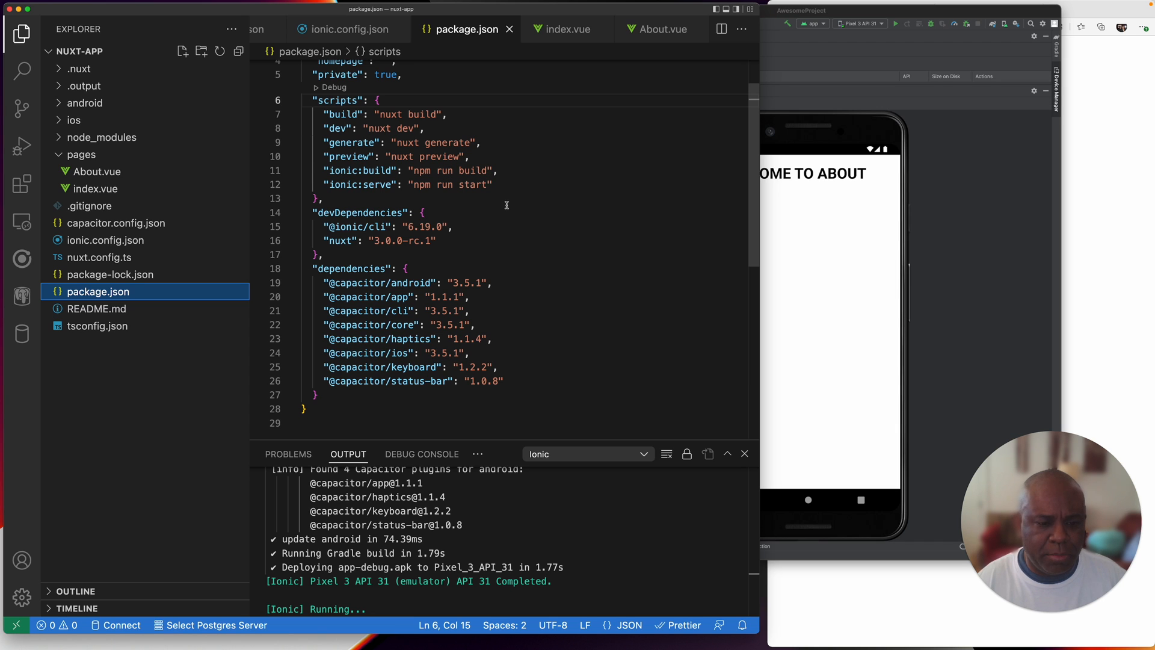
{"action": "scroll", "scroll_direction": "up", "scroll_amount": 3}
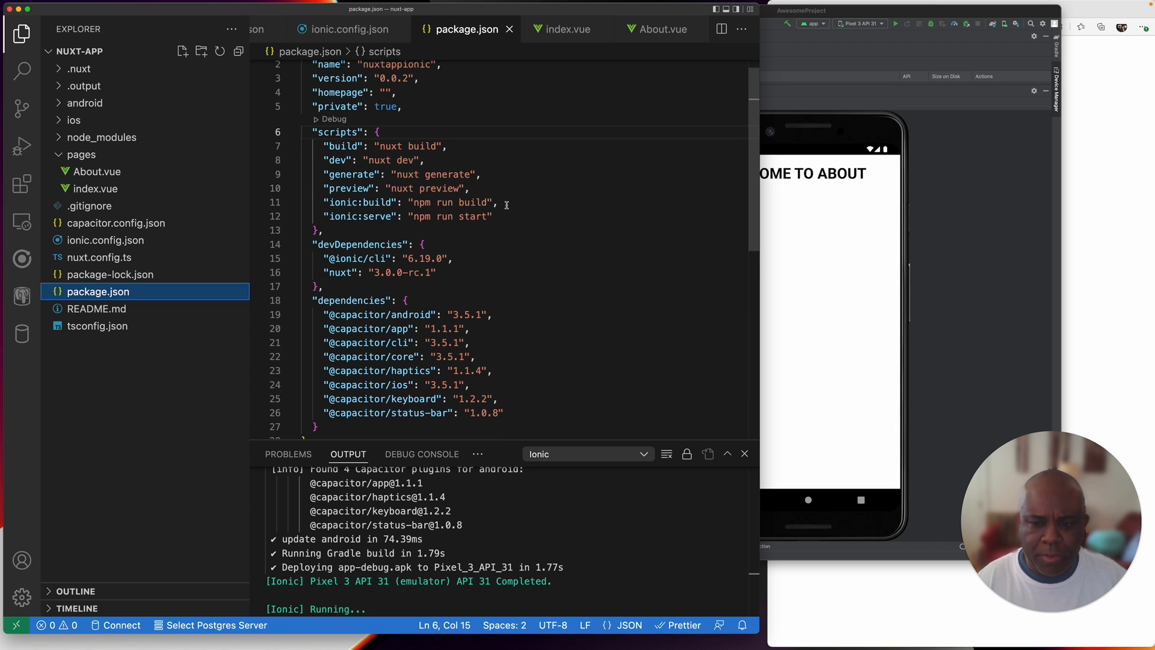
{"action": "left_click", "coordinate": [801, 10]}
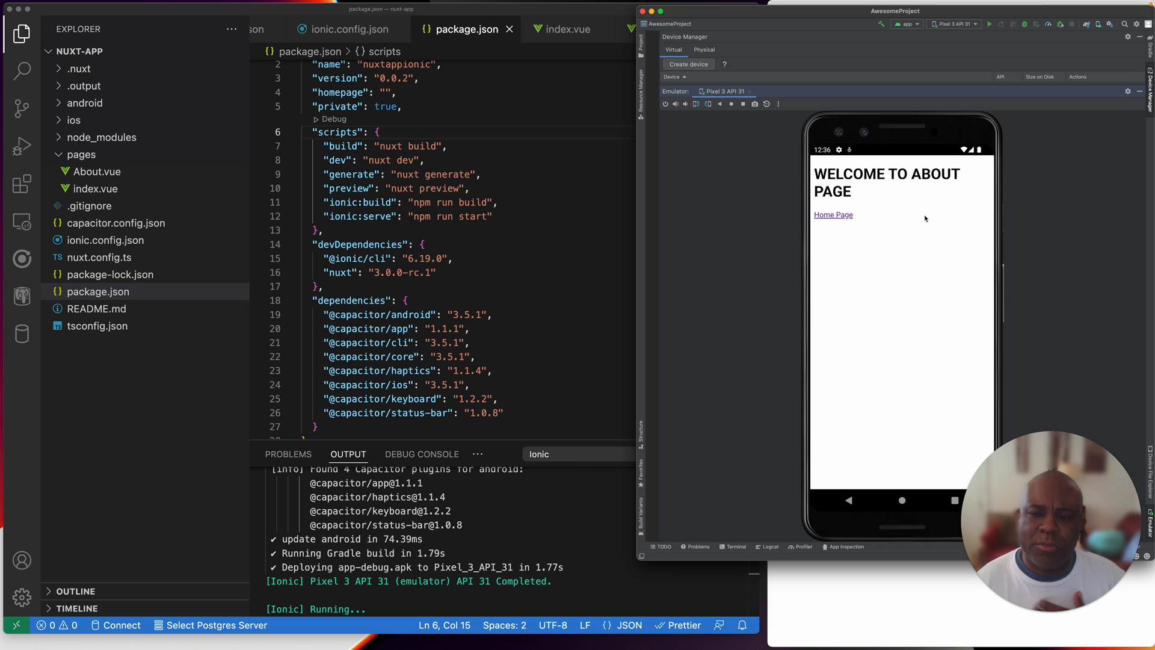
{"action": "mouse_move", "coordinate": [959, 78]}
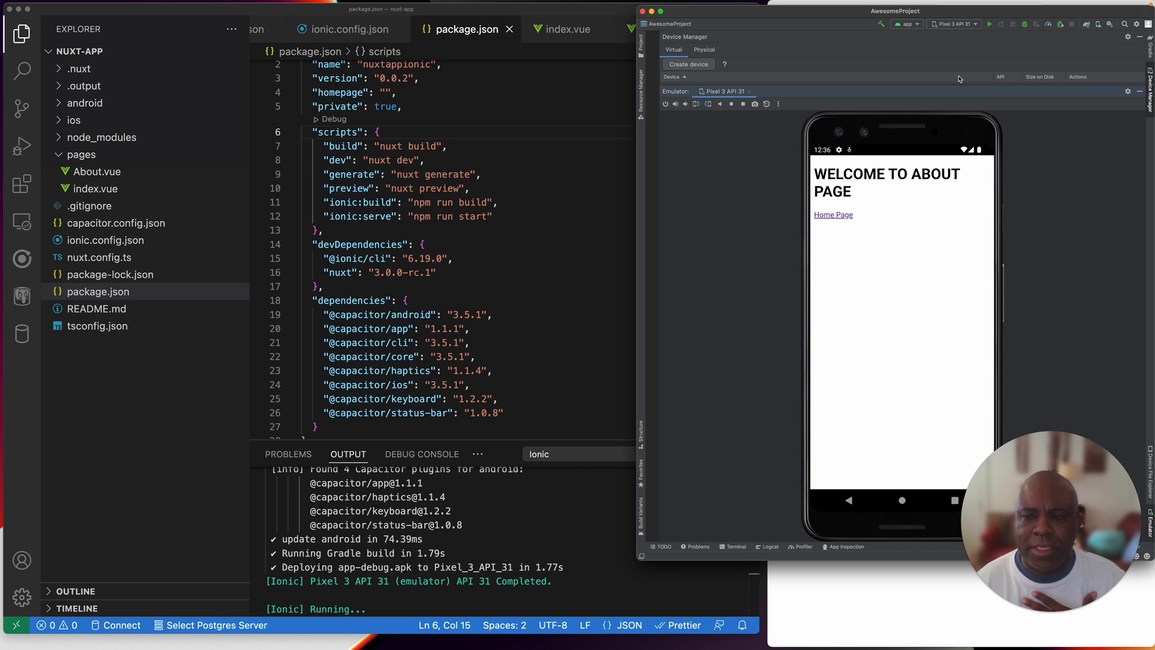